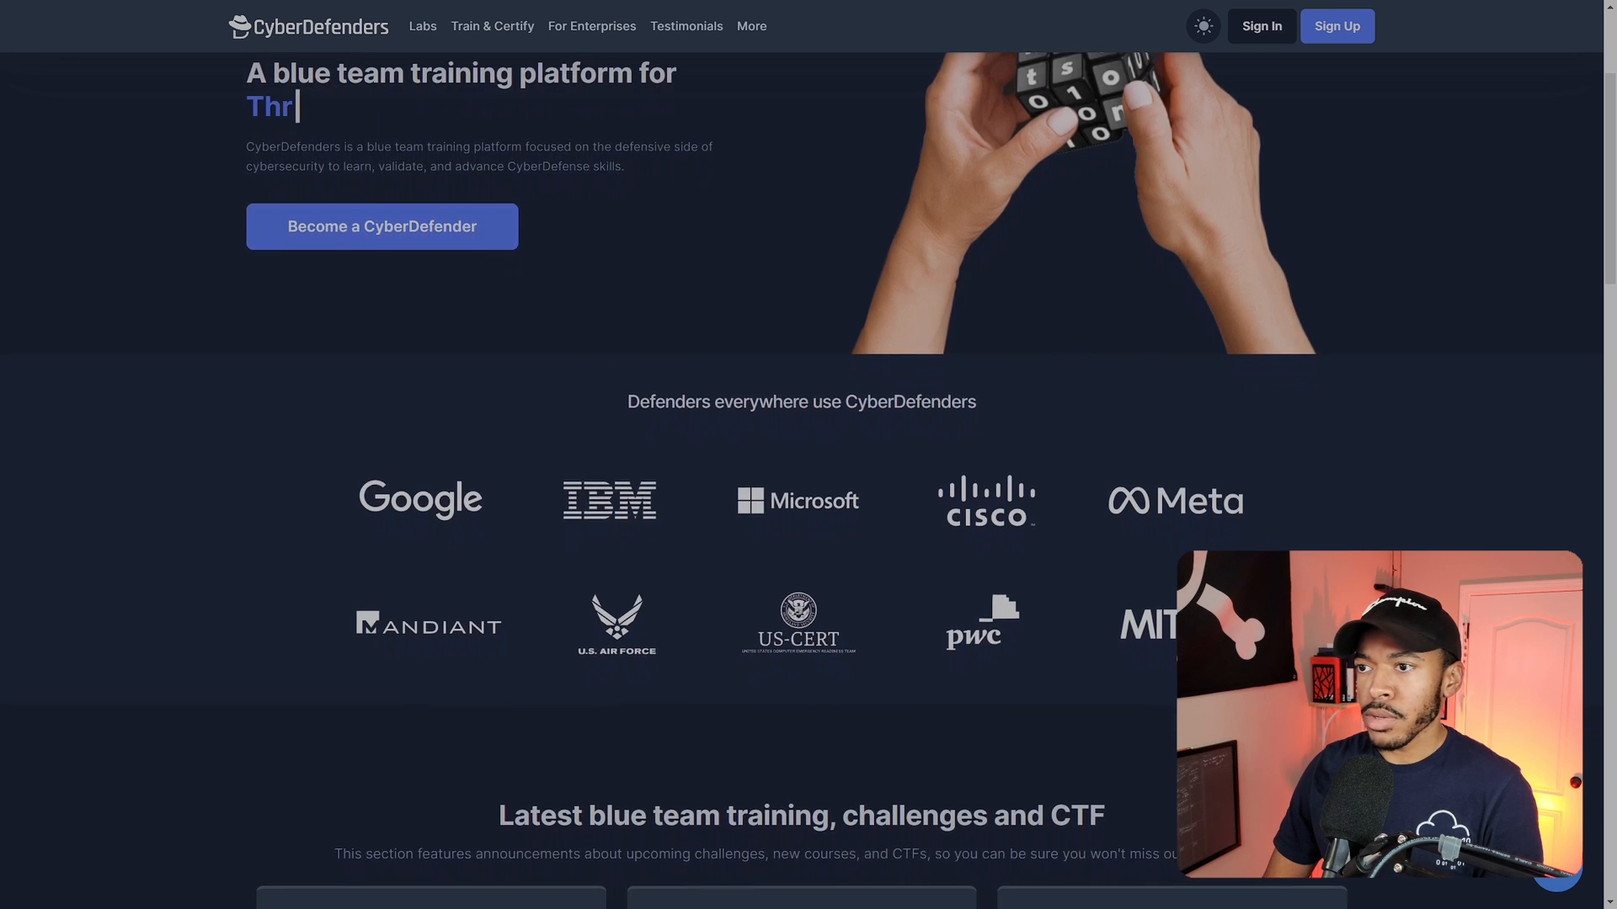
Scroll the homepage past partner logos and latest training cards to the 'Defend Smarter, Not Harder' section
scroll(down, 3)
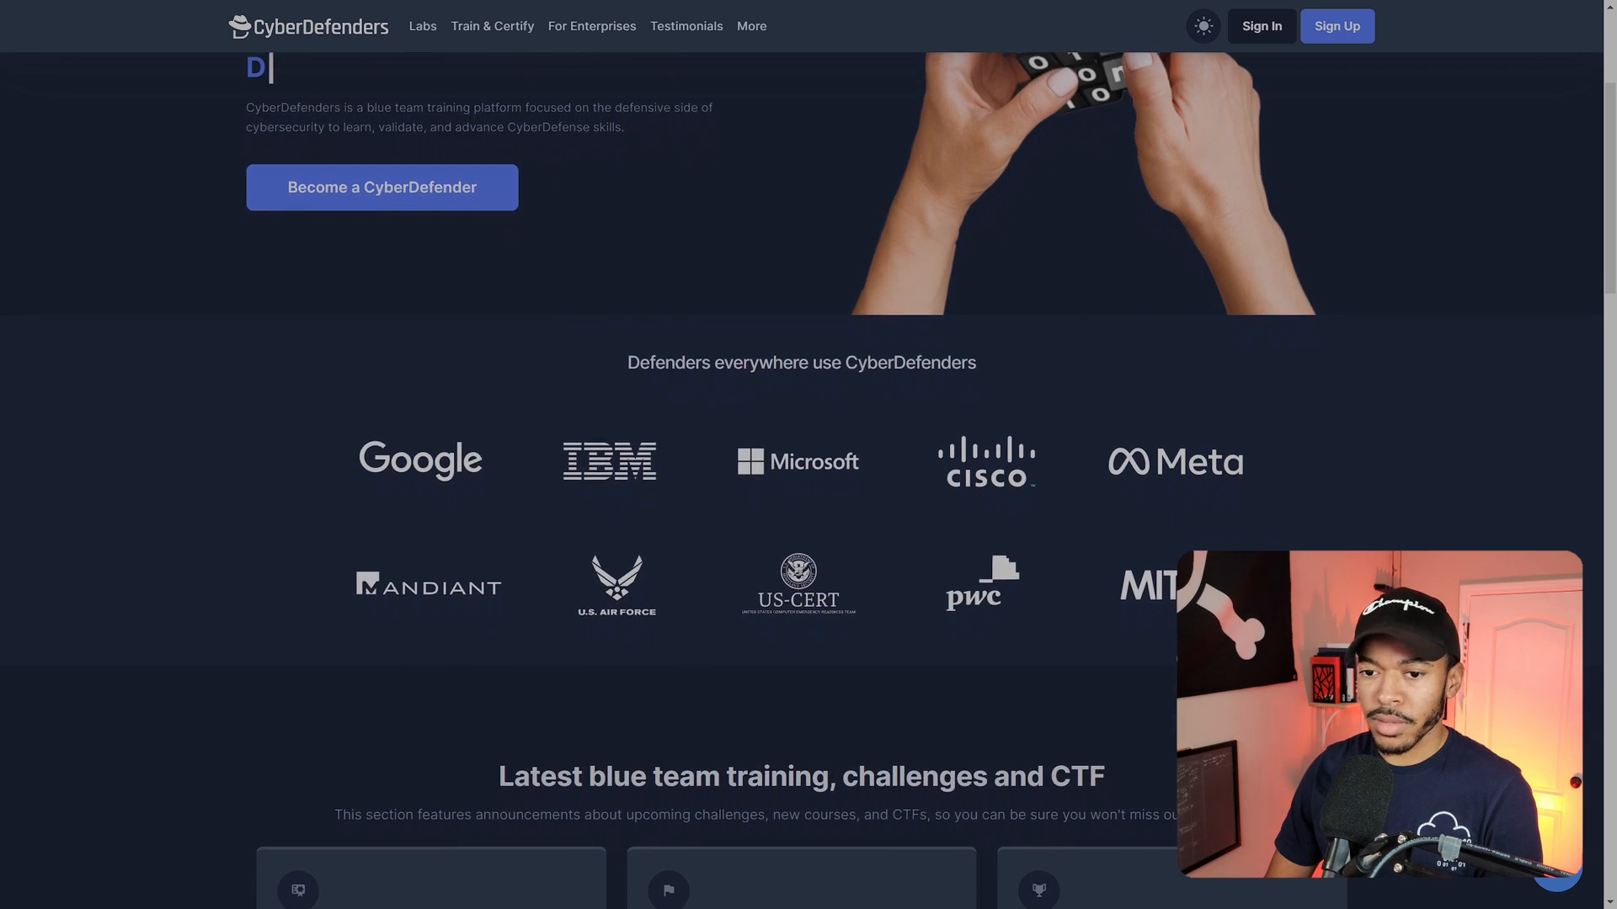
scroll(down, 3)
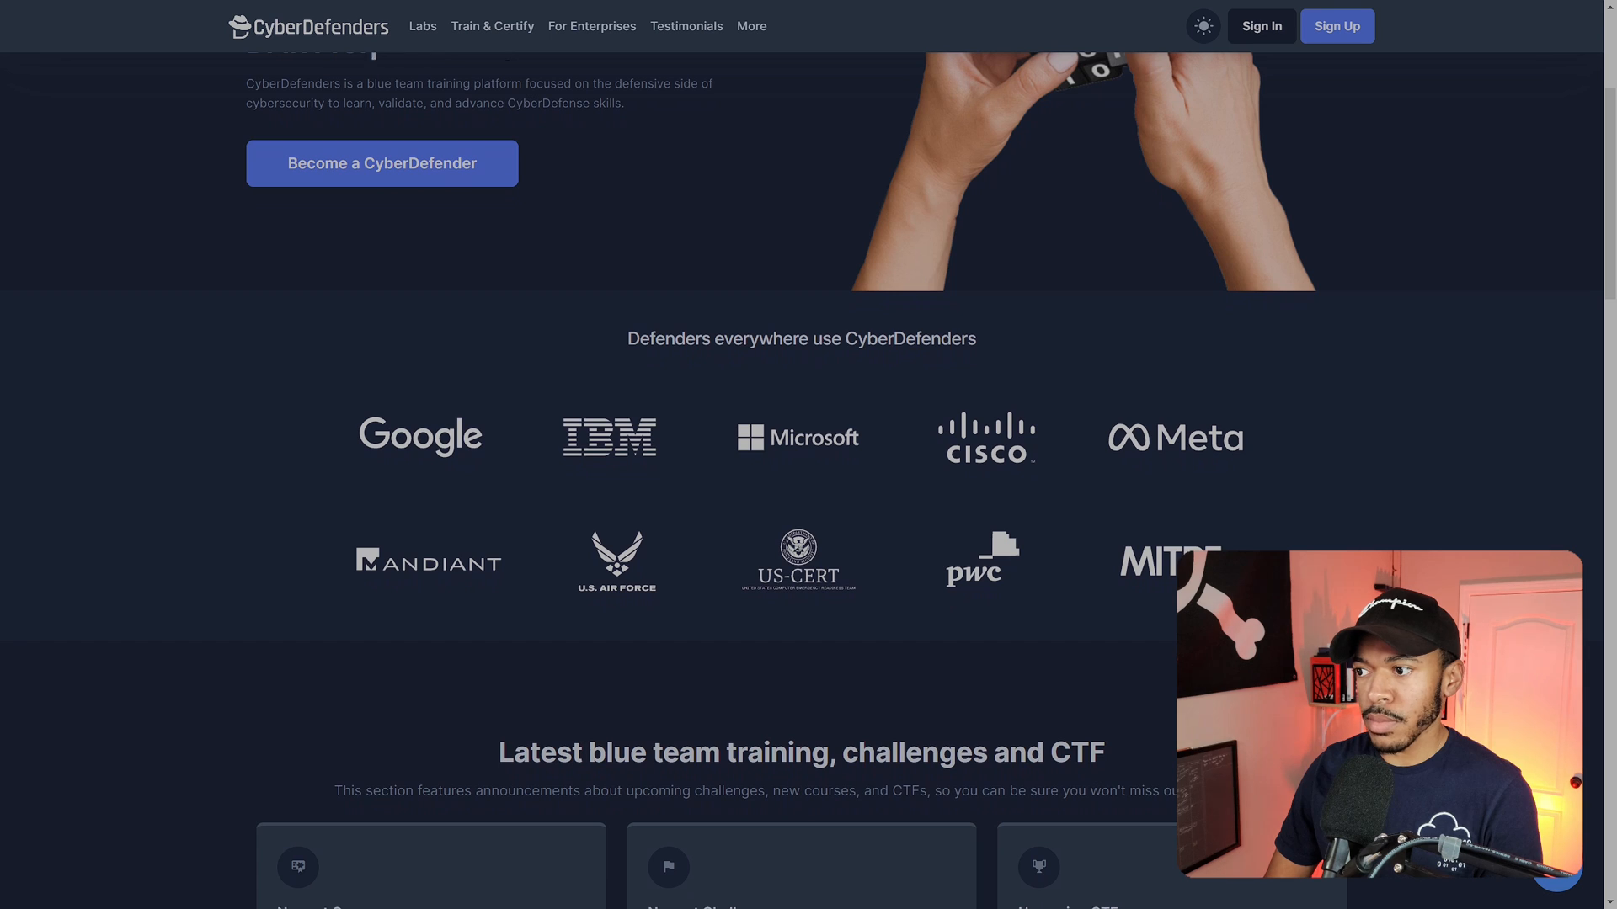
scroll(down, 3)
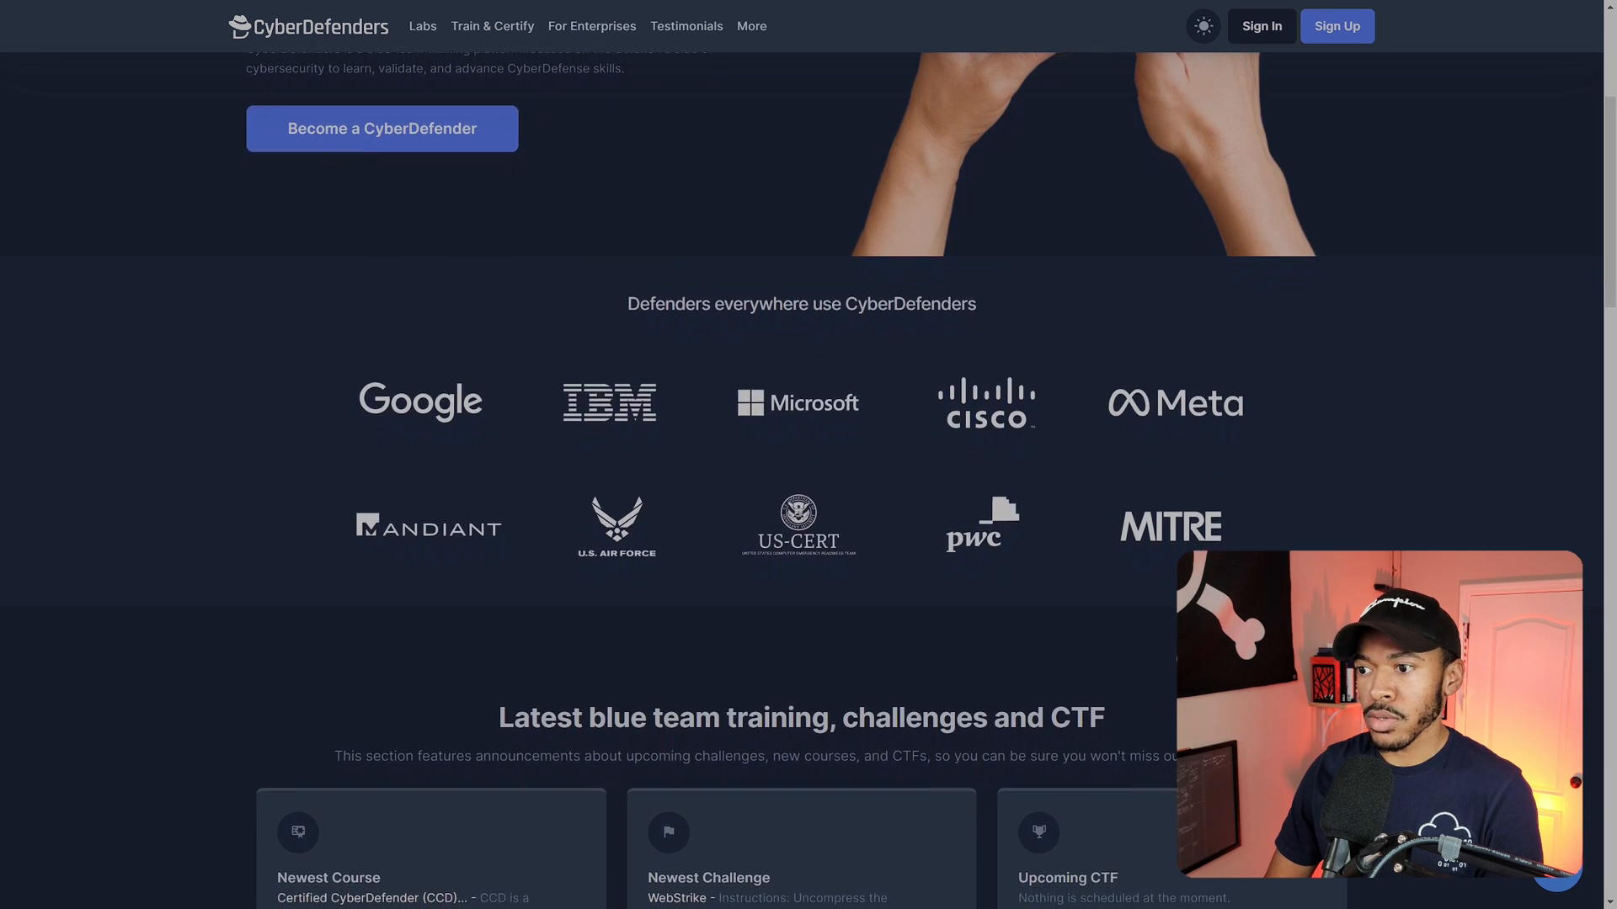
scroll(down, 3)
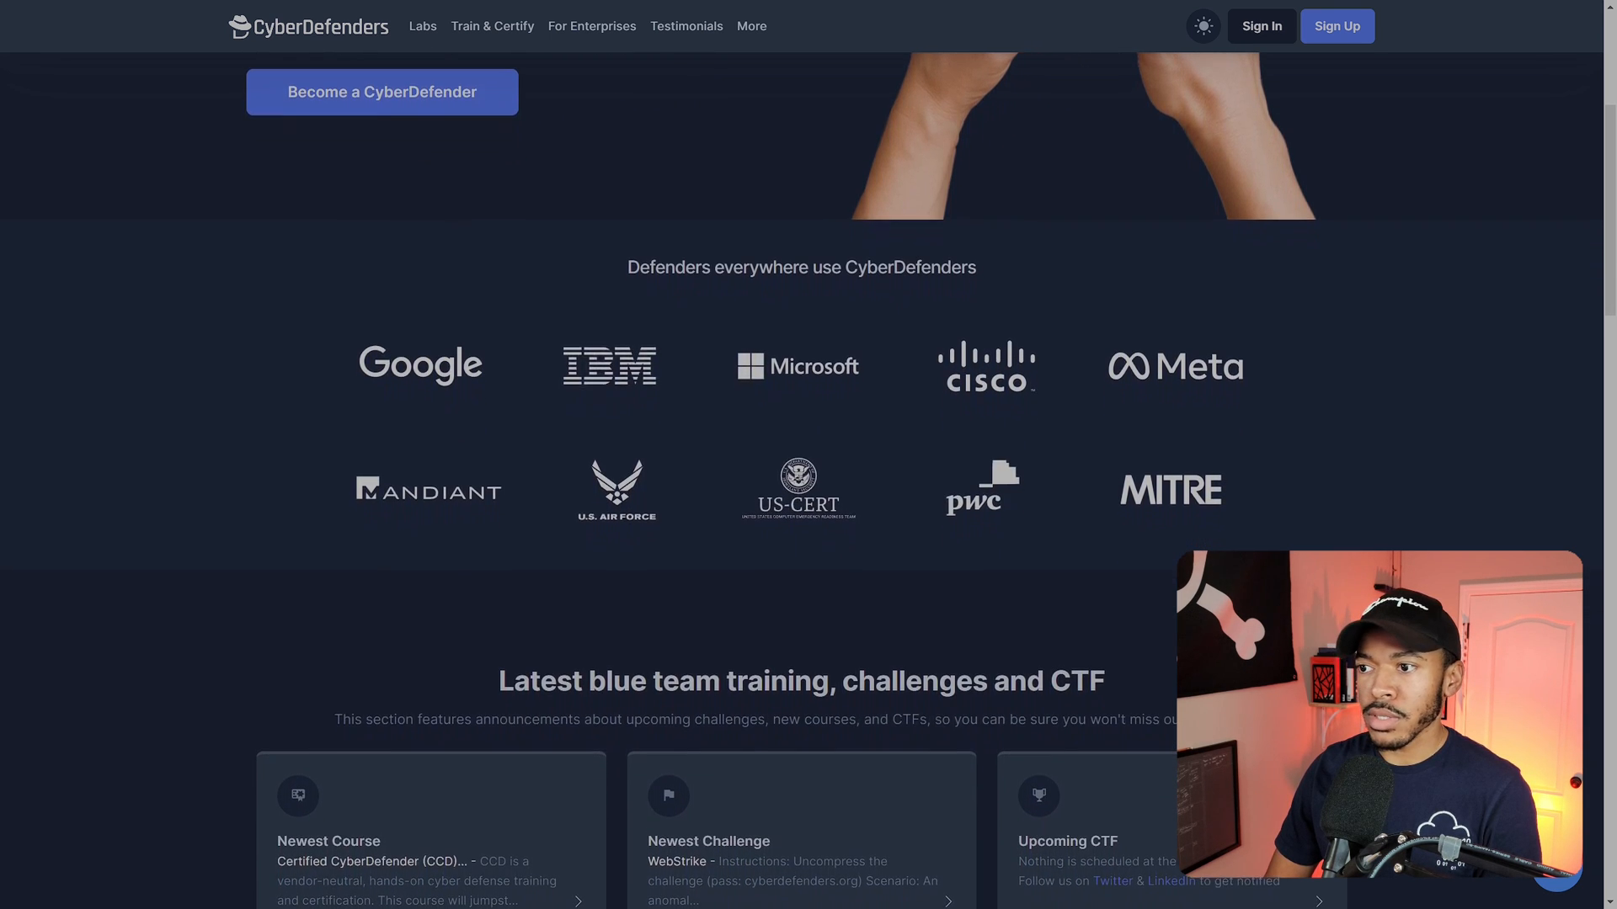
scroll(down, 3)
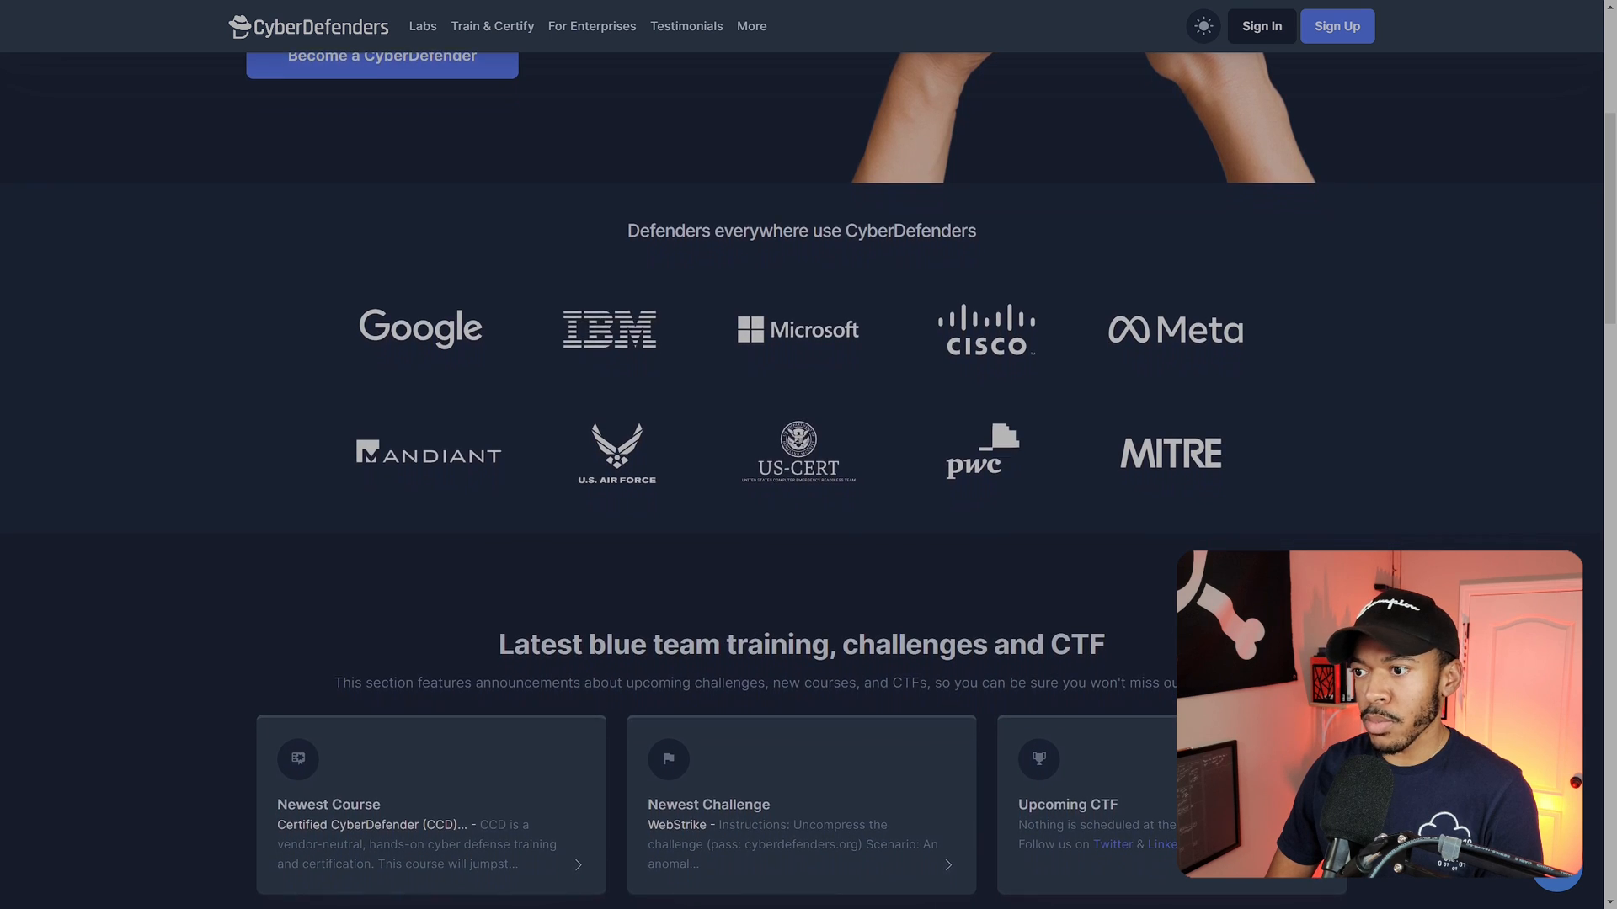
scroll(down, 3)
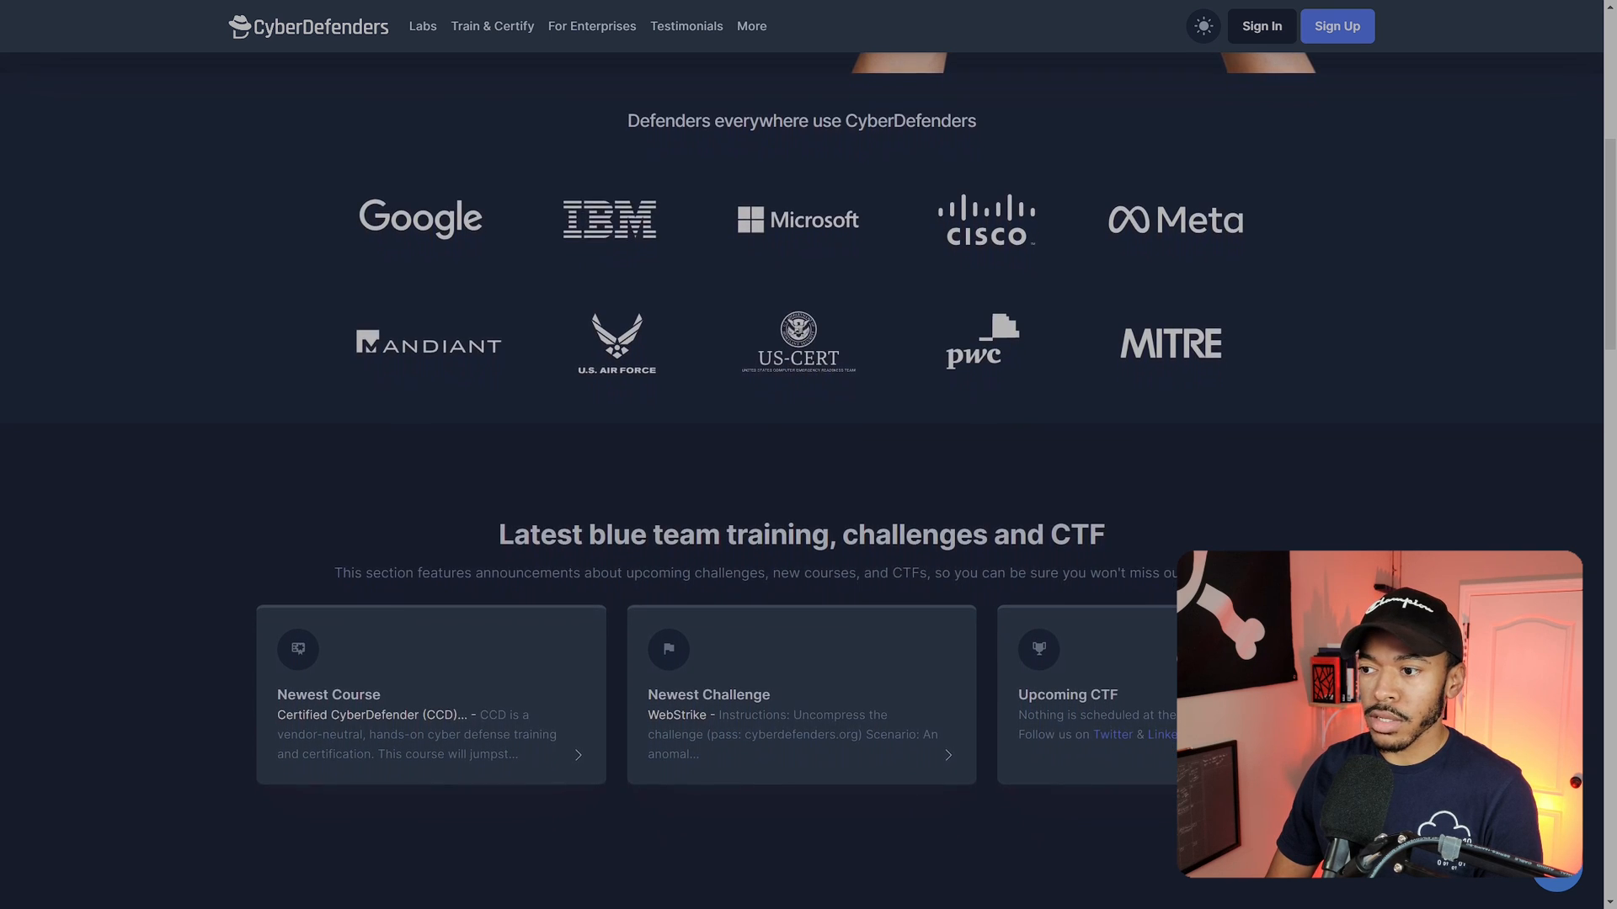
scroll(down, 3)
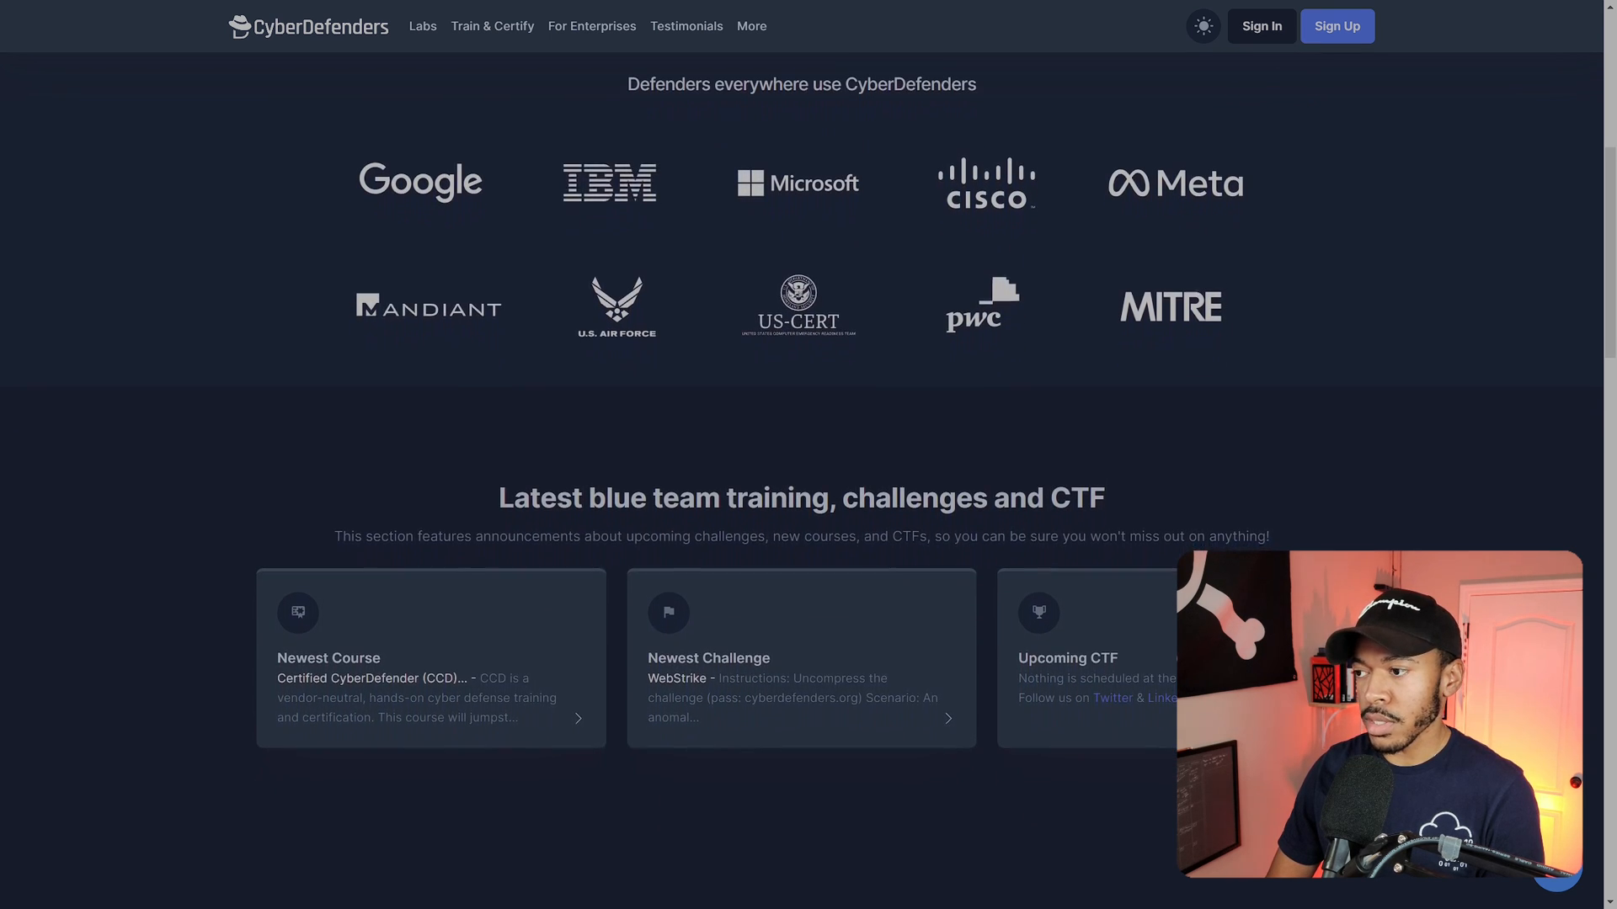
scroll(down, 3)
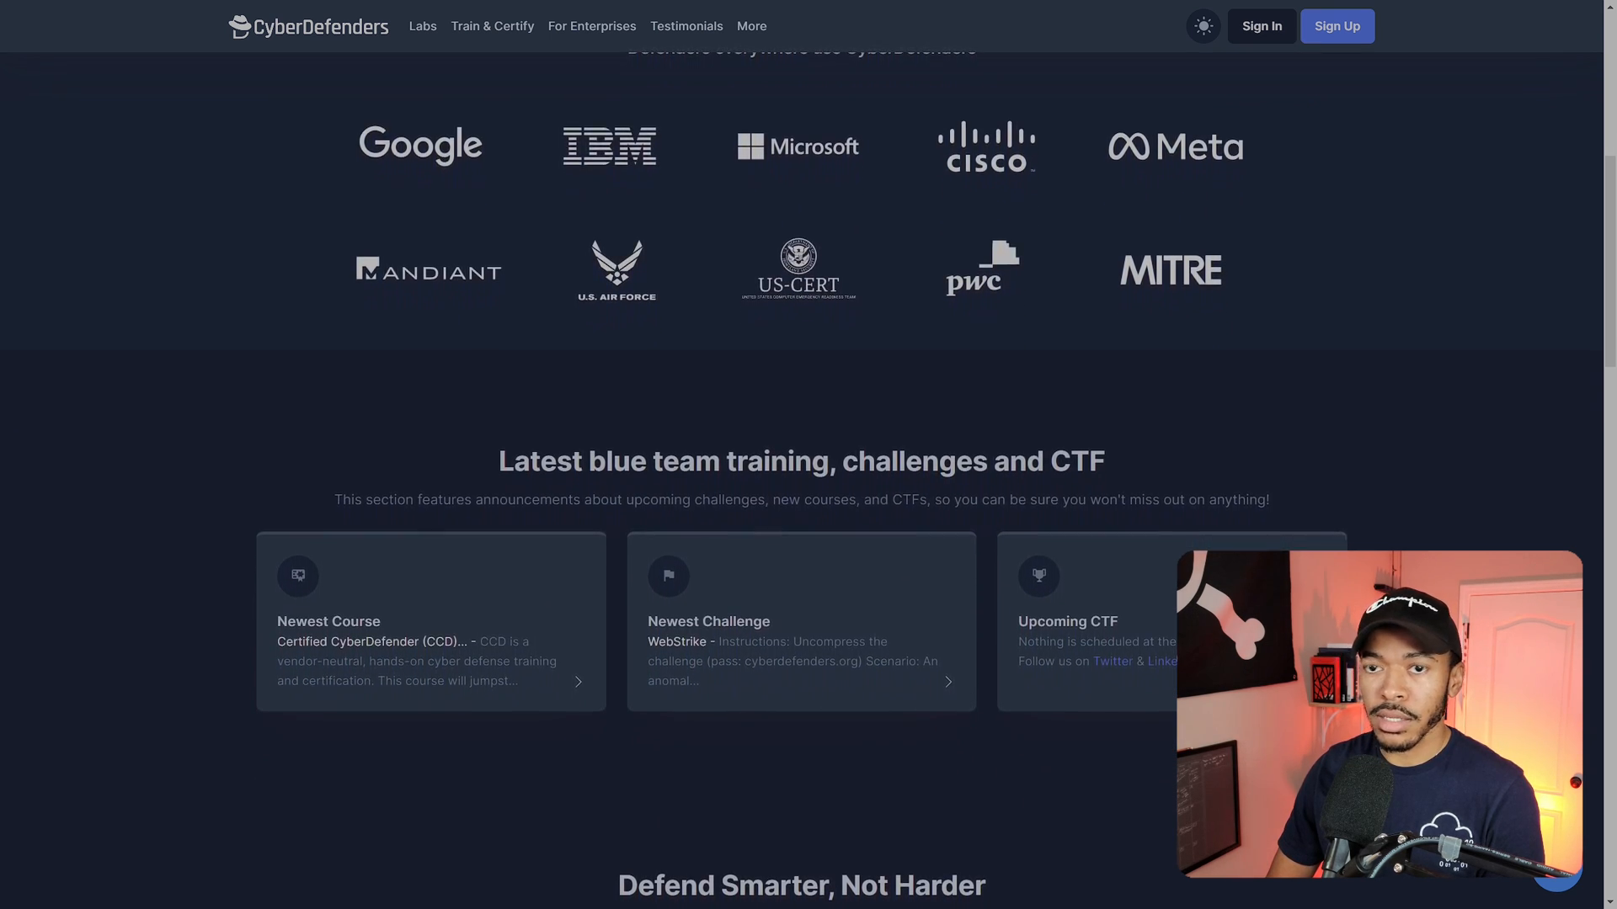
scroll(down, 3)
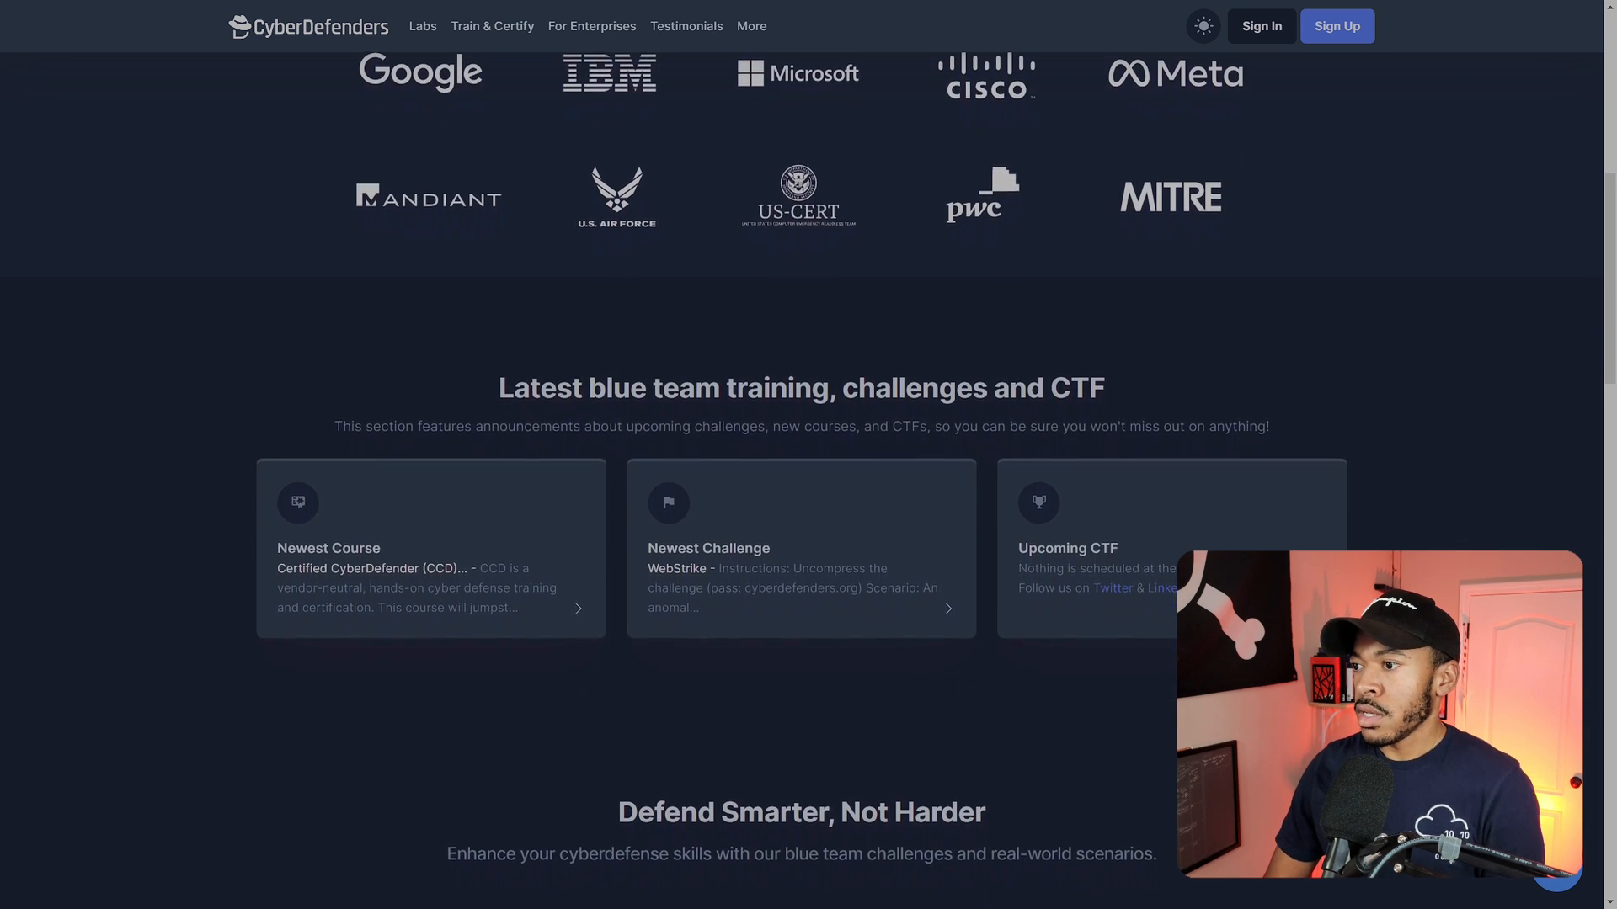
scroll(down, 3)
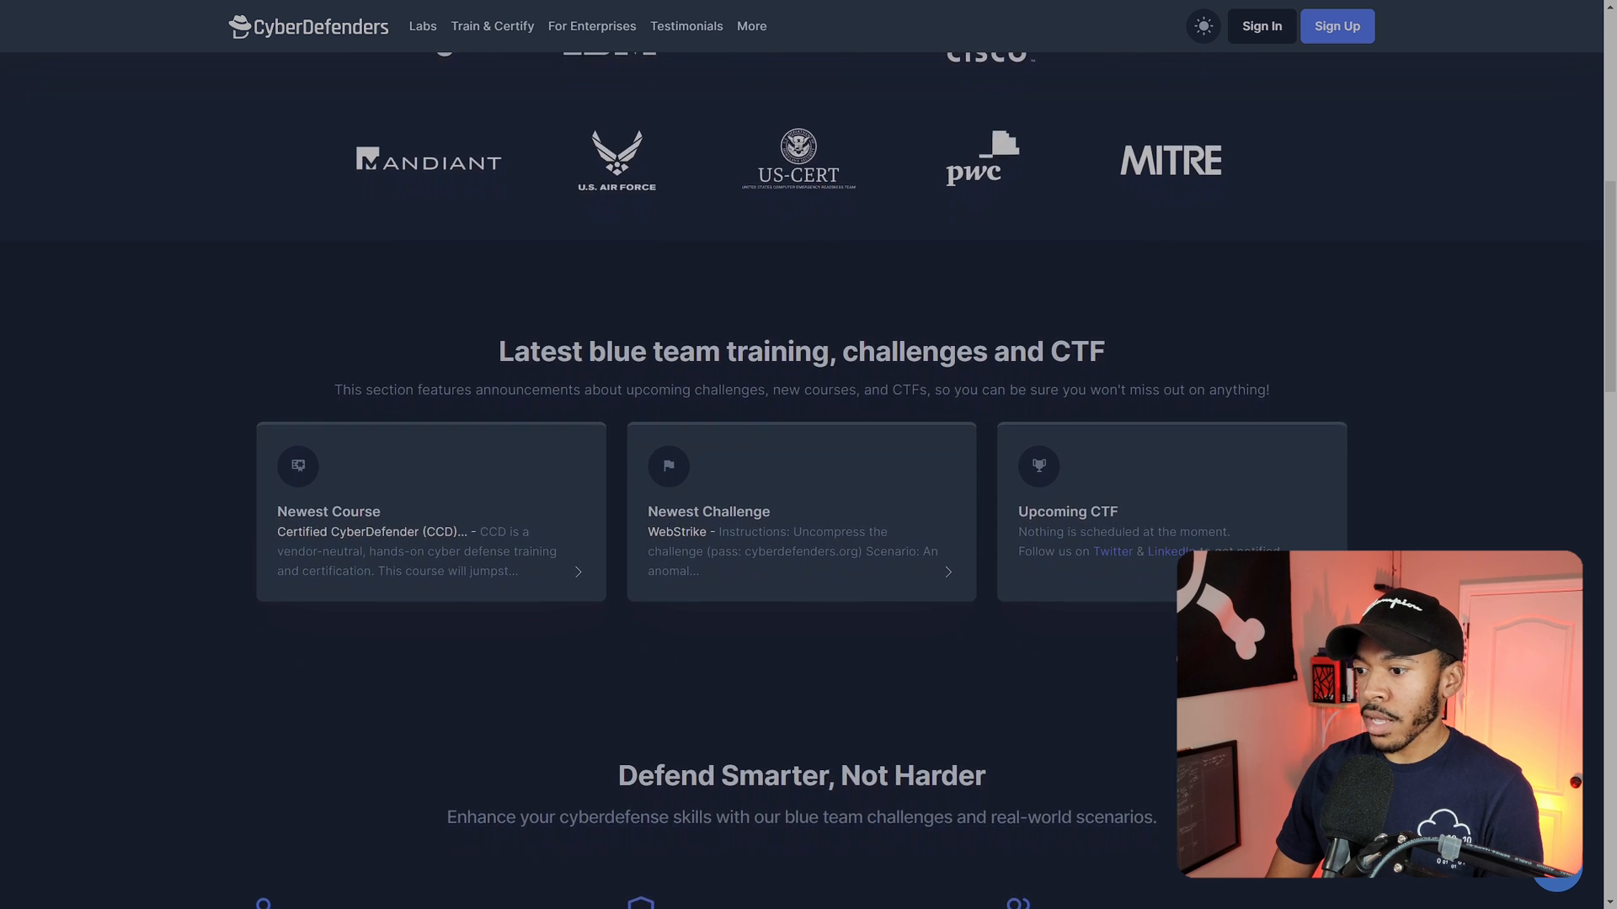
scroll(down, 3)
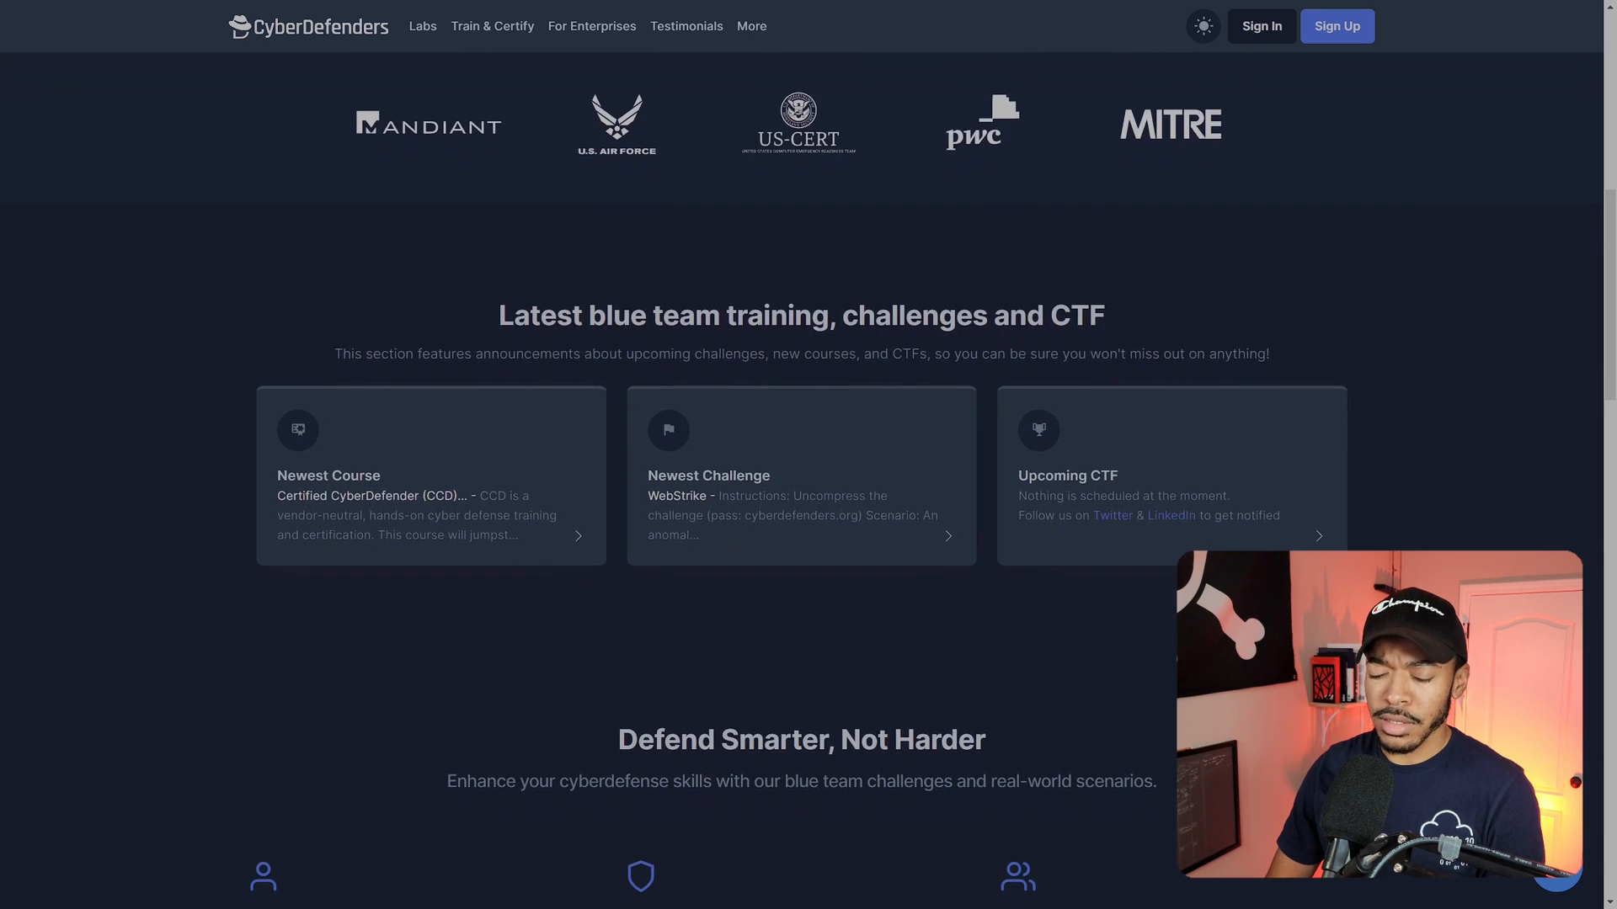
scroll(down, 3)
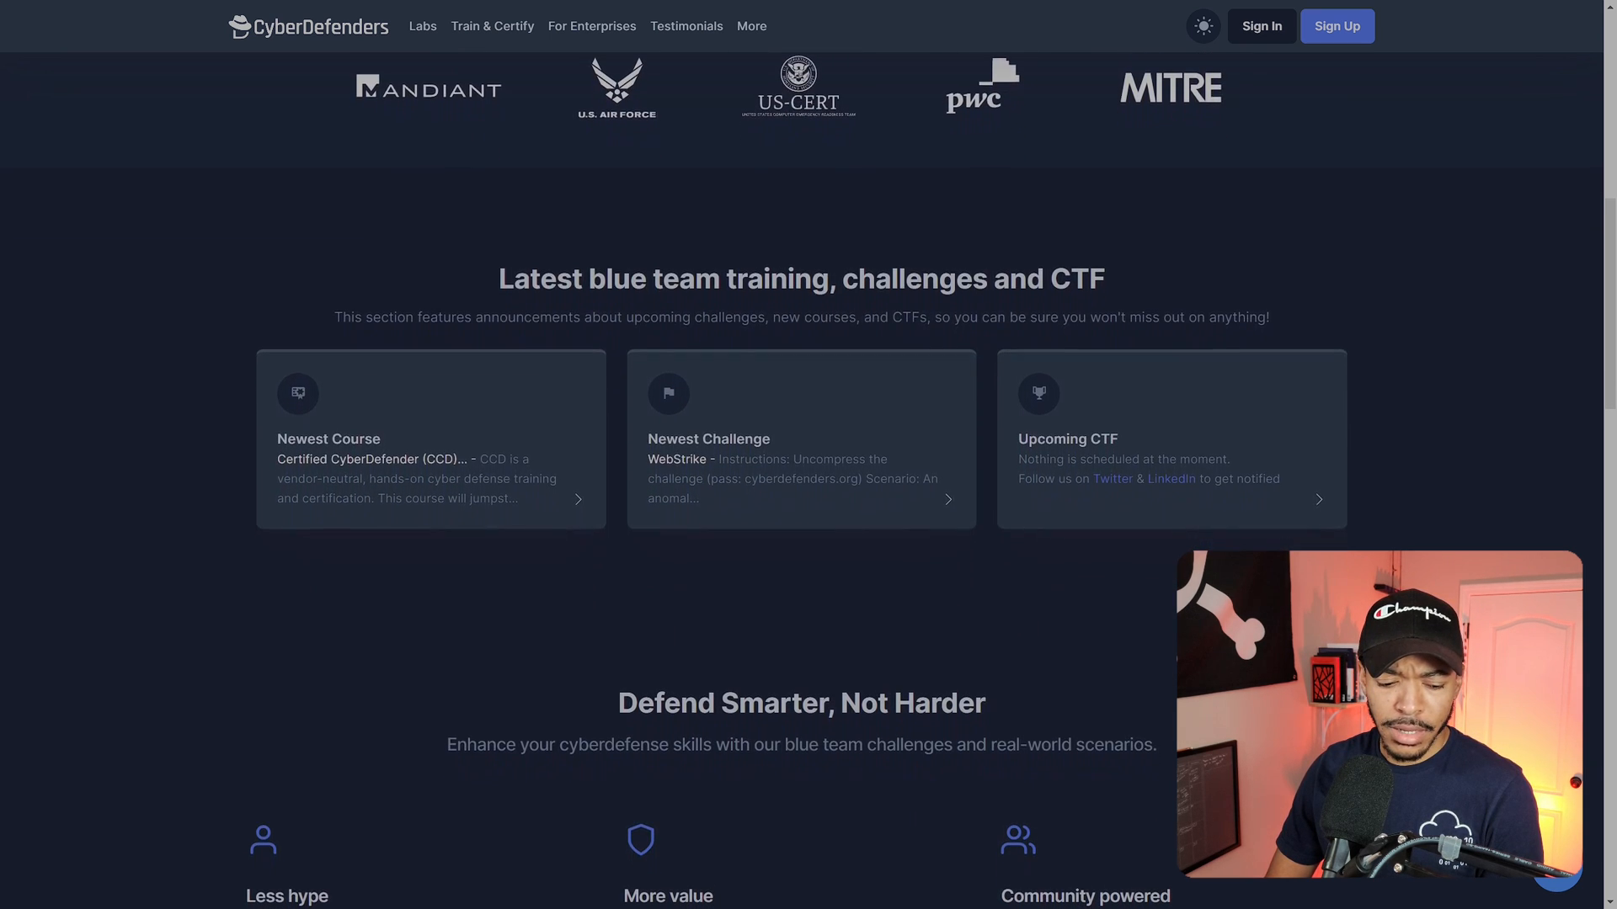
scroll(down, 3)
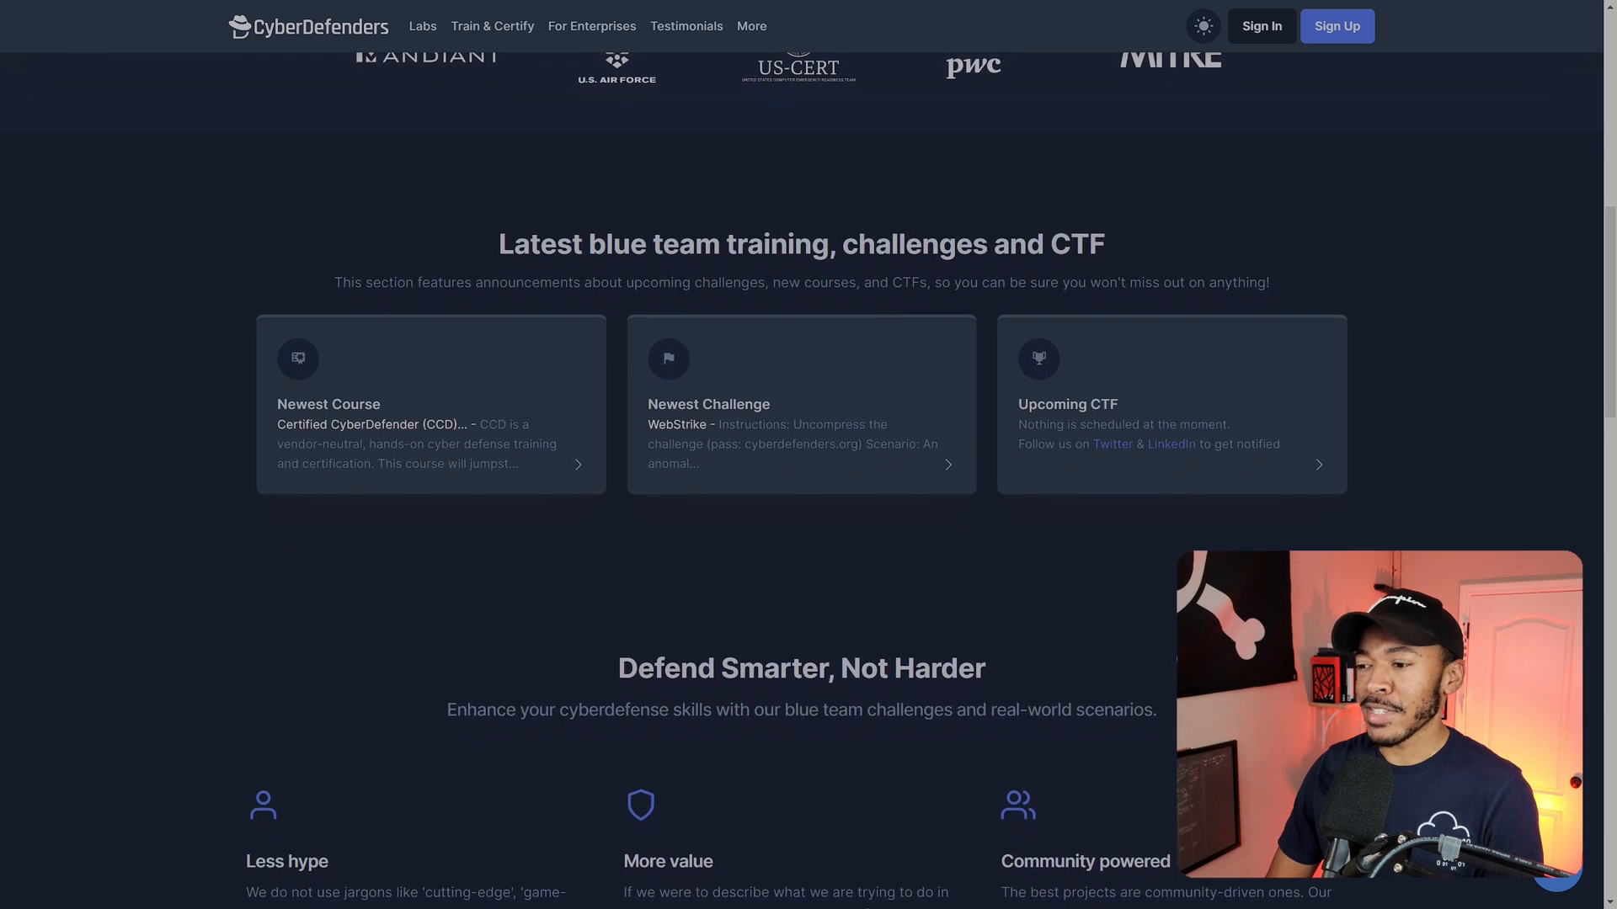
scroll(down, 3)
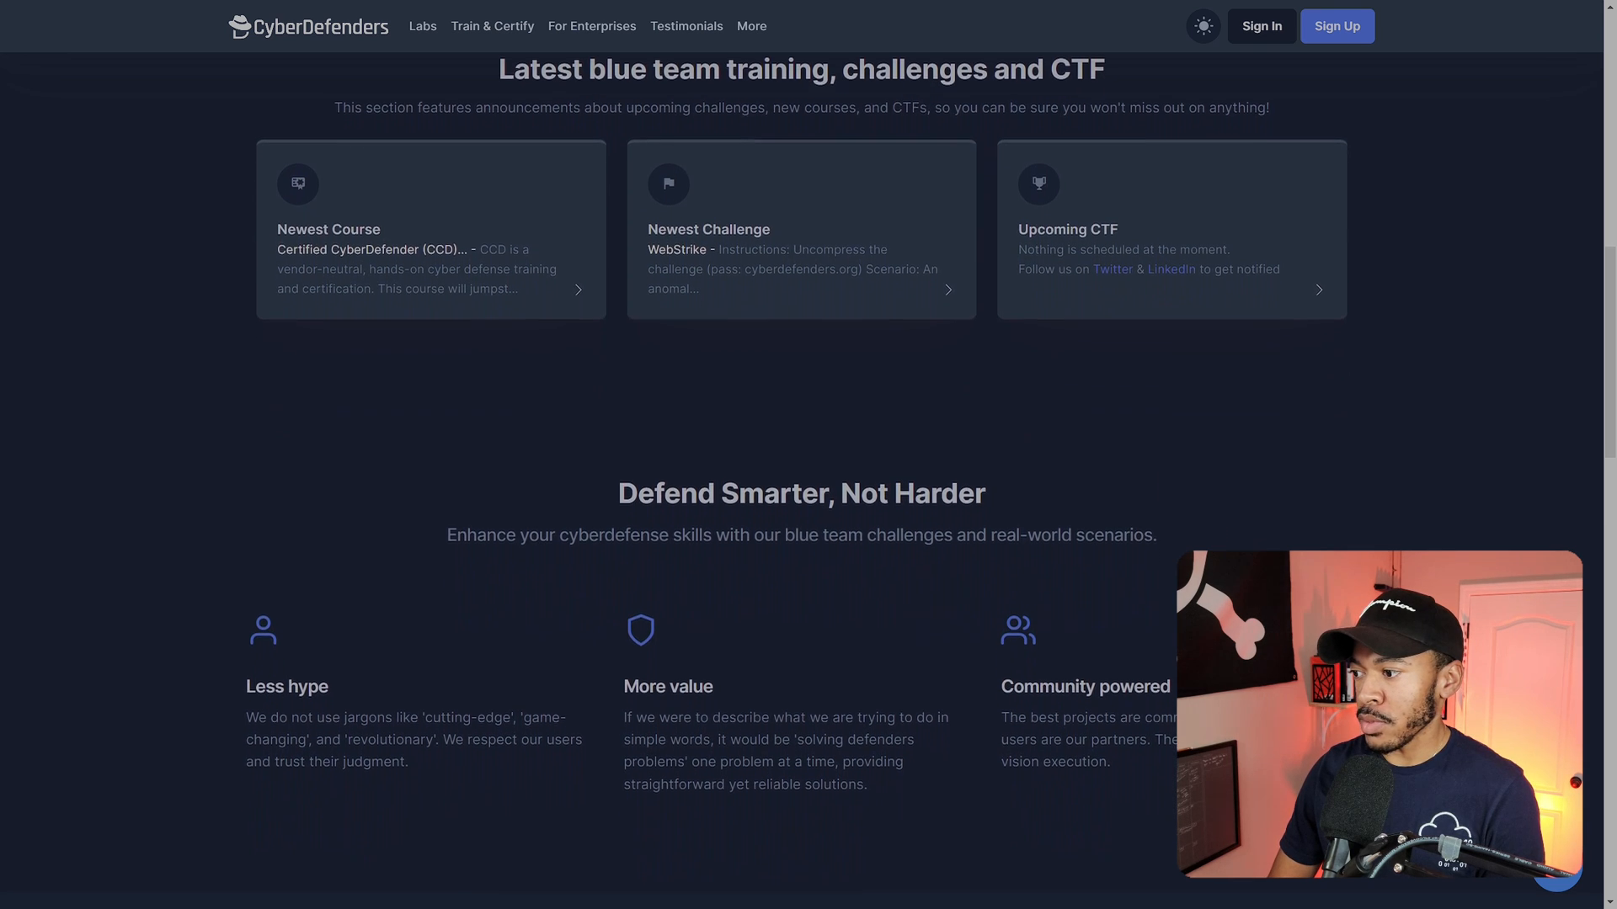
scroll(down, 3)
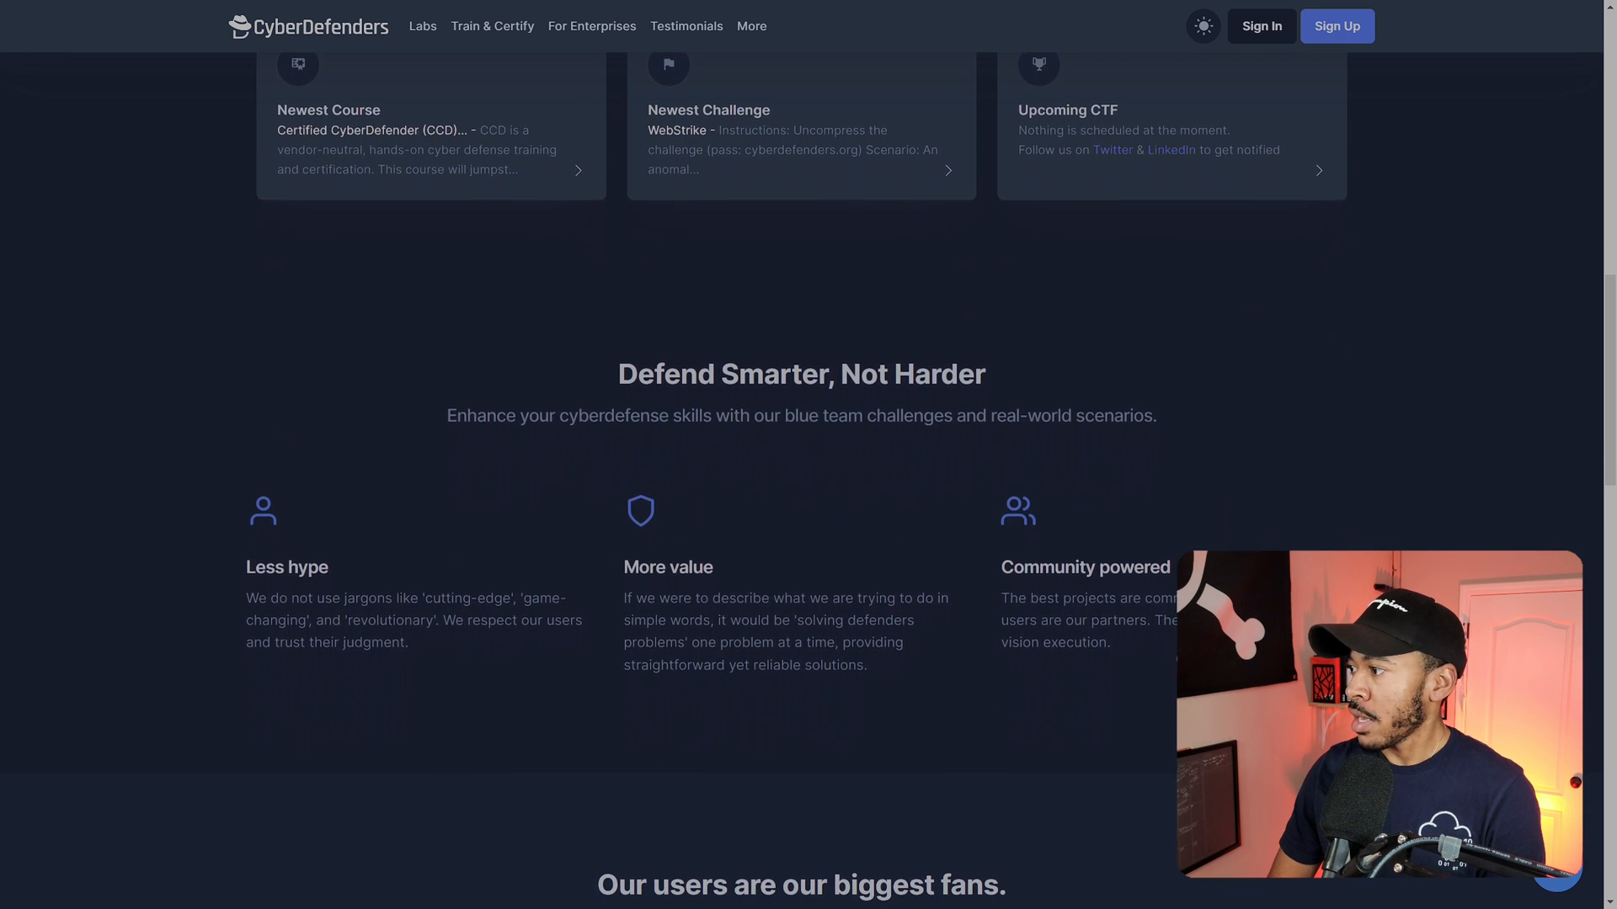
scroll(down, 3)
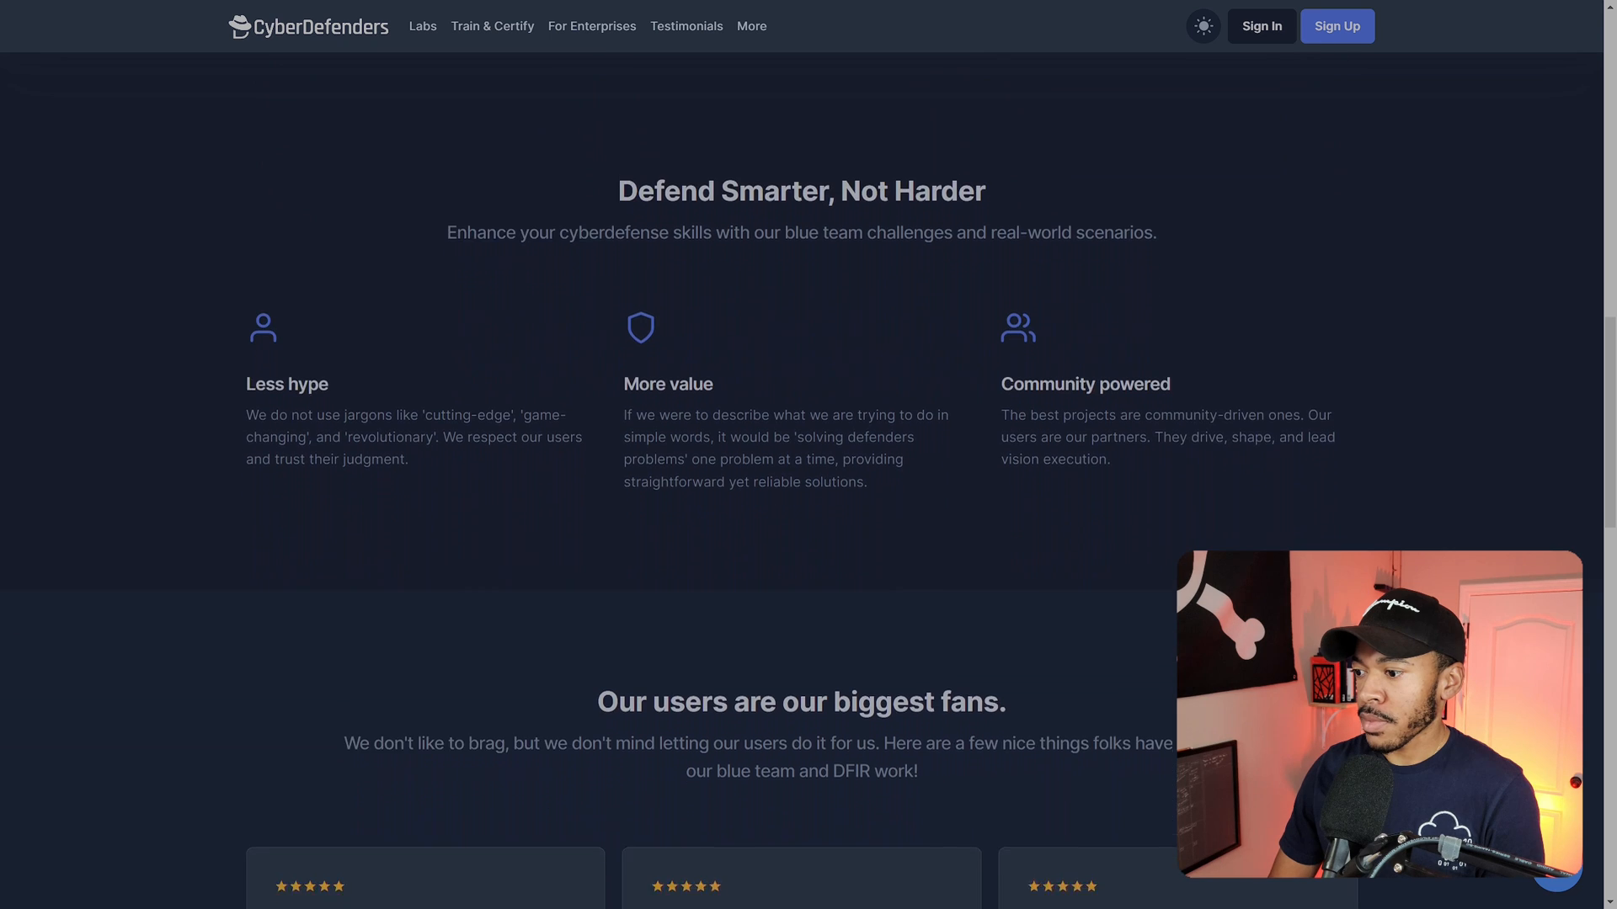
Advance the user testimonials carousel to the next set of quotes
scroll(down, 3)
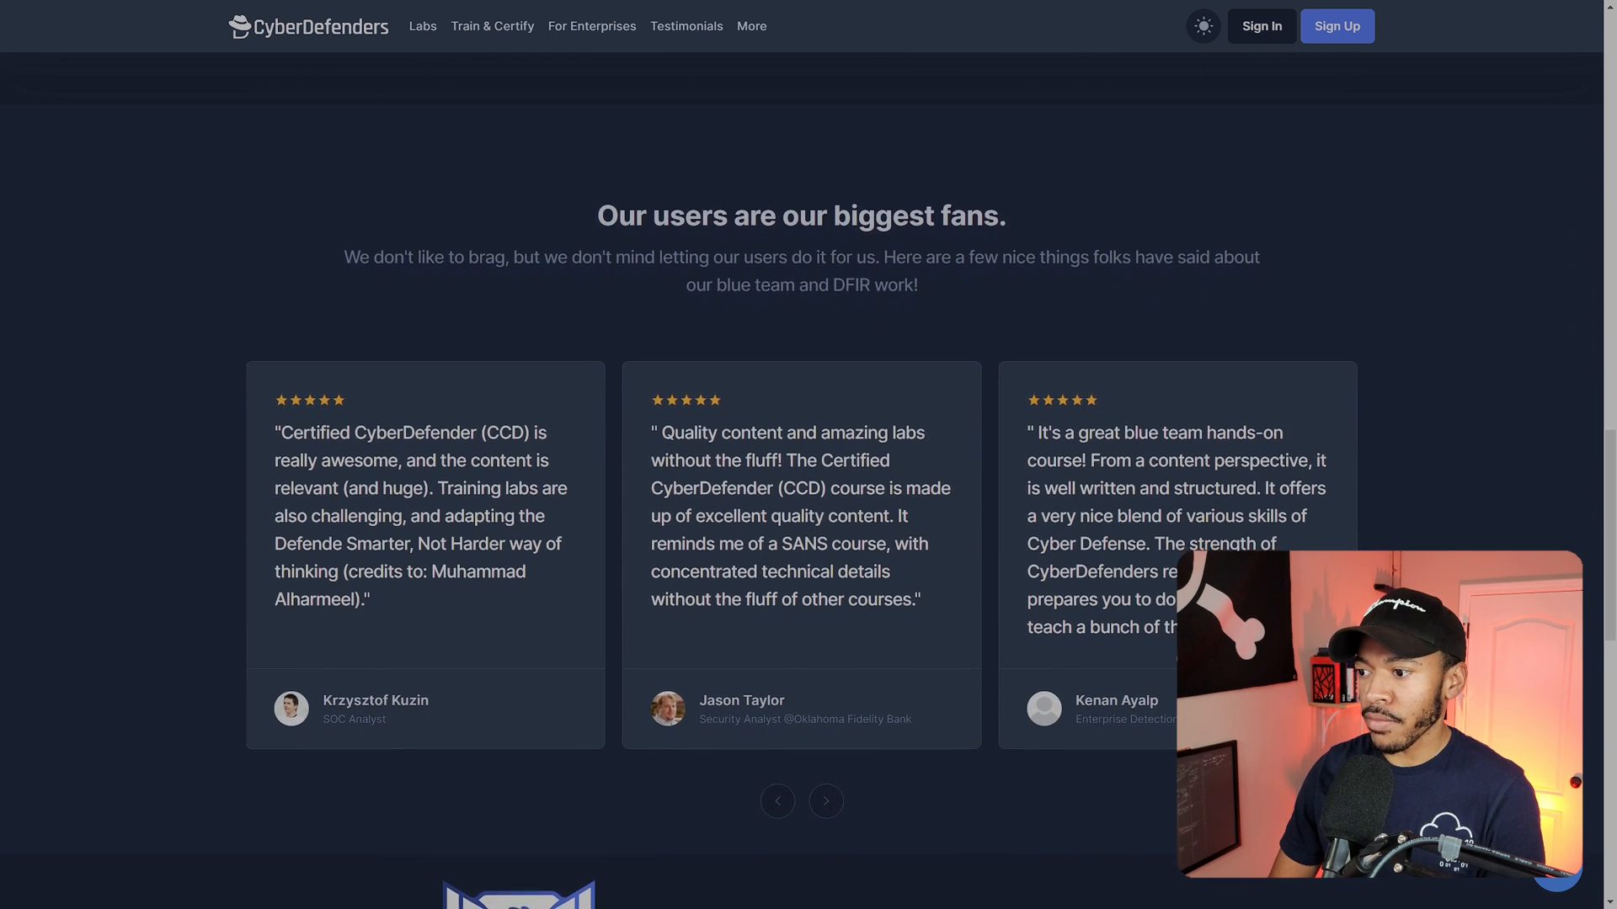
click(825, 802)
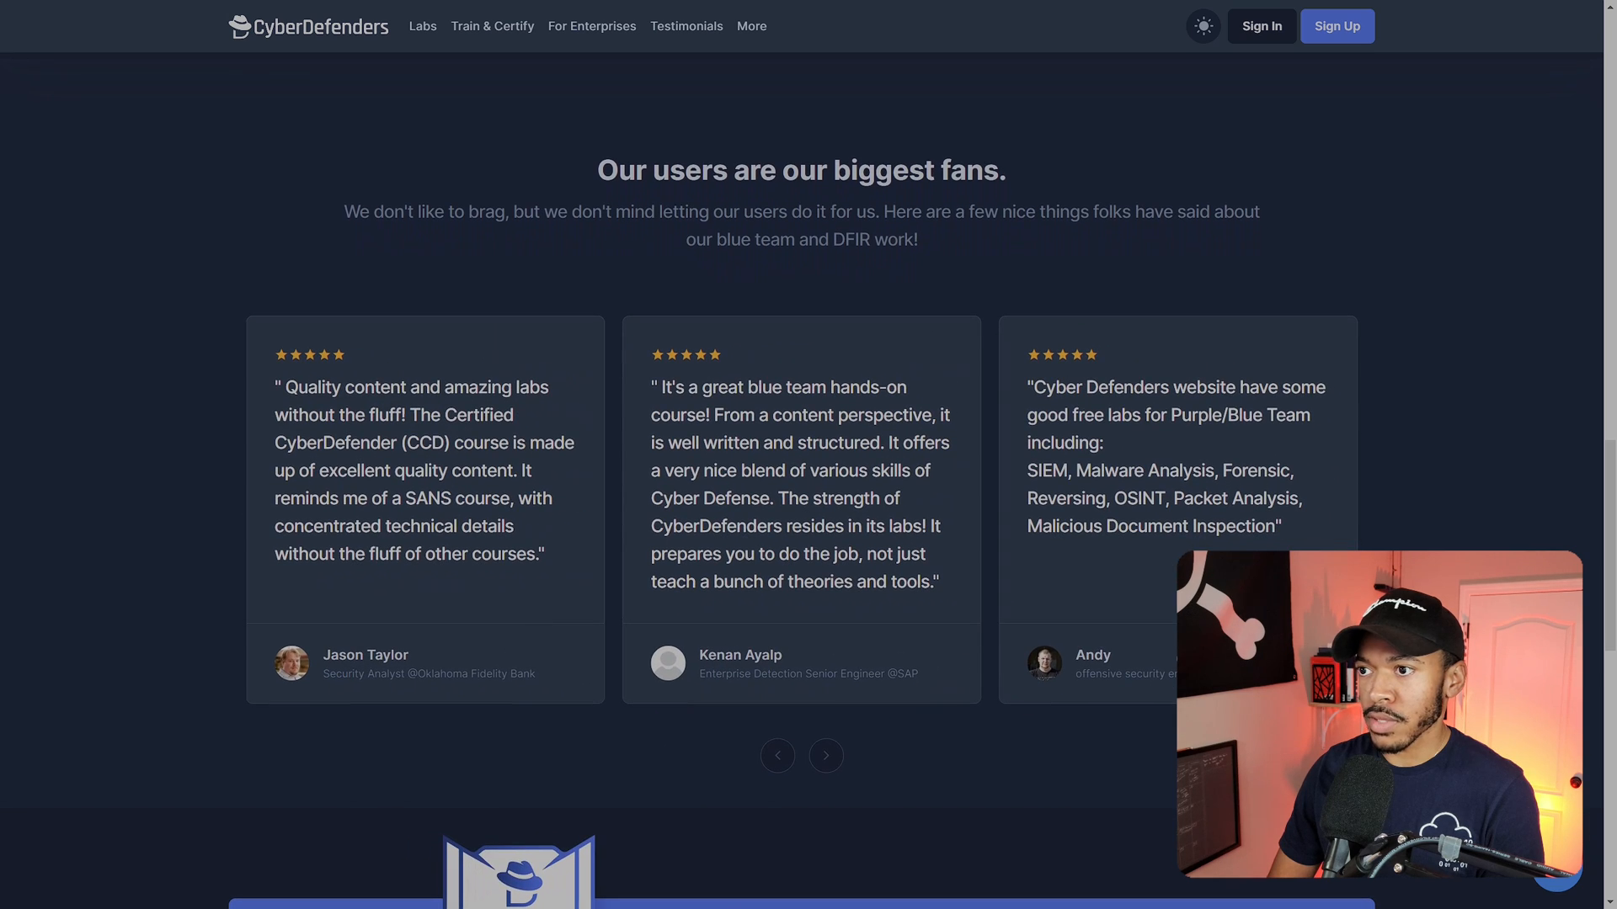
scroll(down, 3)
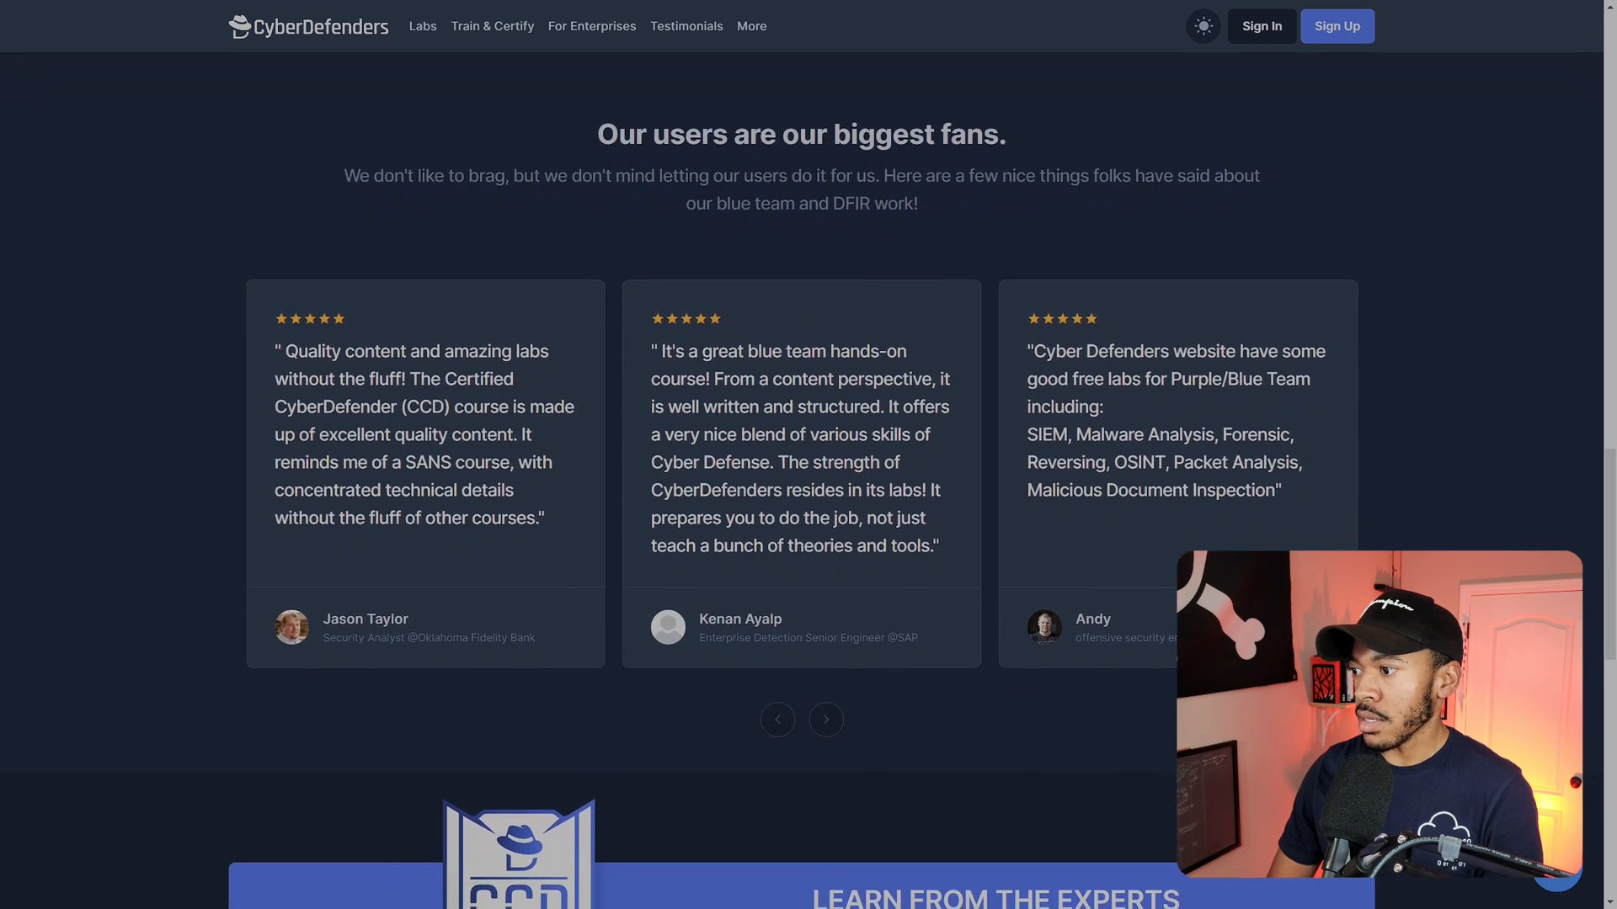
scroll(down, 3)
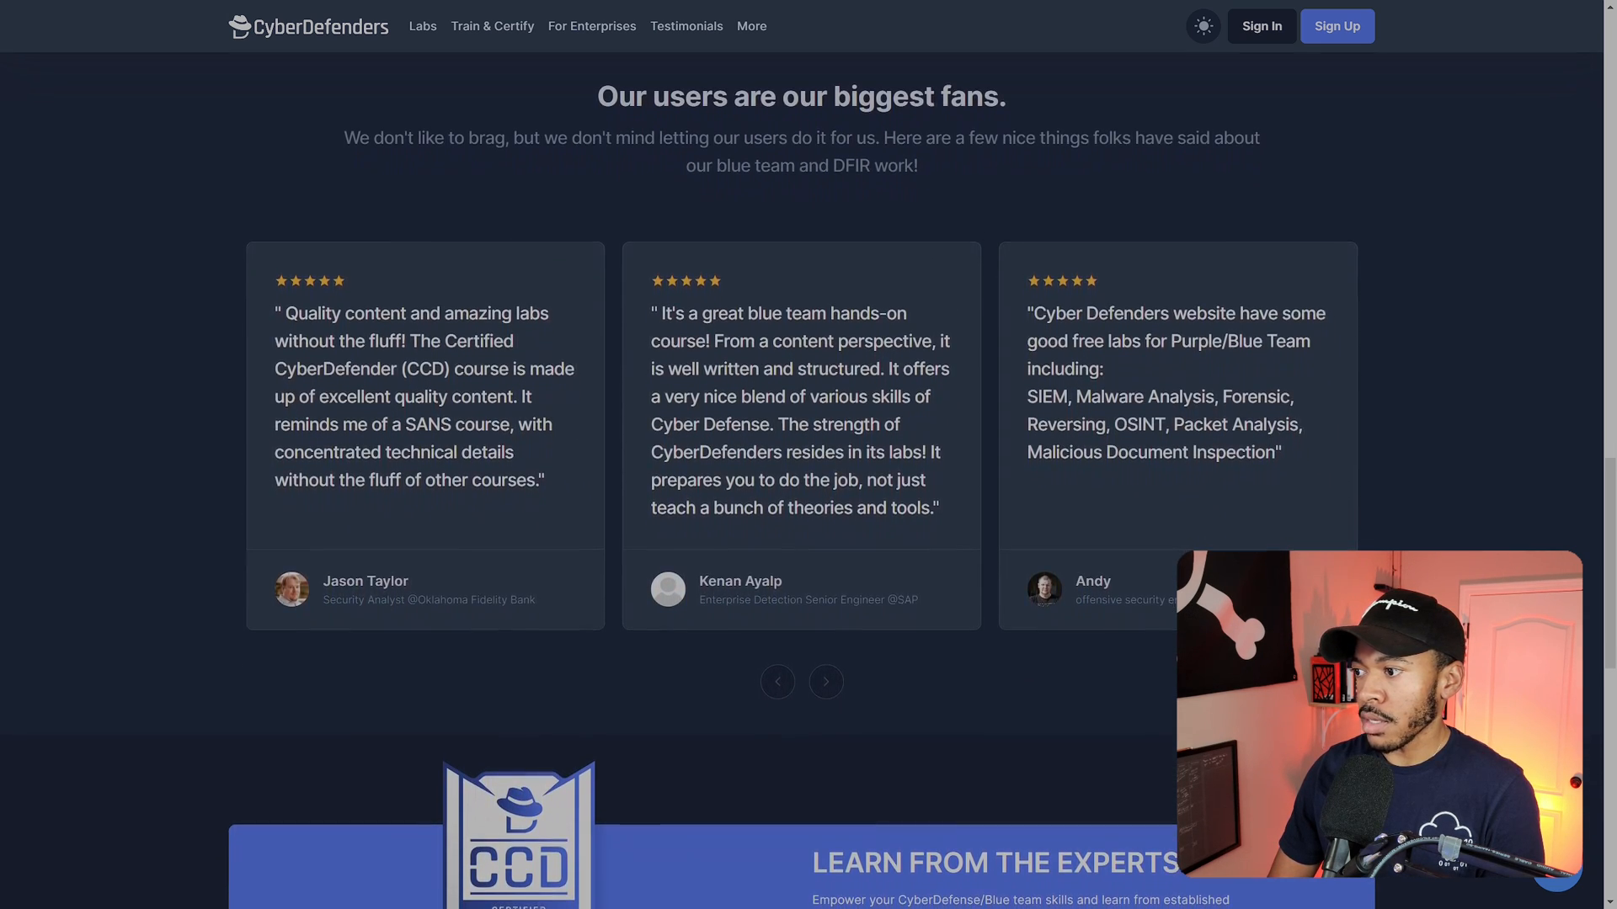
Scroll past the CCD banner and go to the Certified CyberDefender Train & Certify page
scroll(down, 3)
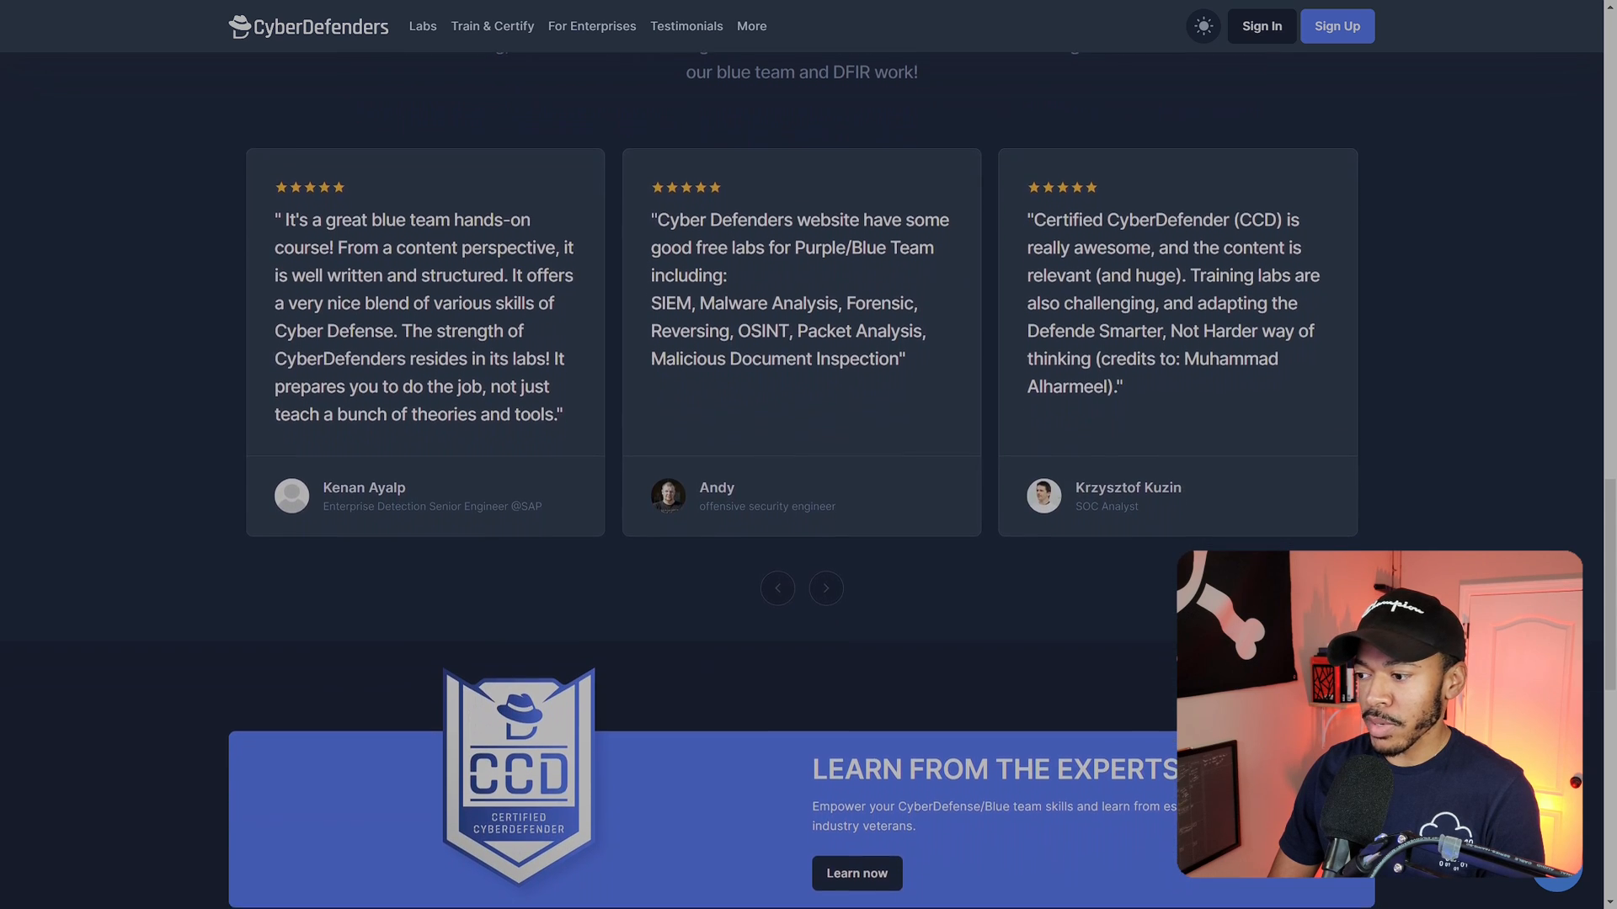
scroll(down, 3)
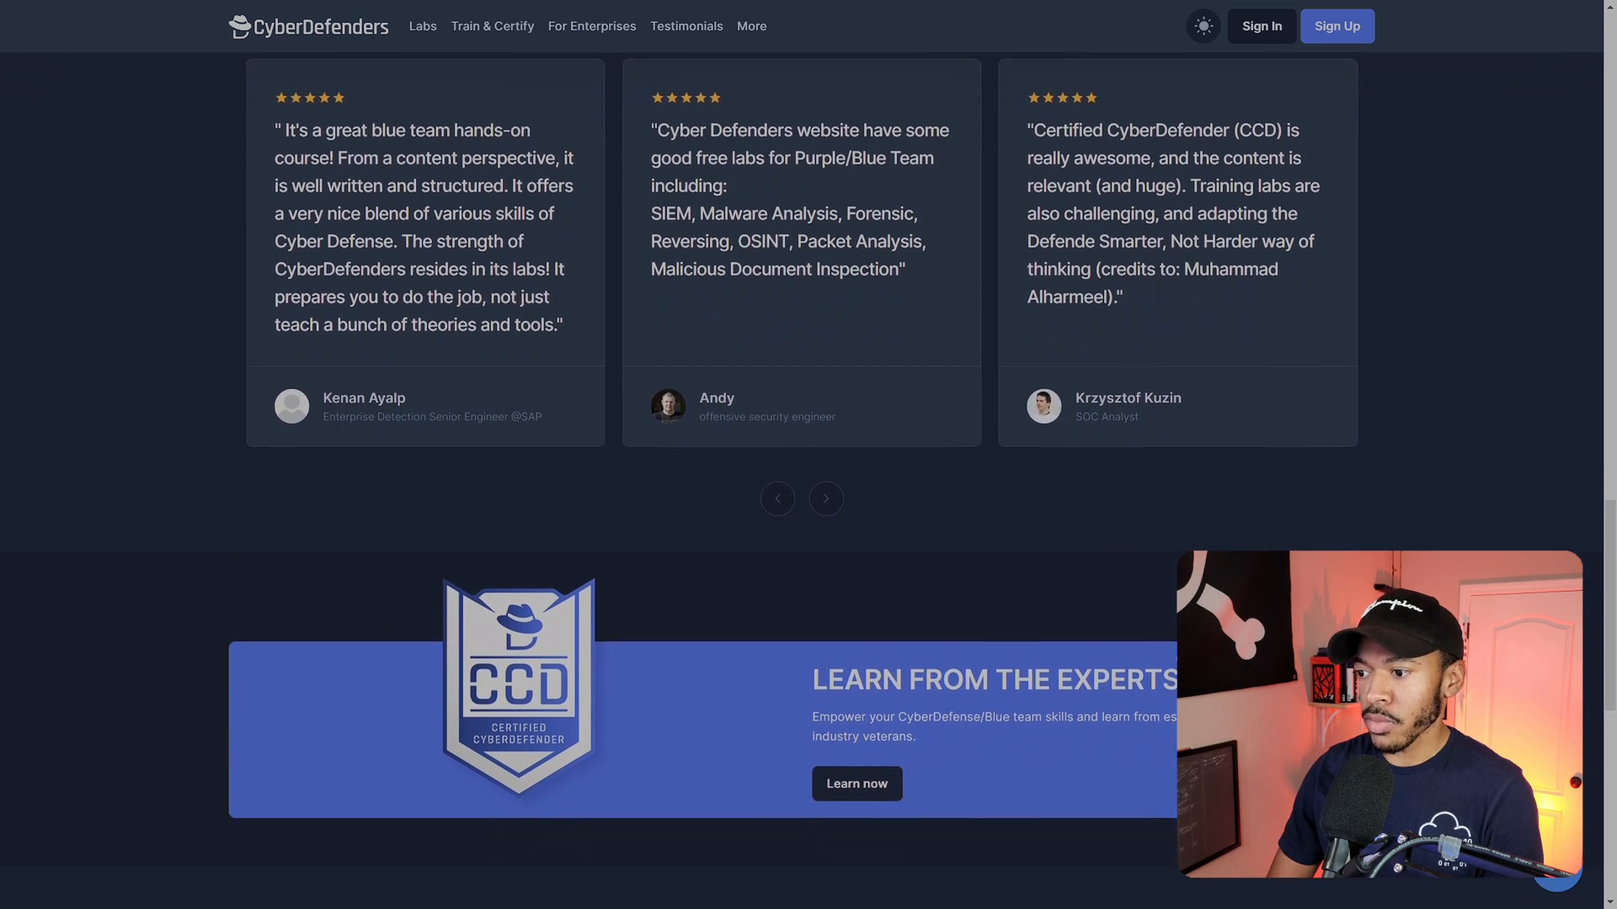
scroll(down, 3)
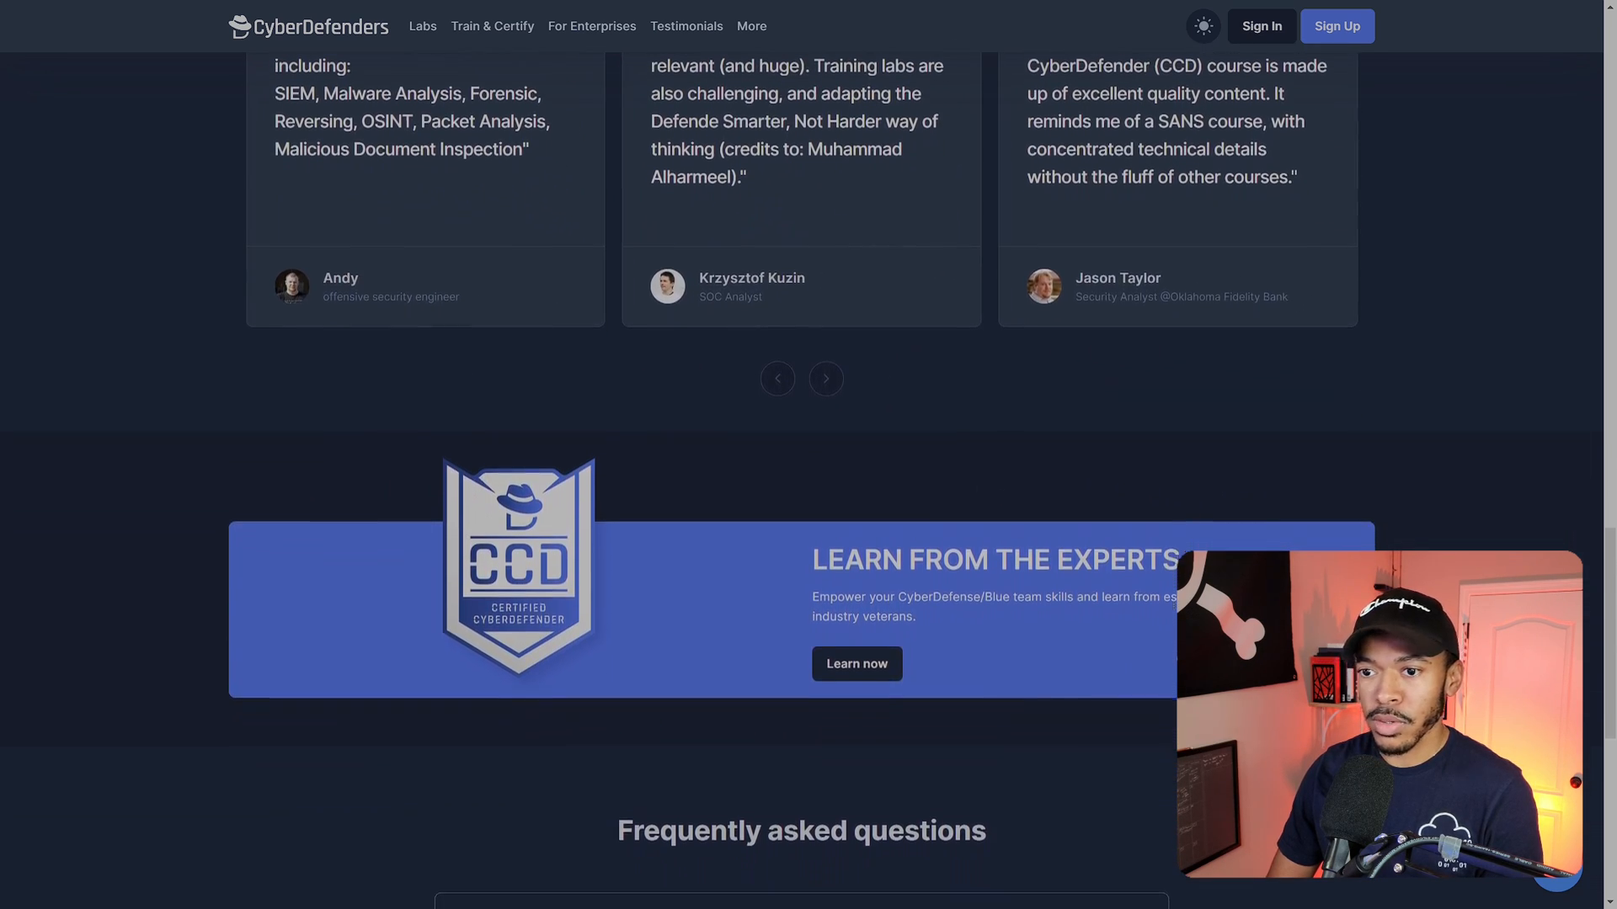
scroll(down, 3)
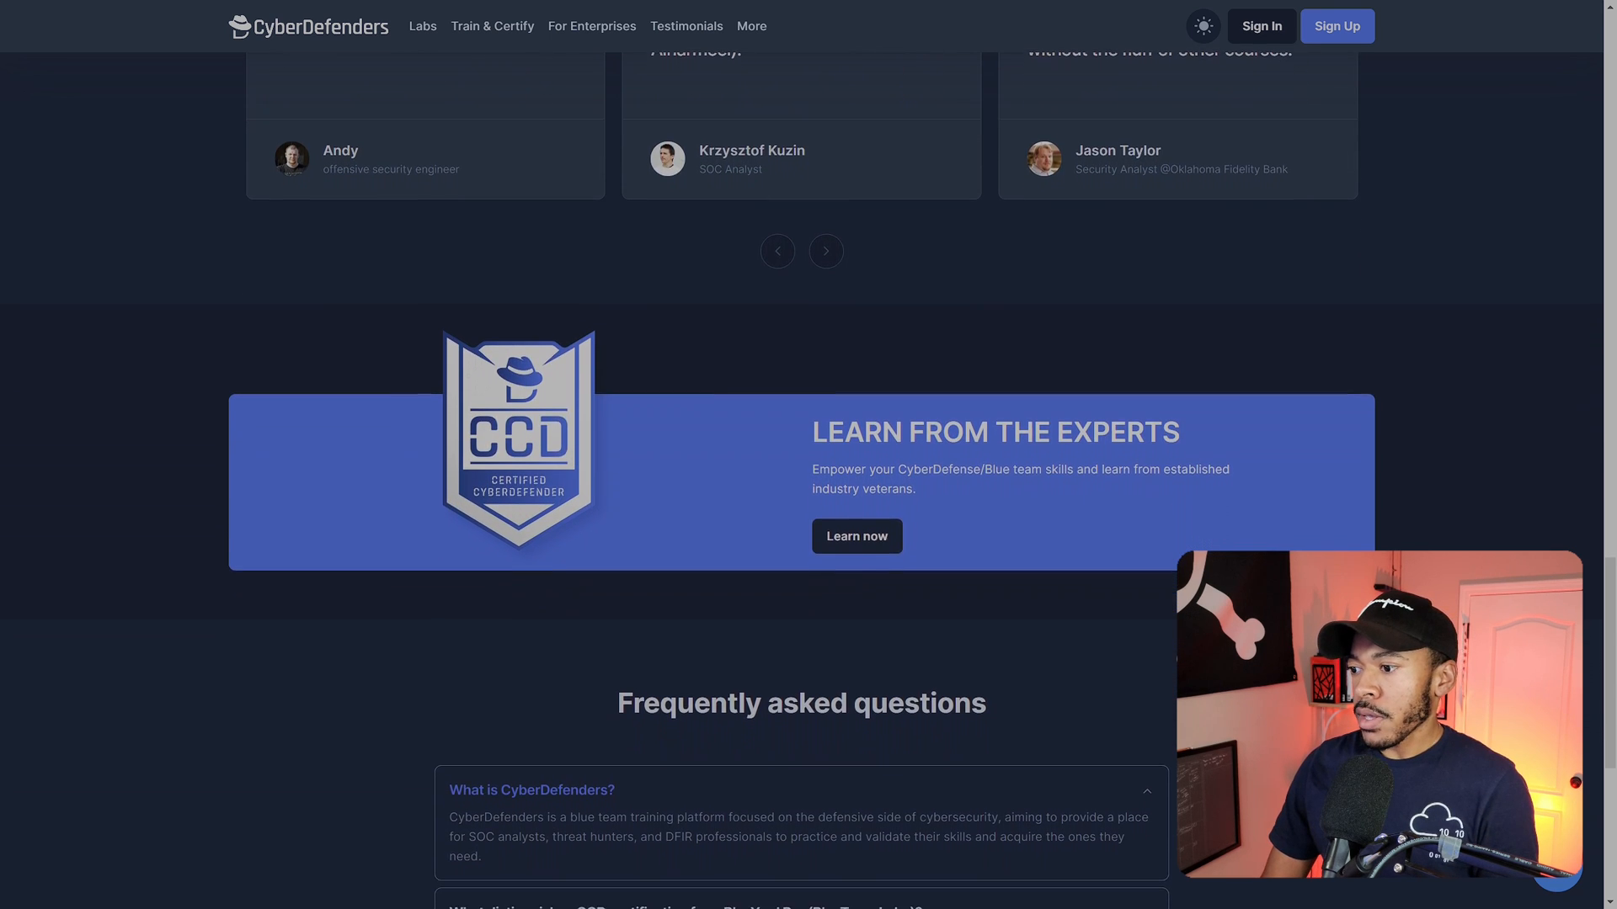
scroll(up, 3)
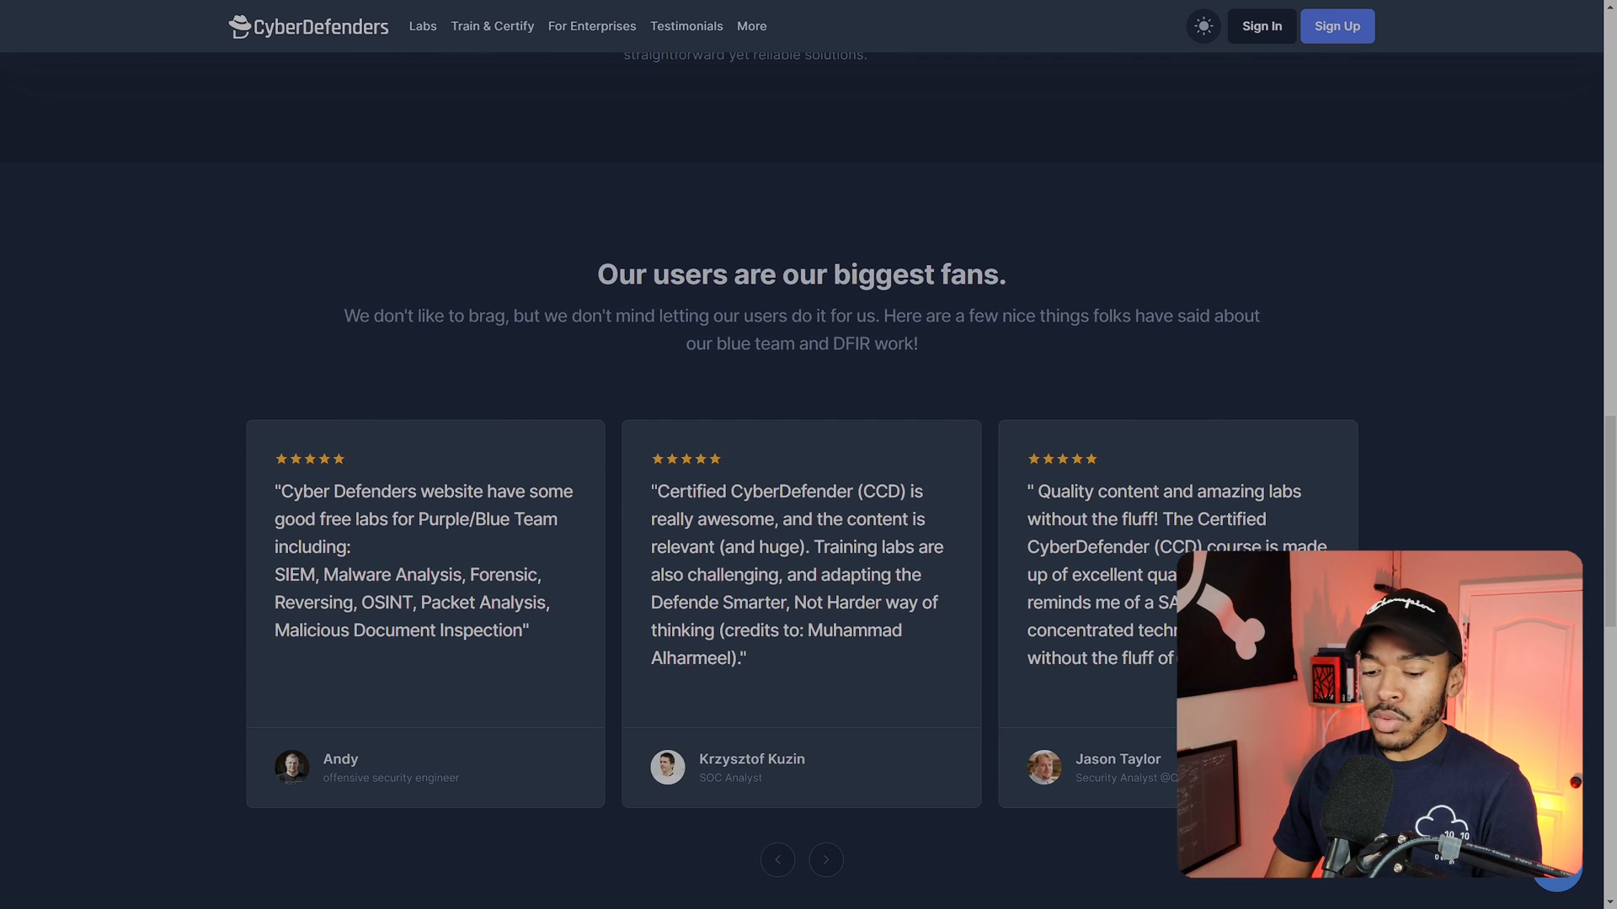
click(492, 25)
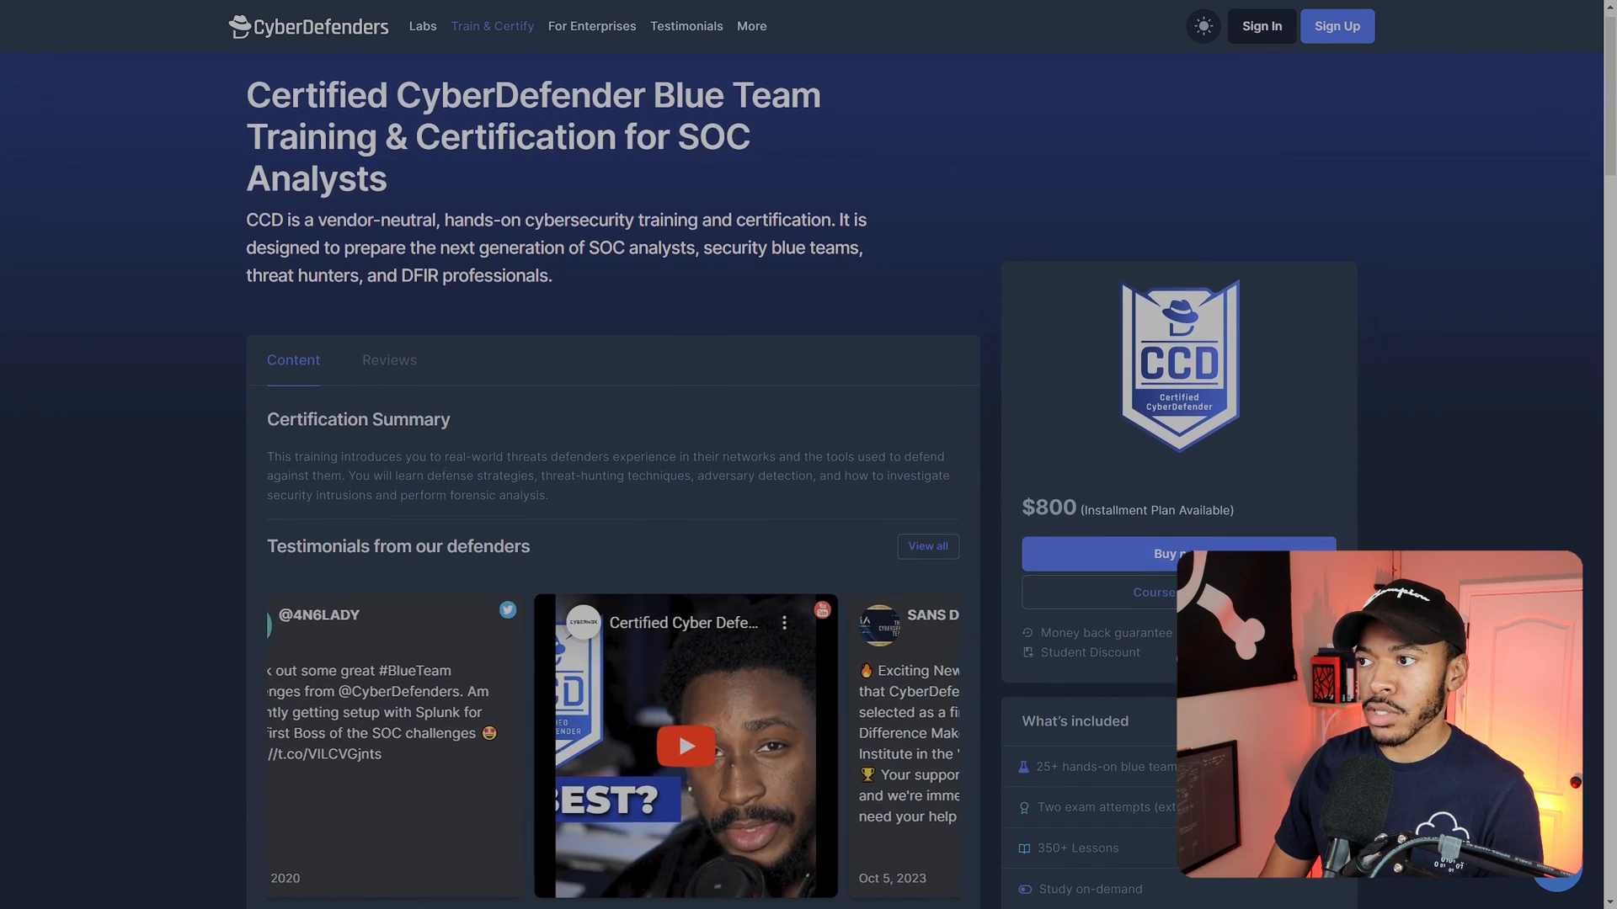
scroll(down, 3)
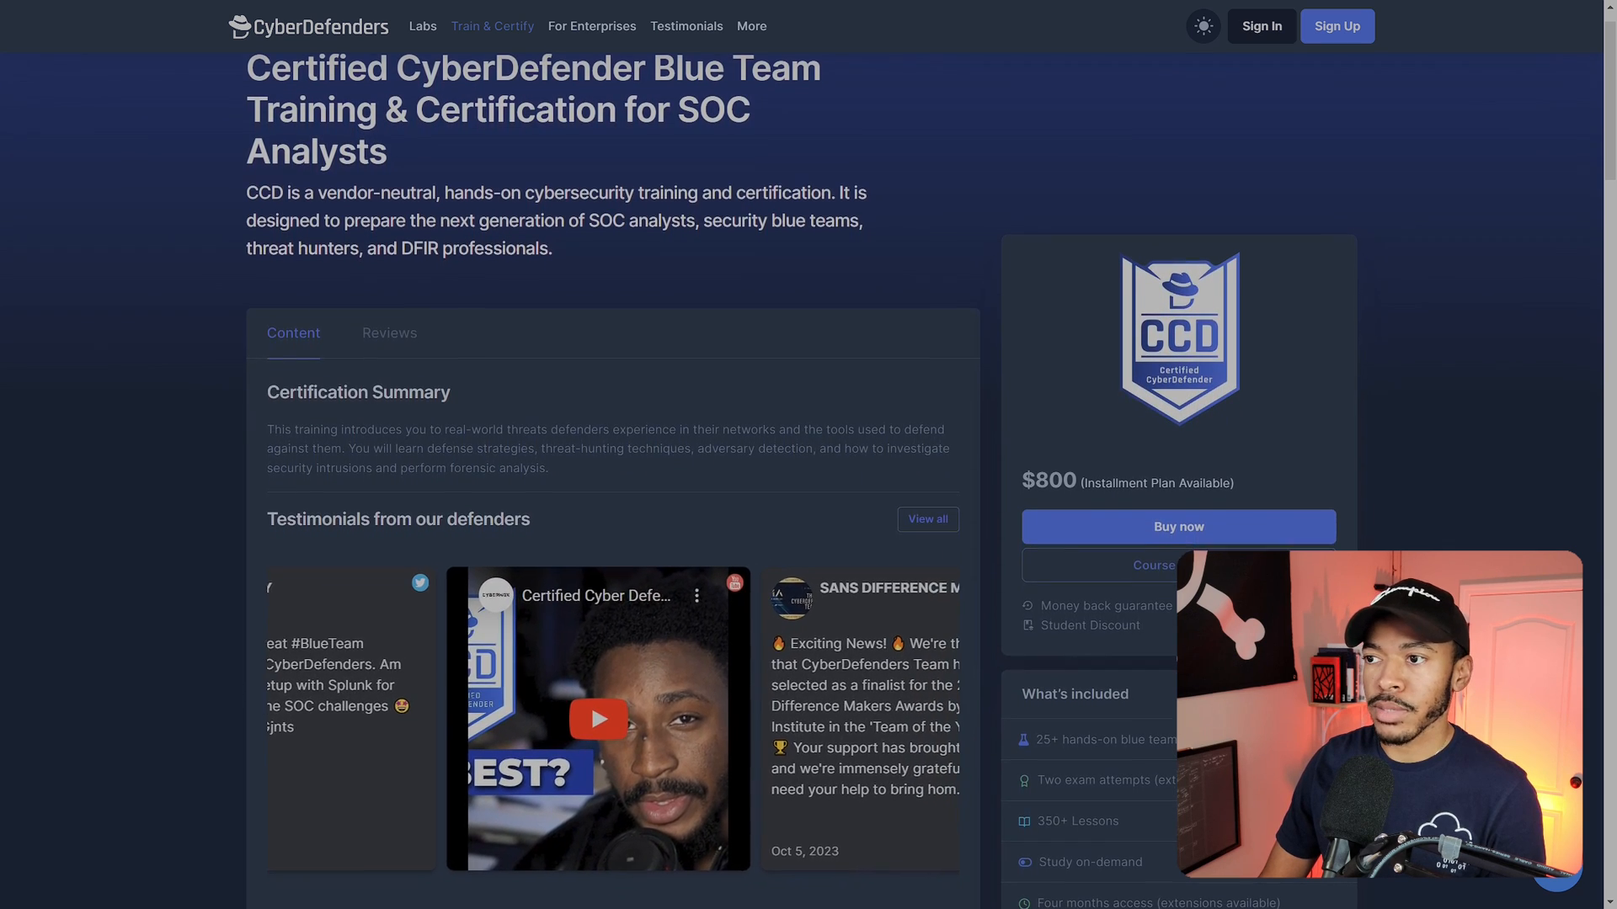
scroll(down, 3)
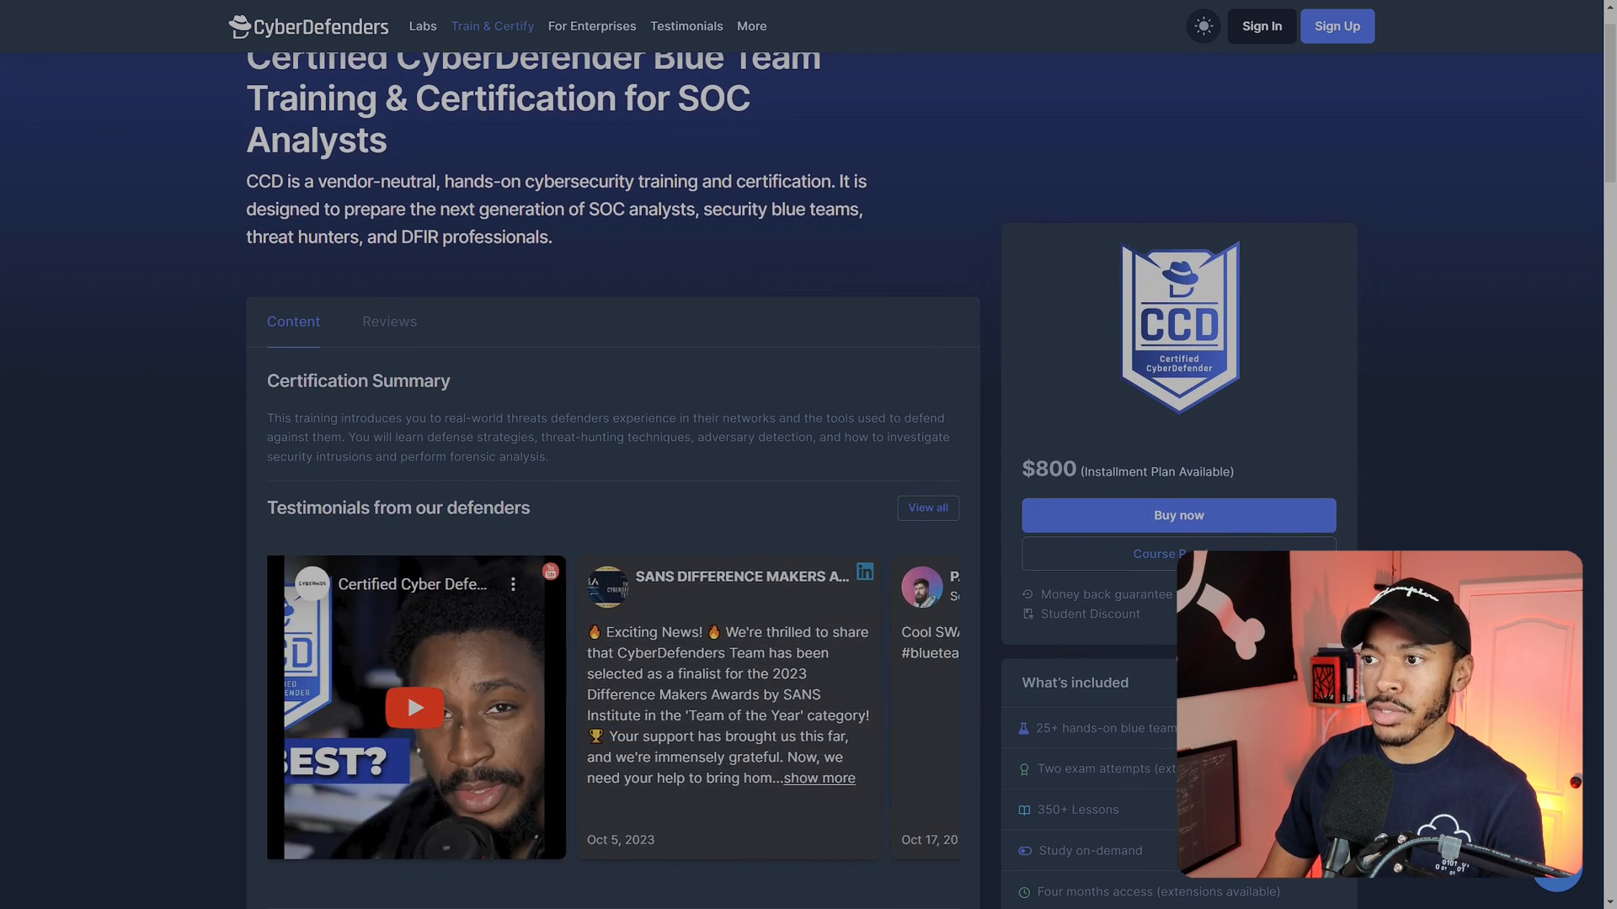
scroll(down, 3)
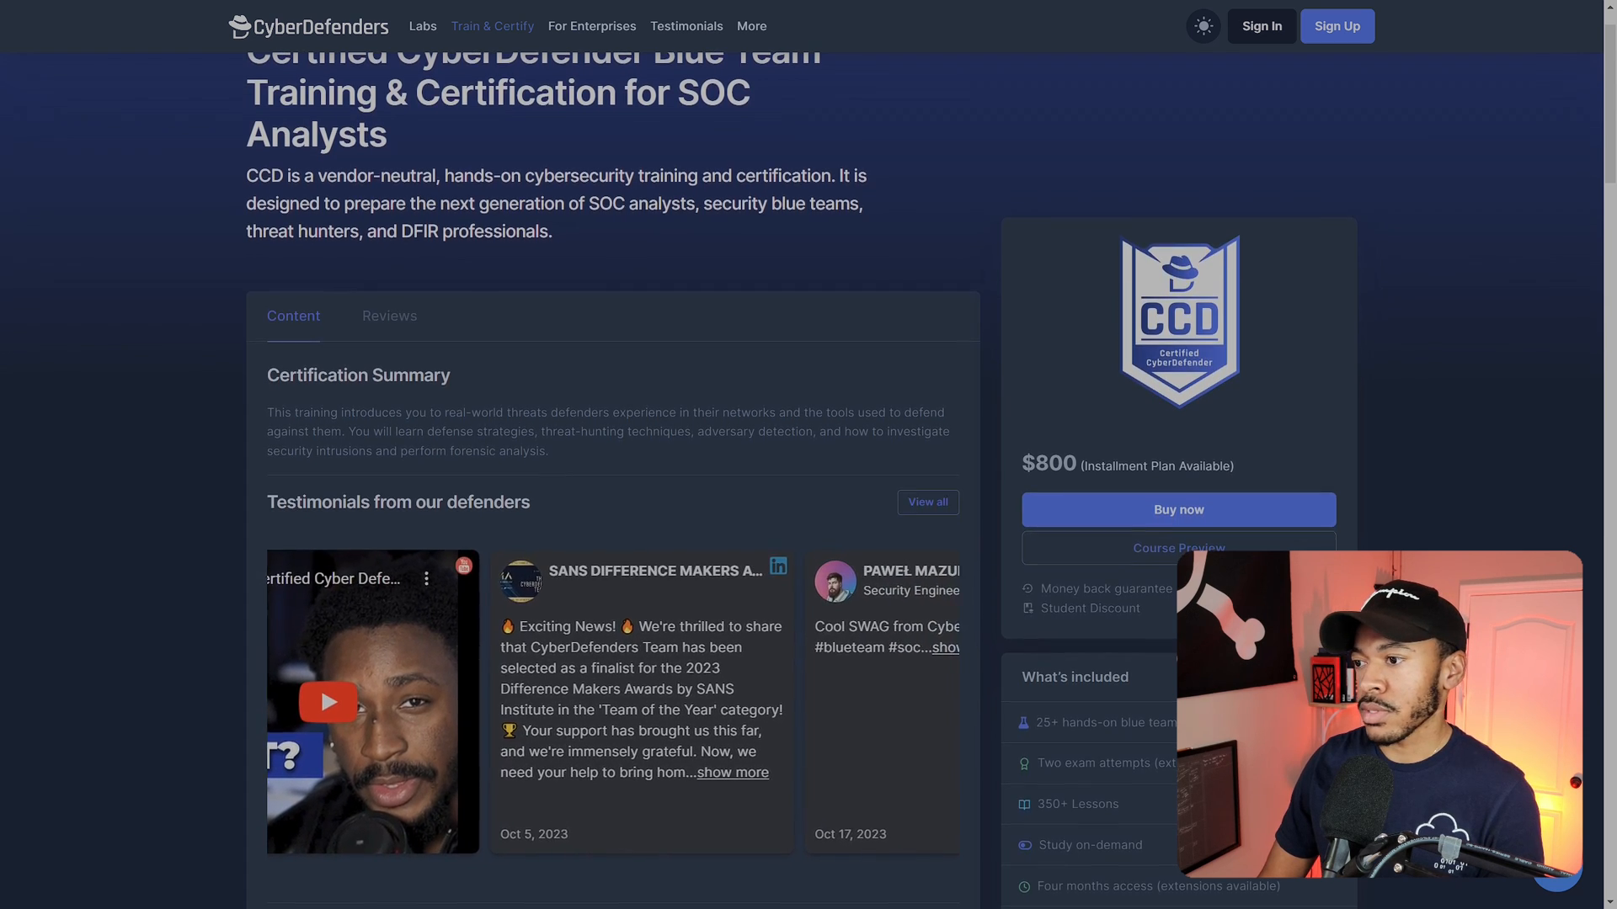
scroll(down, 3)
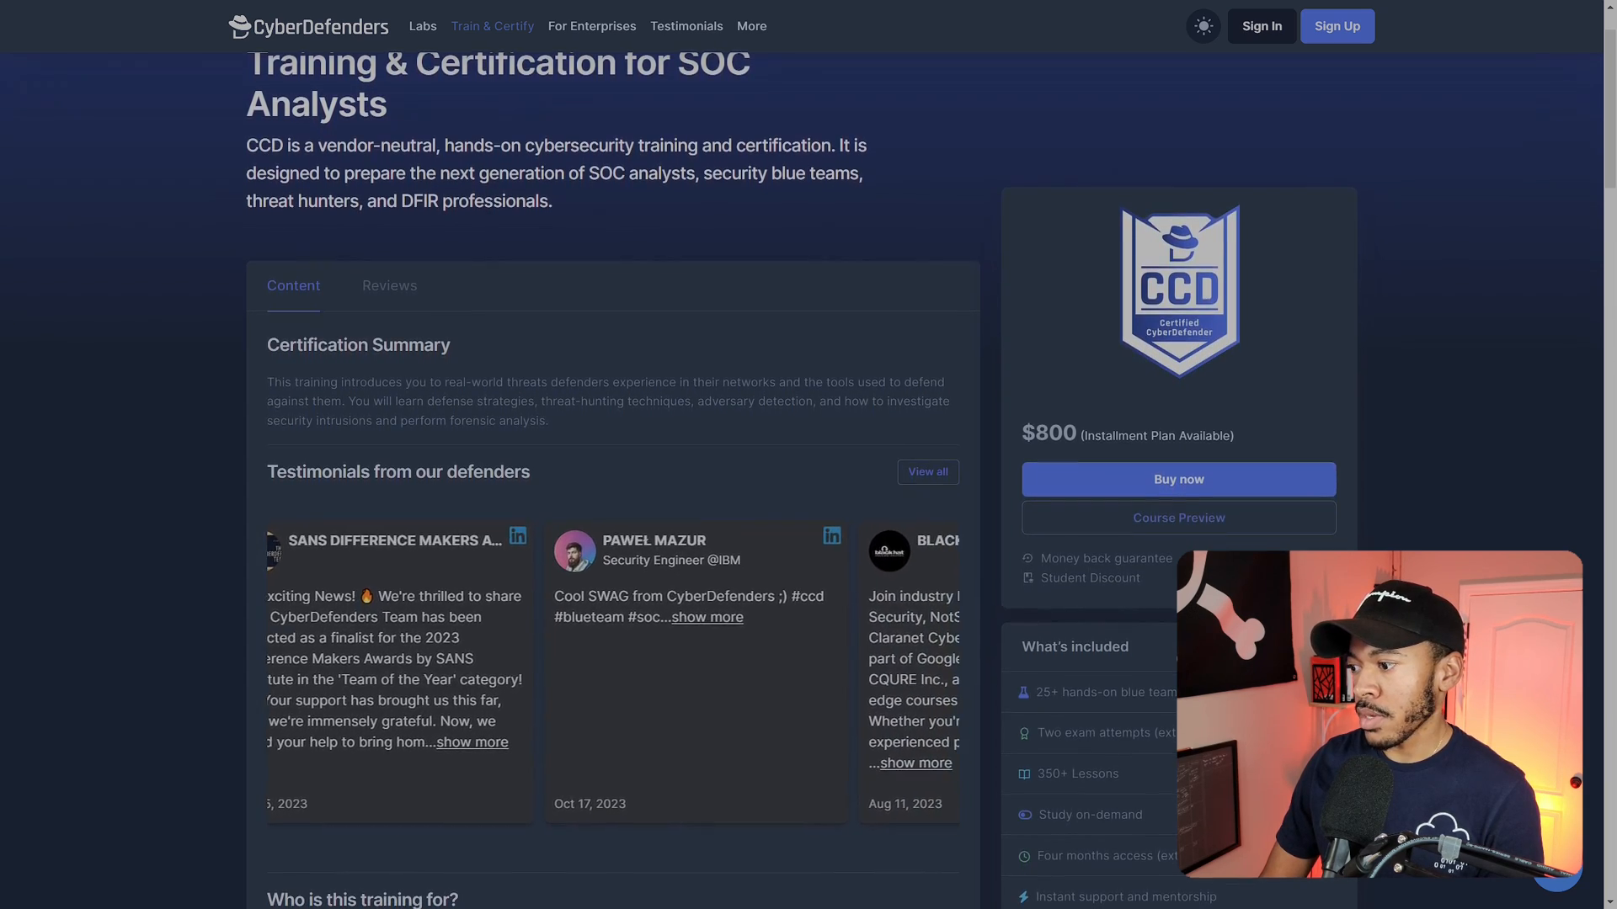
scroll(down, 3)
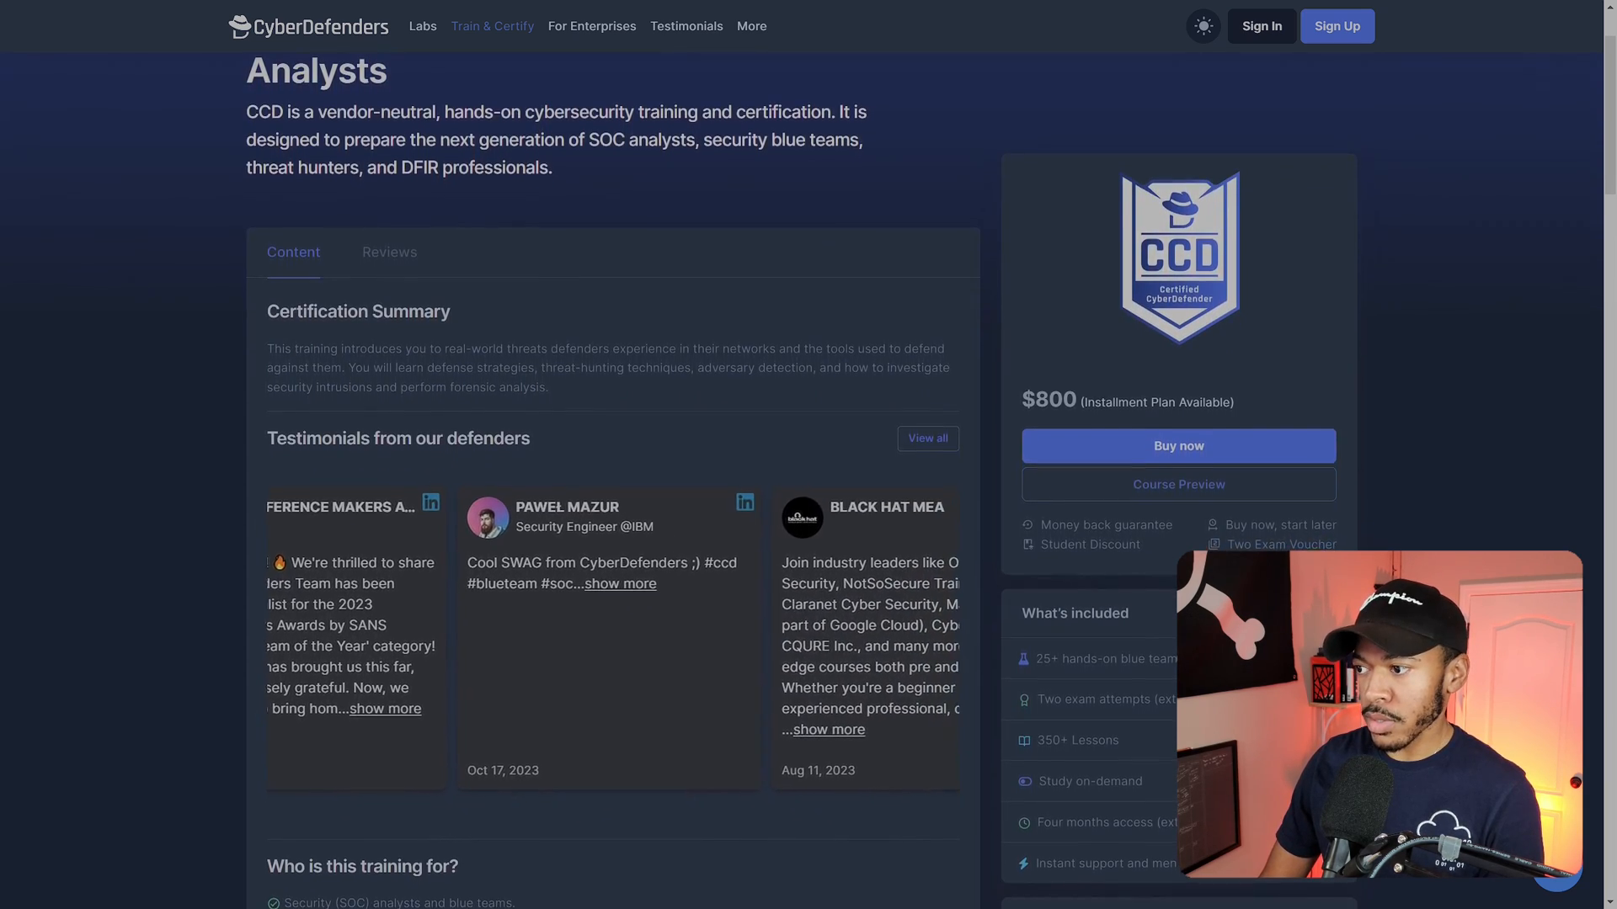
scroll(down, 3)
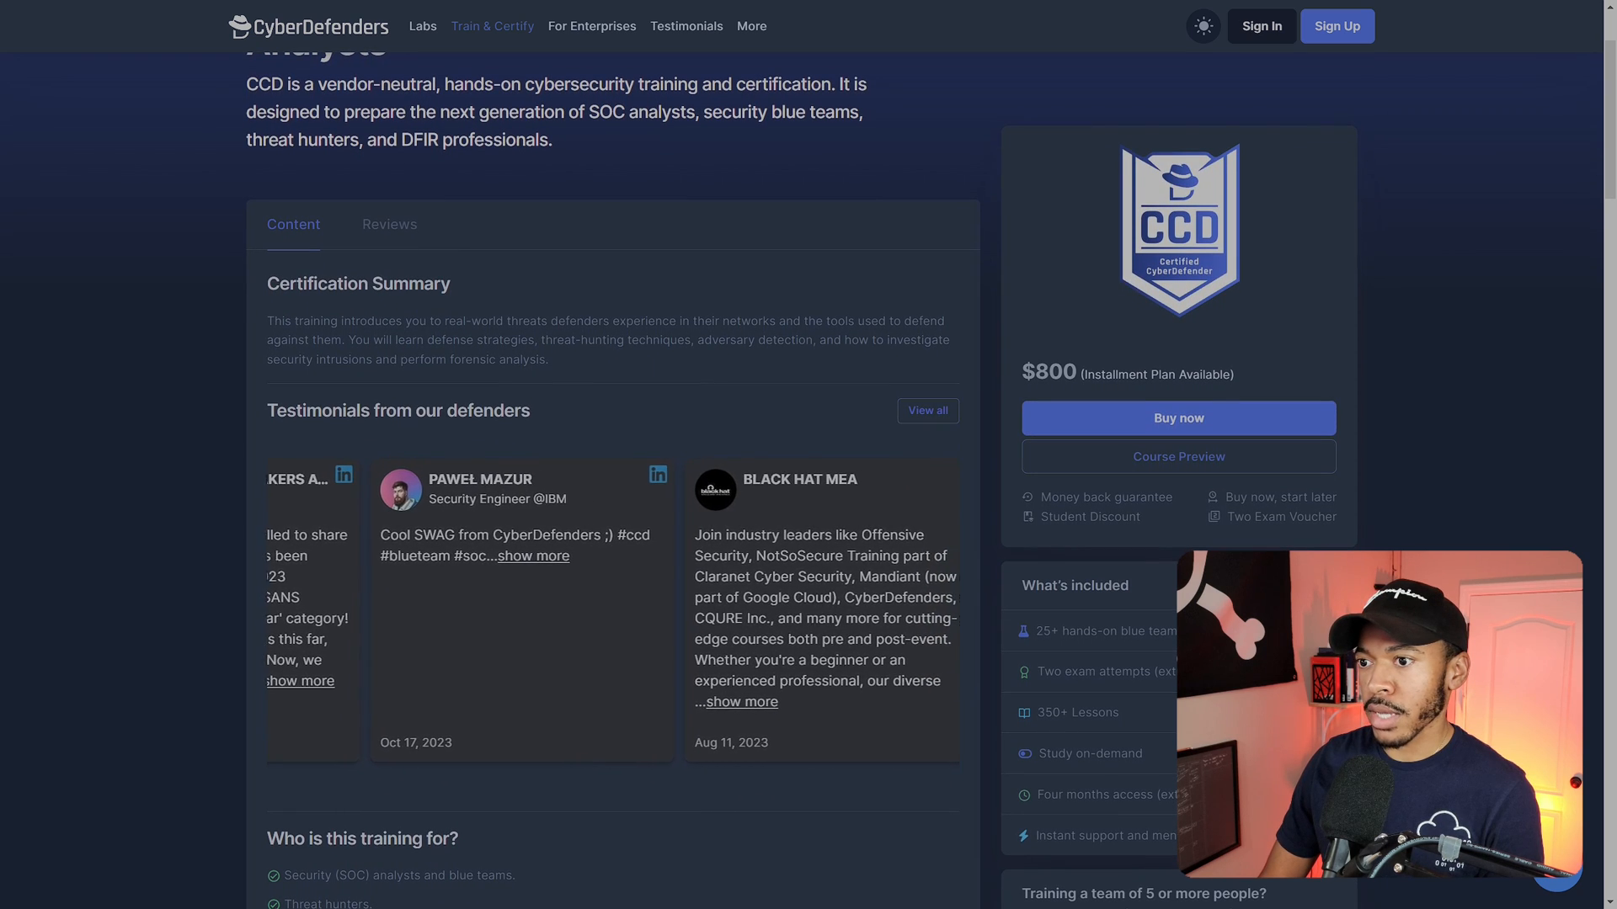
scroll(right, 3)
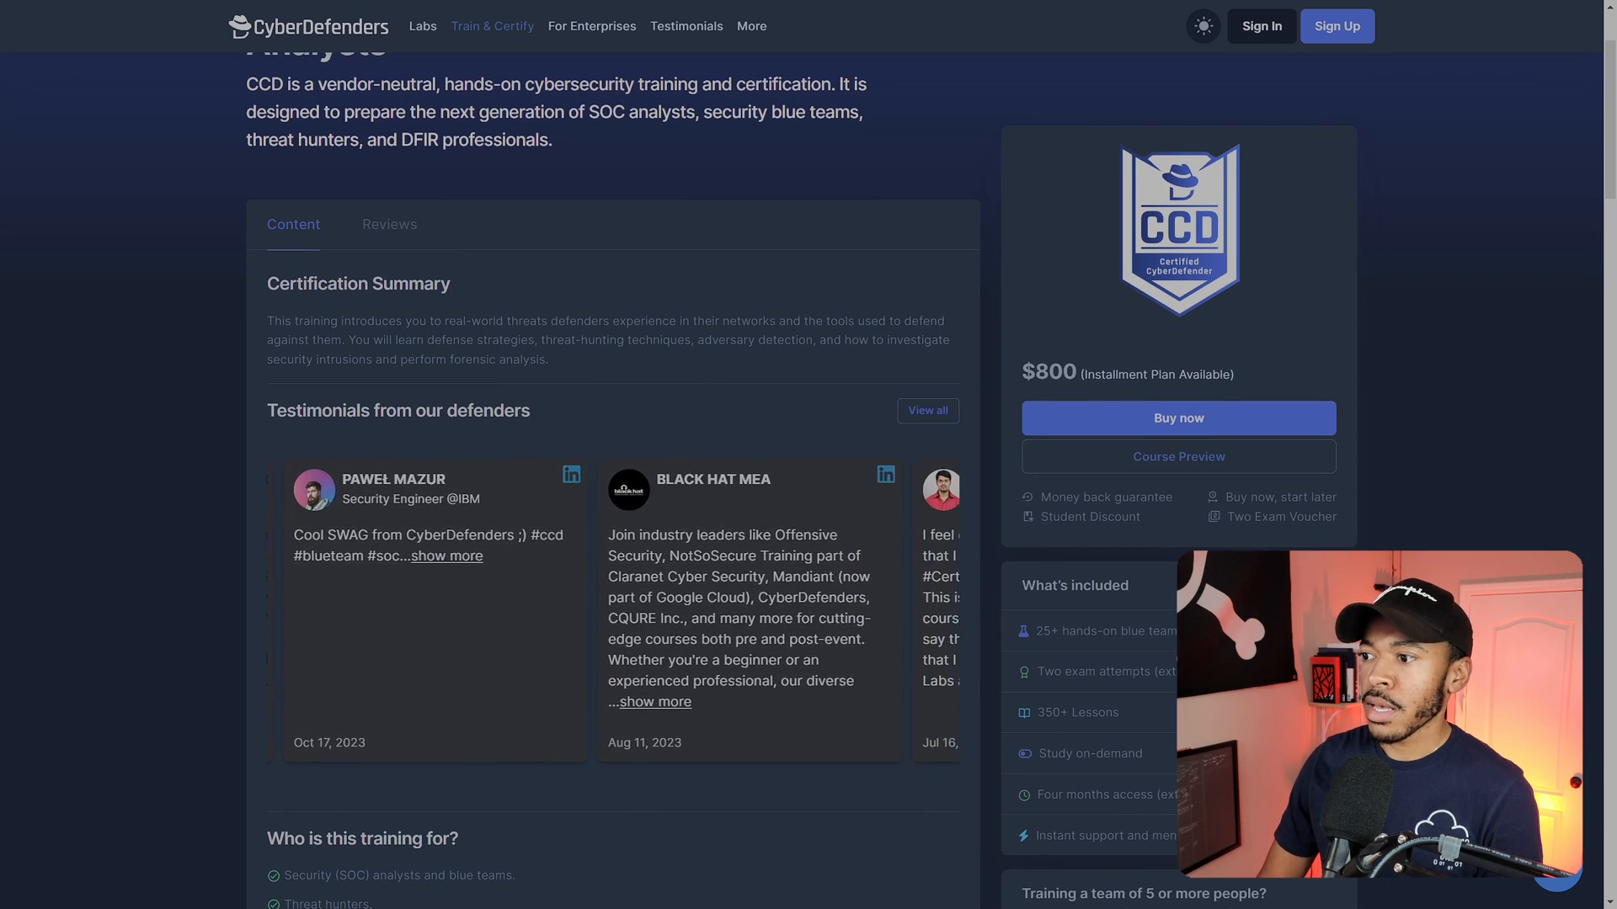
scroll(down, 3)
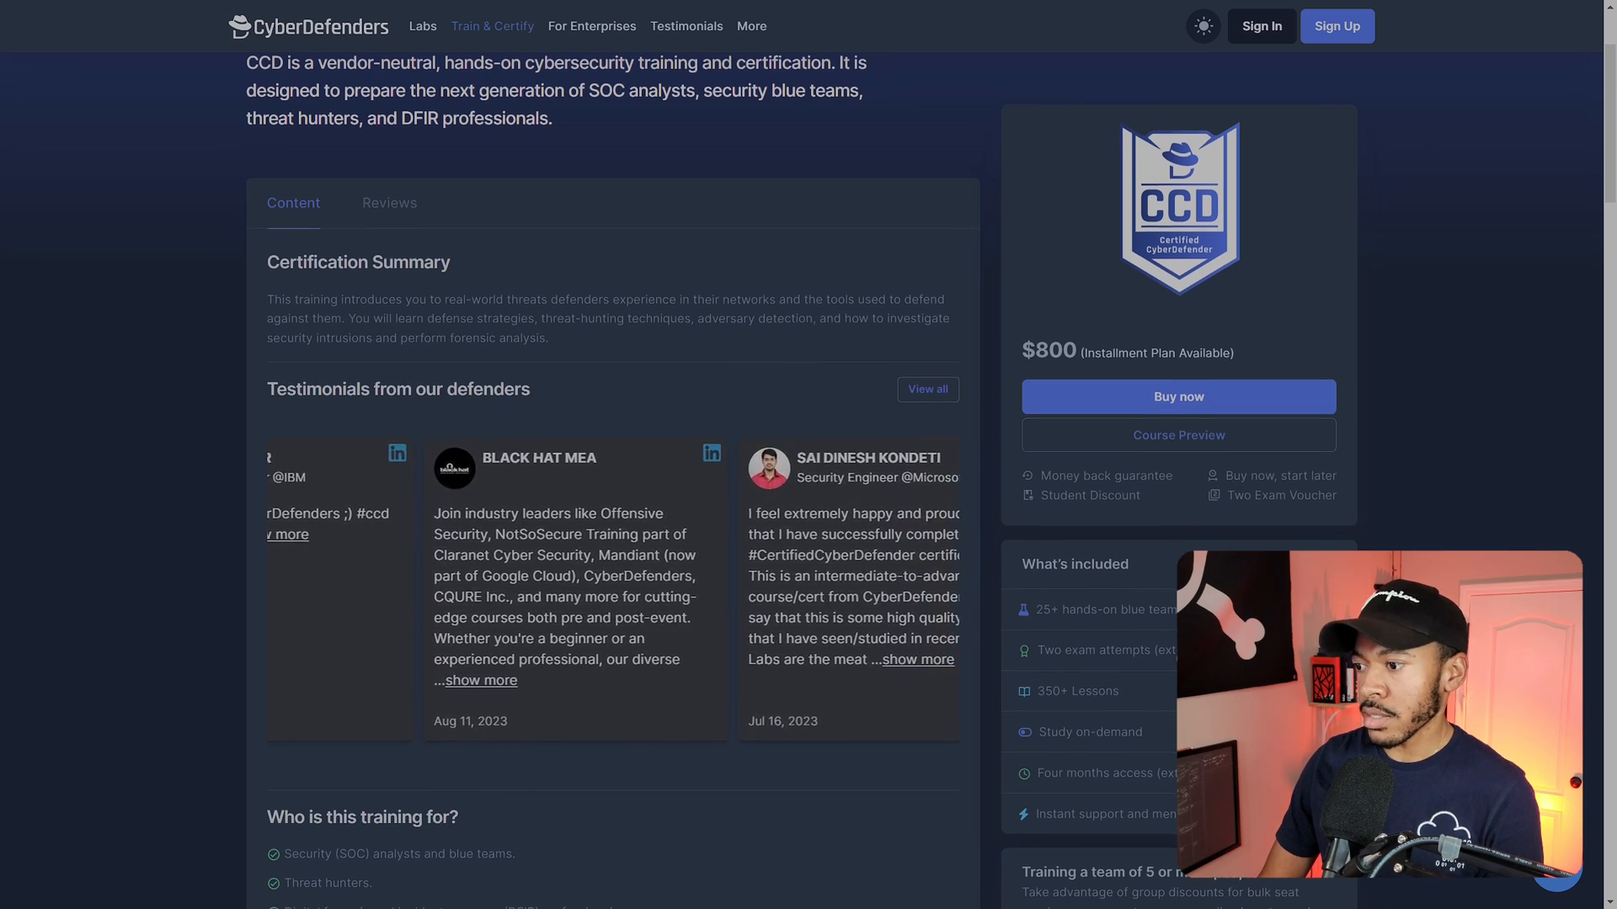
scroll(down, 3)
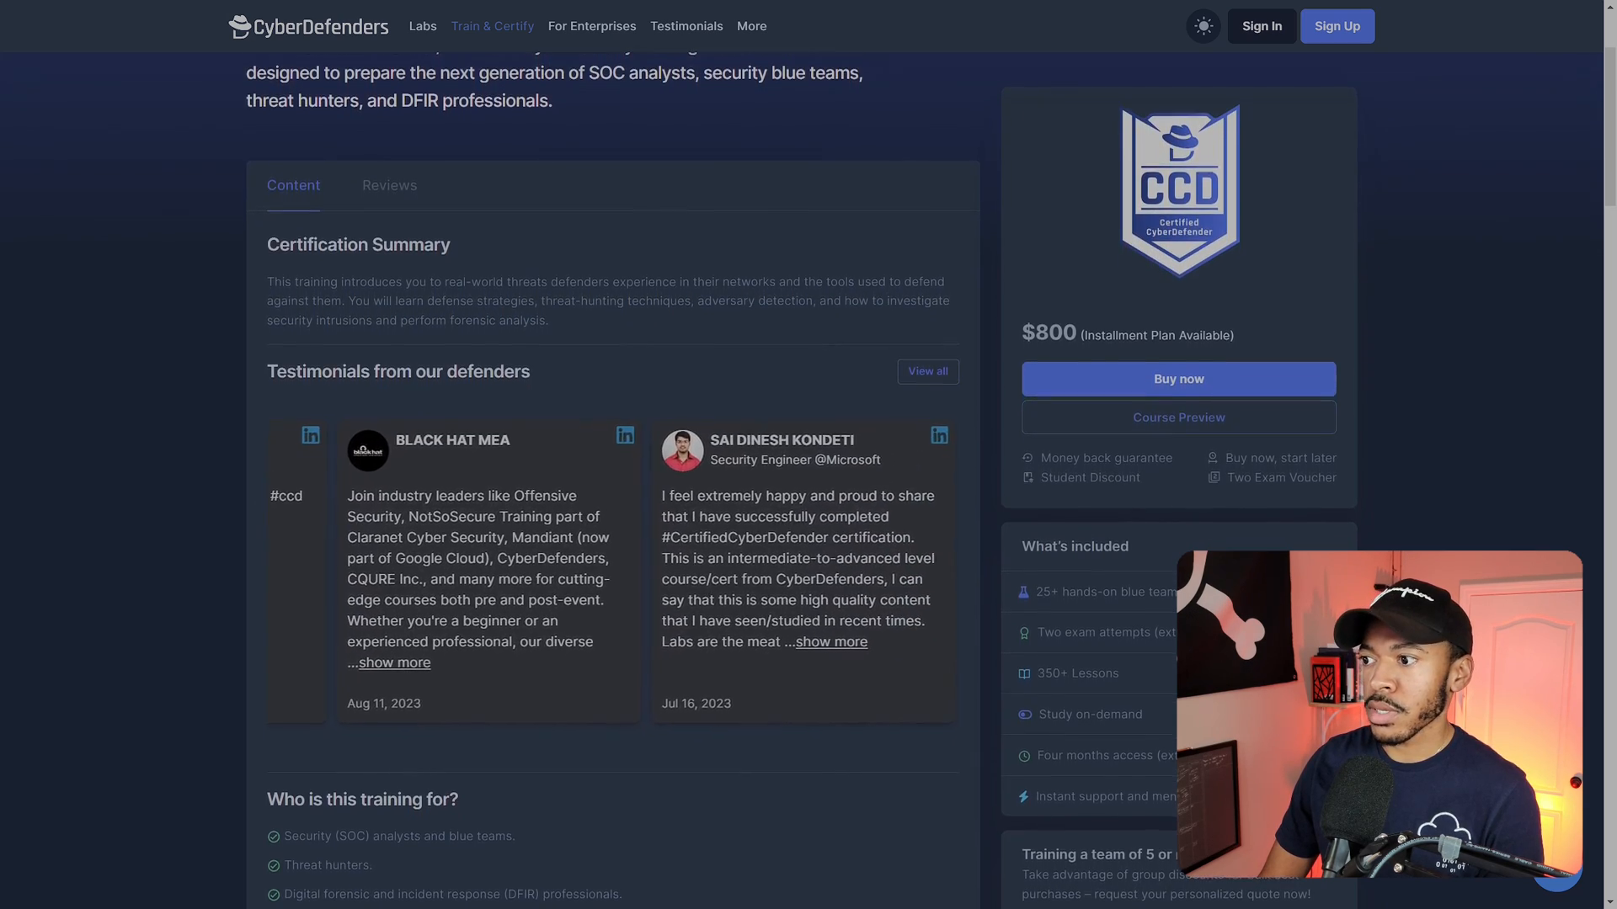
scroll(down, 3)
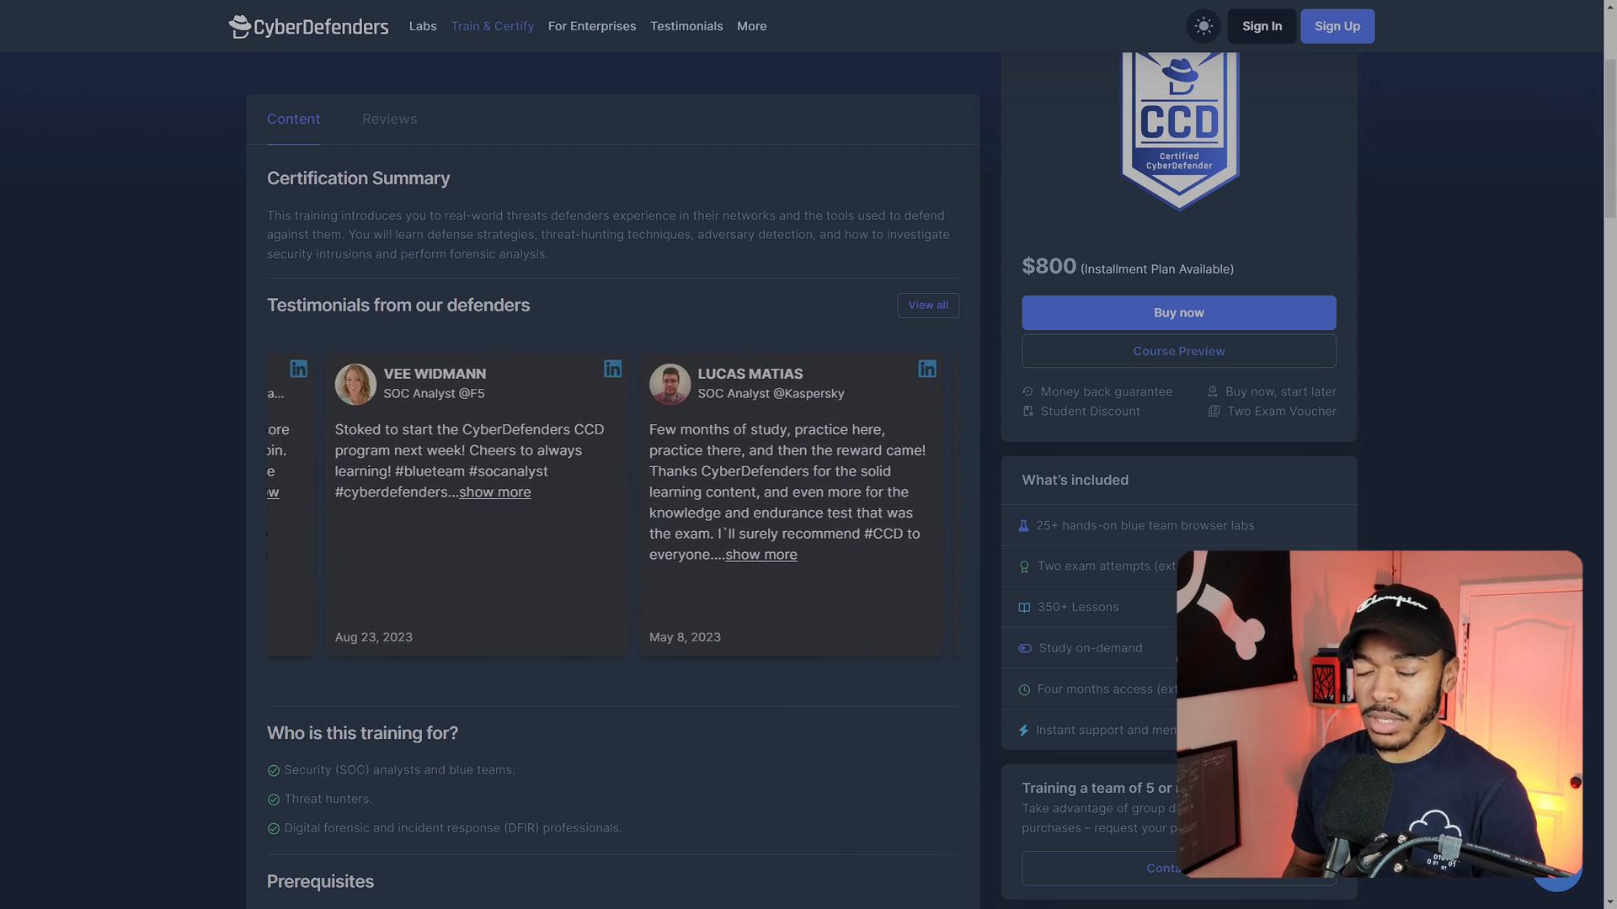
scroll(up, 3)
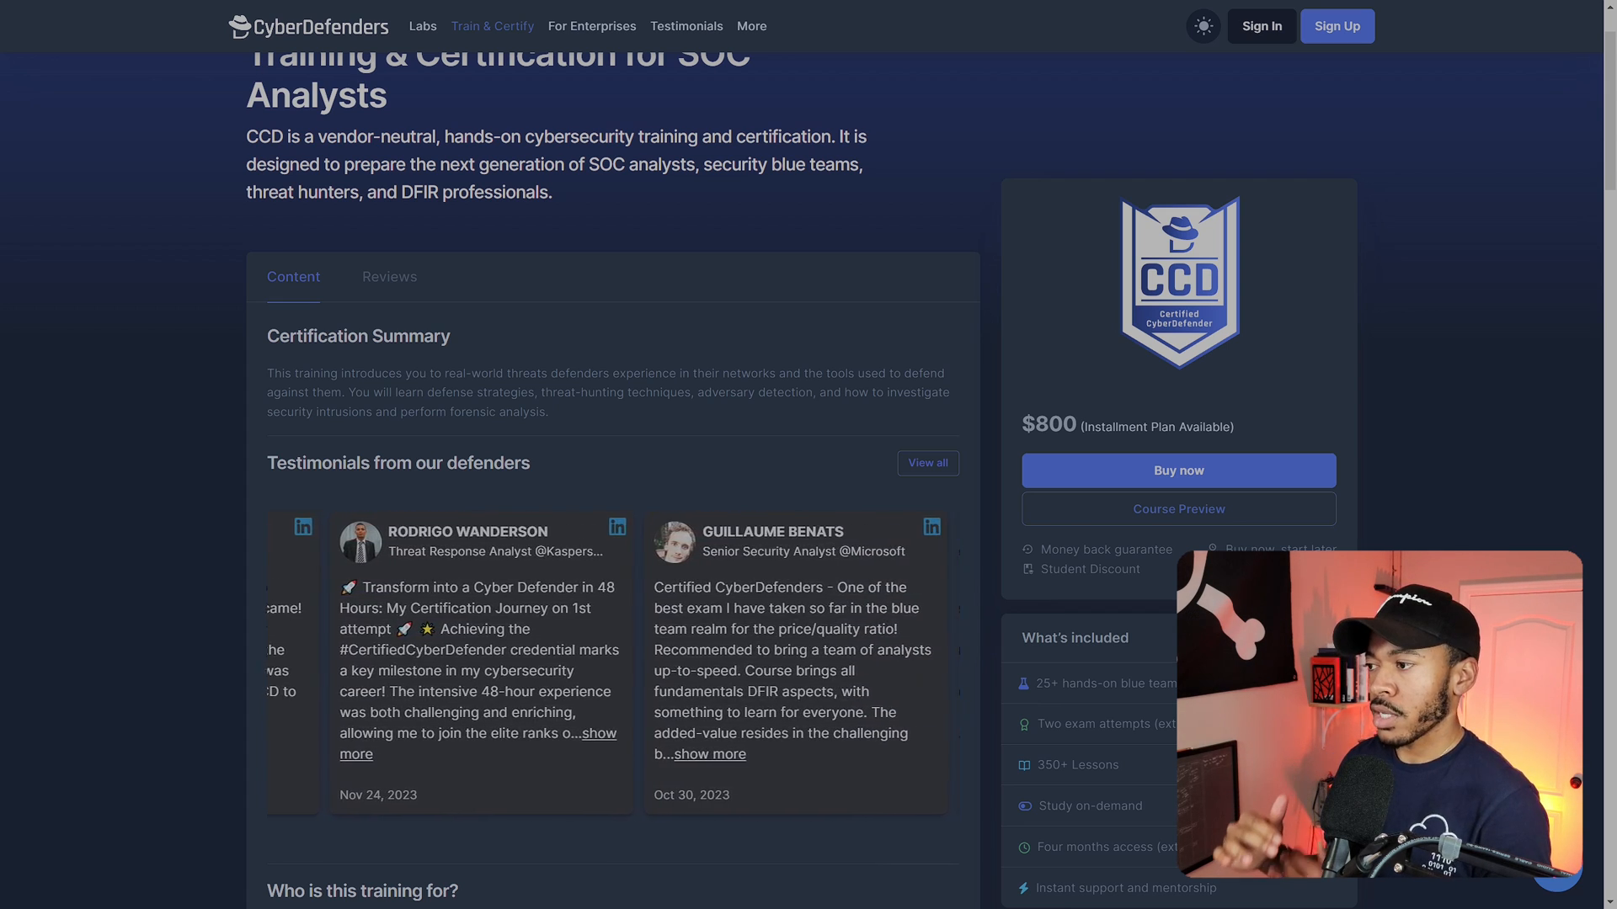
scroll(right, 3)
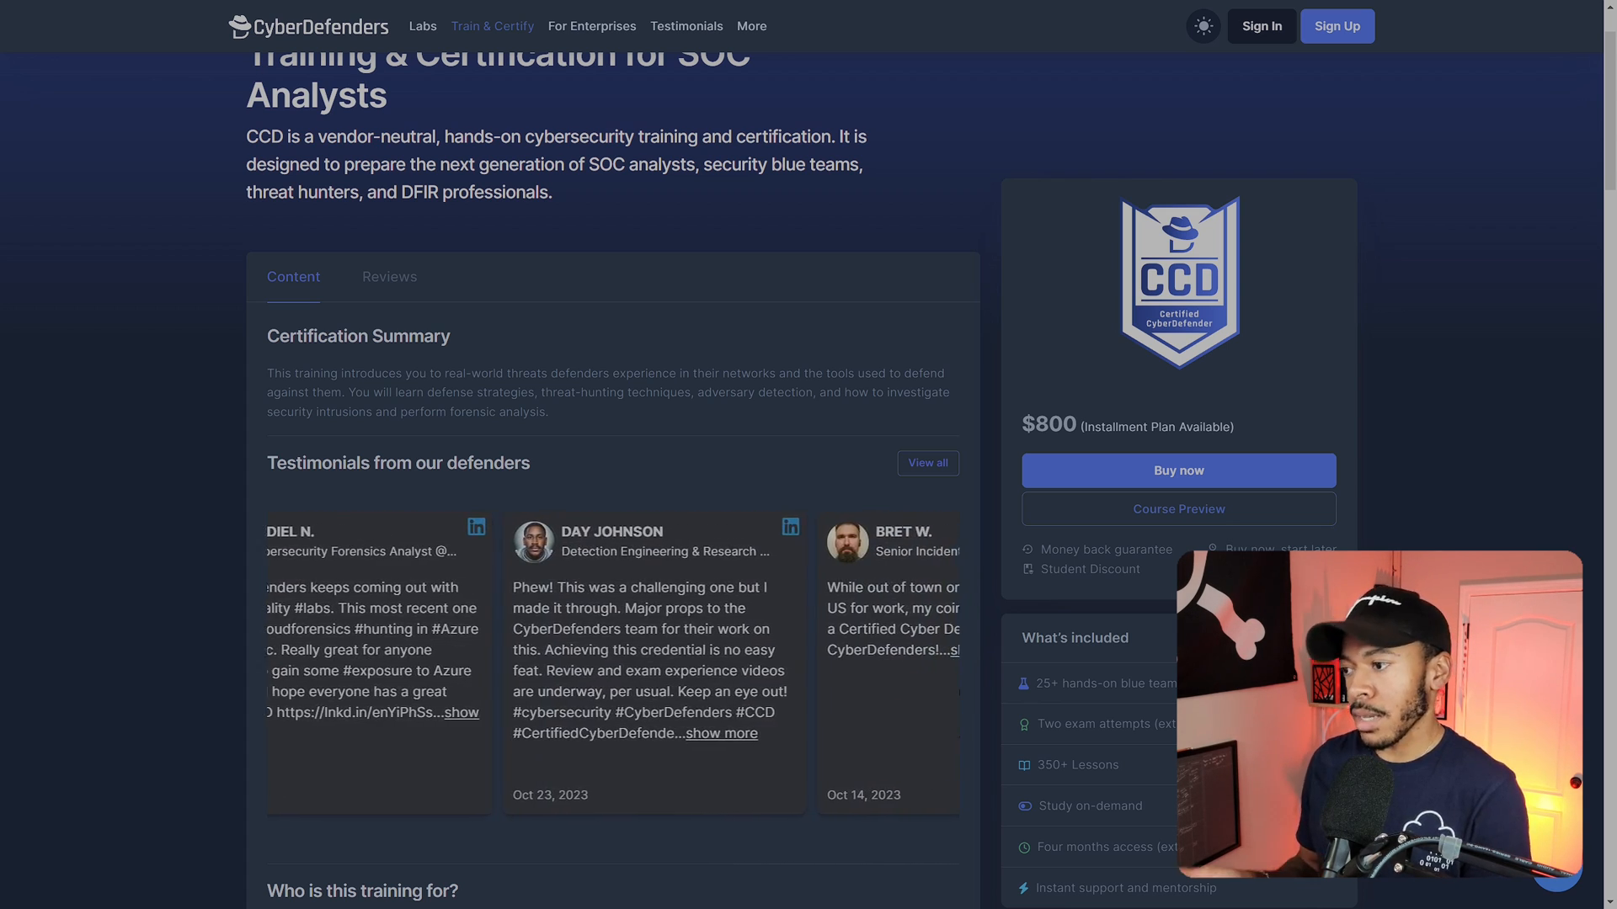
scroll(down, 3)
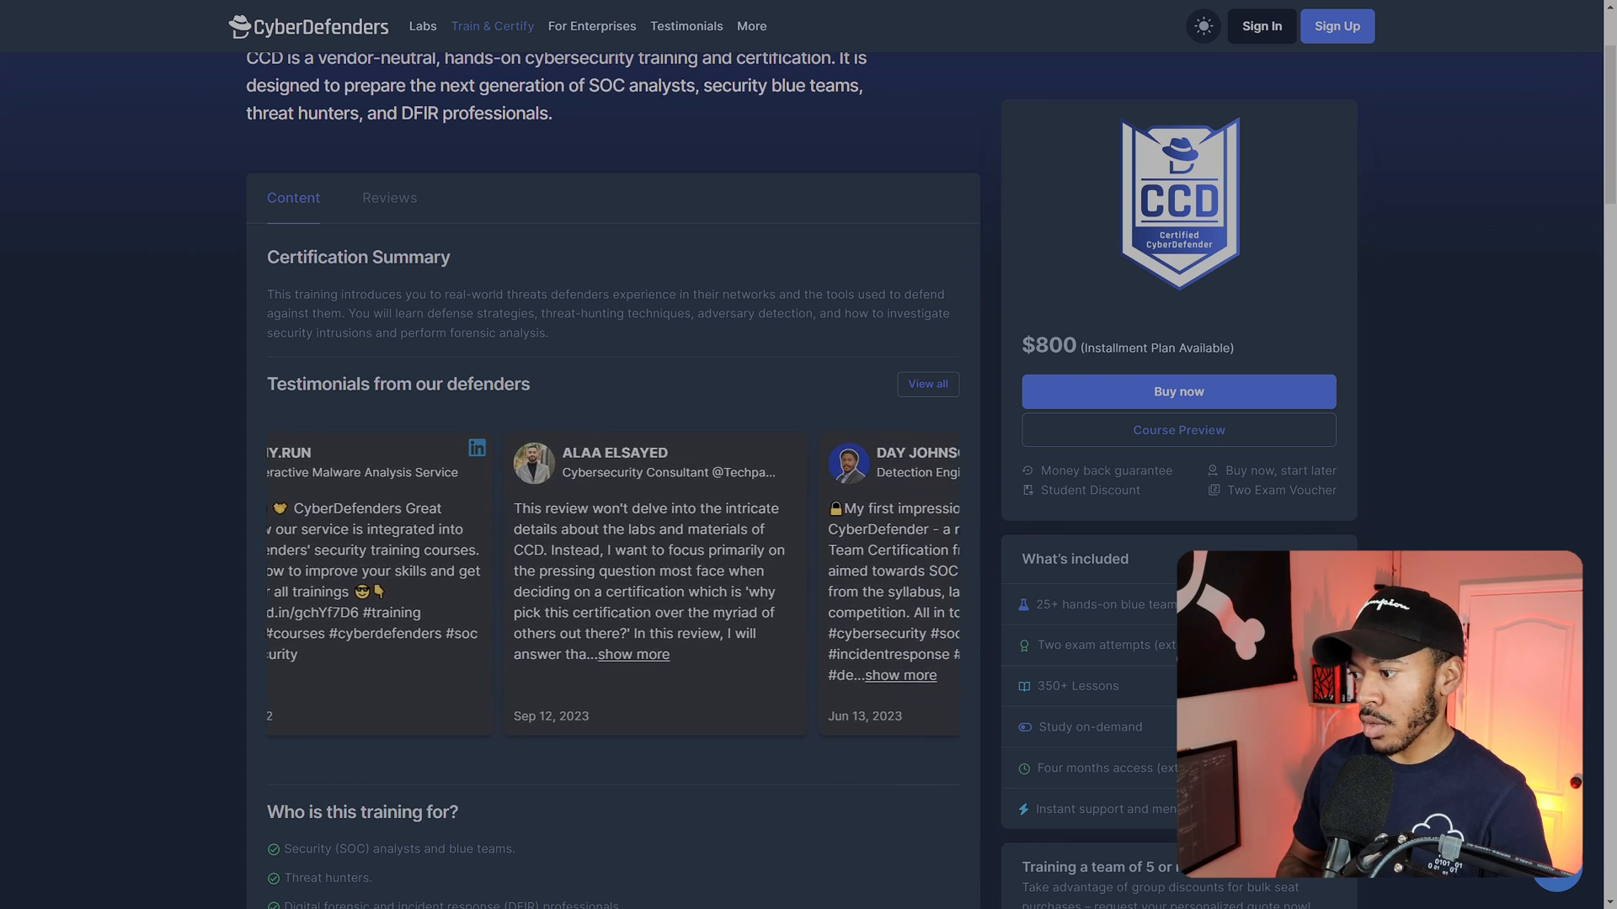
scroll(down, 3)
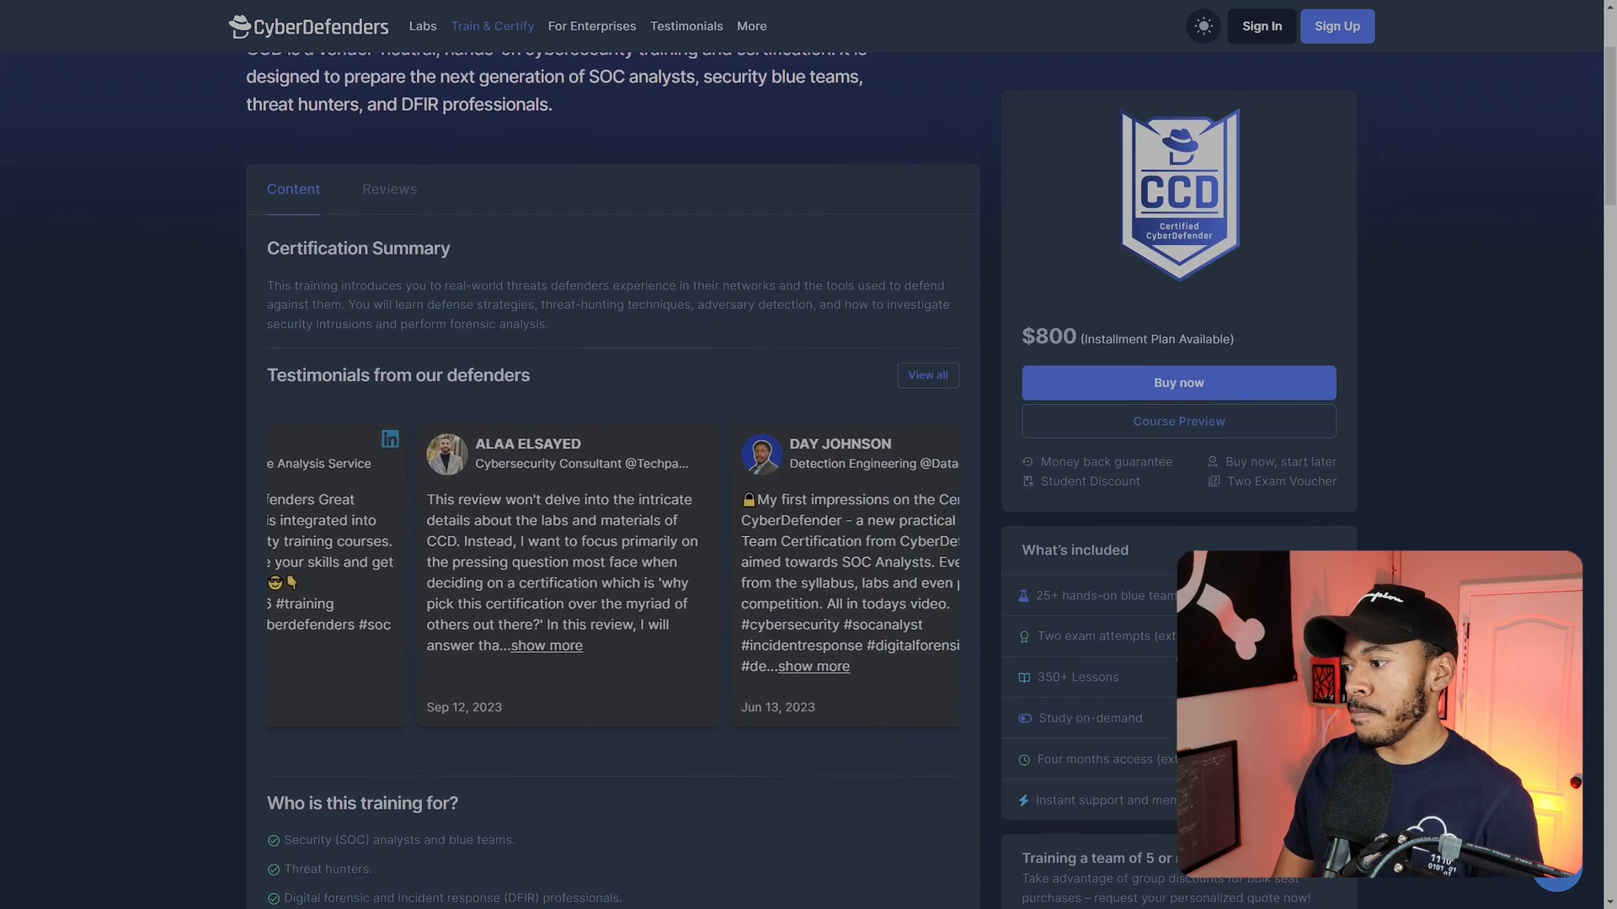
scroll(down, 3)
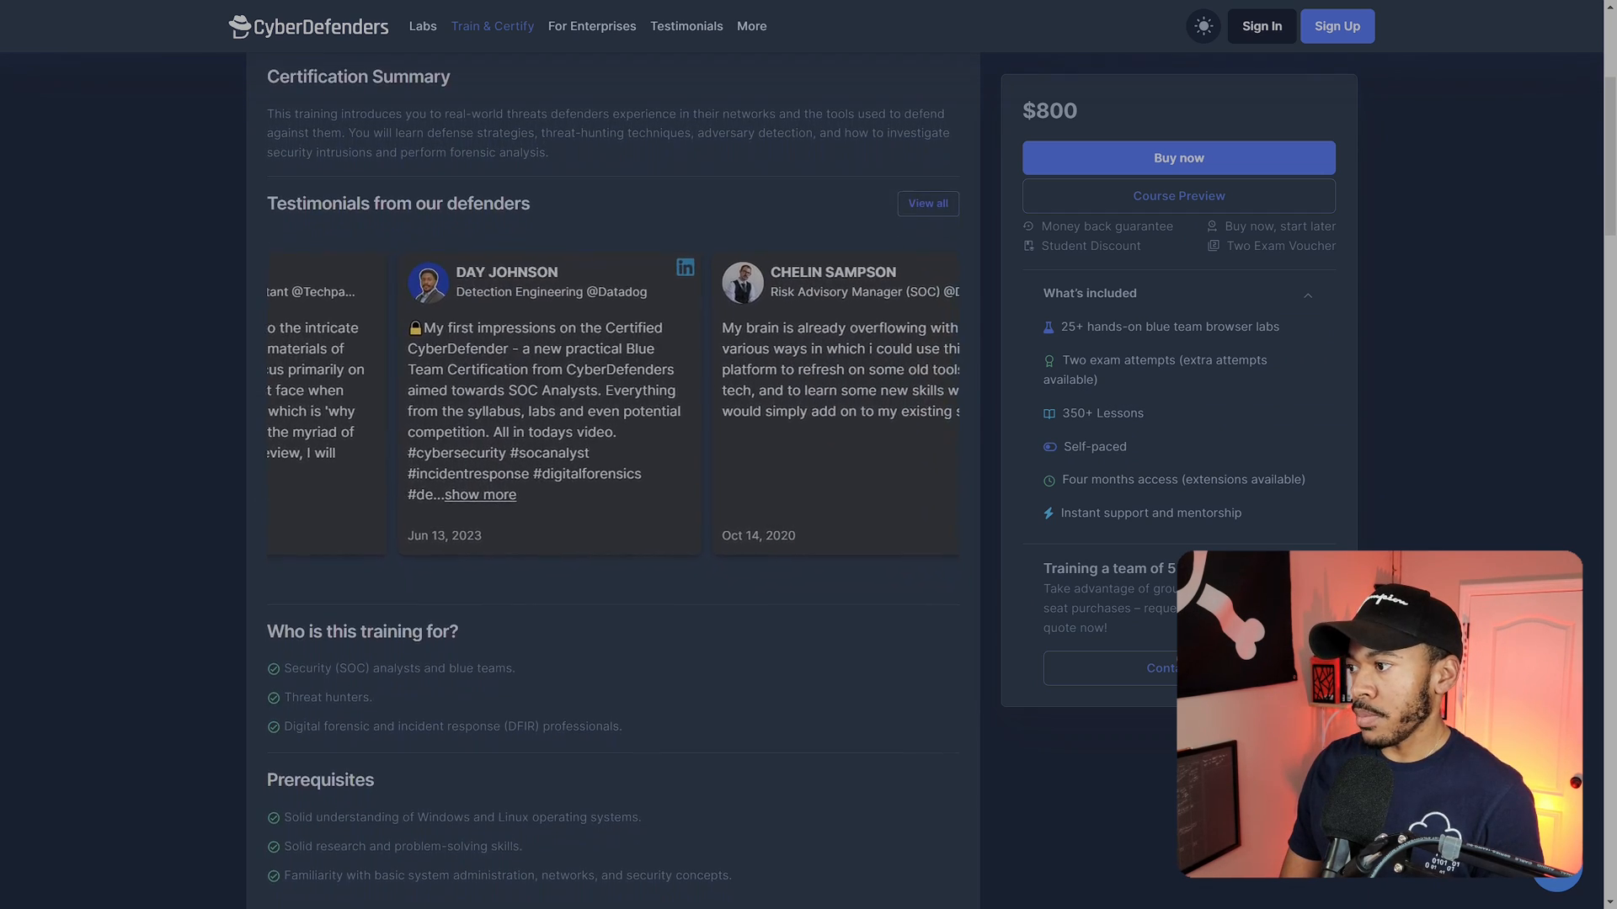
scroll(down, 3)
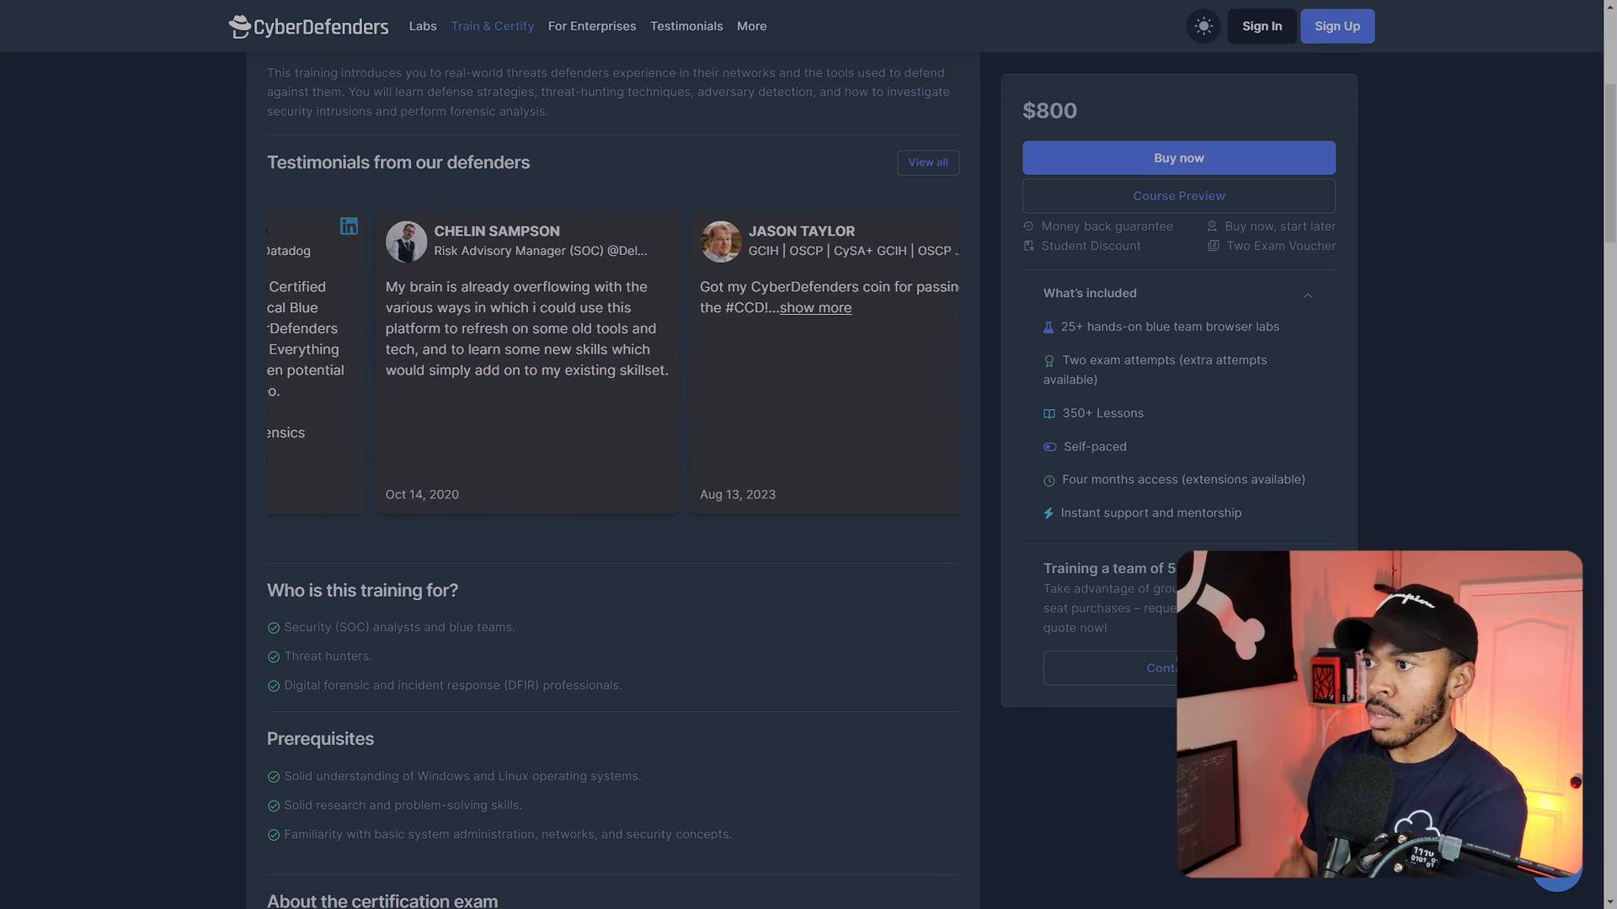
Go to the Testimonials page and read through the CCD reviews, award news and partner posts
click(686, 25)
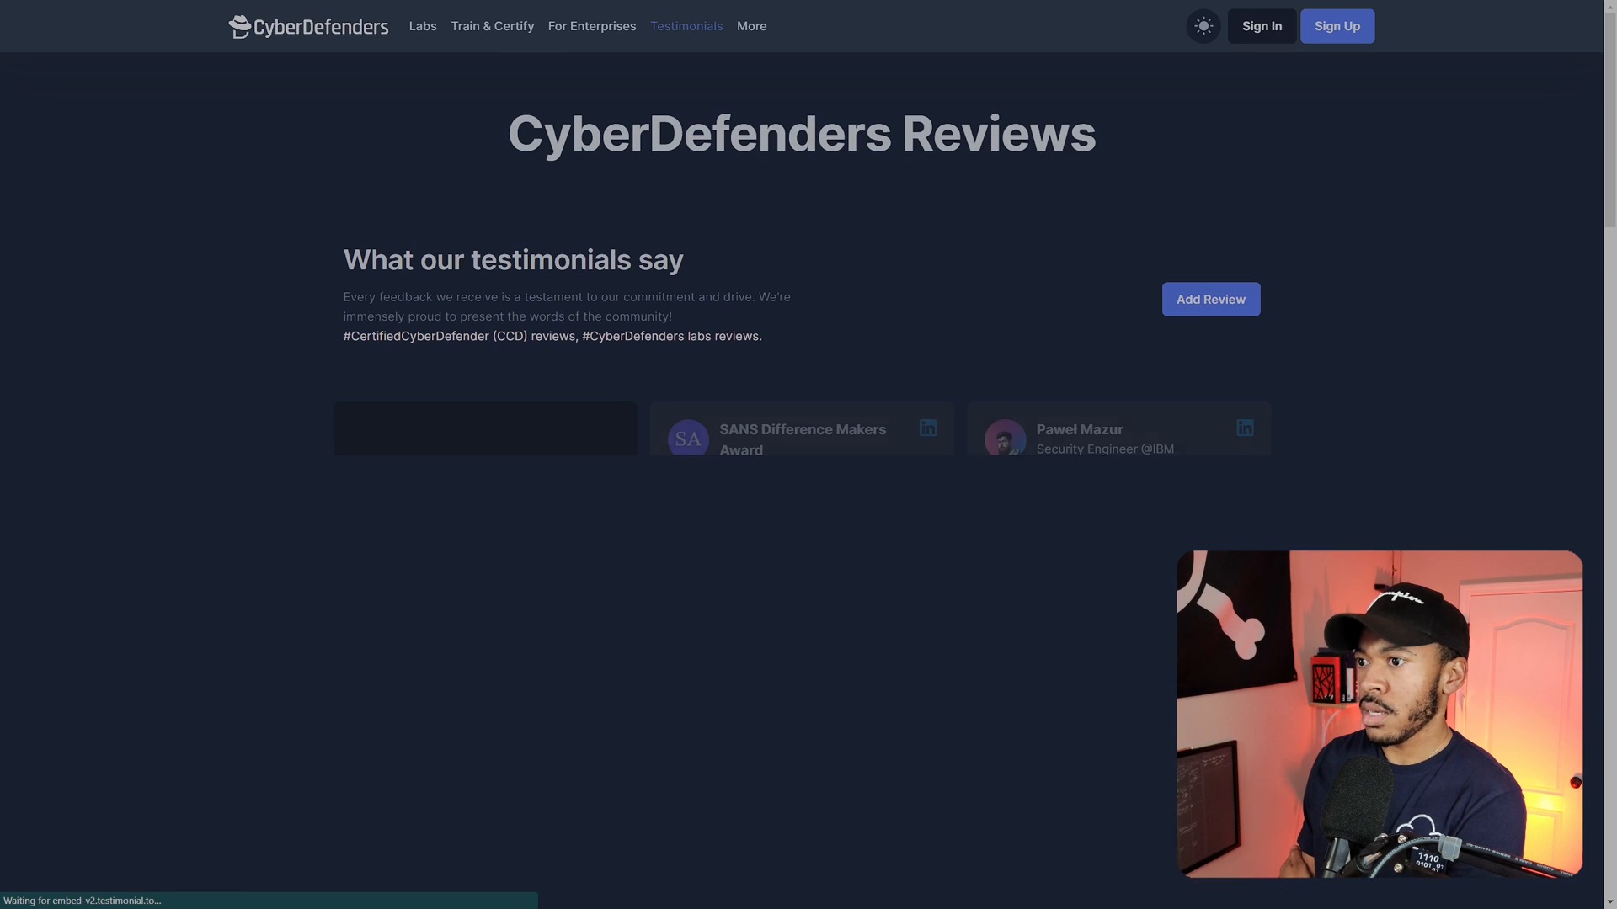
scroll(down, 3)
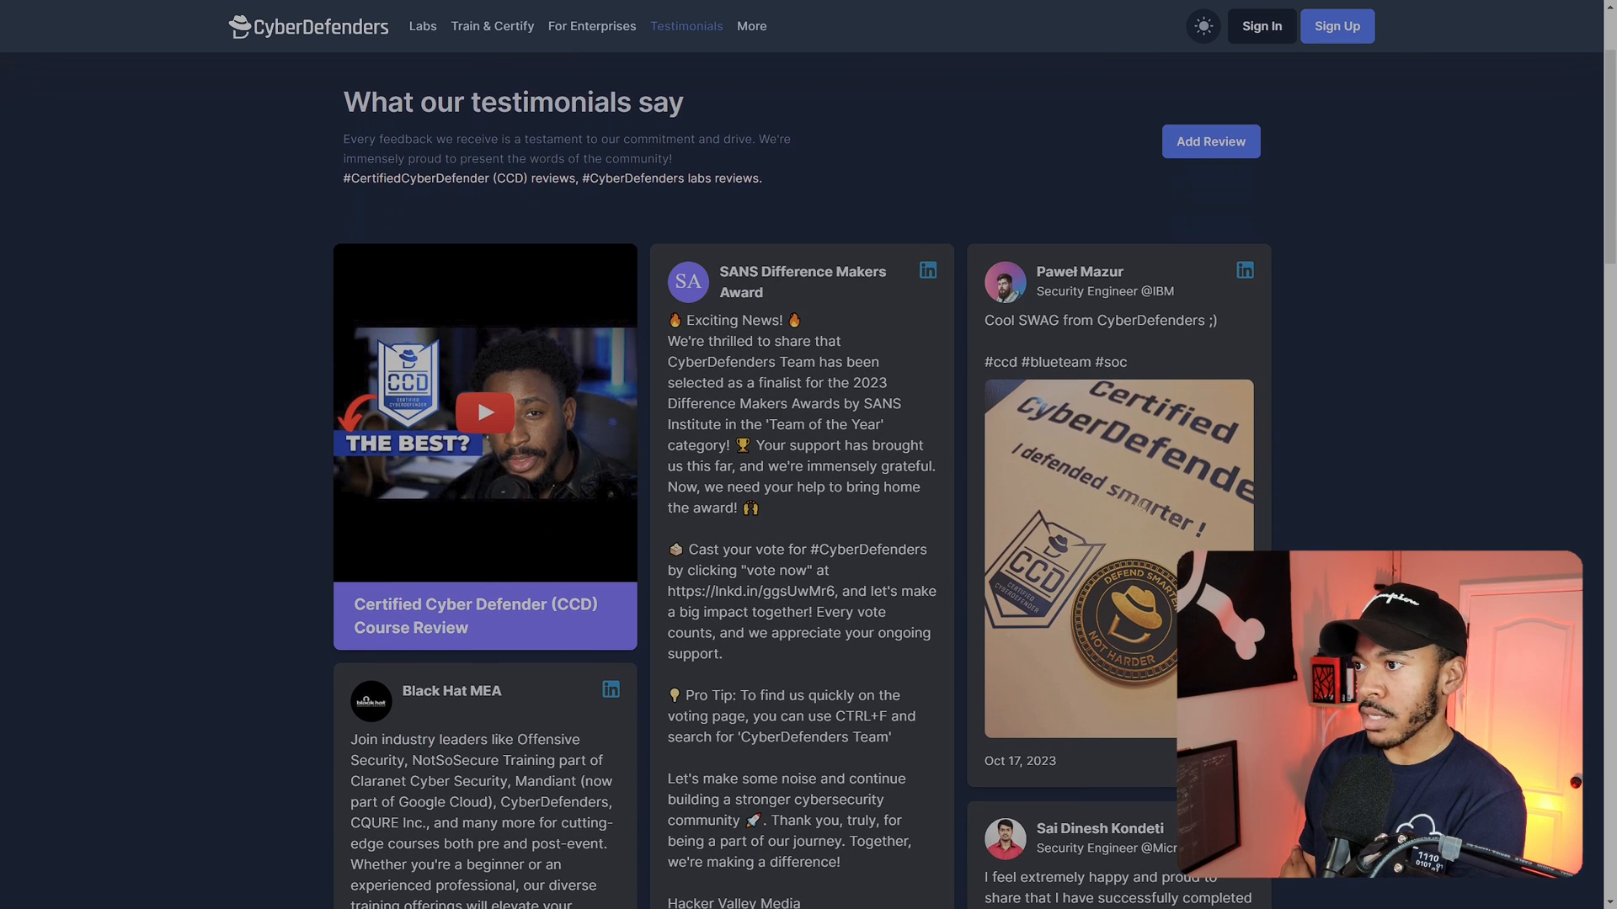
scroll(down, 3)
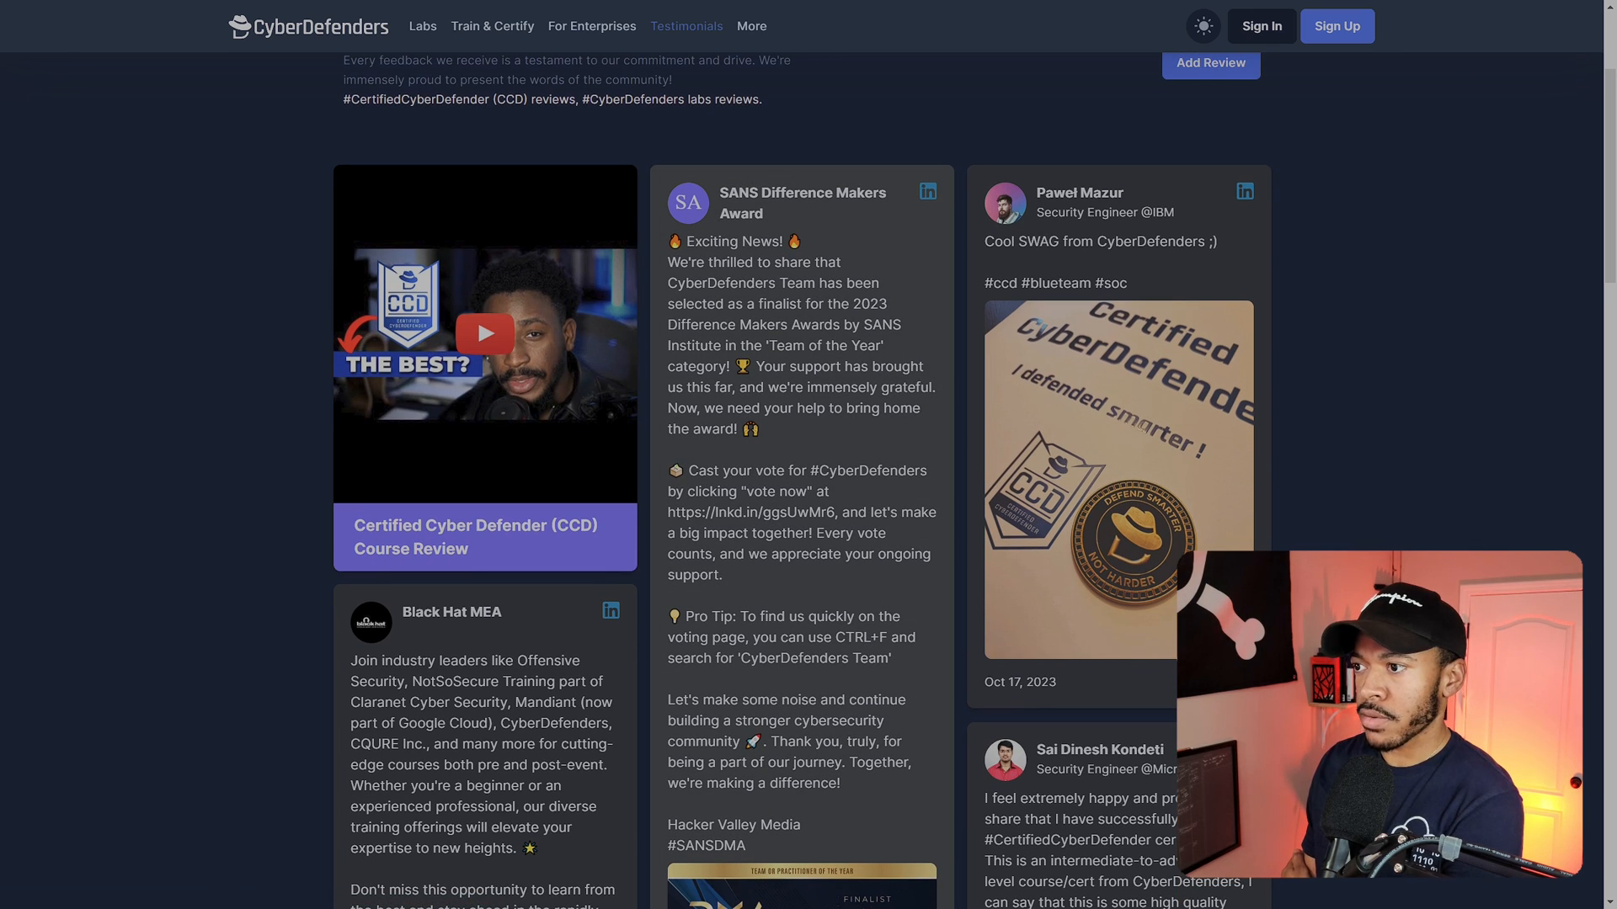
scroll(down, 3)
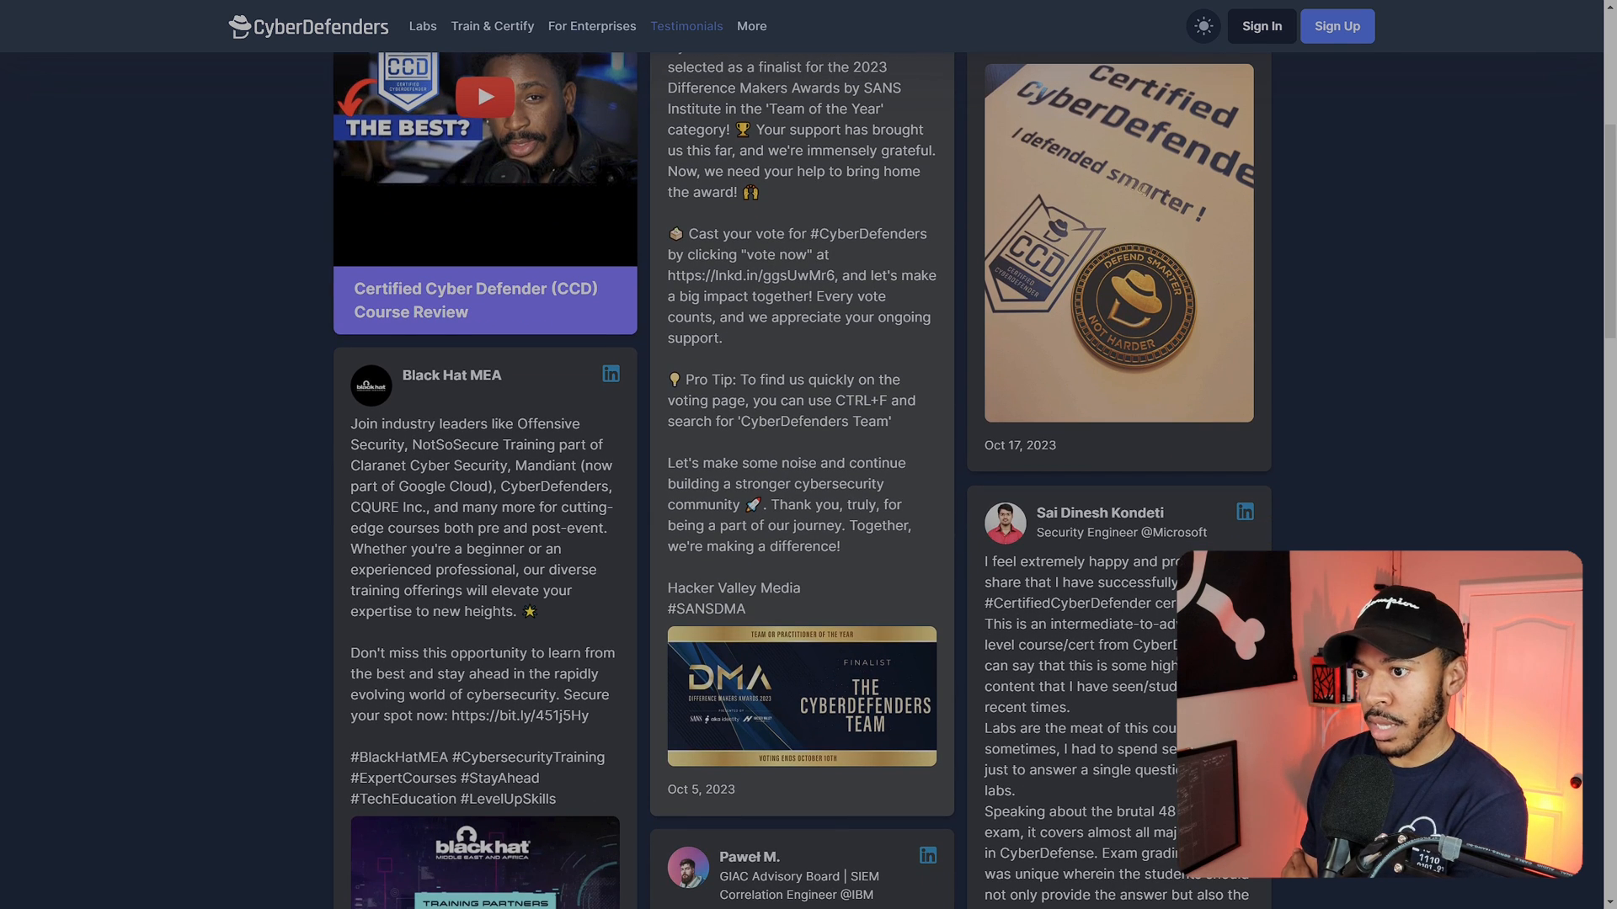
scroll(down, 3)
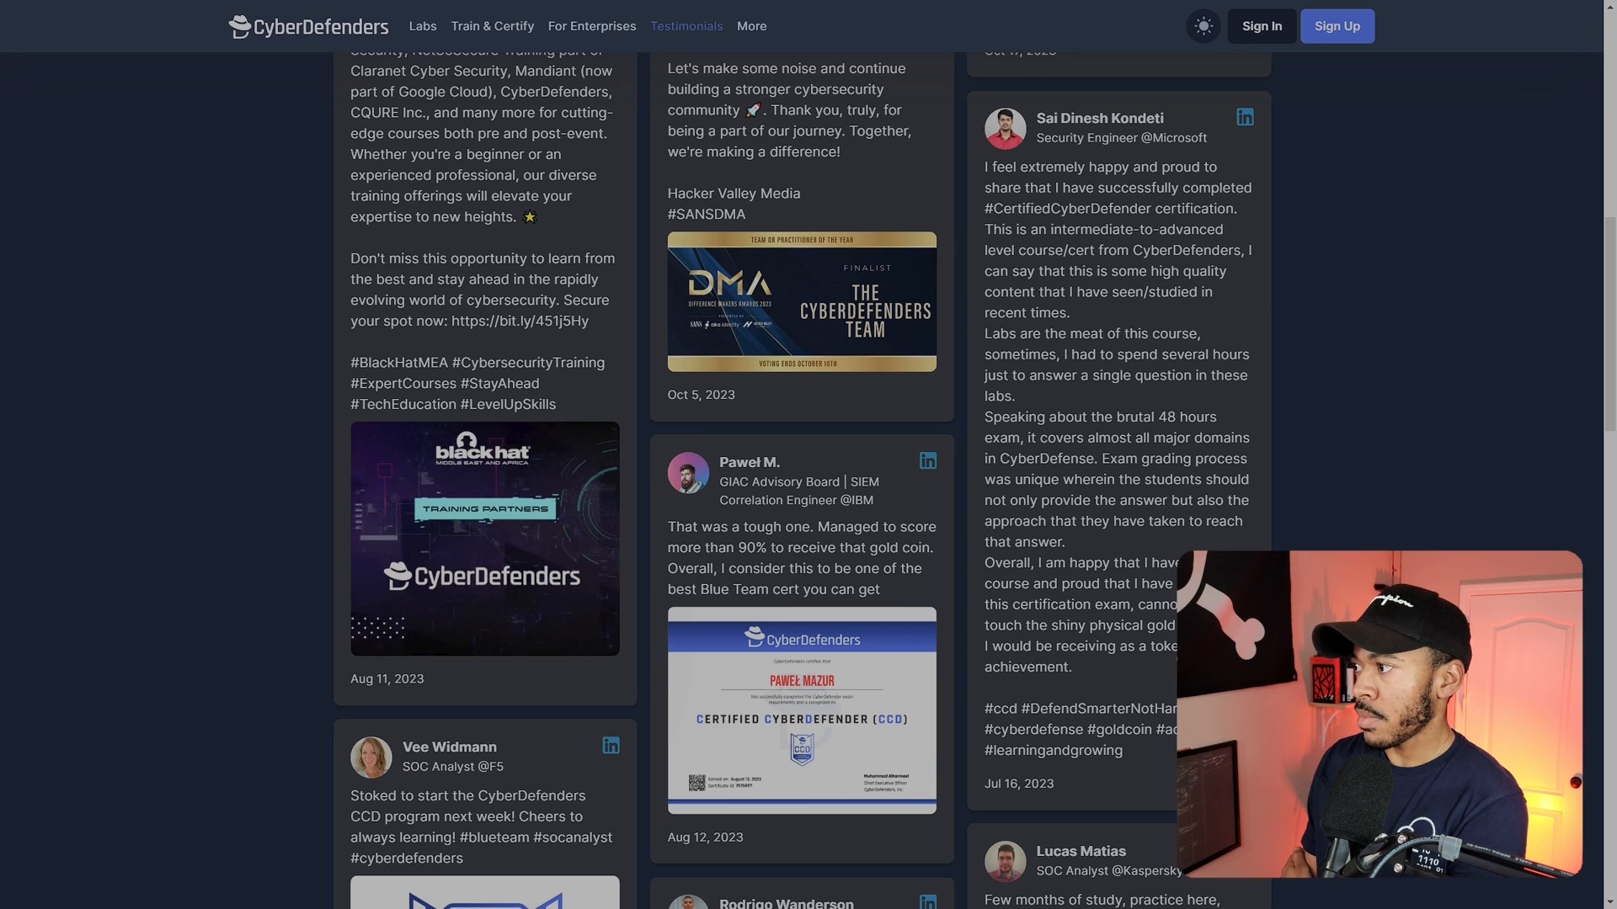
scroll(down, 3)
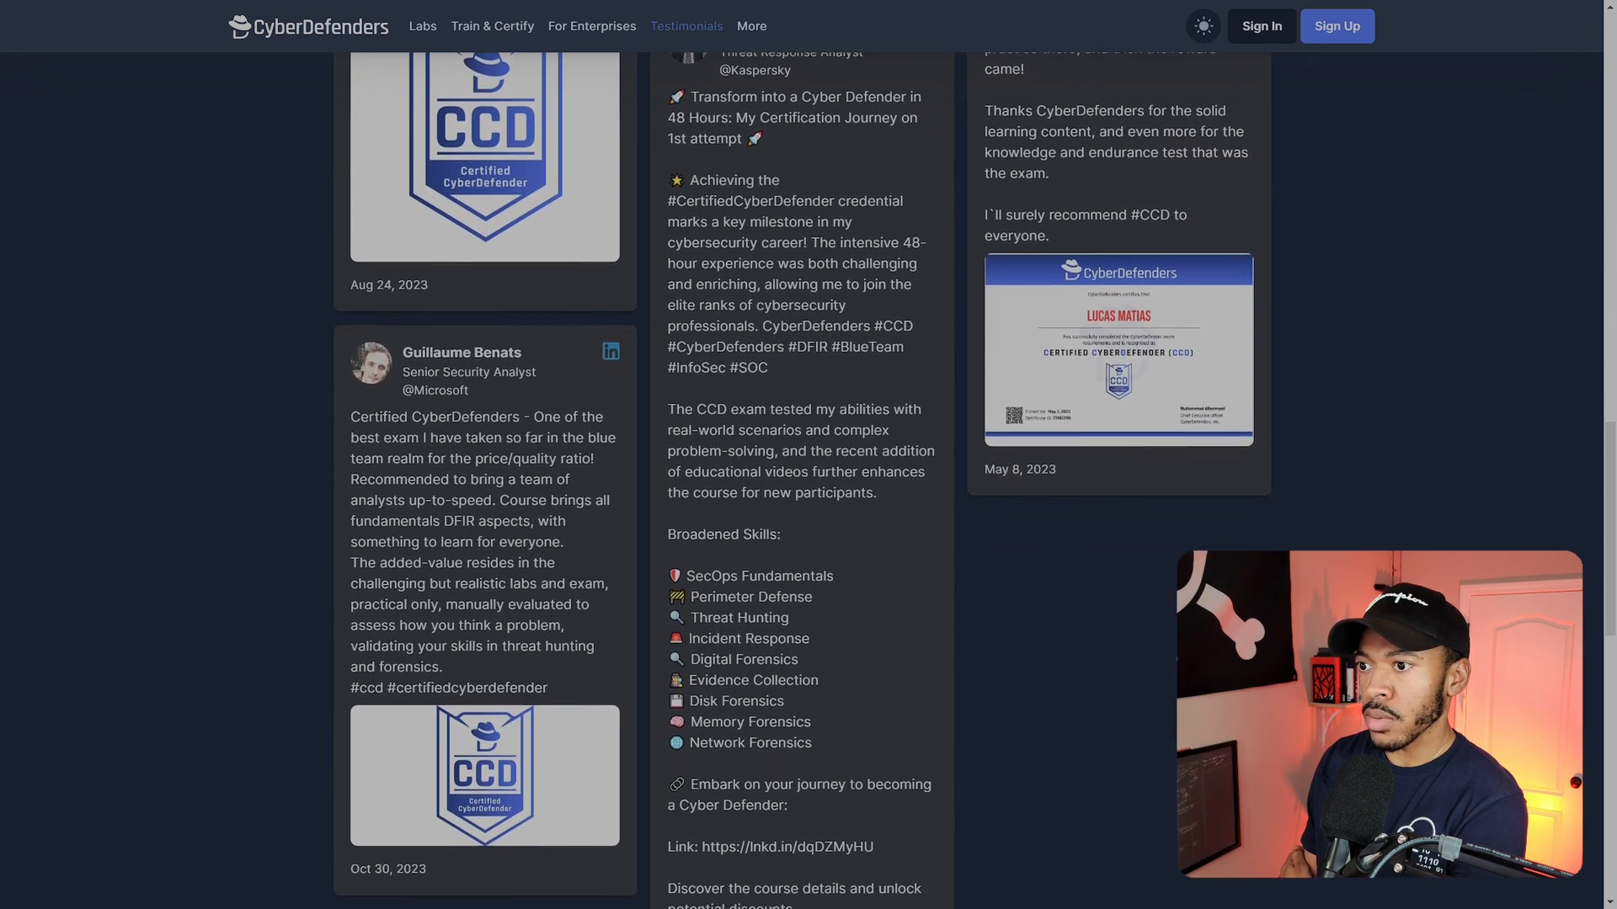
scroll(down, 3)
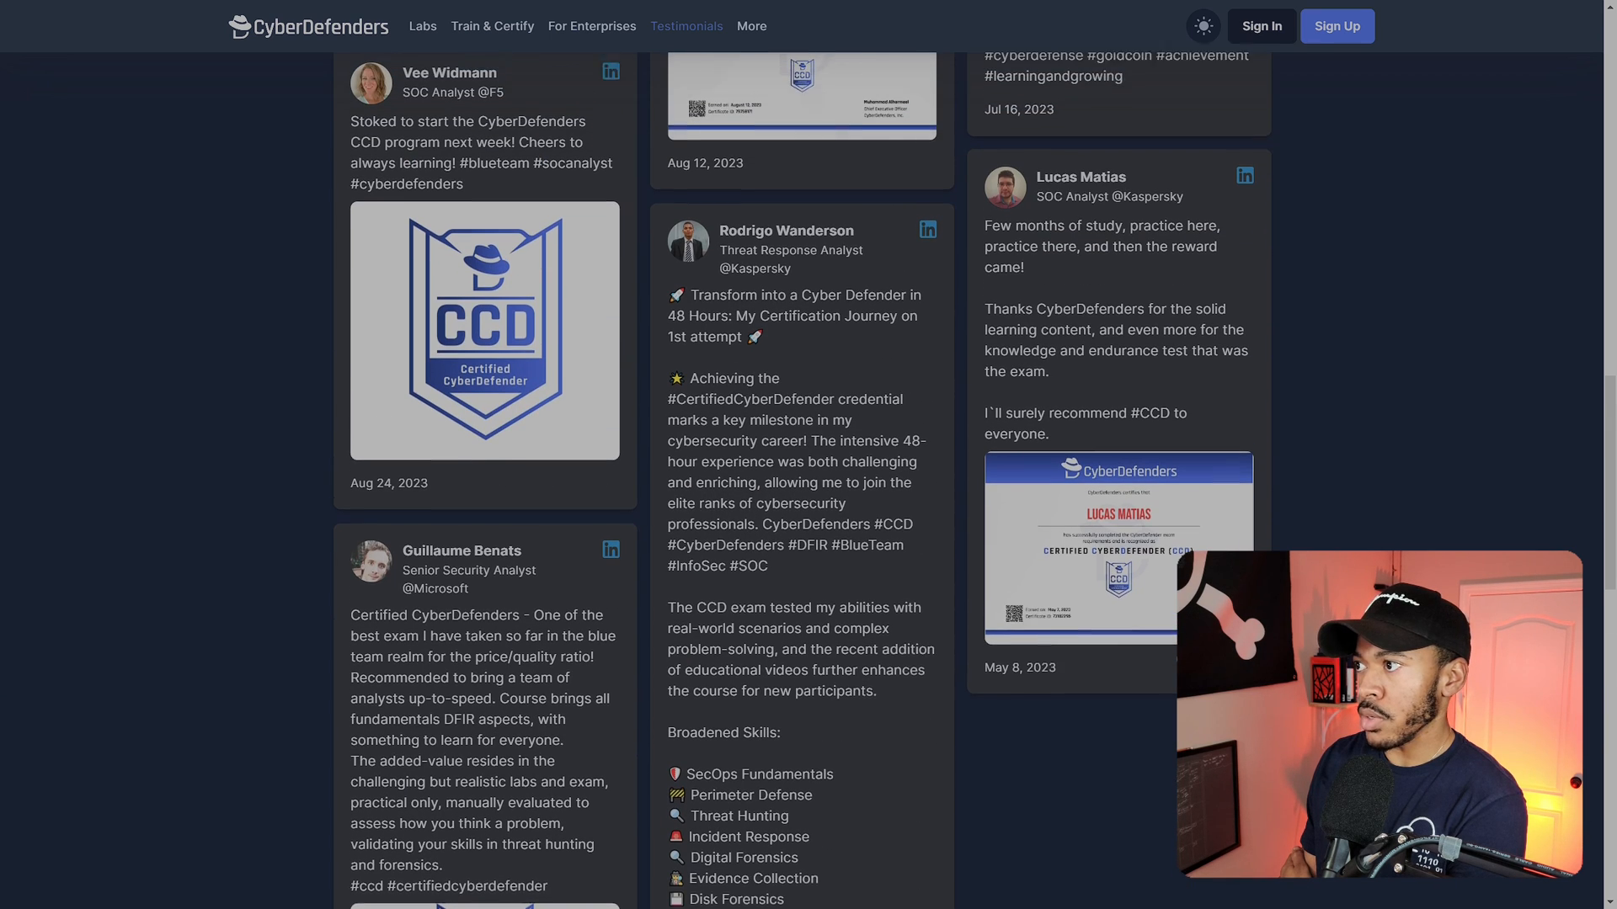
scroll(down, 3)
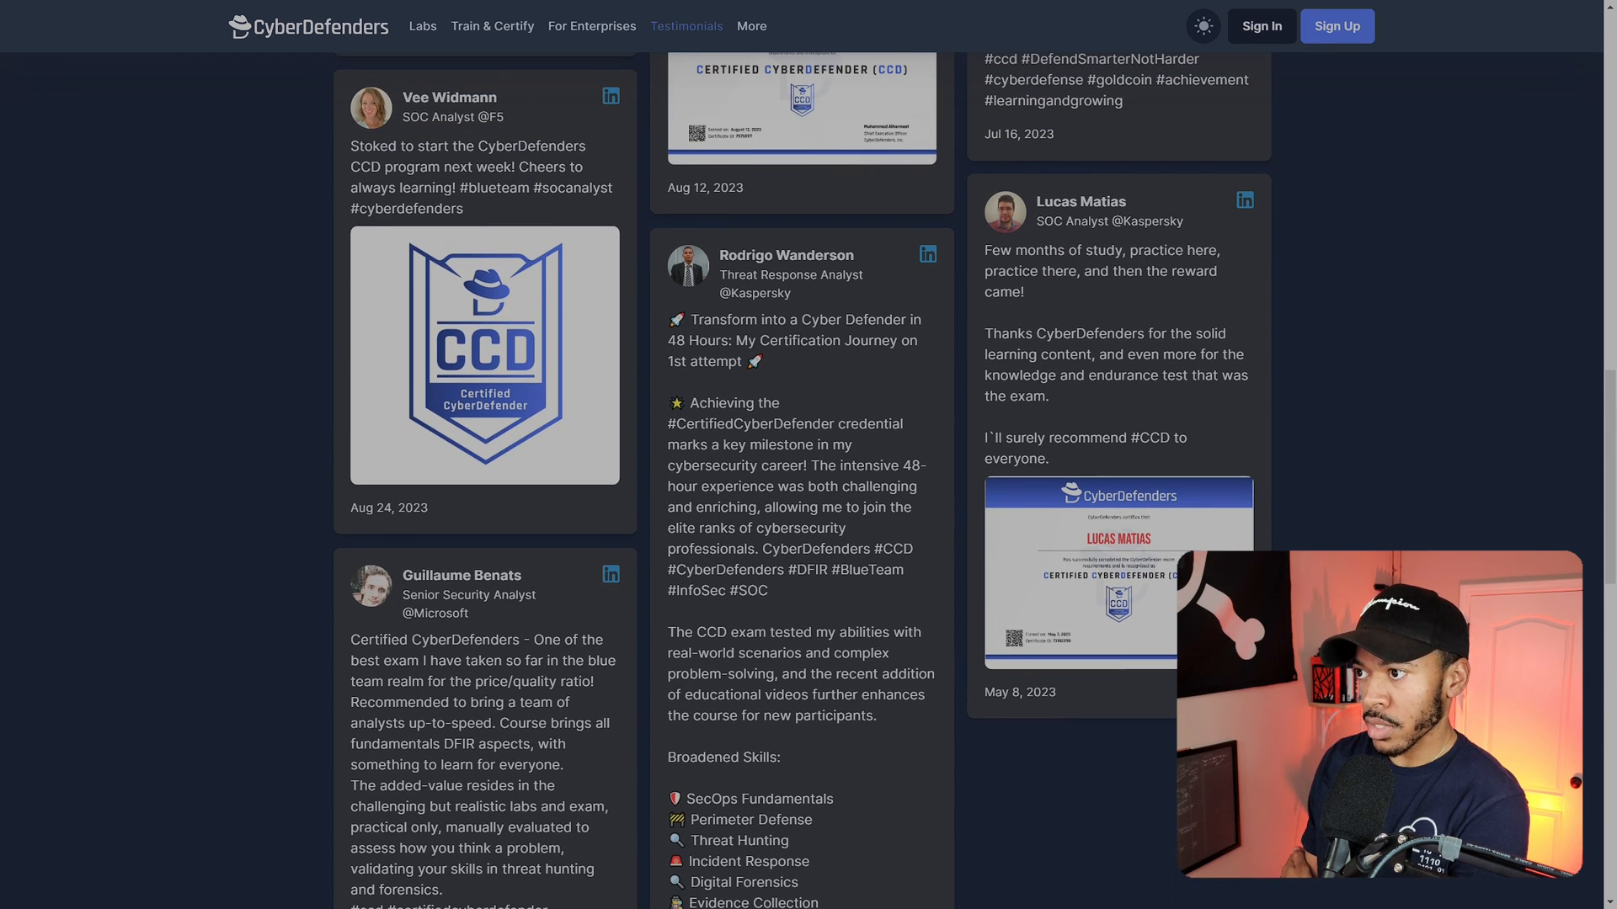
scroll(up, 3)
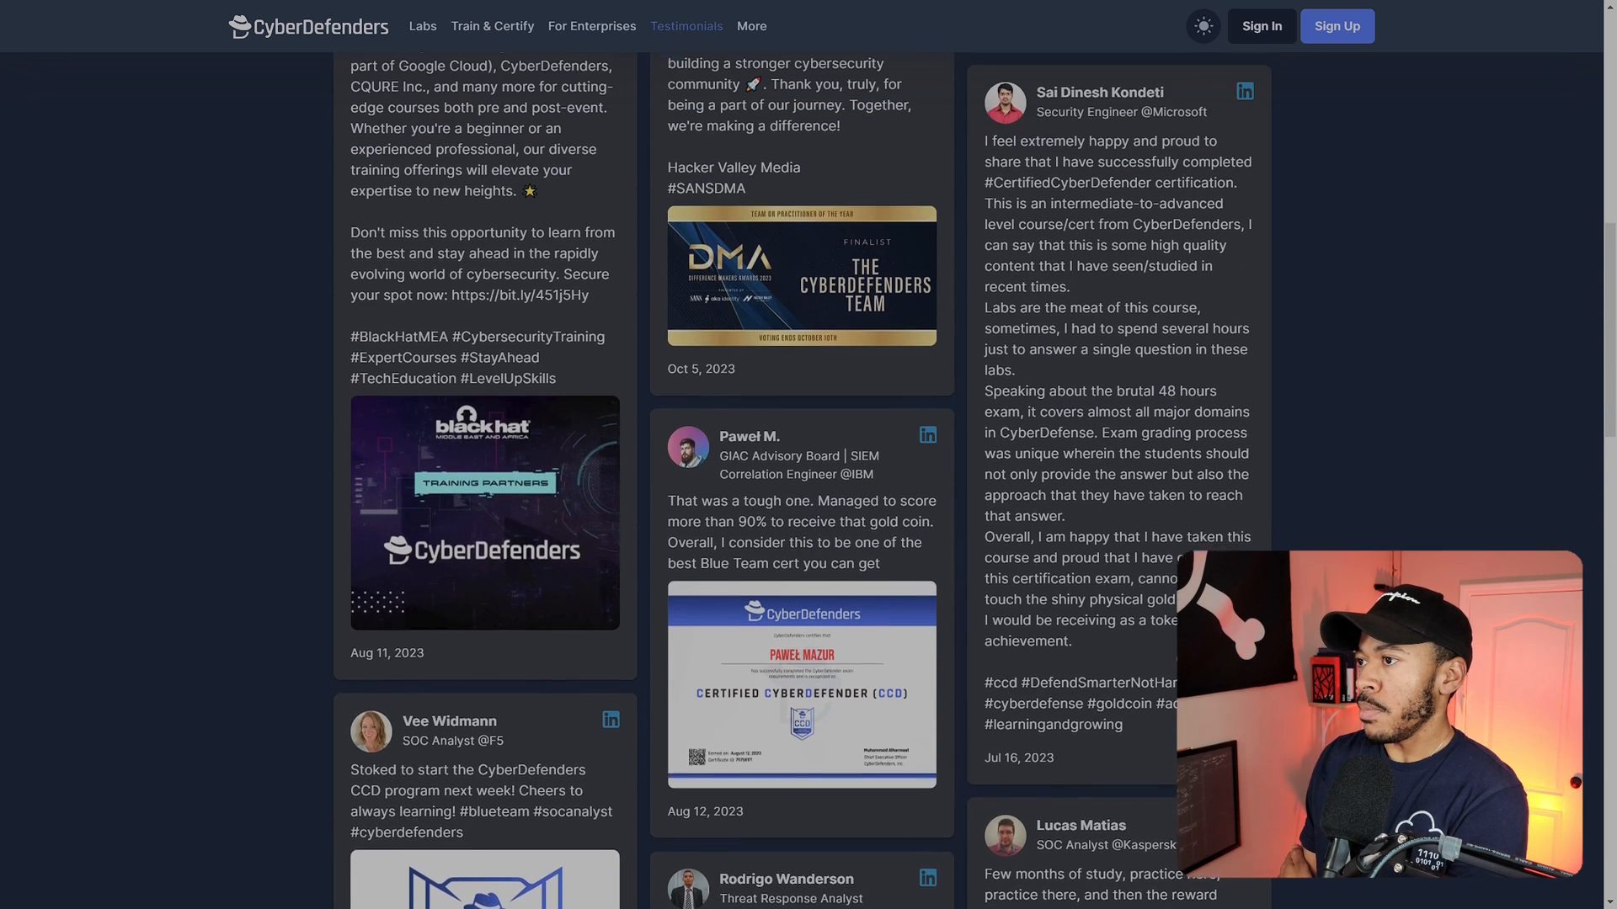
scroll(up, 3)
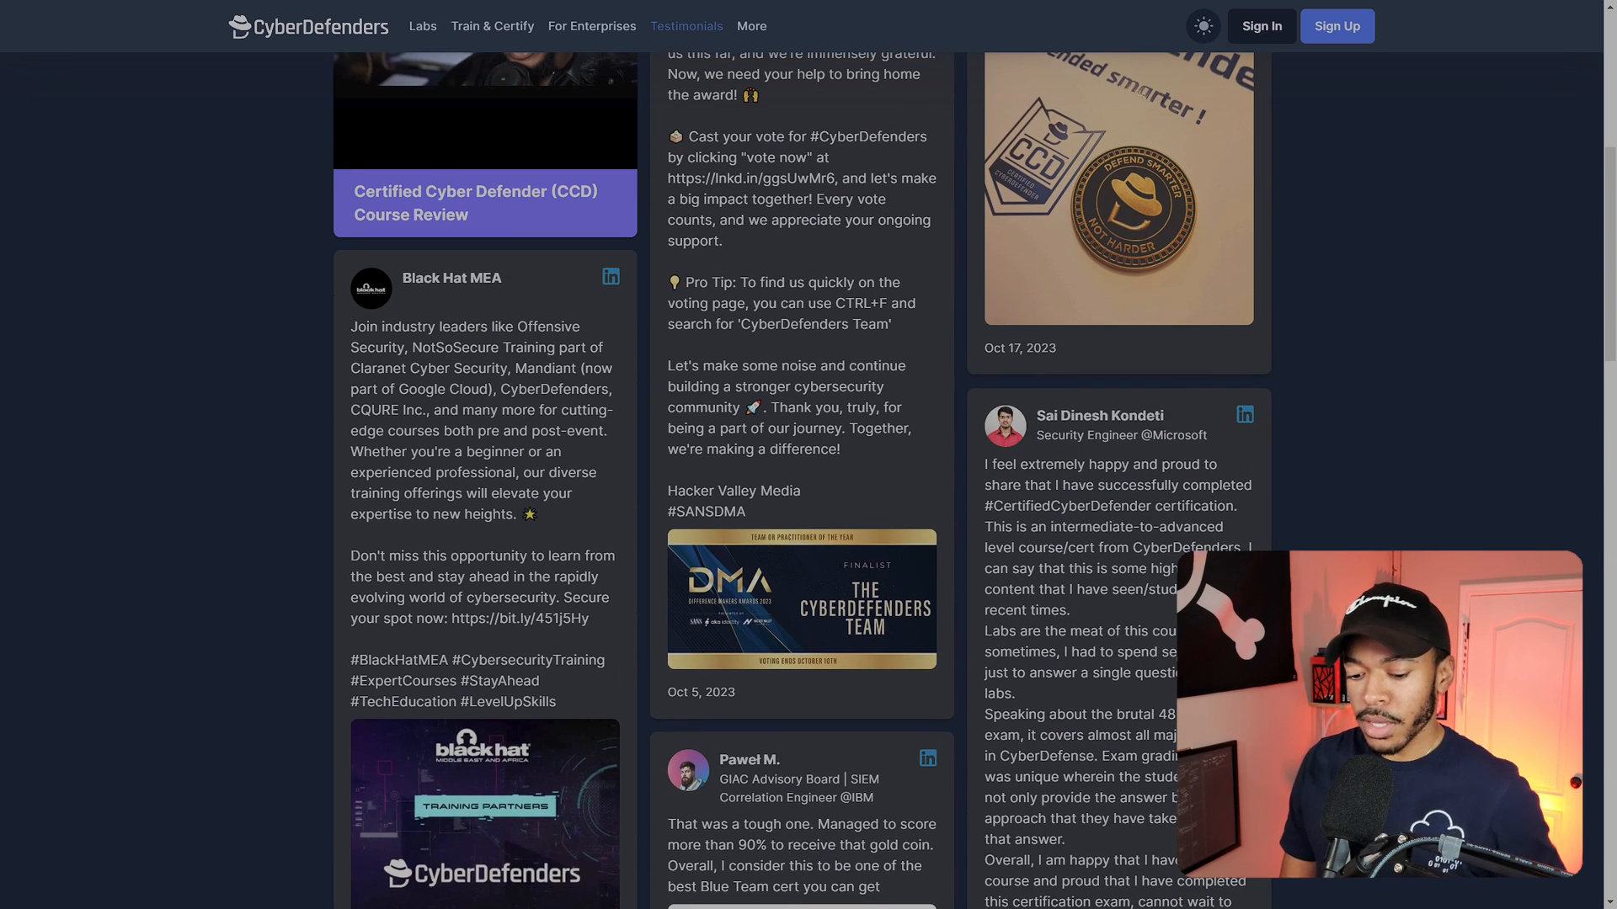
Return to the CCD page at 'About the certification exam' and the start of the CCD Certification Syllabus
scroll(up, 3)
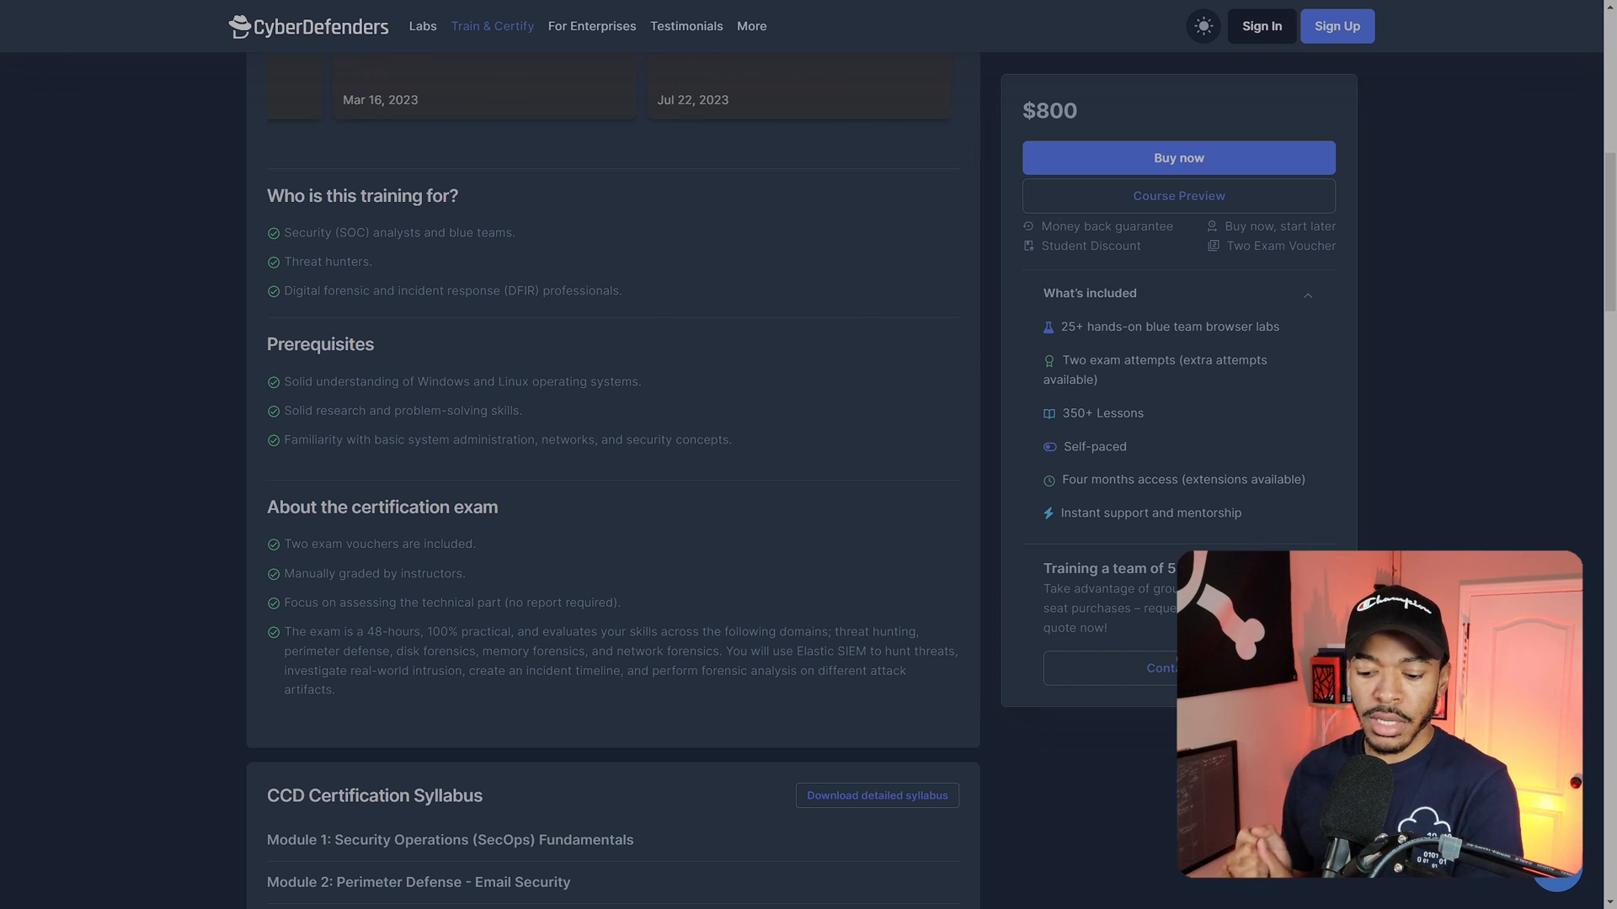
scroll(right, 3)
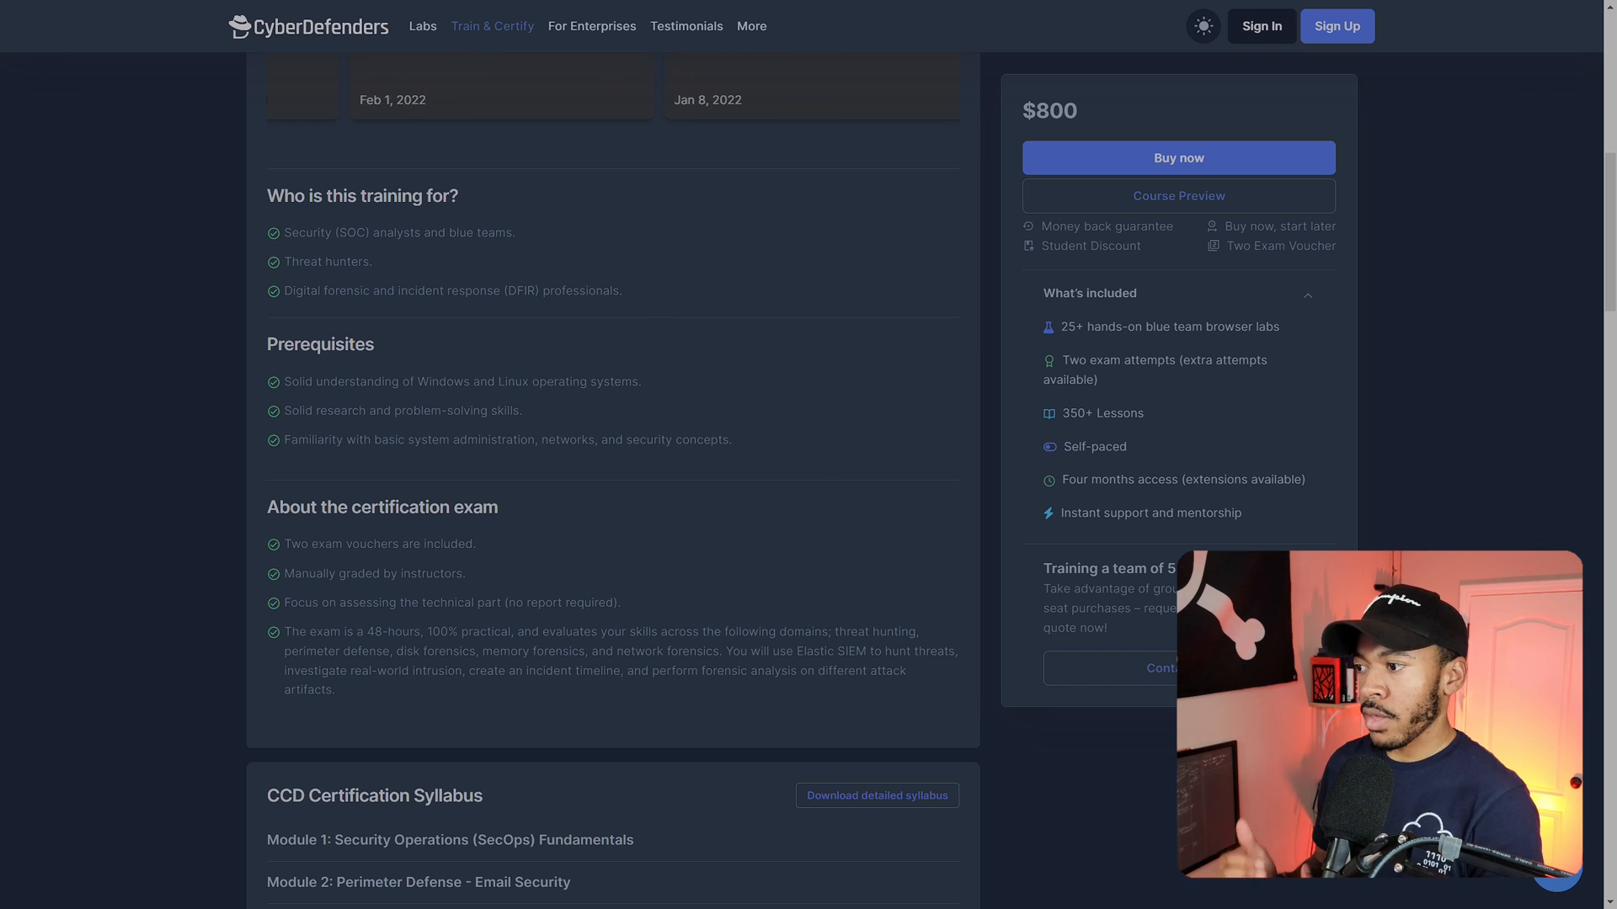
scroll(left, 3)
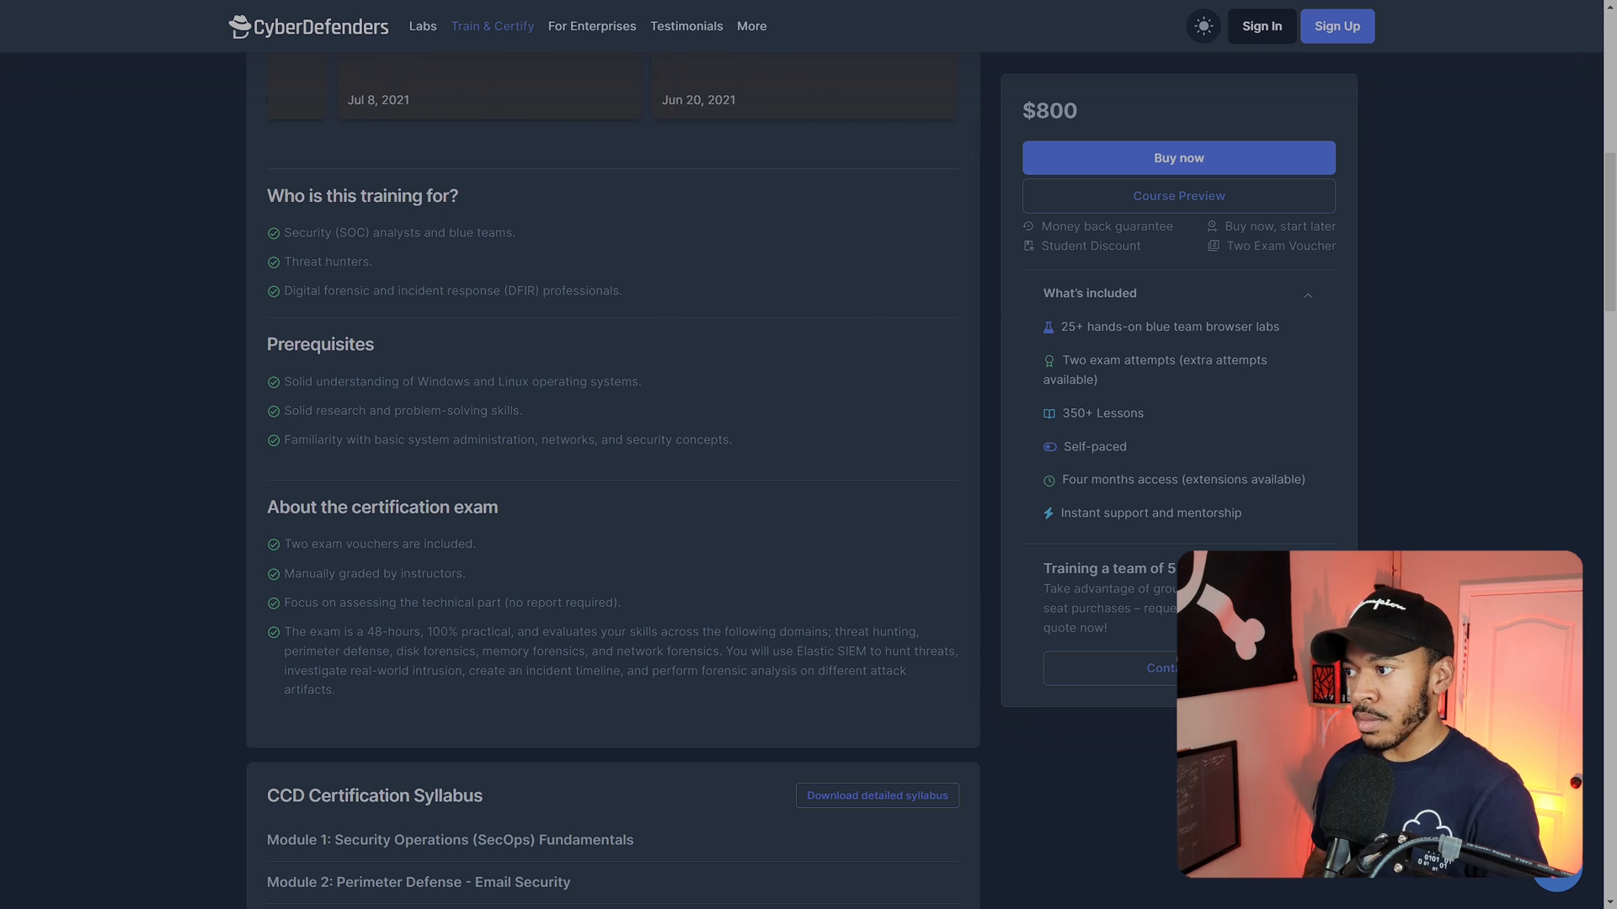
scroll(right, 3)
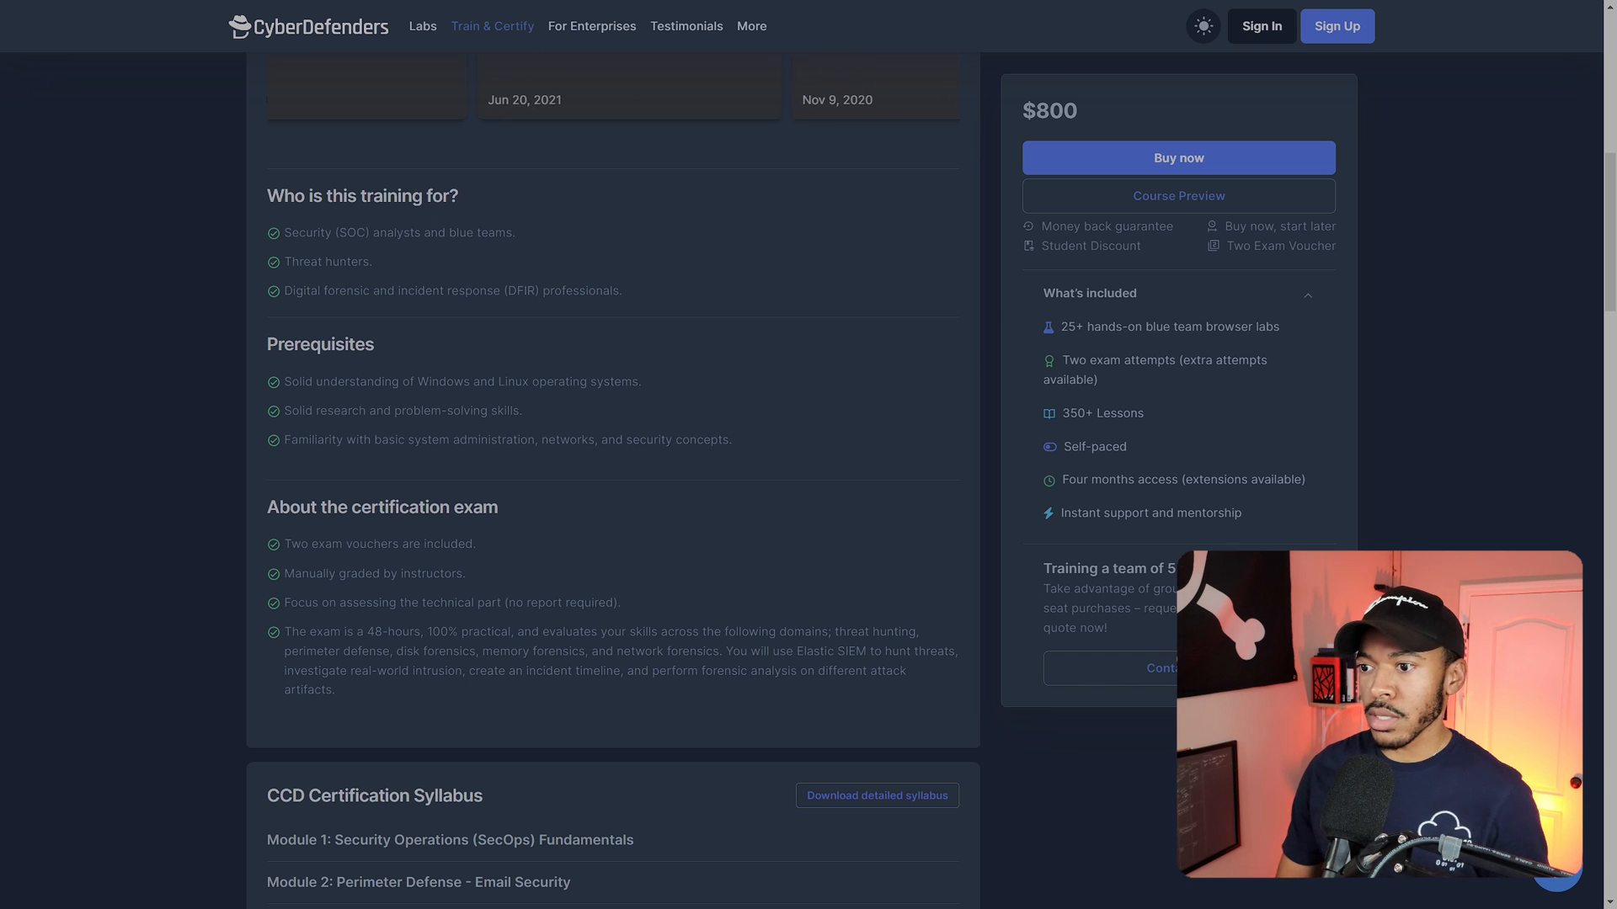
scroll(down, 3)
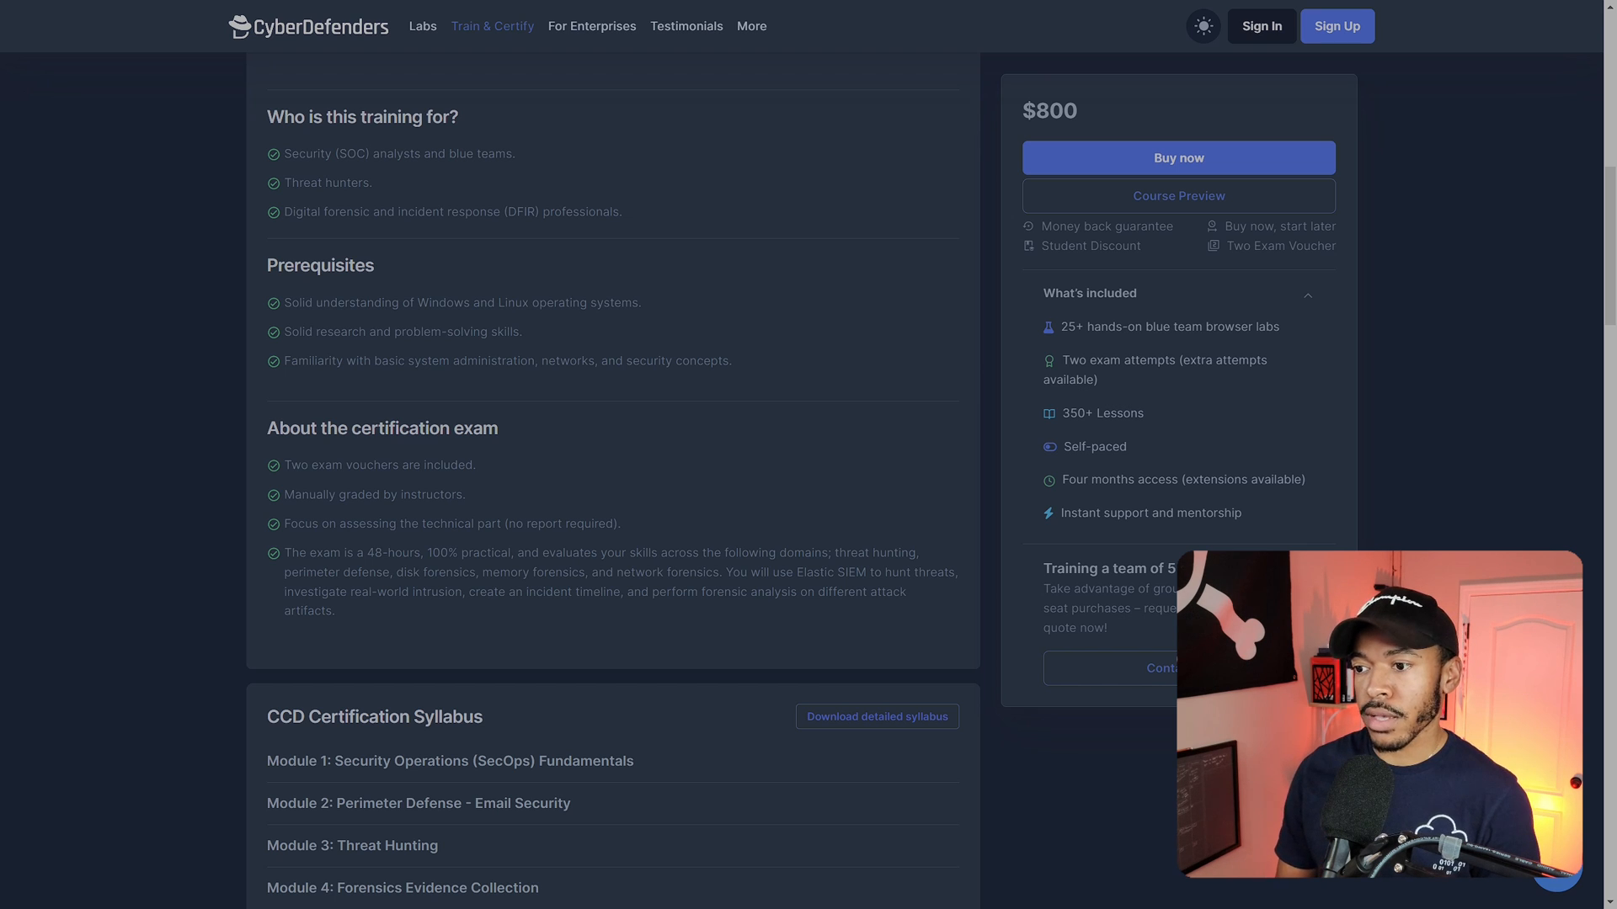
Scroll through the nine-module syllabus and practical labs list to the Blue Team Practiced Tools and lab previews
scroll(down, 3)
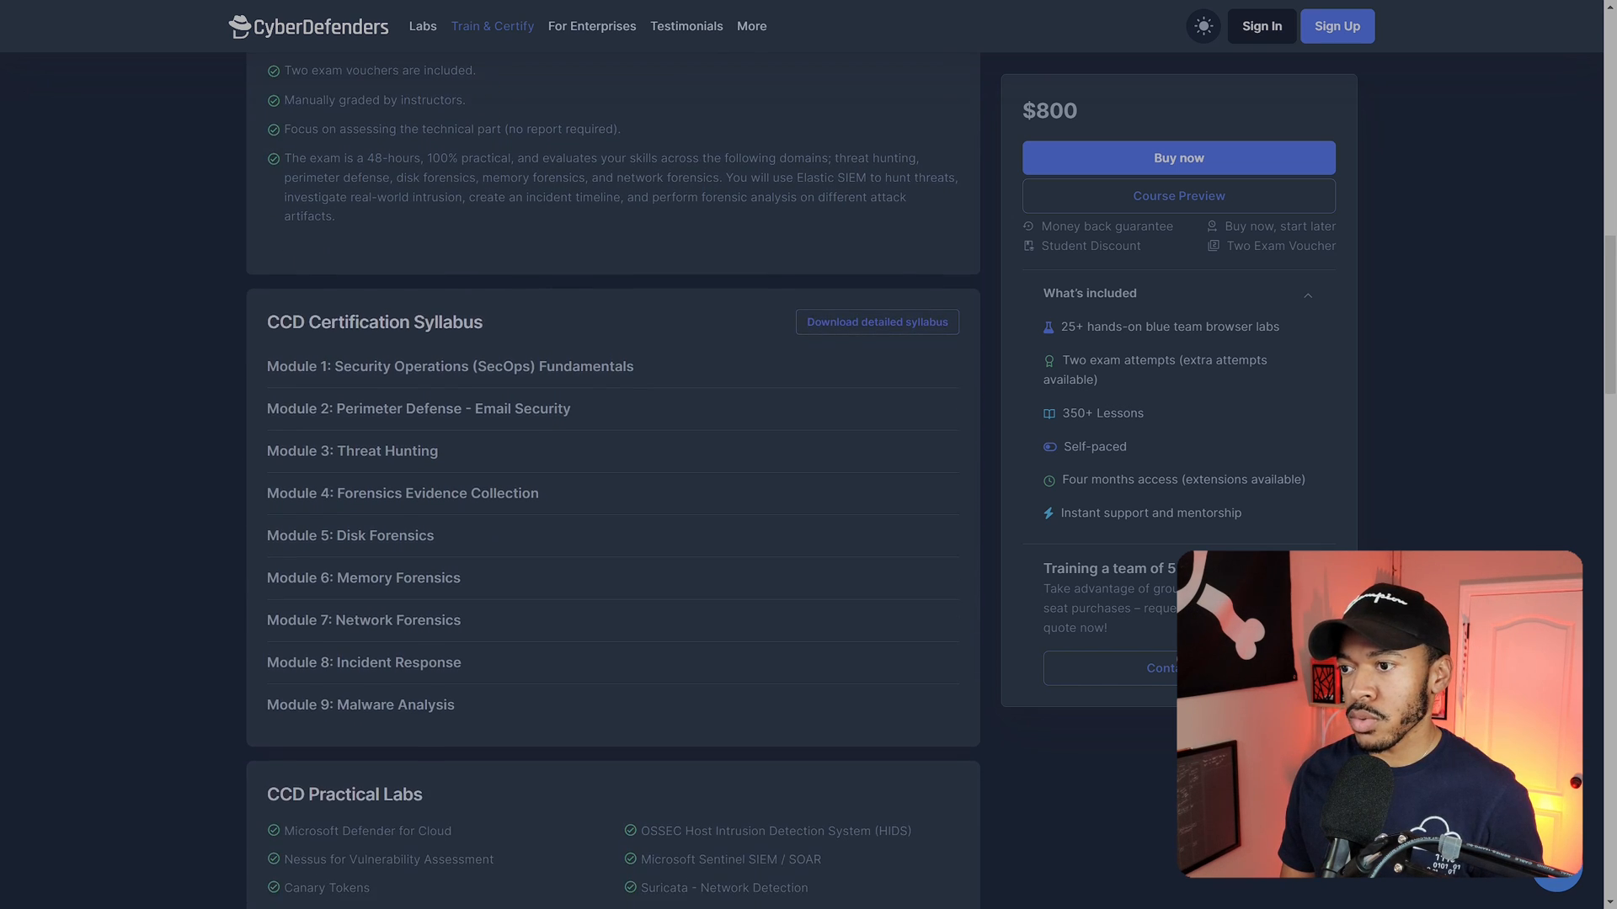
scroll(down, 3)
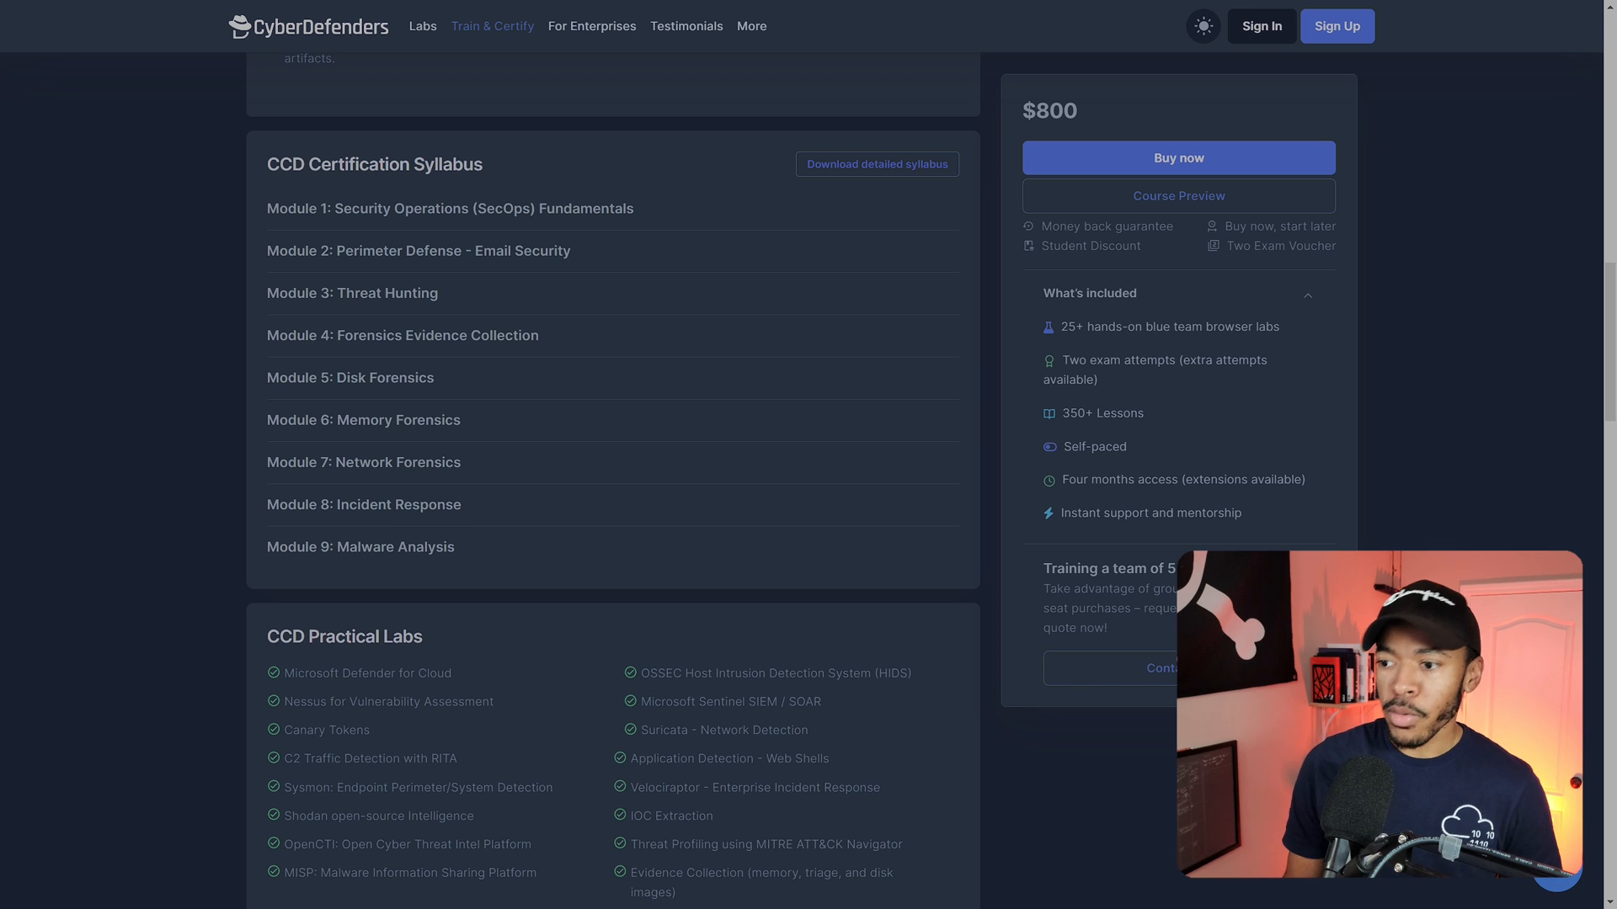
scroll(down, 3)
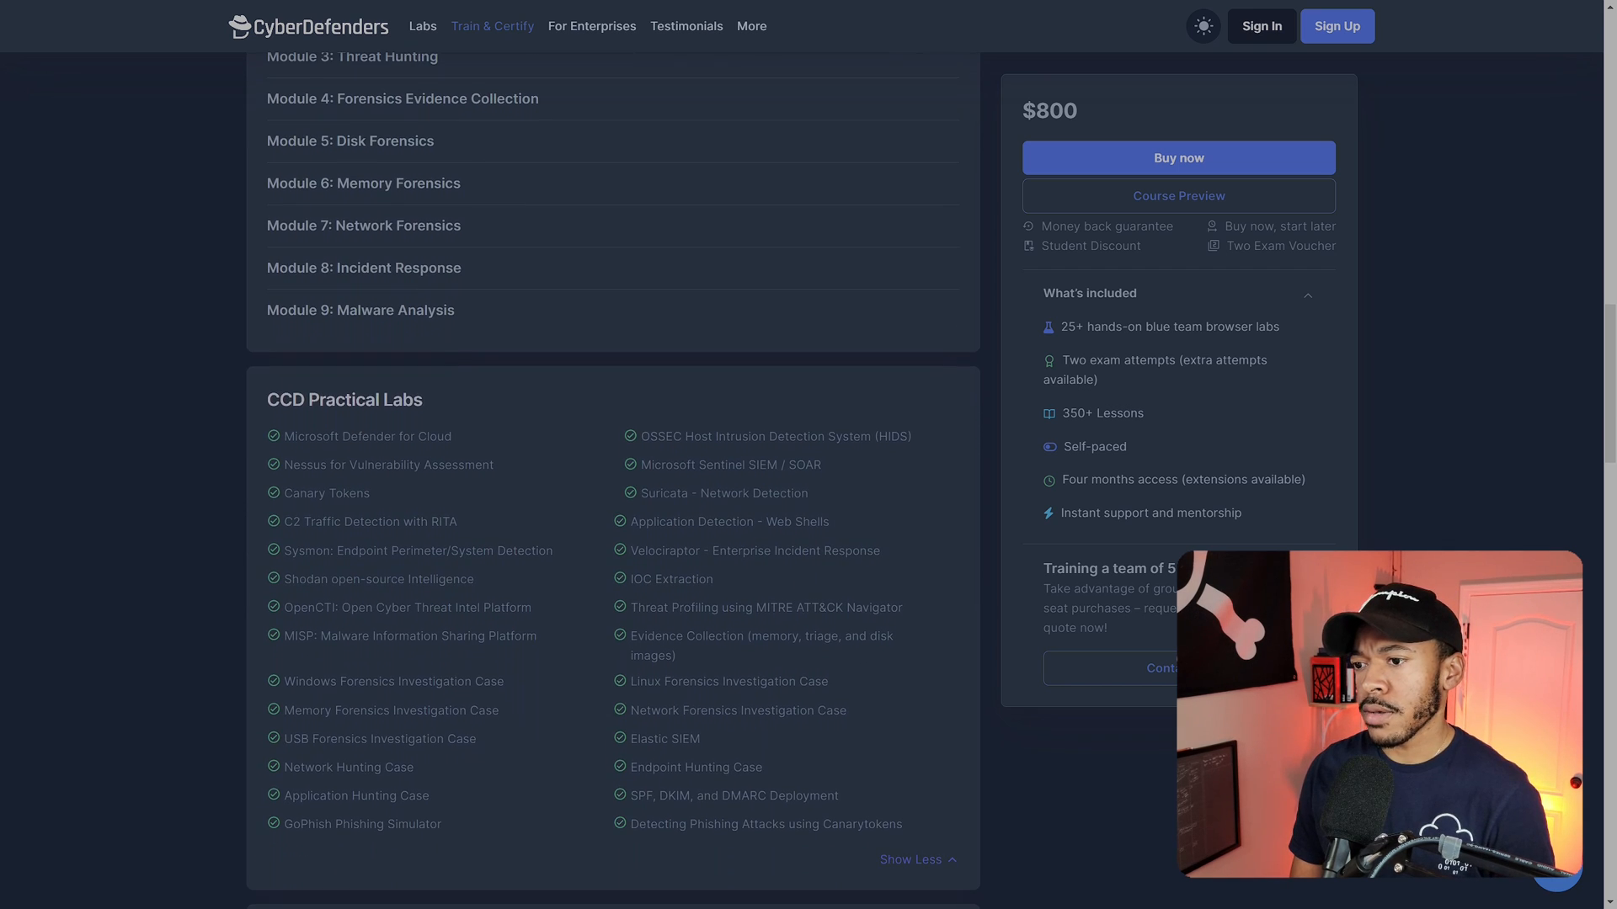
scroll(down, 3)
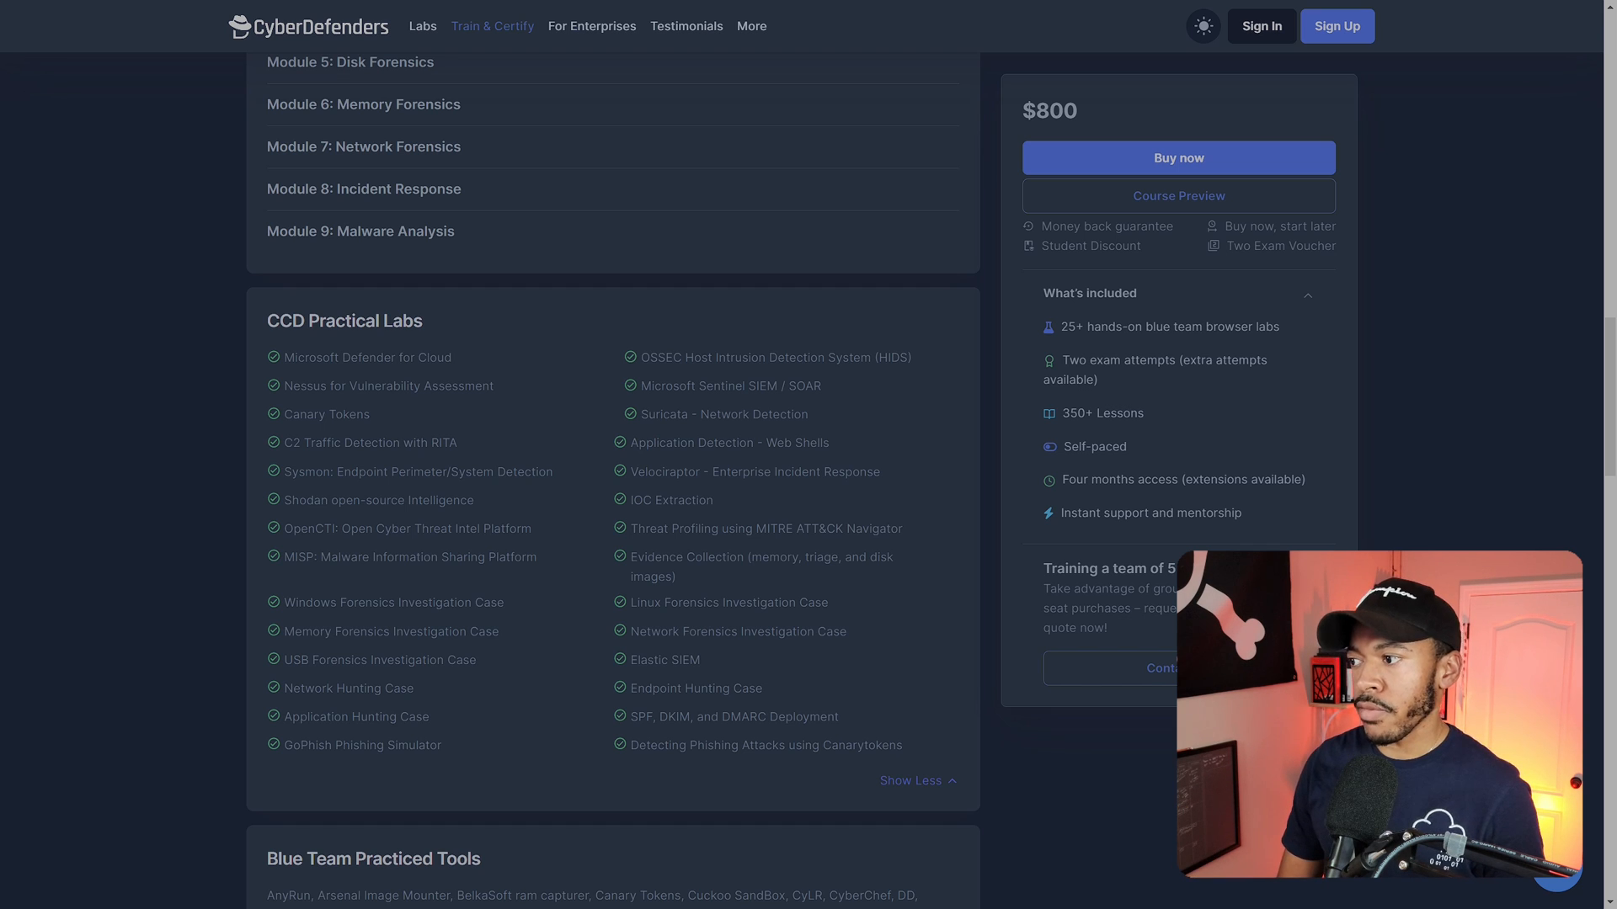
scroll(down, 3)
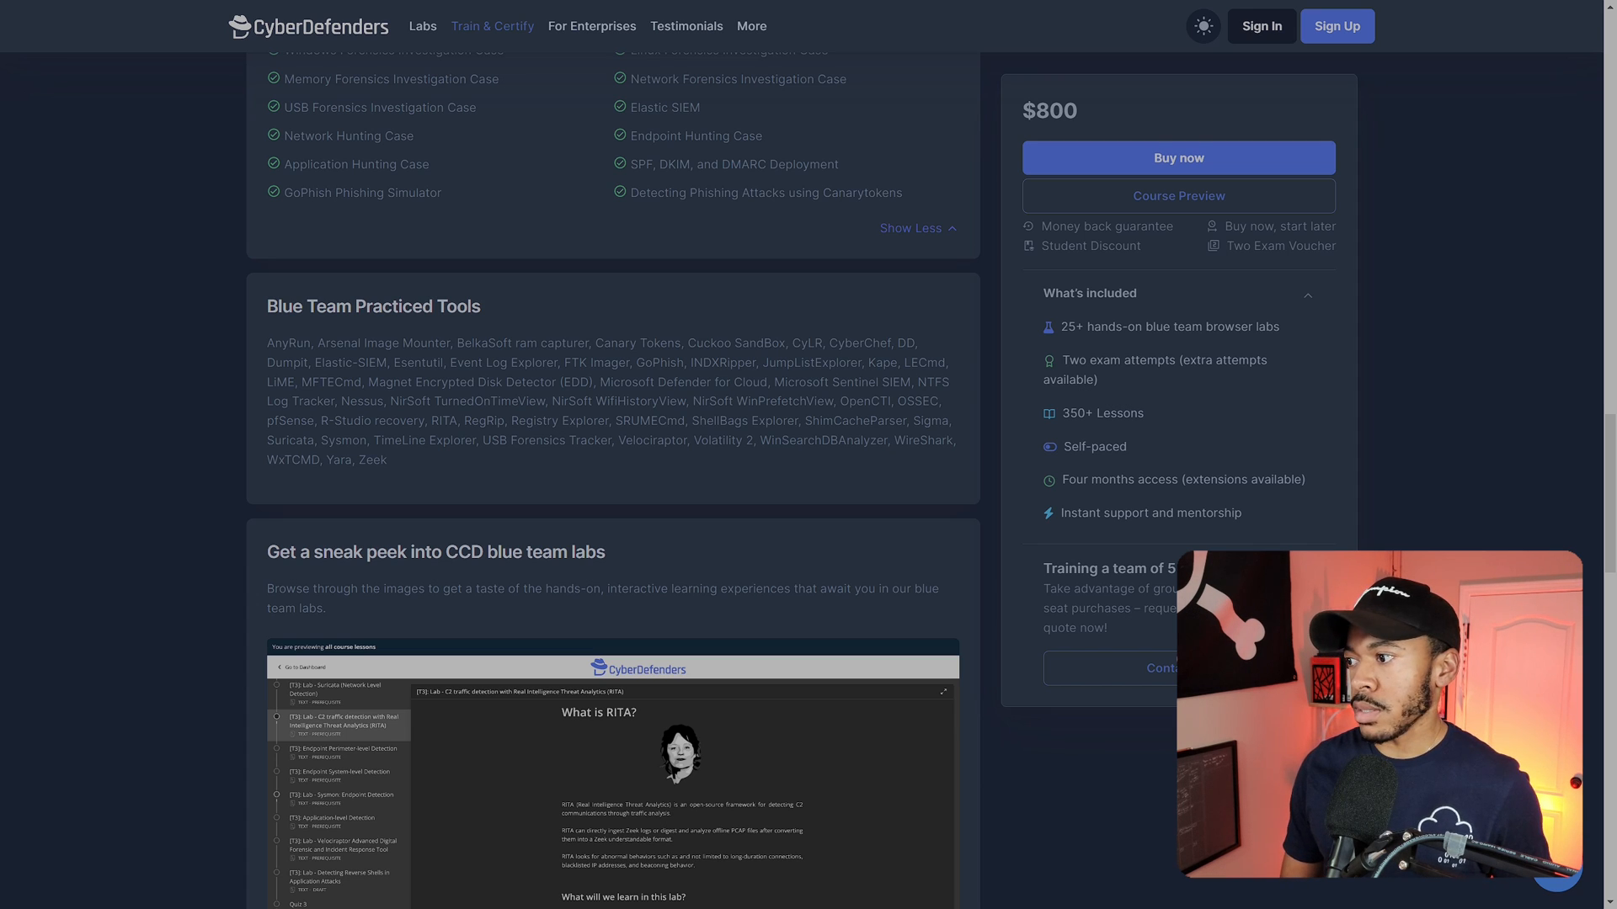
Scroll past the organization benefits and sample certificate to the FAQ with the CPE credits answer expanded
scroll(down, 3)
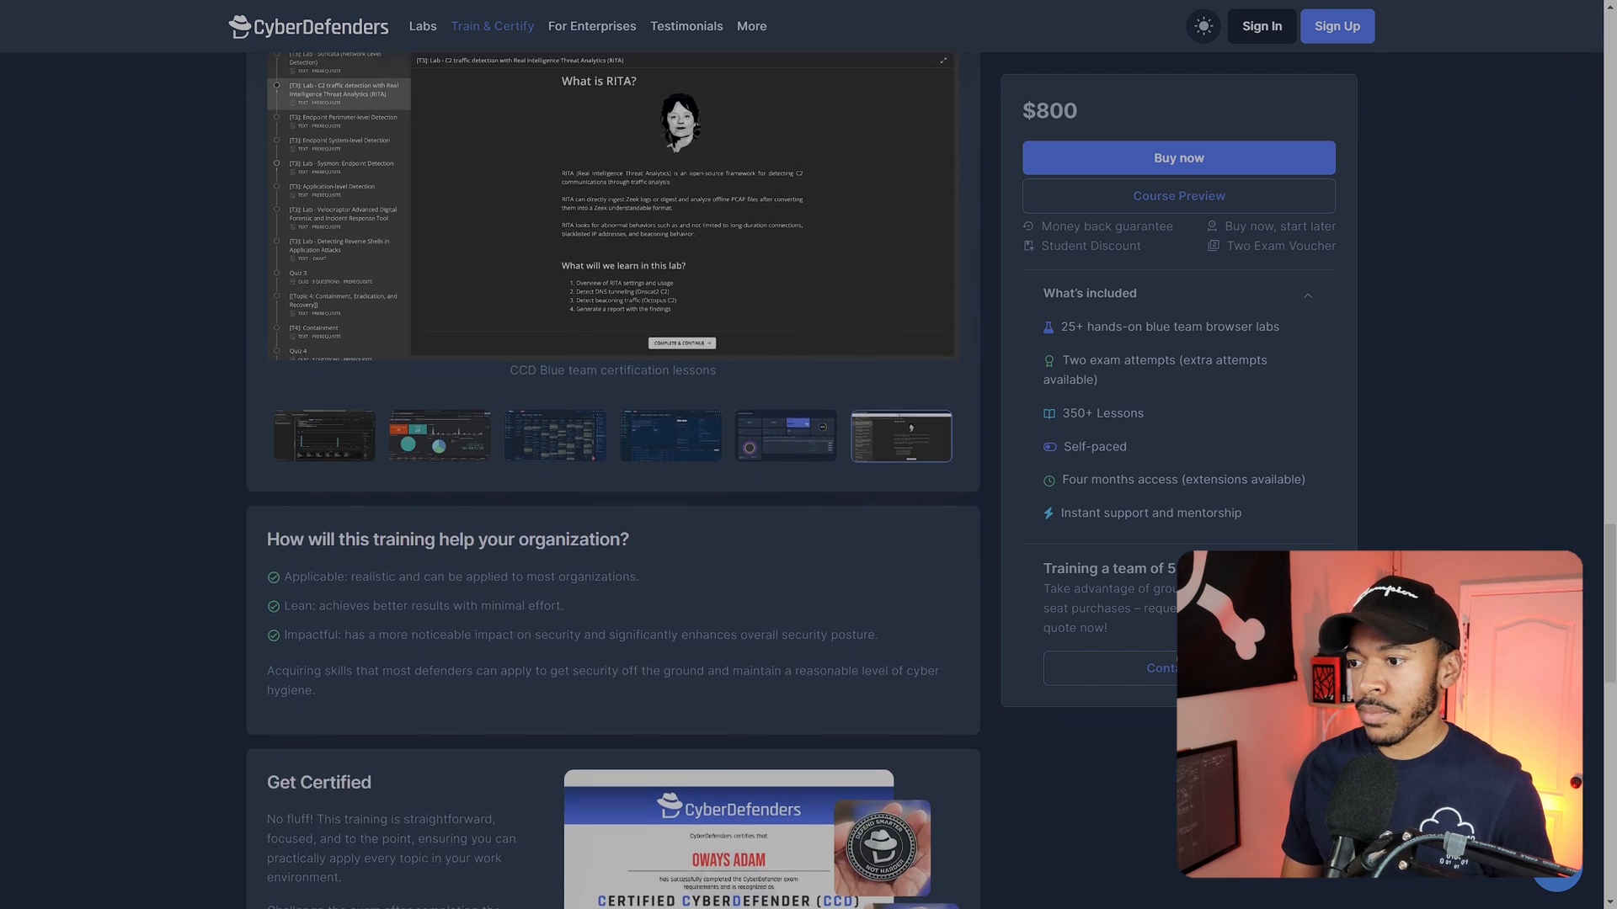
scroll(down, 3)
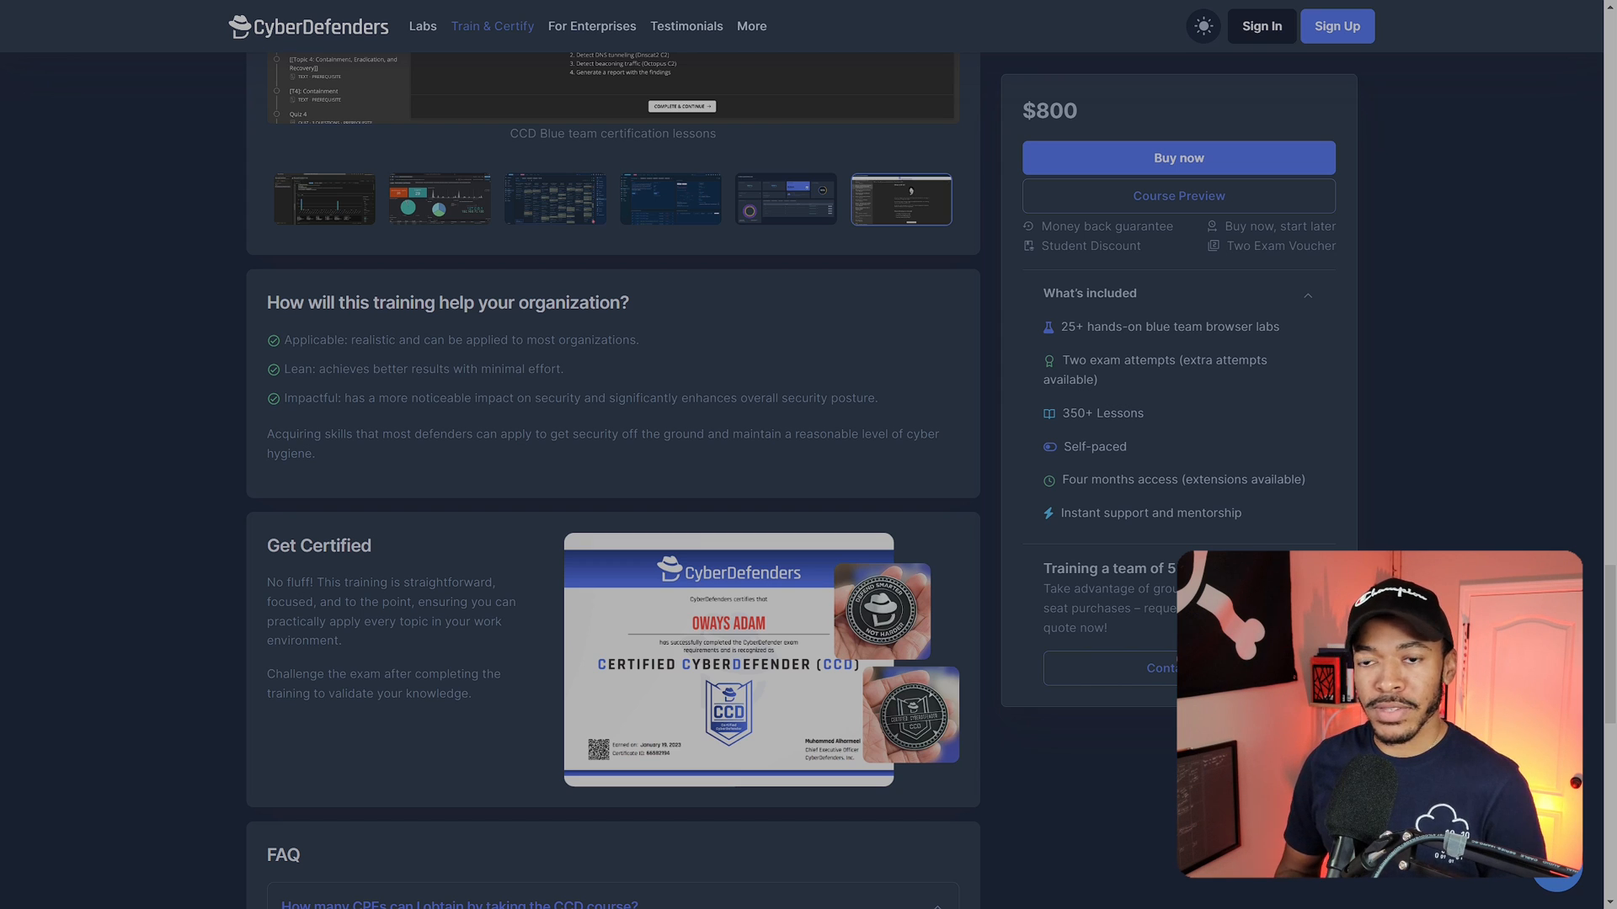
scroll(down, 3)
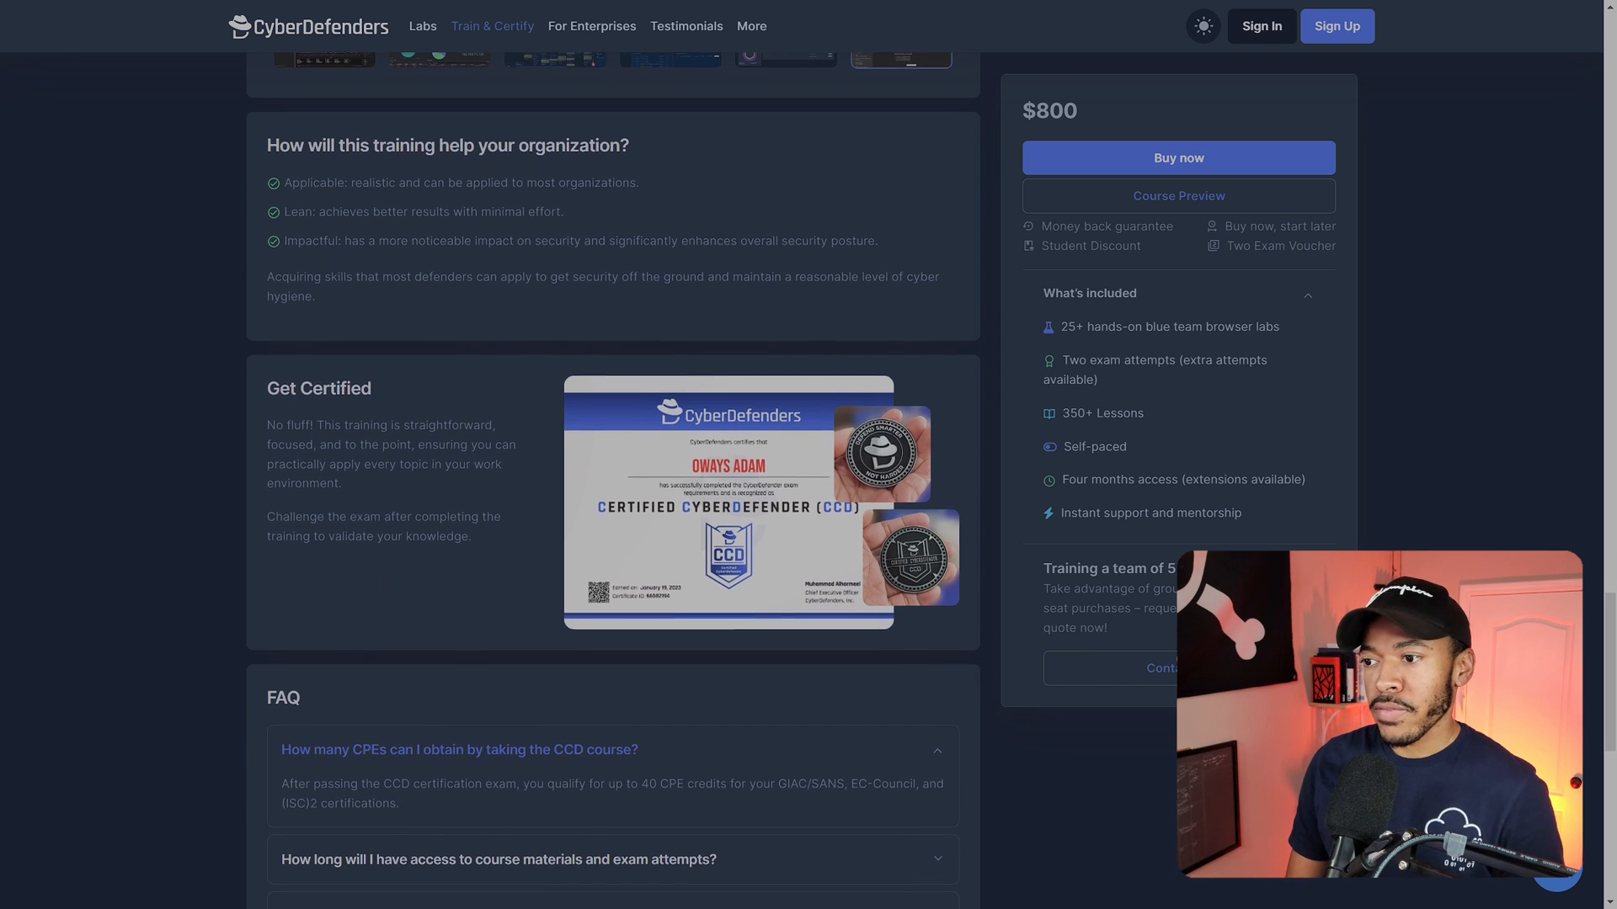
scroll(down, 3)
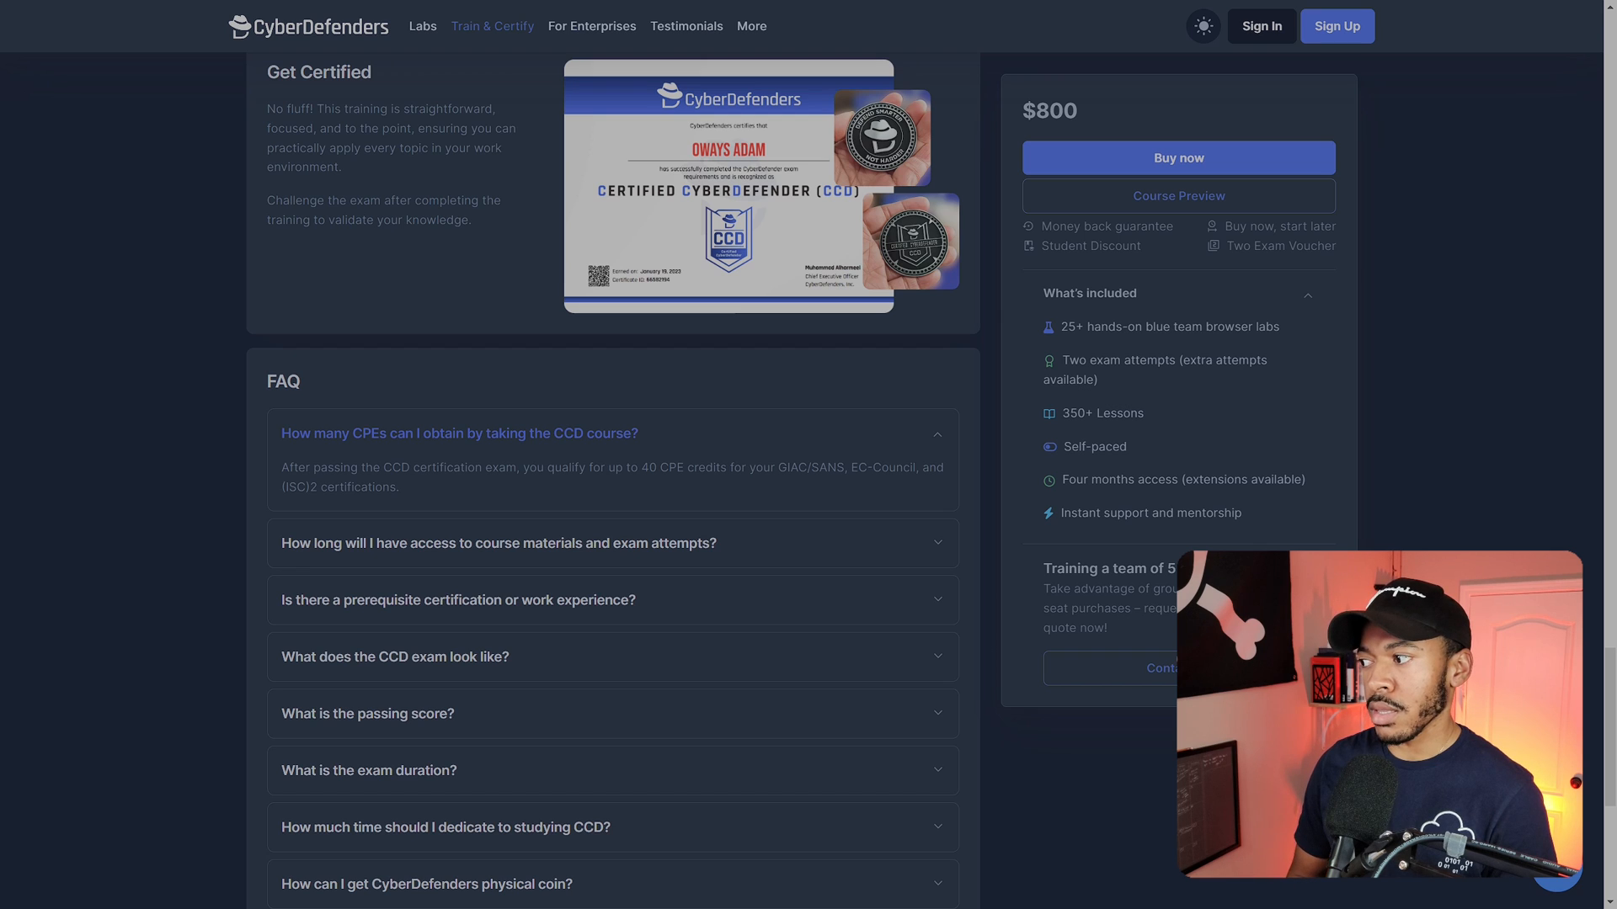
Expand the FAQ answers on exam duration, passing score and prerequisite certification or experience
scroll(down, 3)
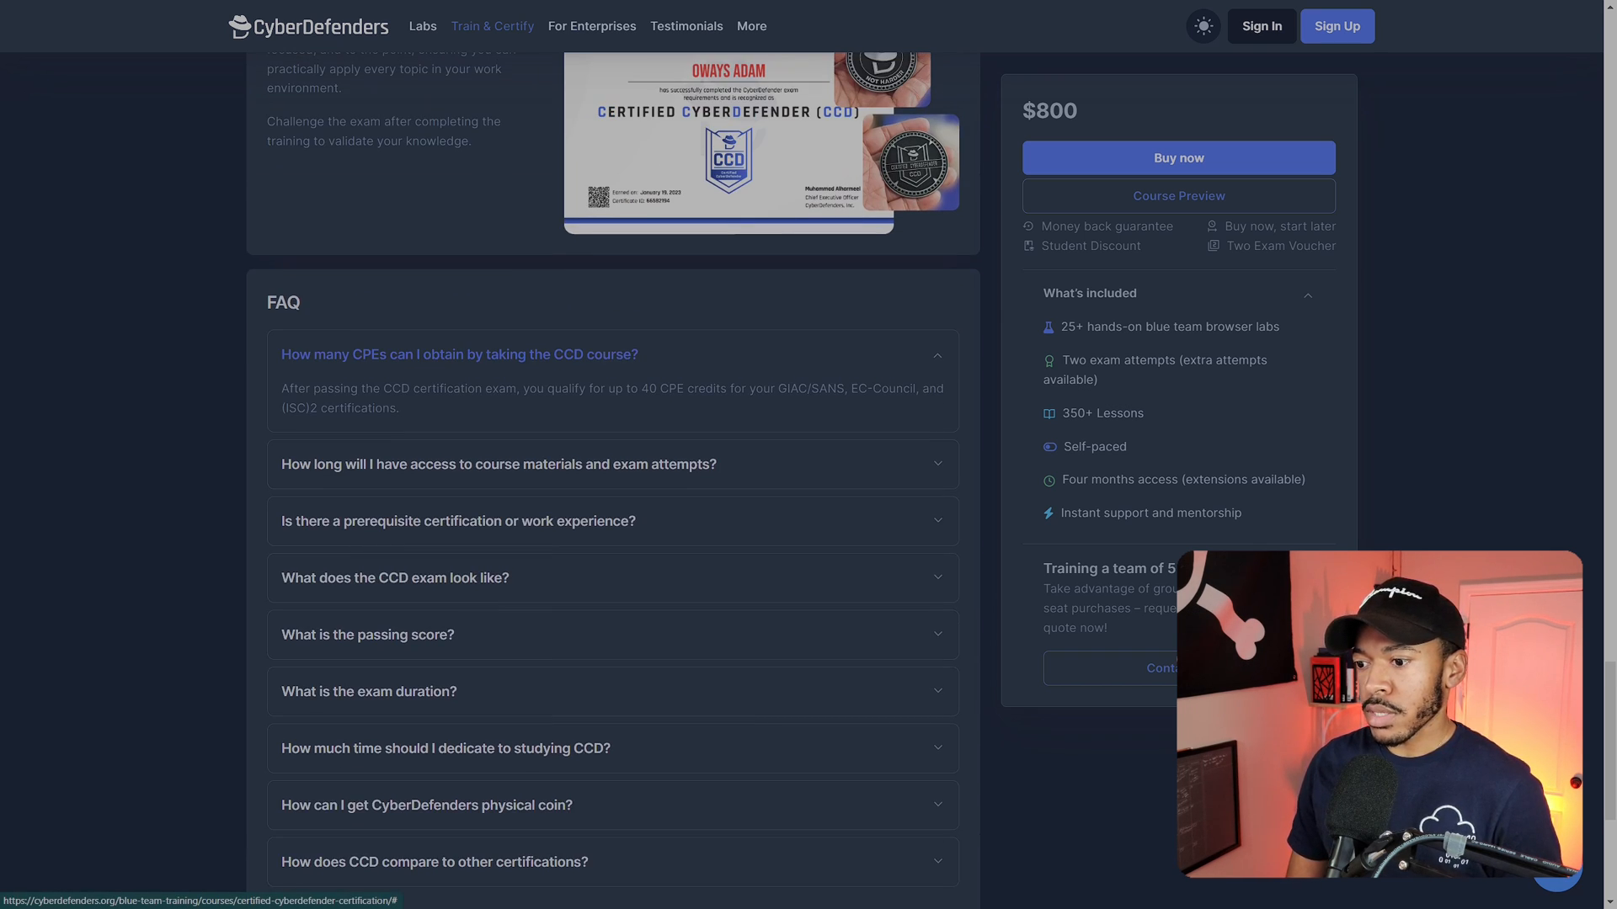
scroll(down, 3)
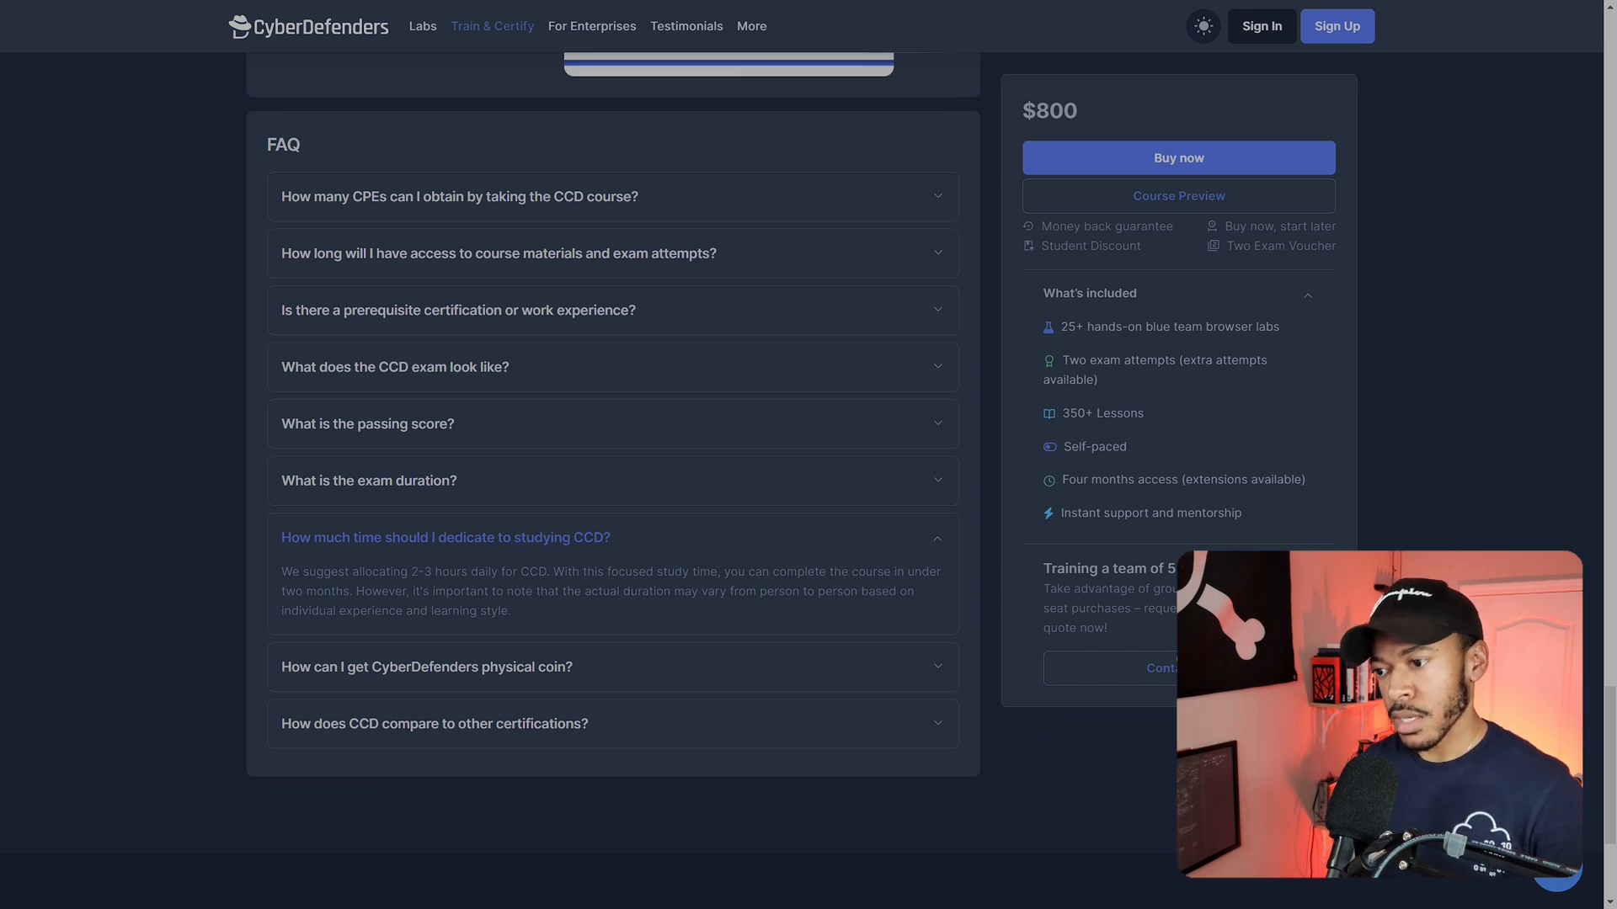
click(427, 667)
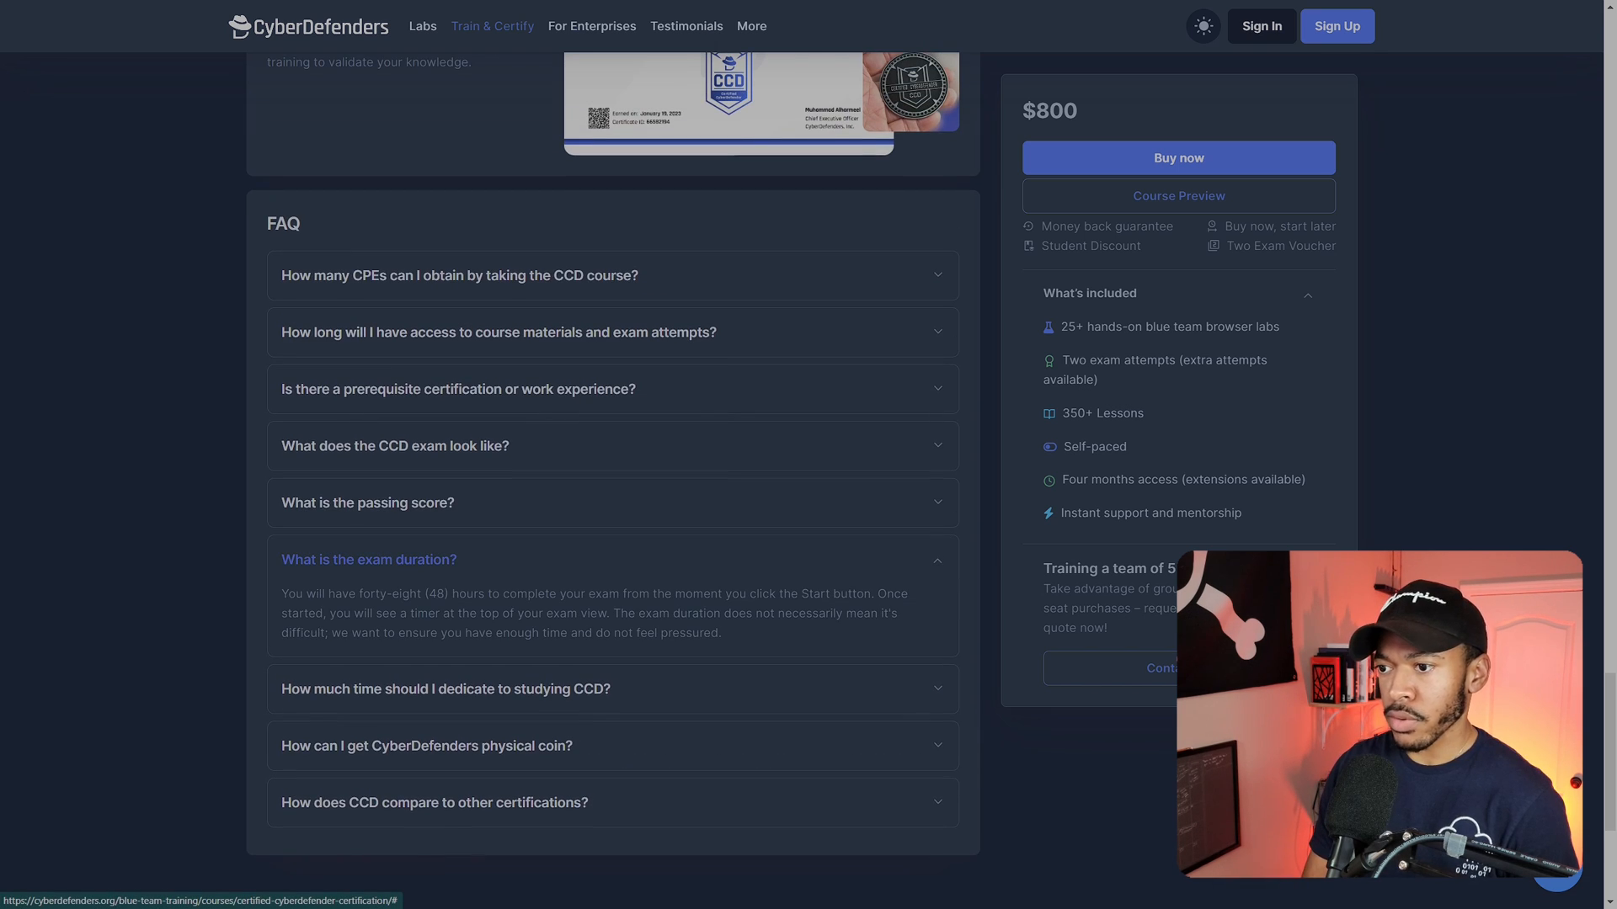
click(367, 502)
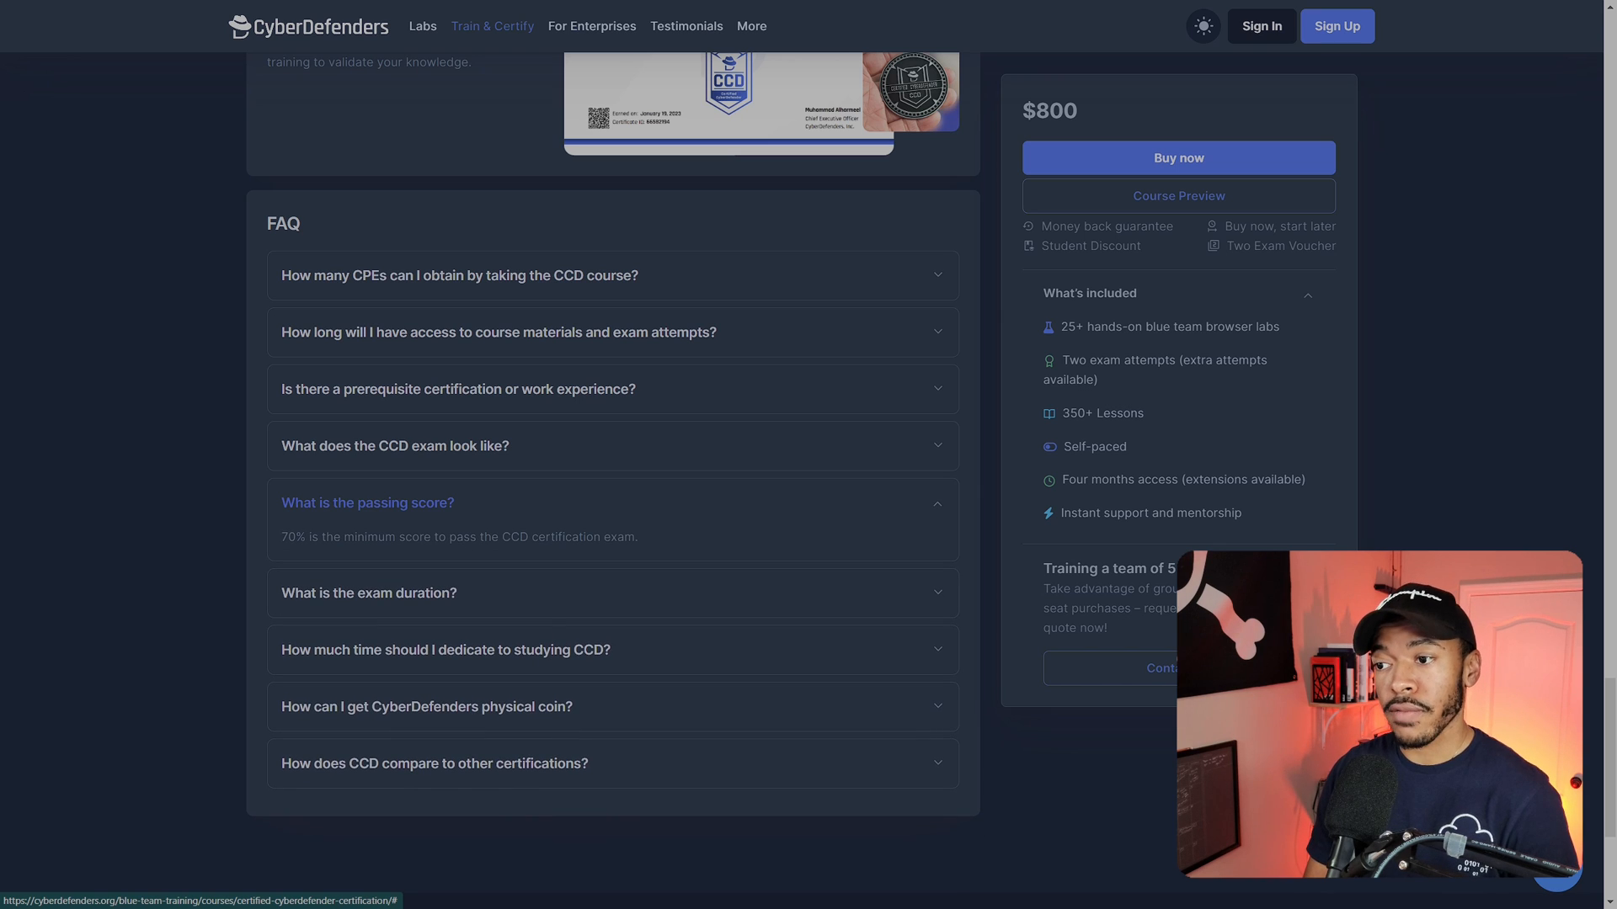
scroll(up, 3)
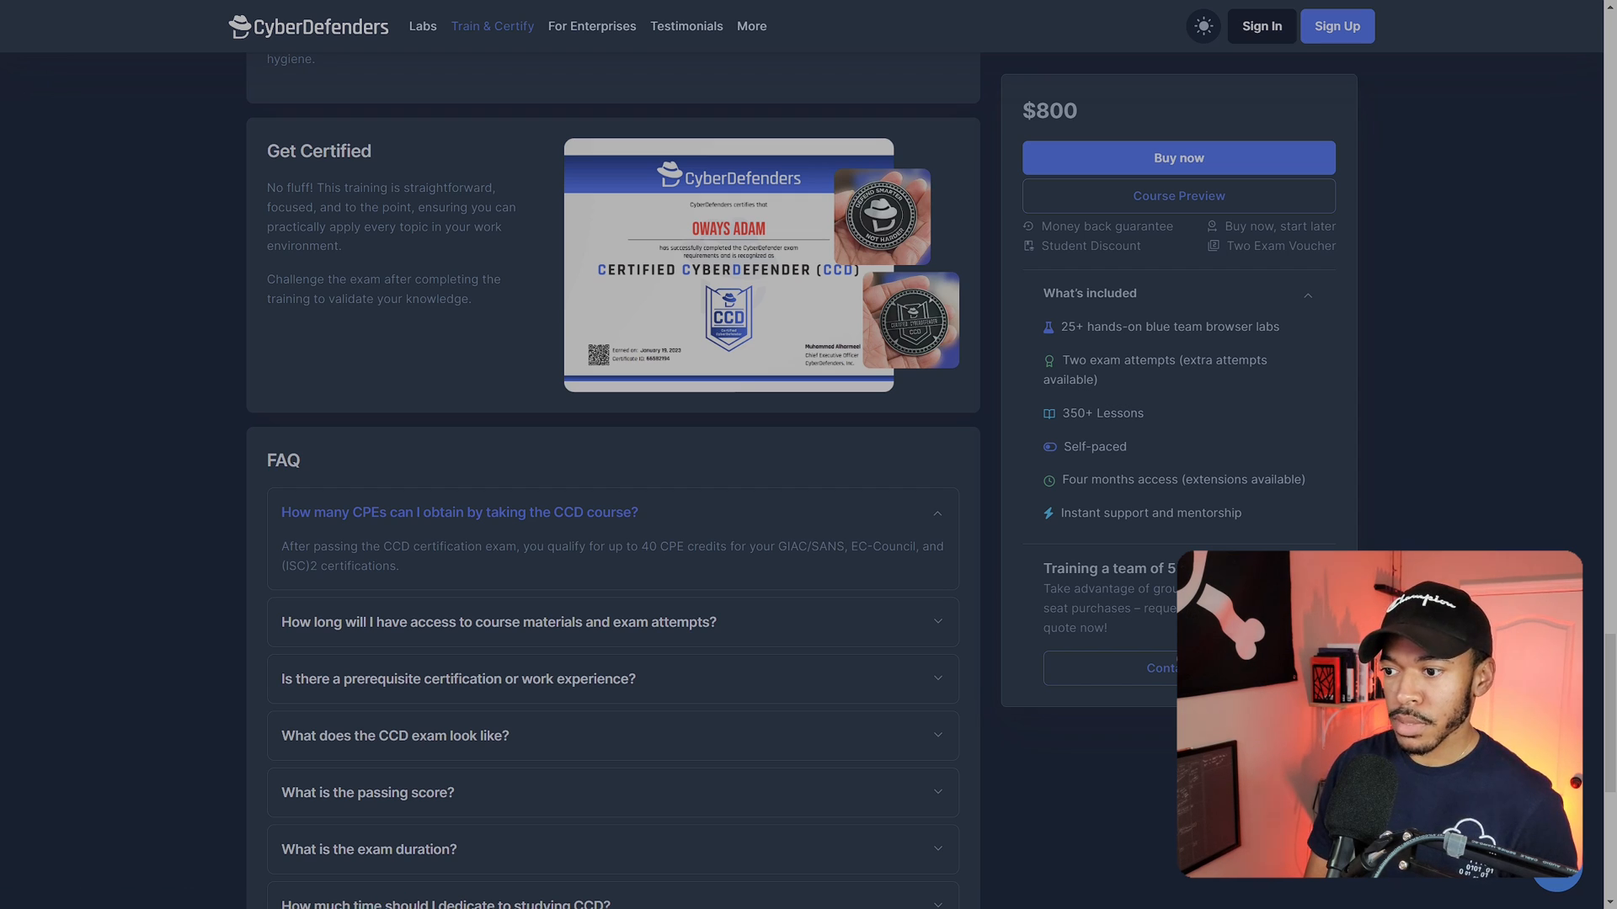
click(458, 679)
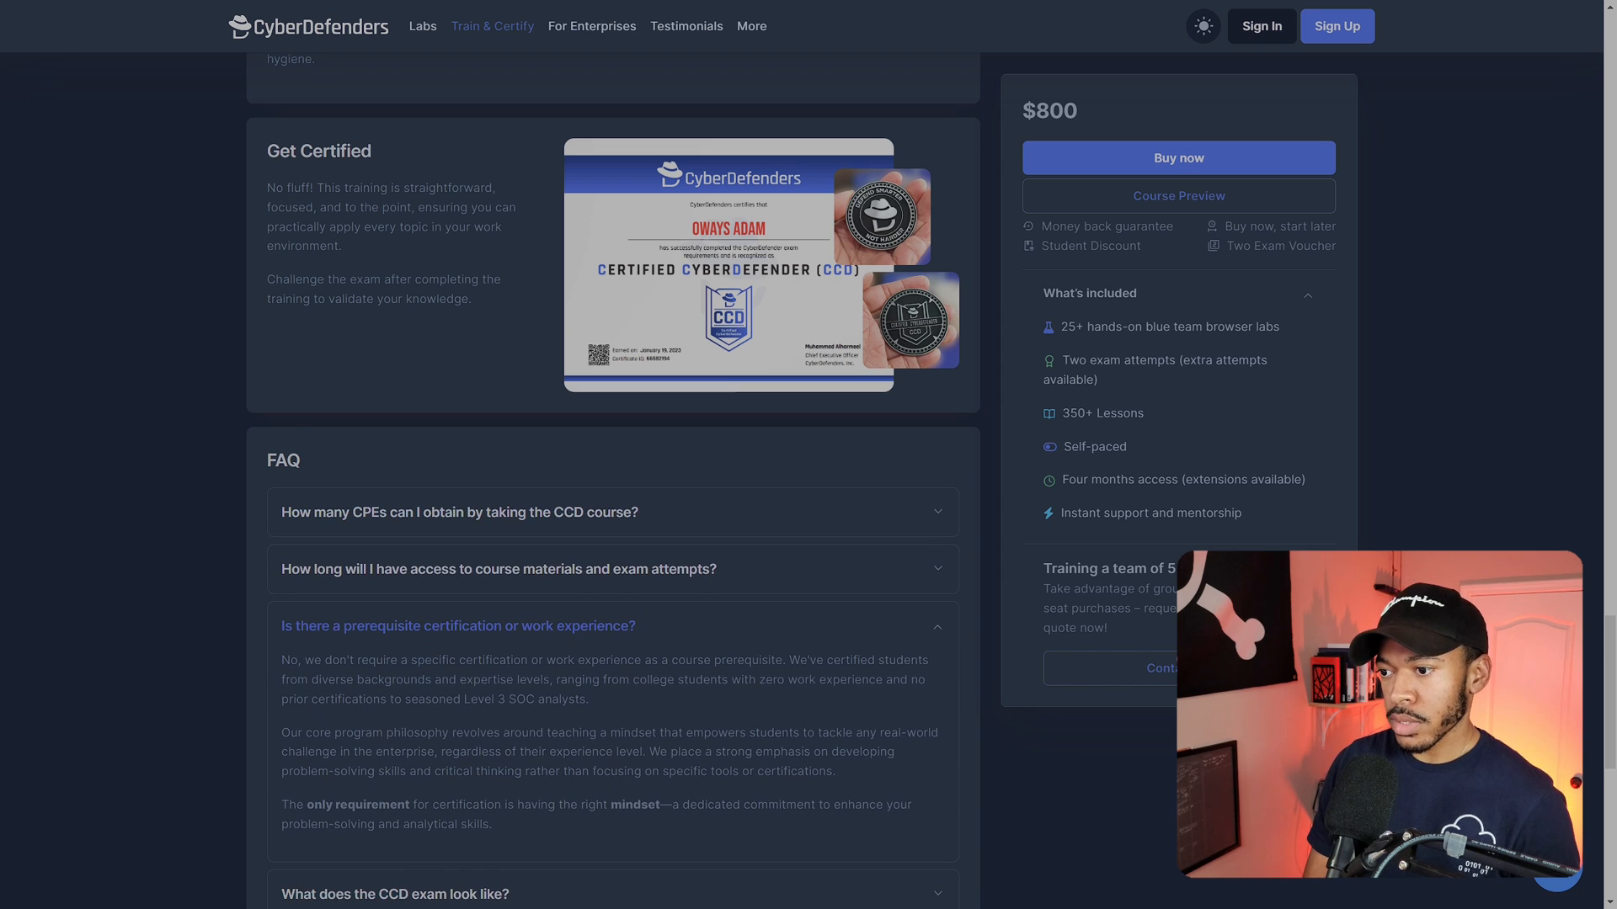
Go to the syllabus section and download the detailed CCD syllabus PDF
scroll(down, 3)
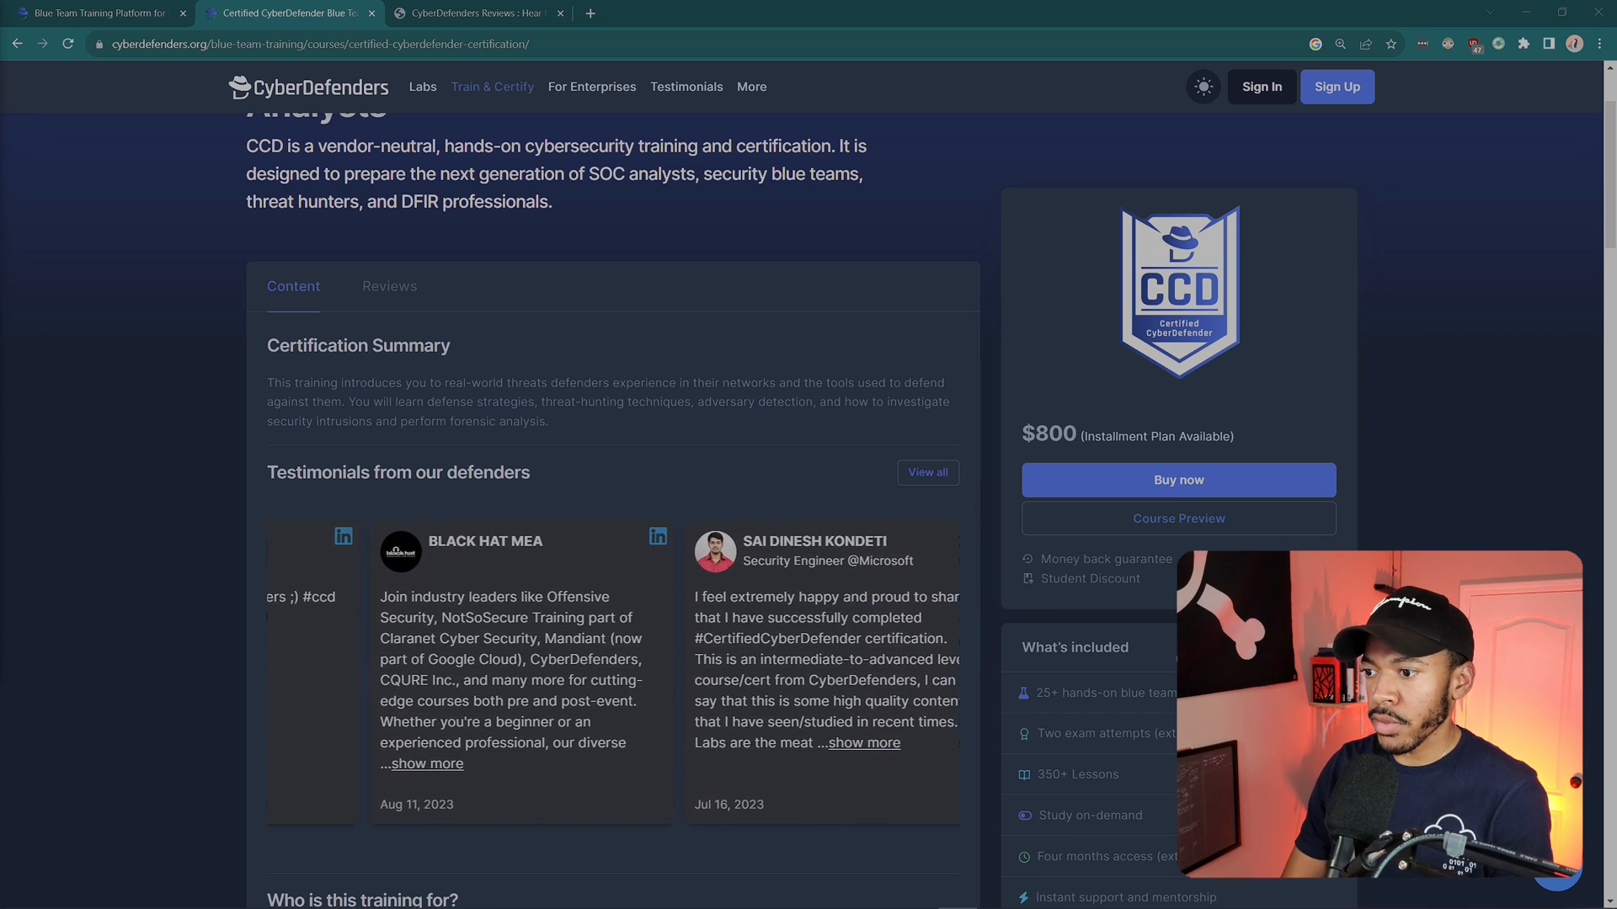
scroll(down, 3)
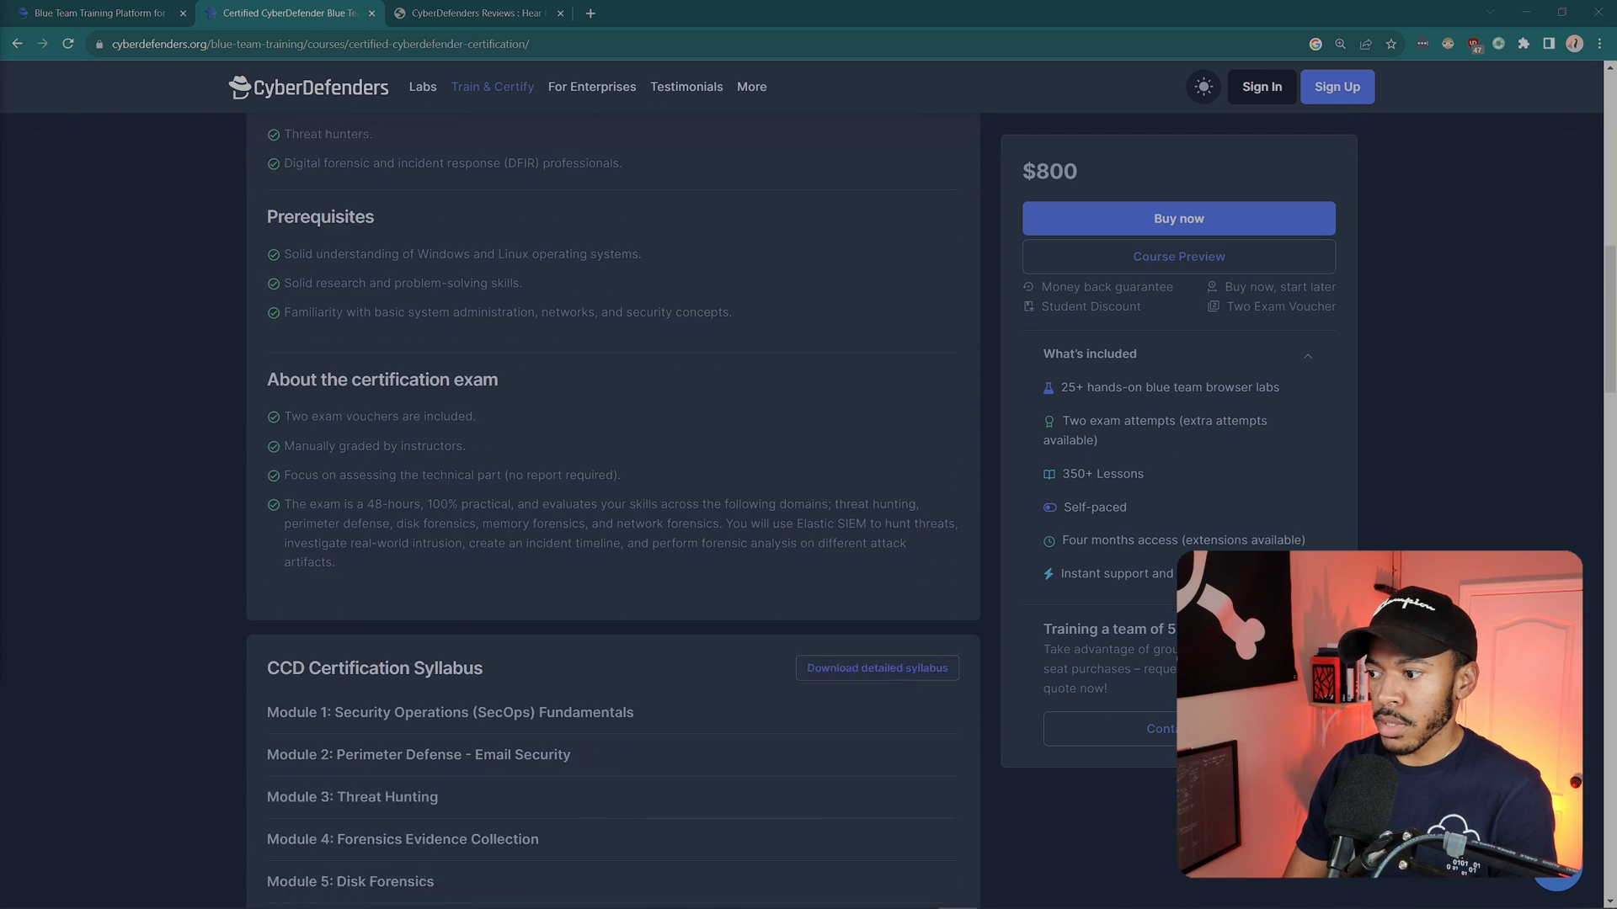
scroll(down, 3)
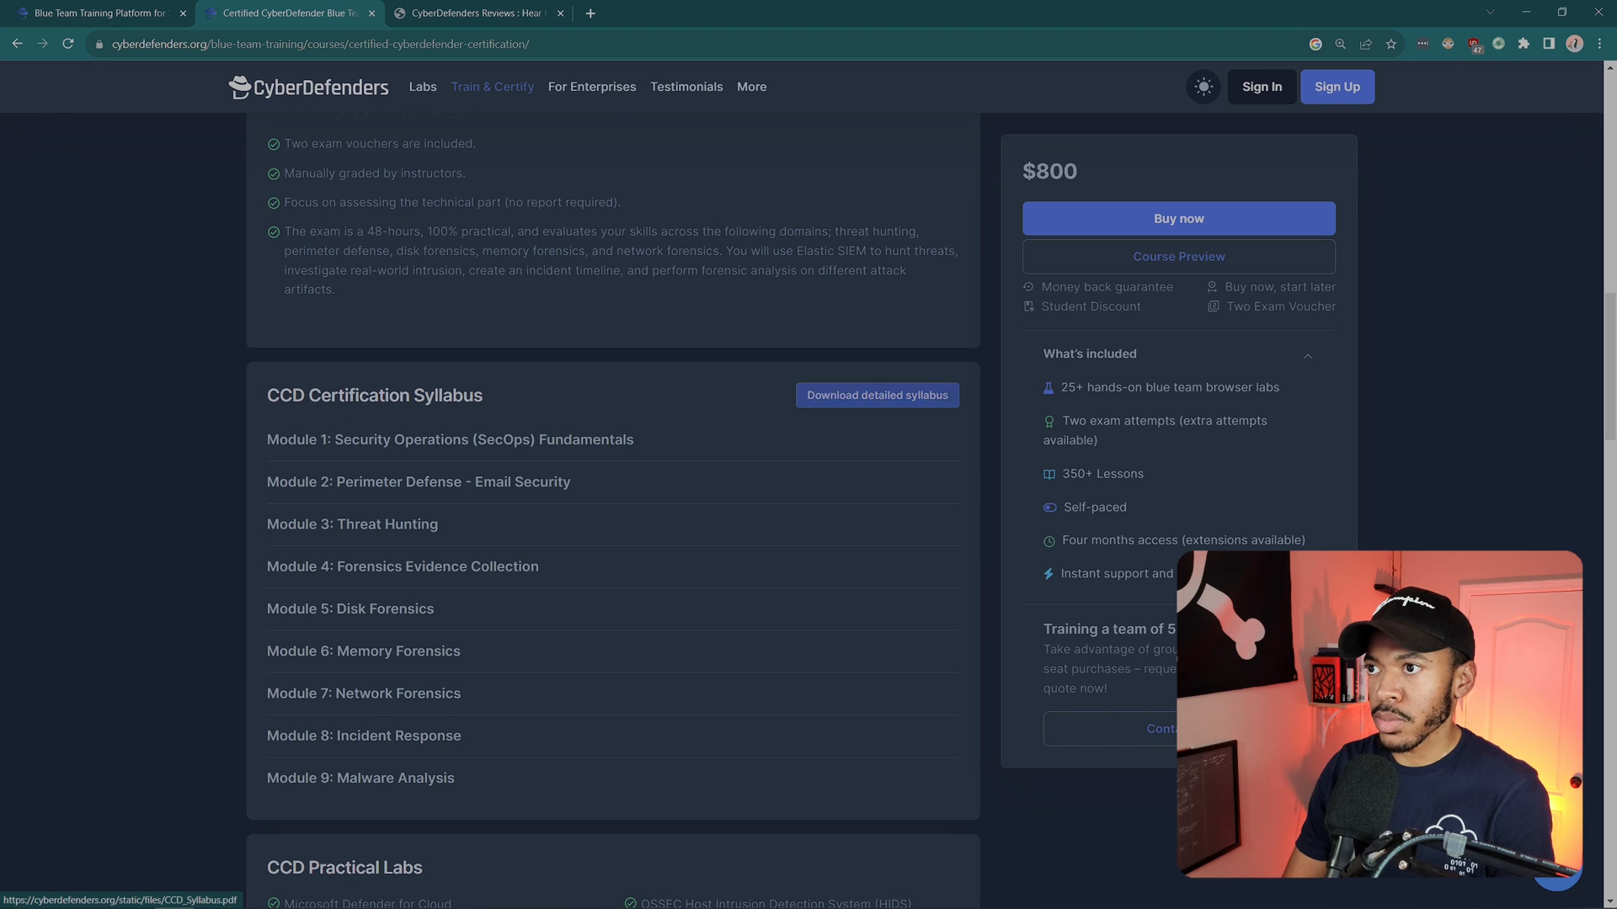
click(876, 394)
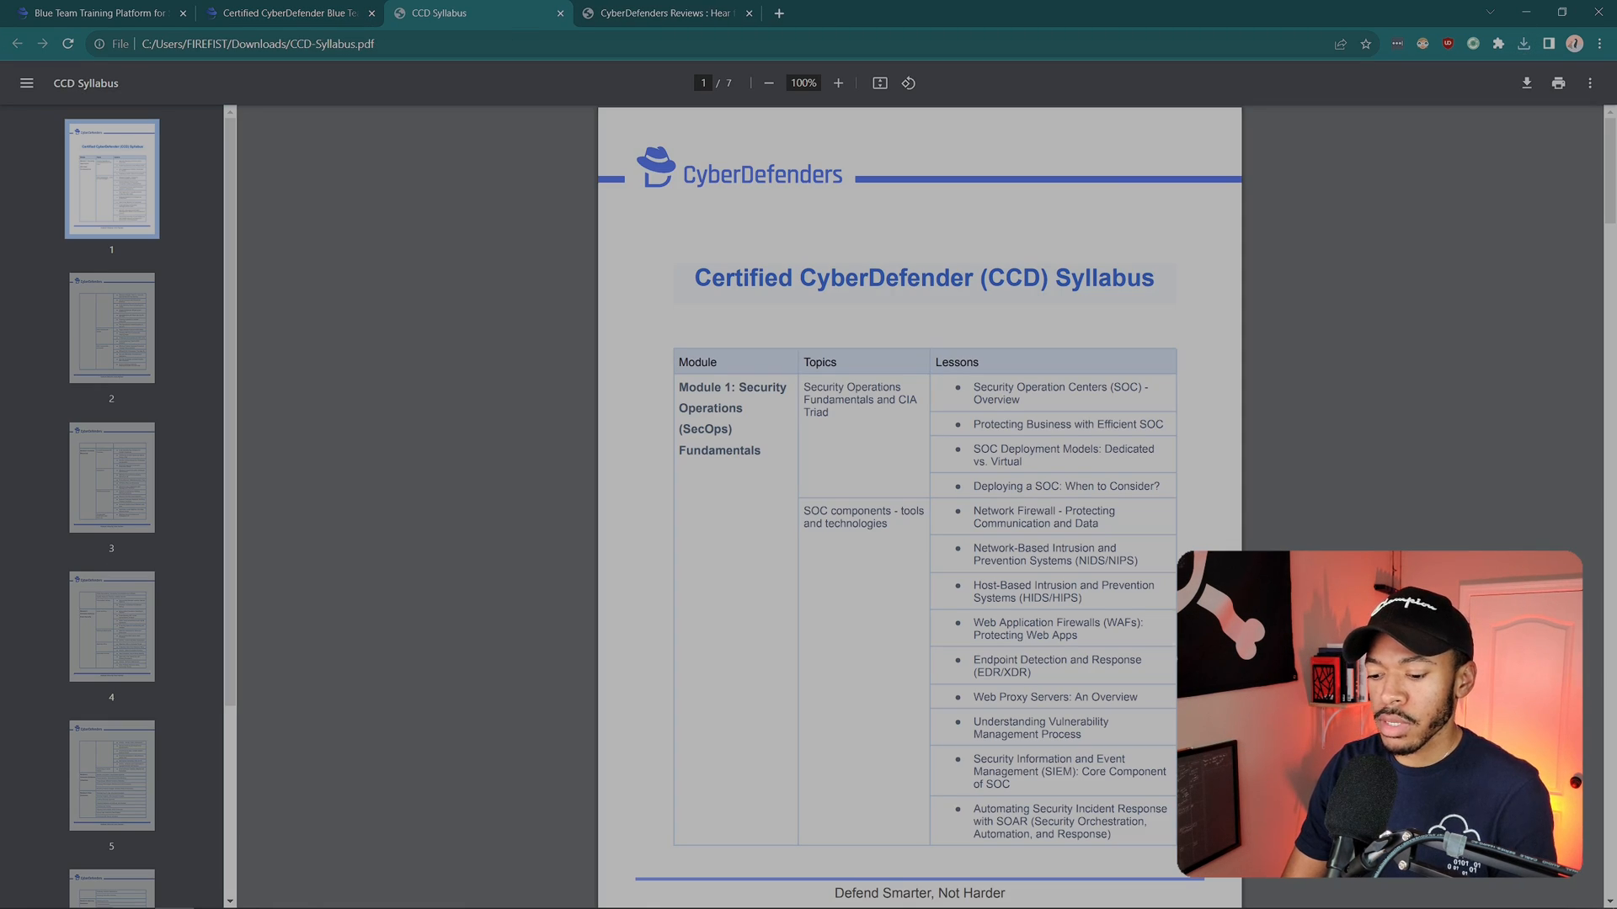
View the CCD syllabus PDF full screen and read down through the middle modules
key(F11)
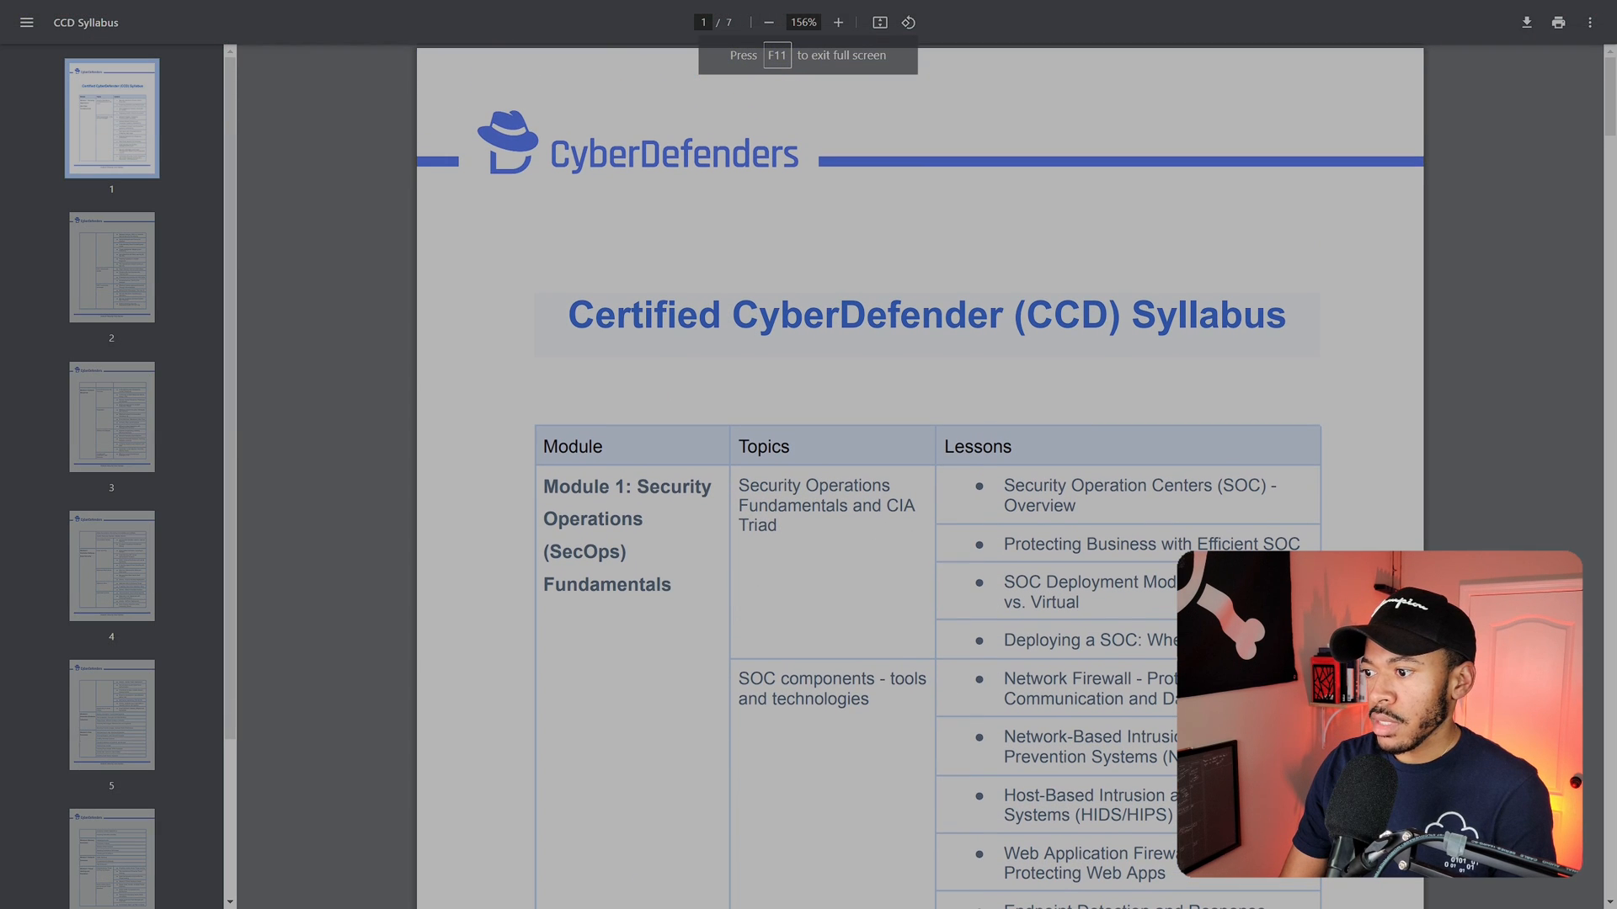
scroll(down, 3)
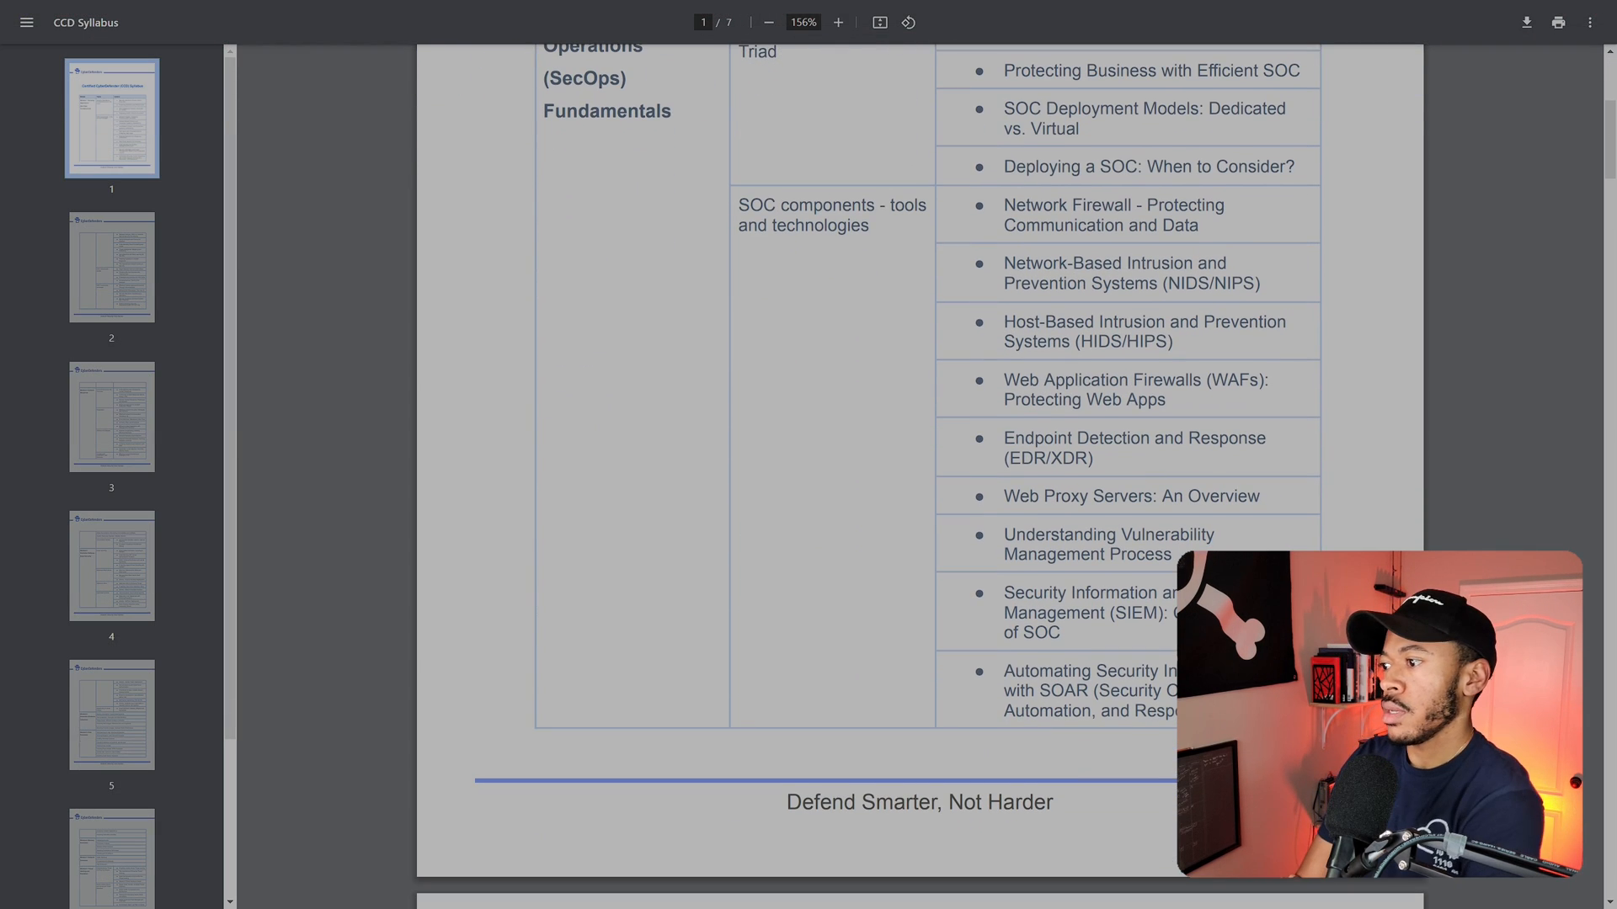
scroll(down, 3)
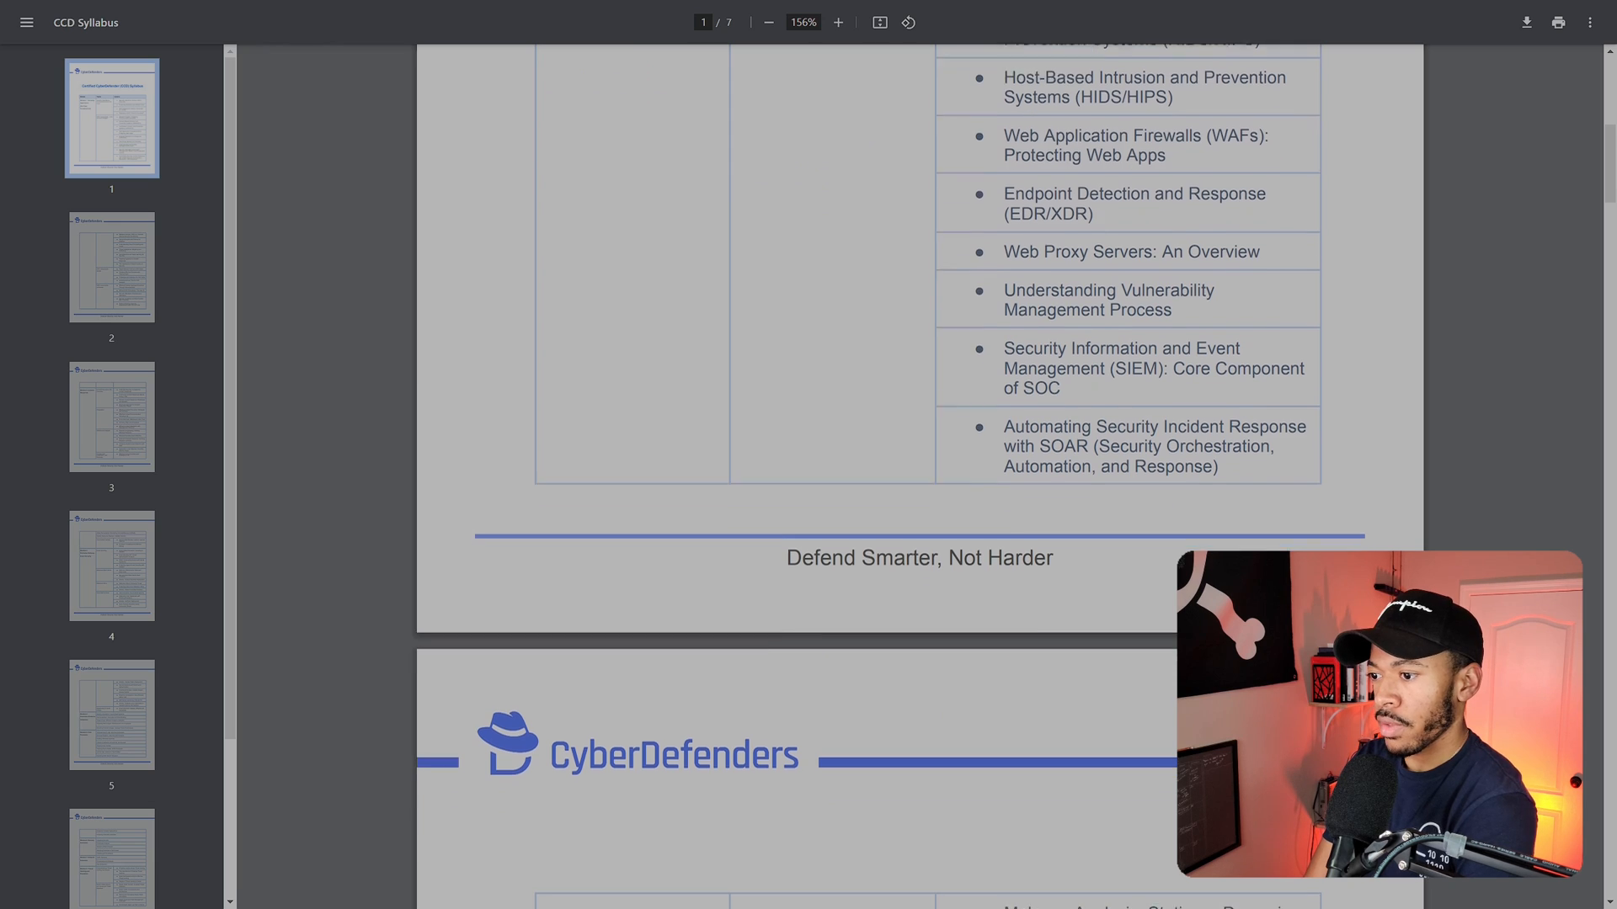
scroll(down, 3)
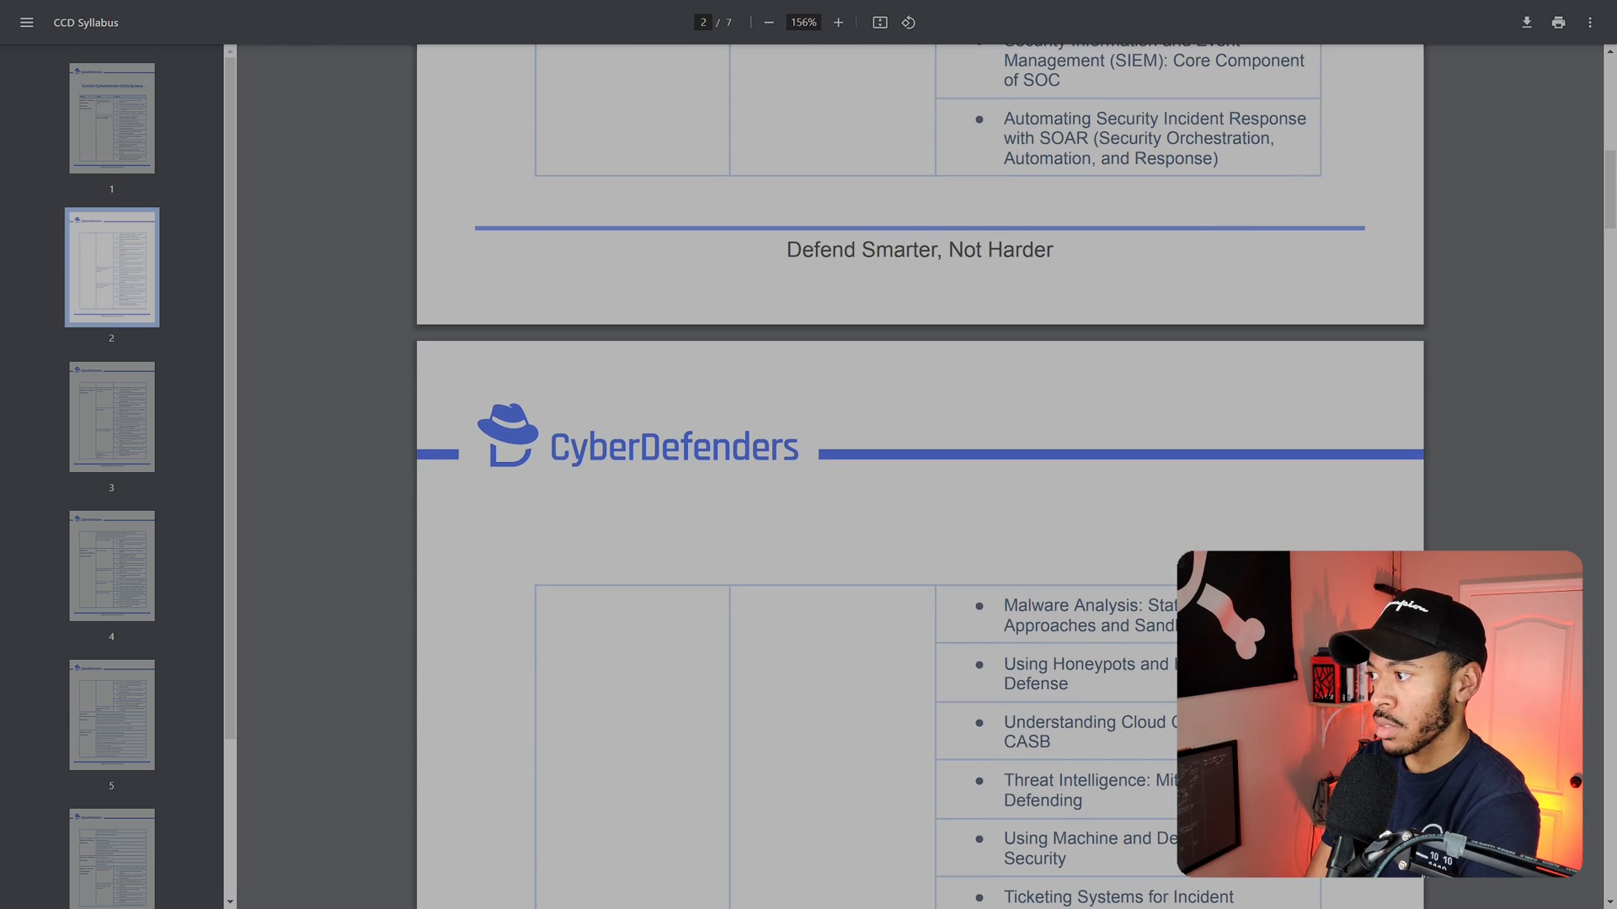
scroll(down, 3)
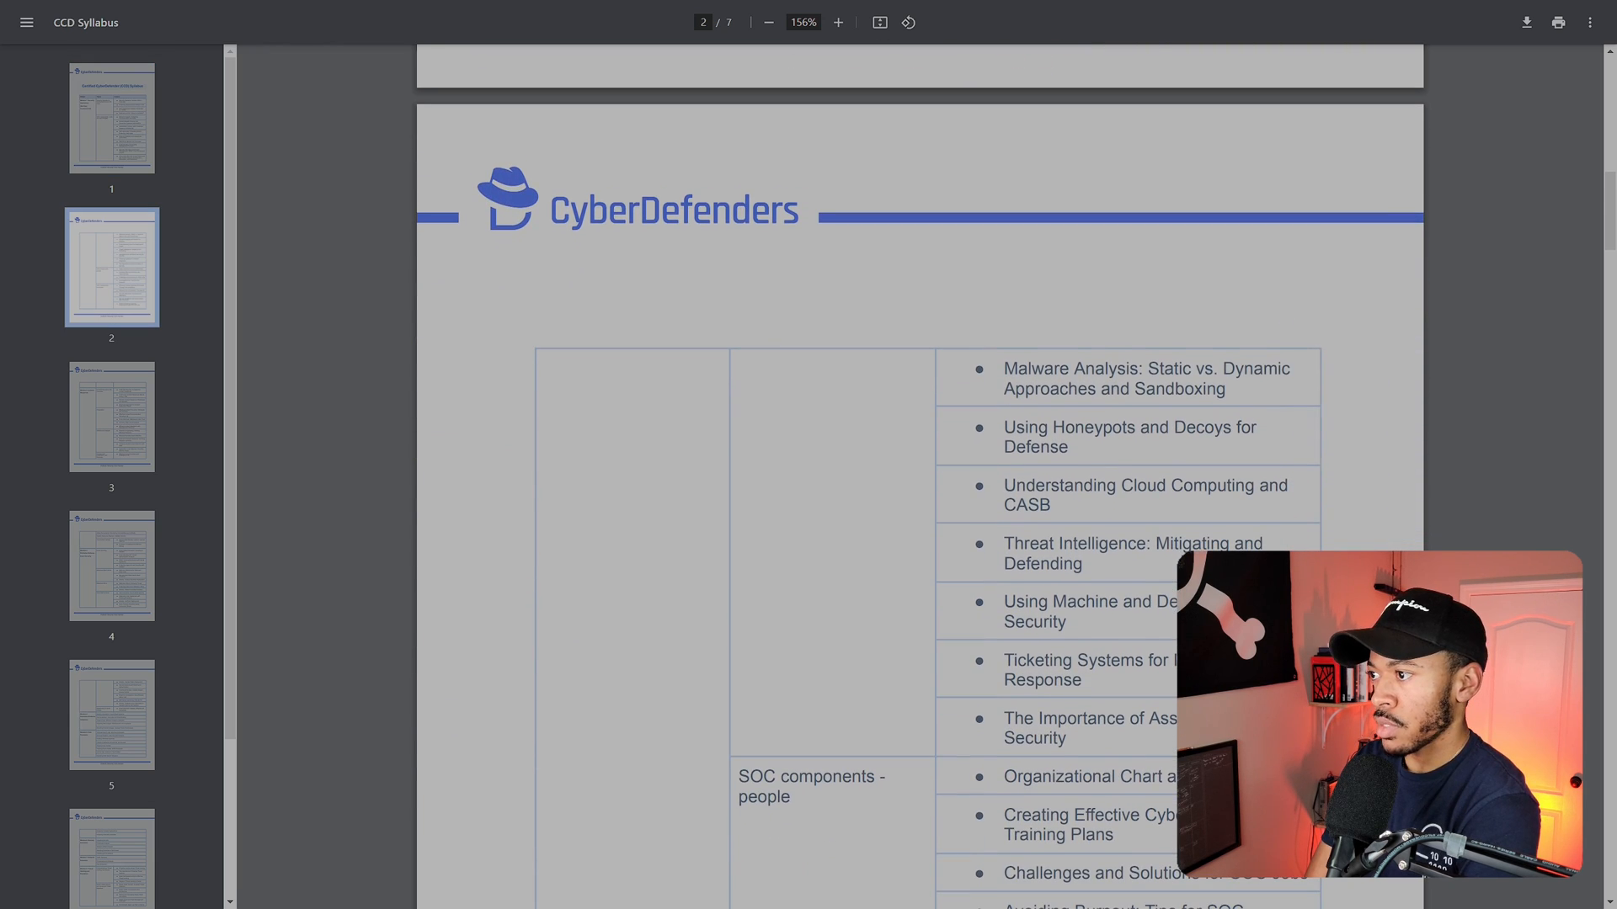
scroll(down, 3)
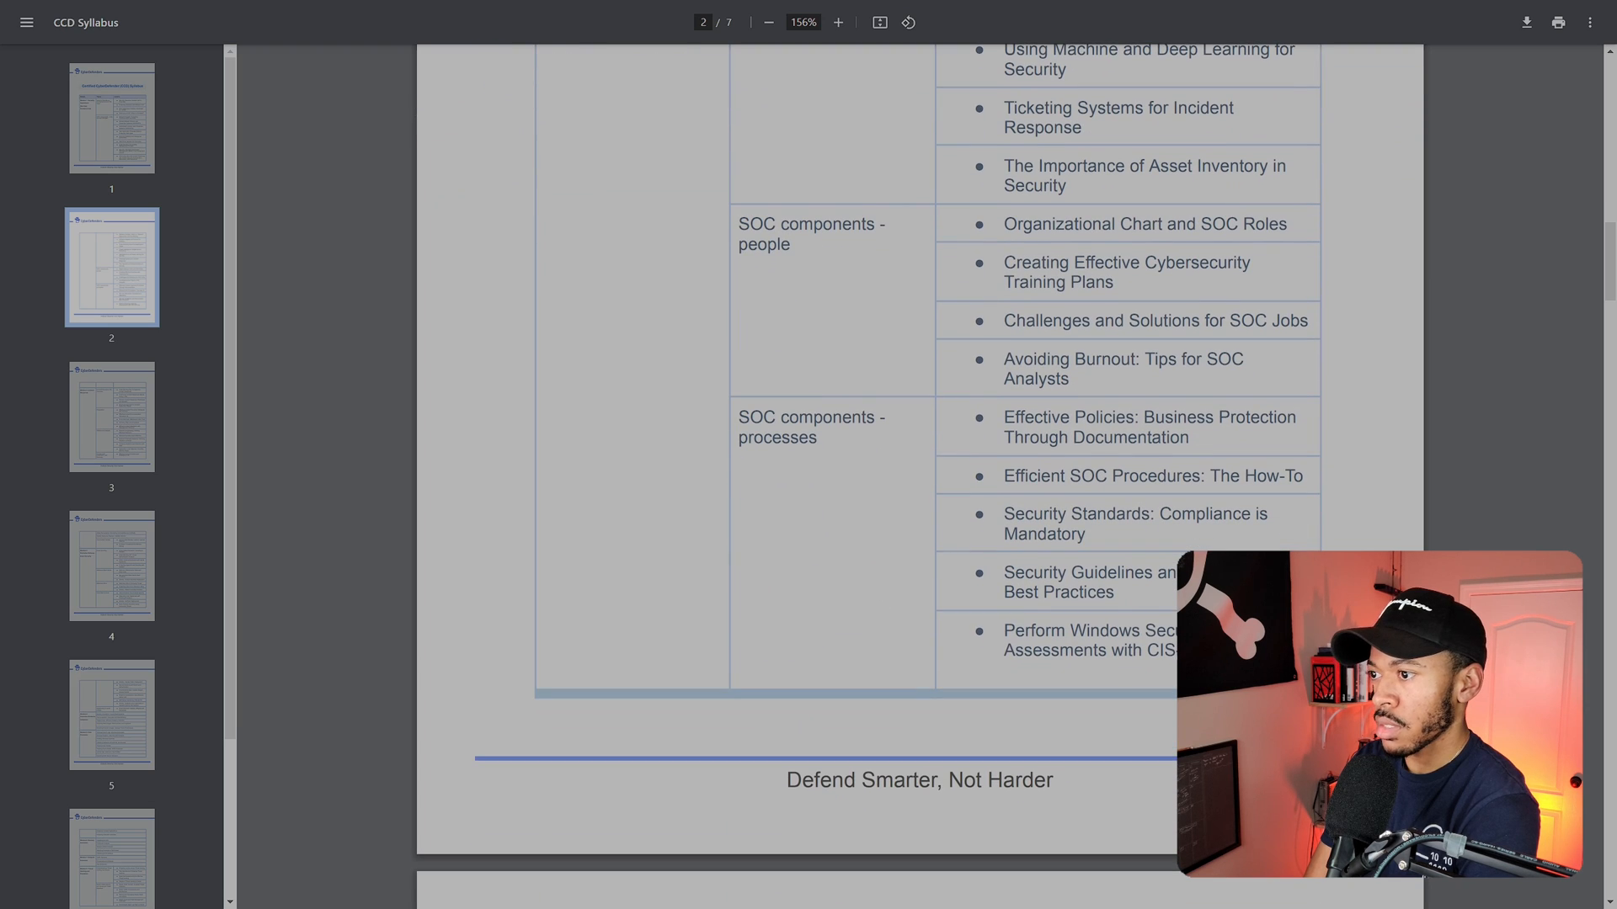
scroll(down, 3)
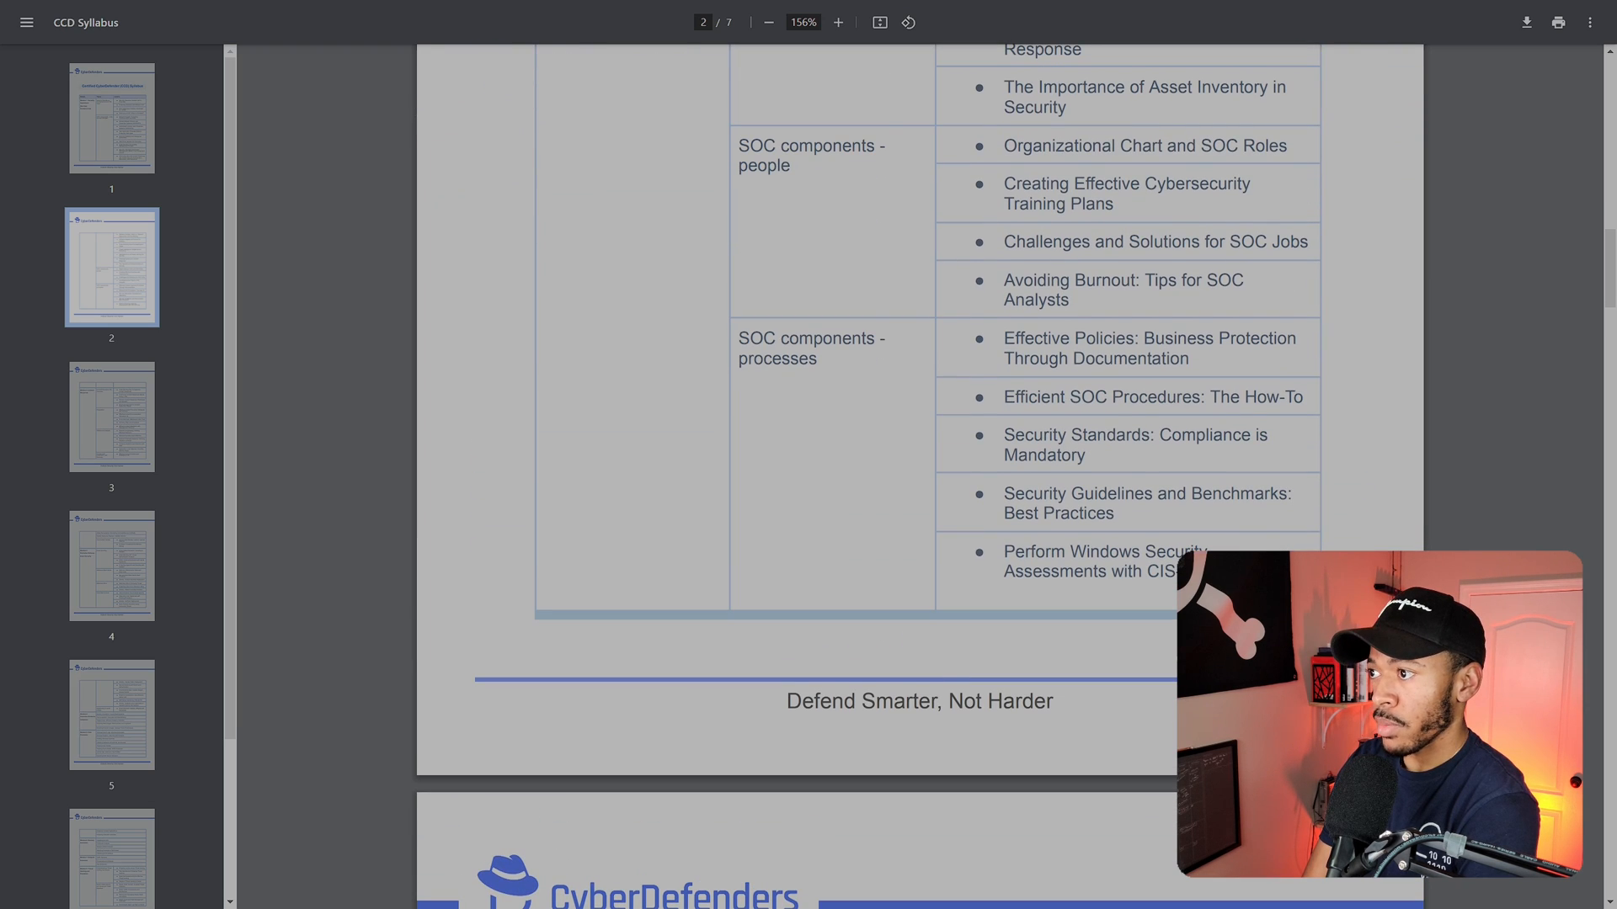
double_click(1124, 281)
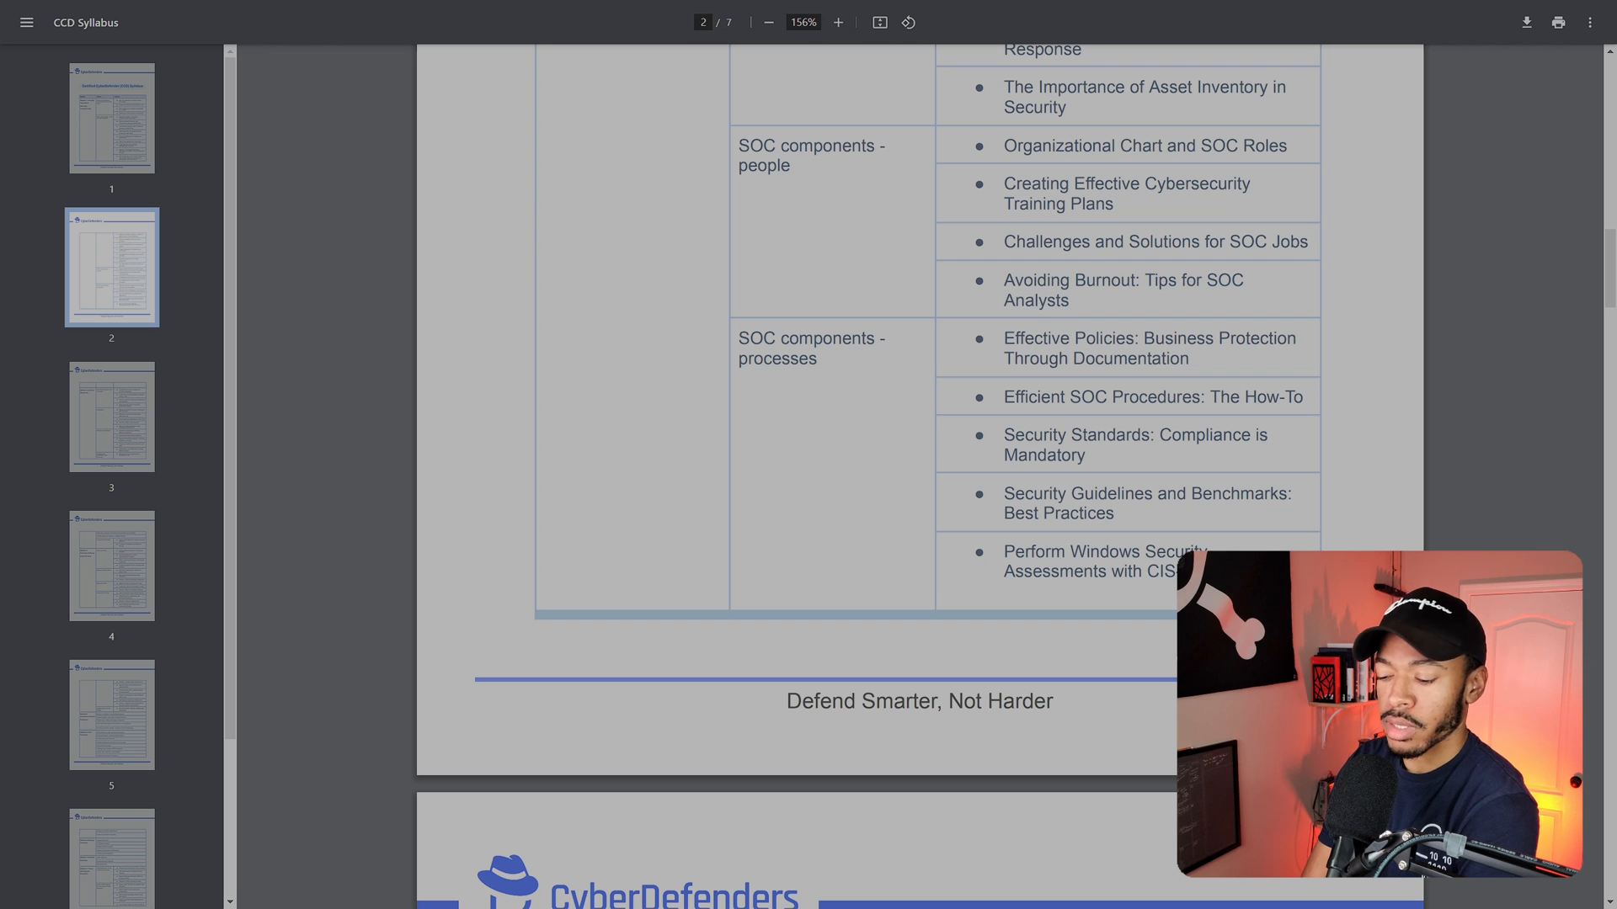
scroll(down, 3)
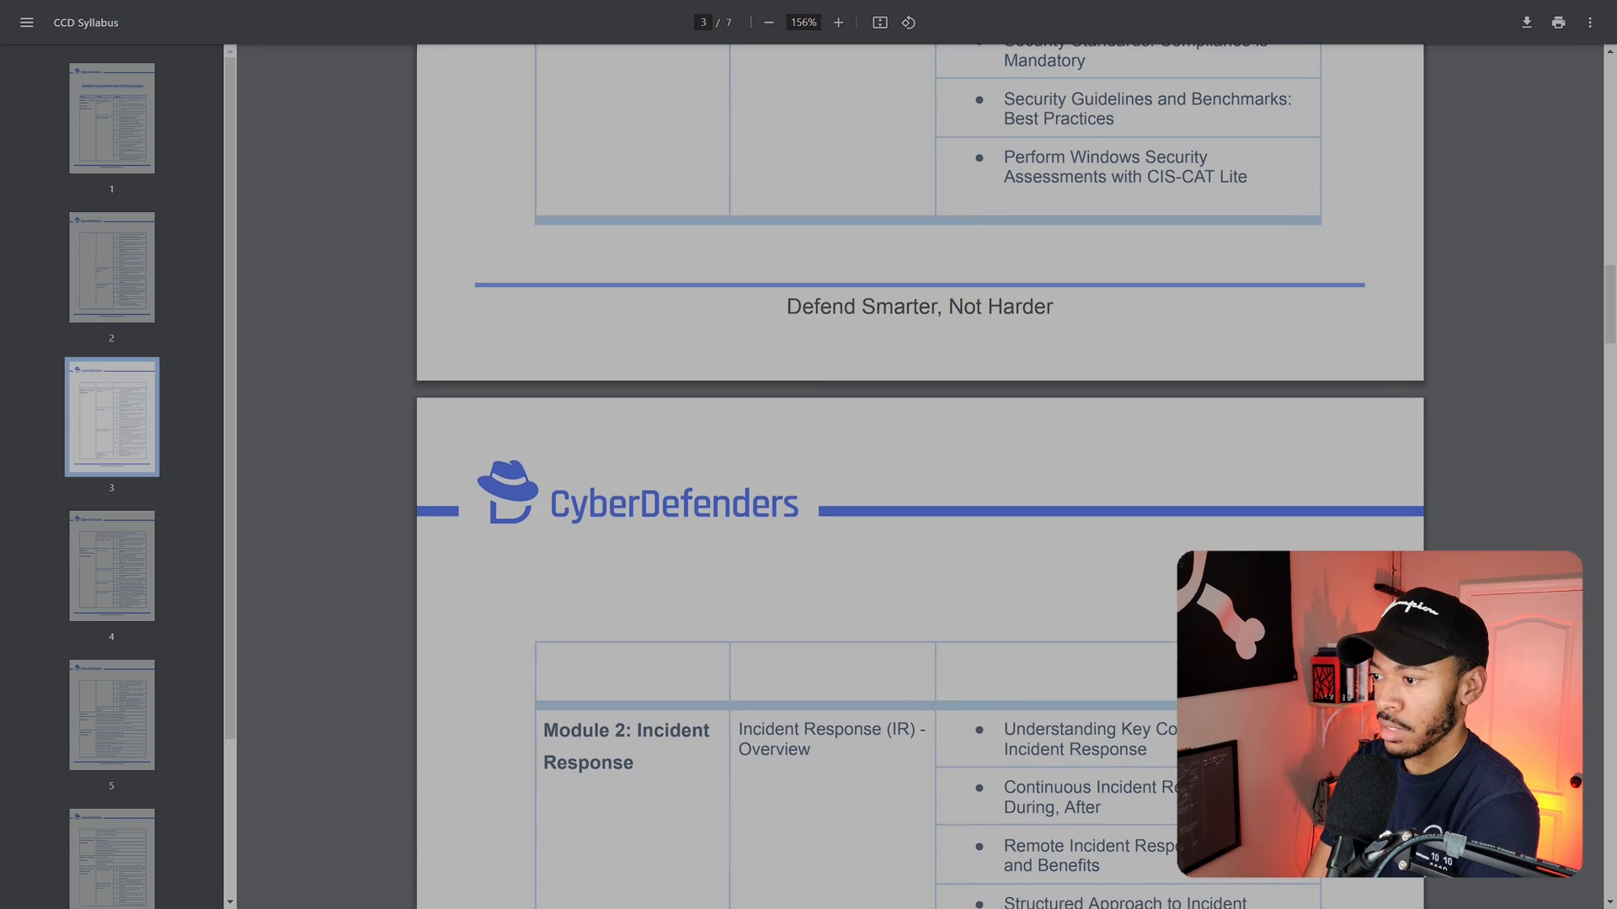
scroll(down, 3)
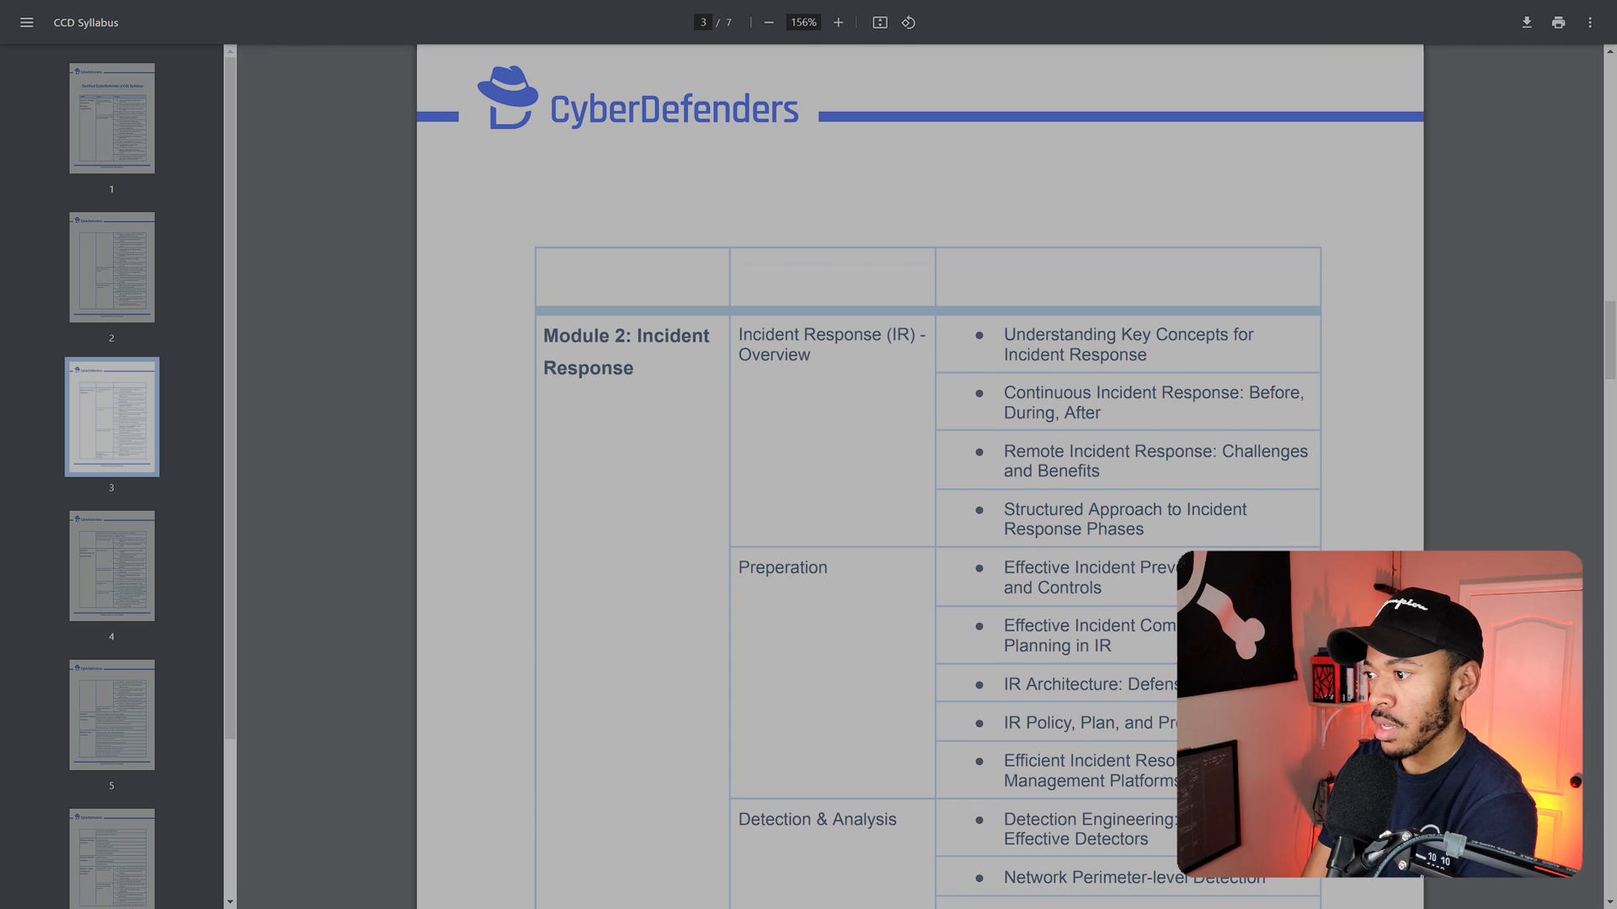
scroll(down, 3)
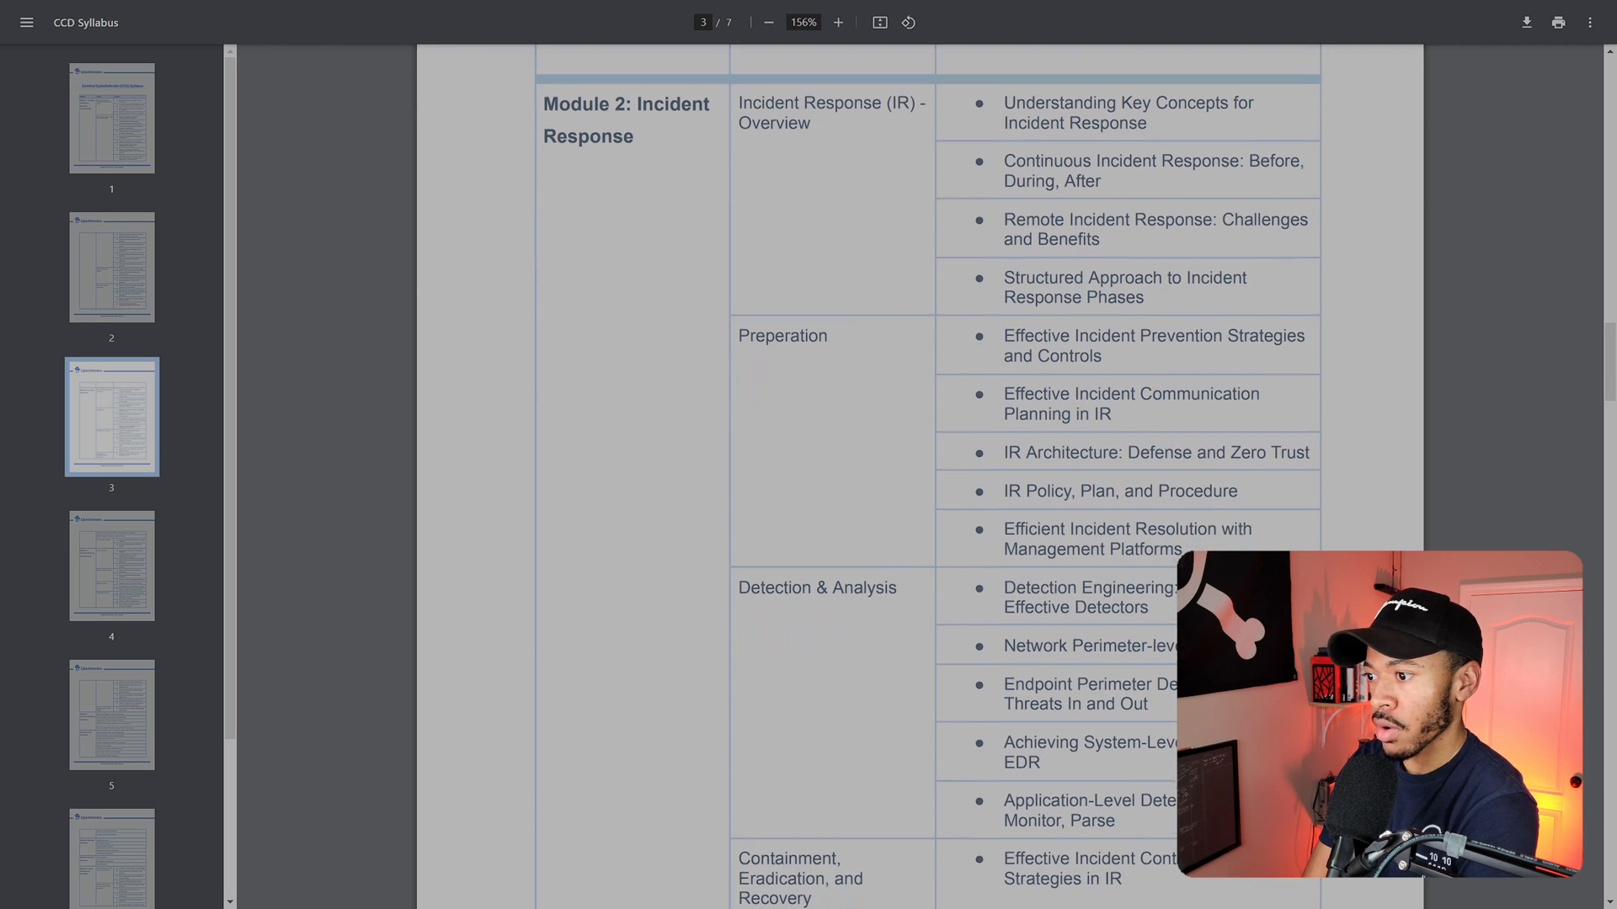
scroll(down, 3)
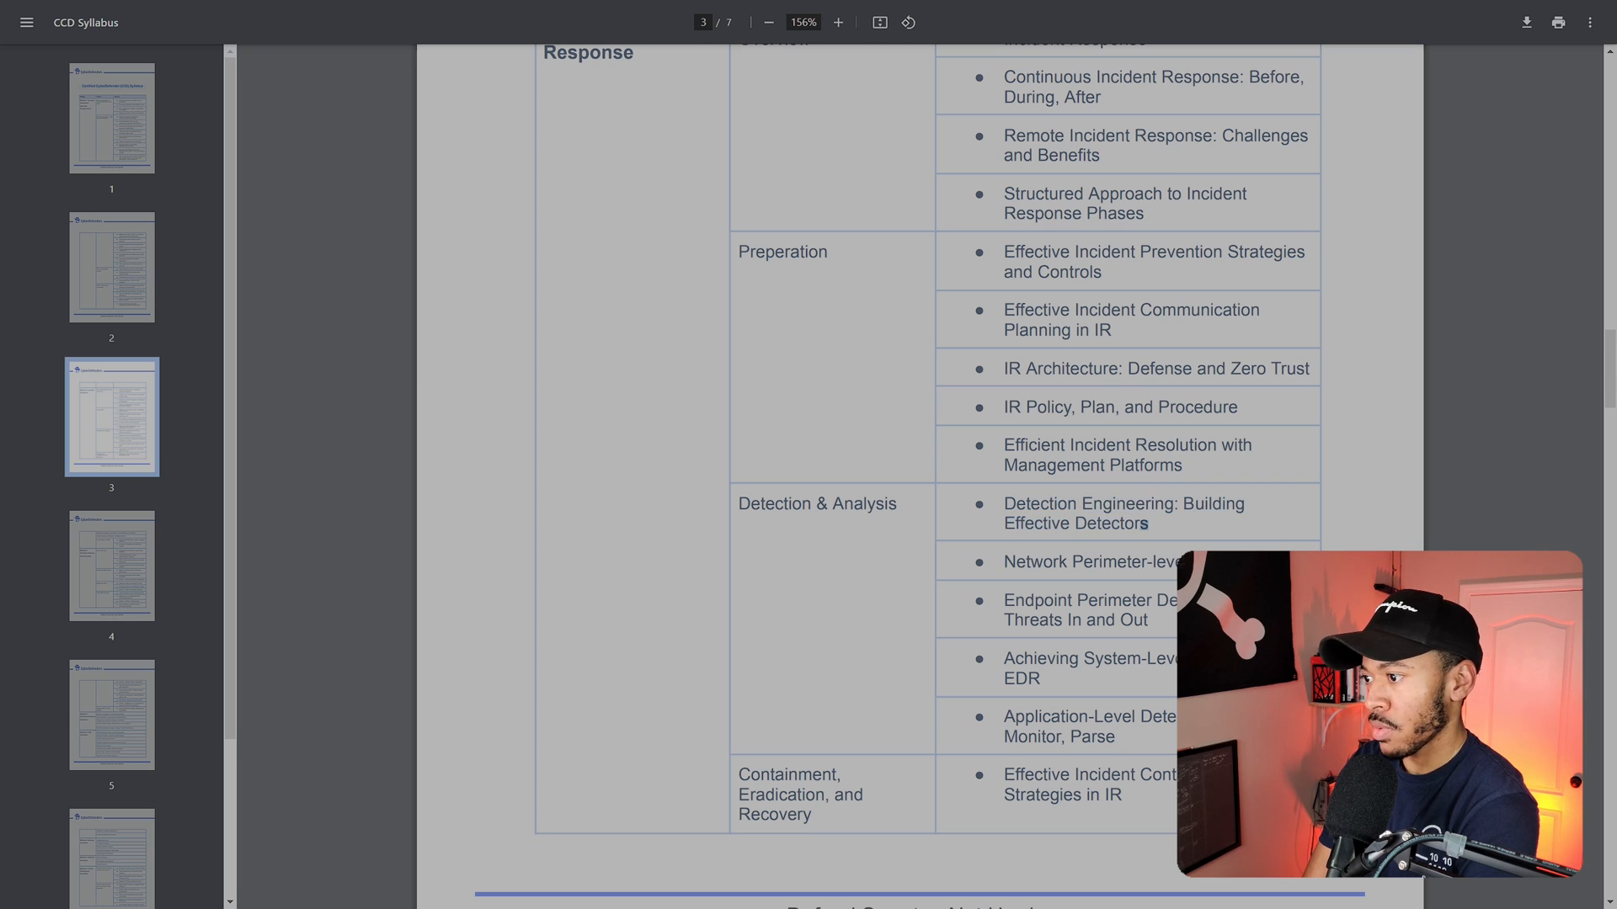
scroll(down, 3)
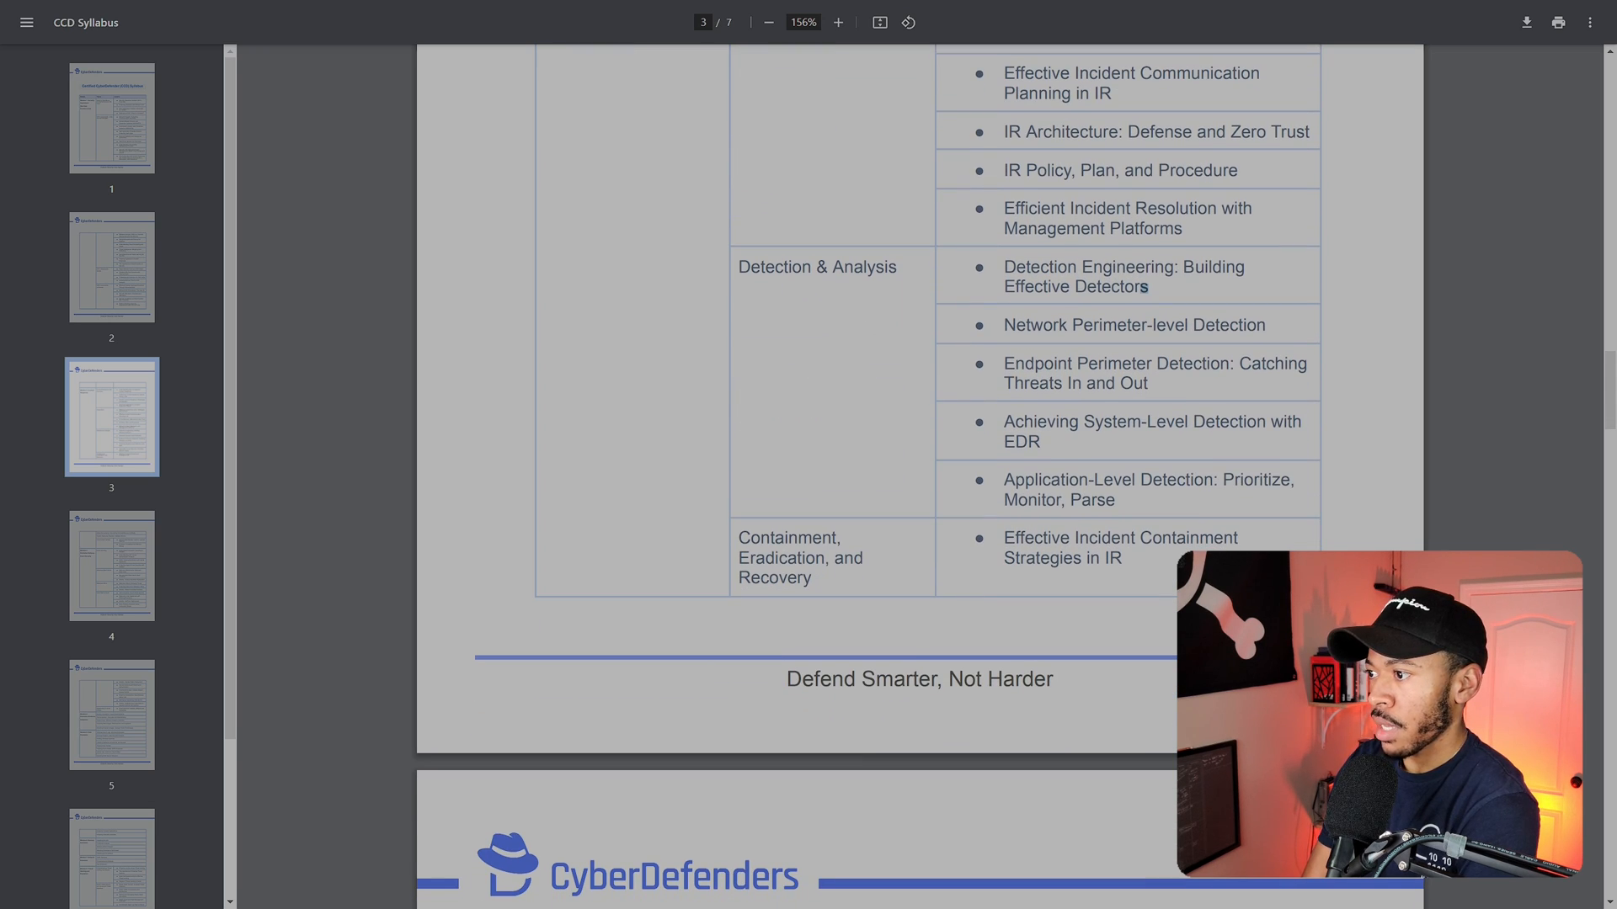
scroll(down, 3)
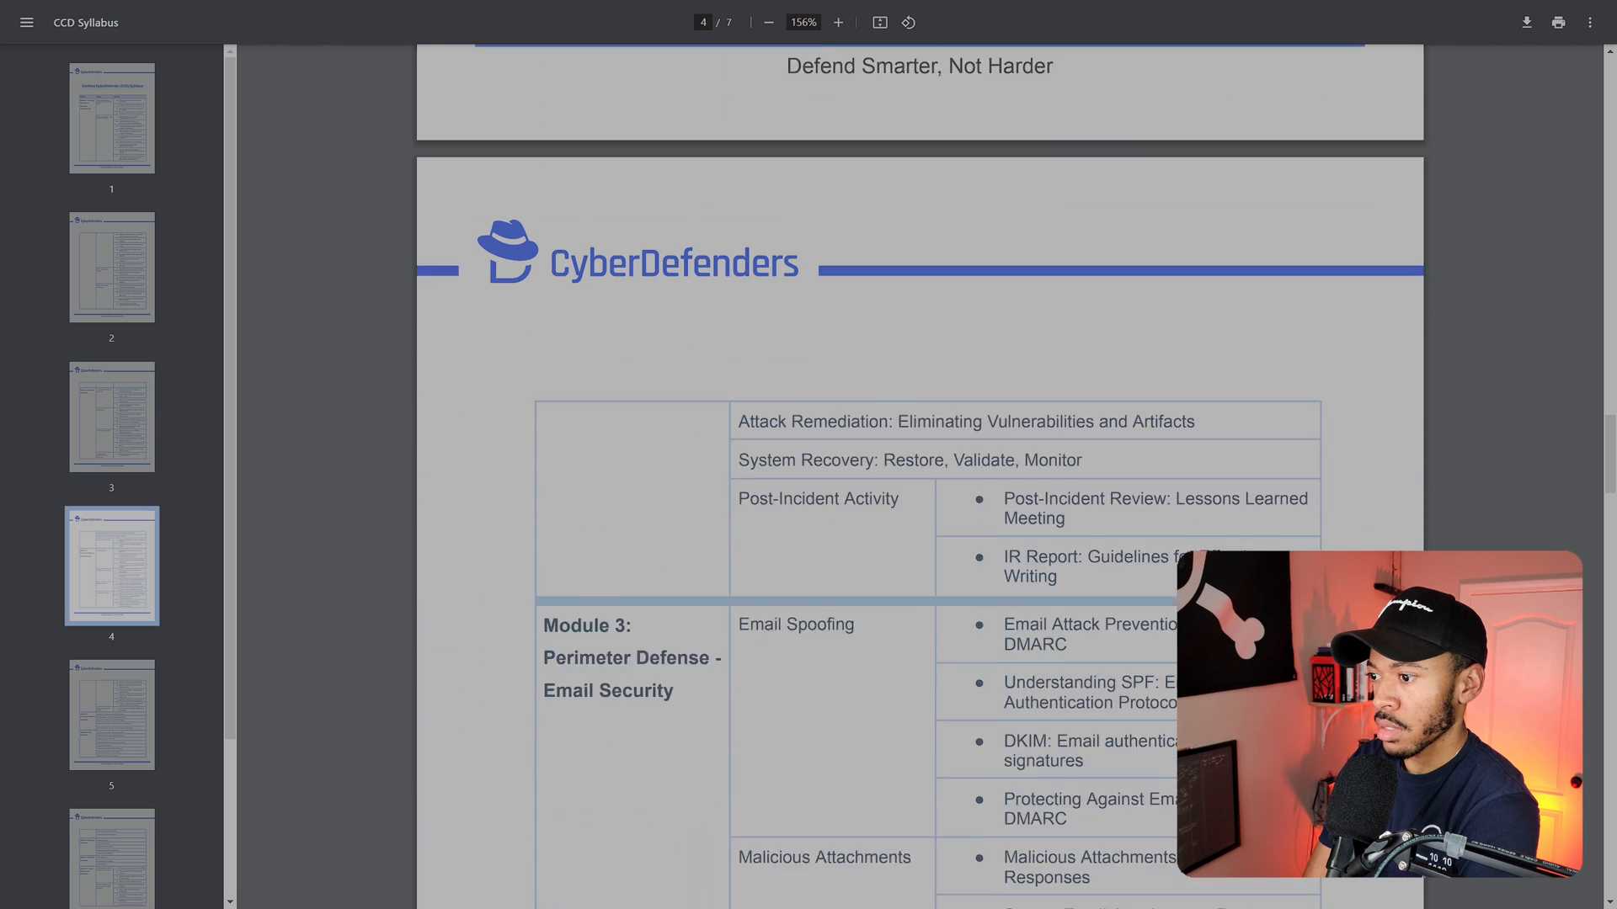
scroll(down, 3)
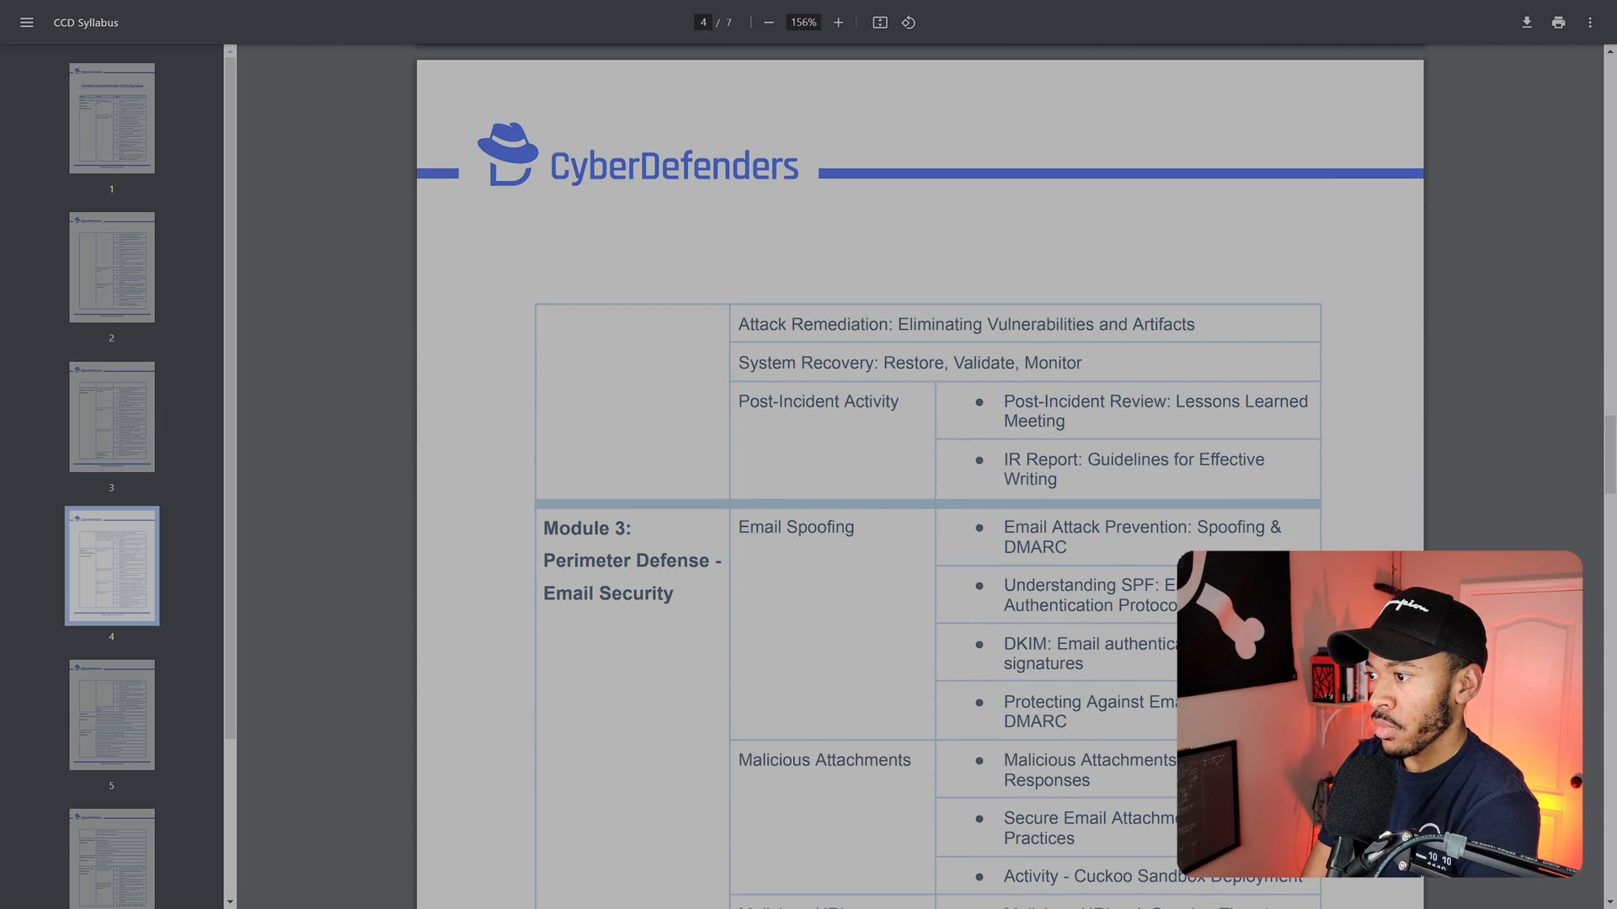
scroll(down, 3)
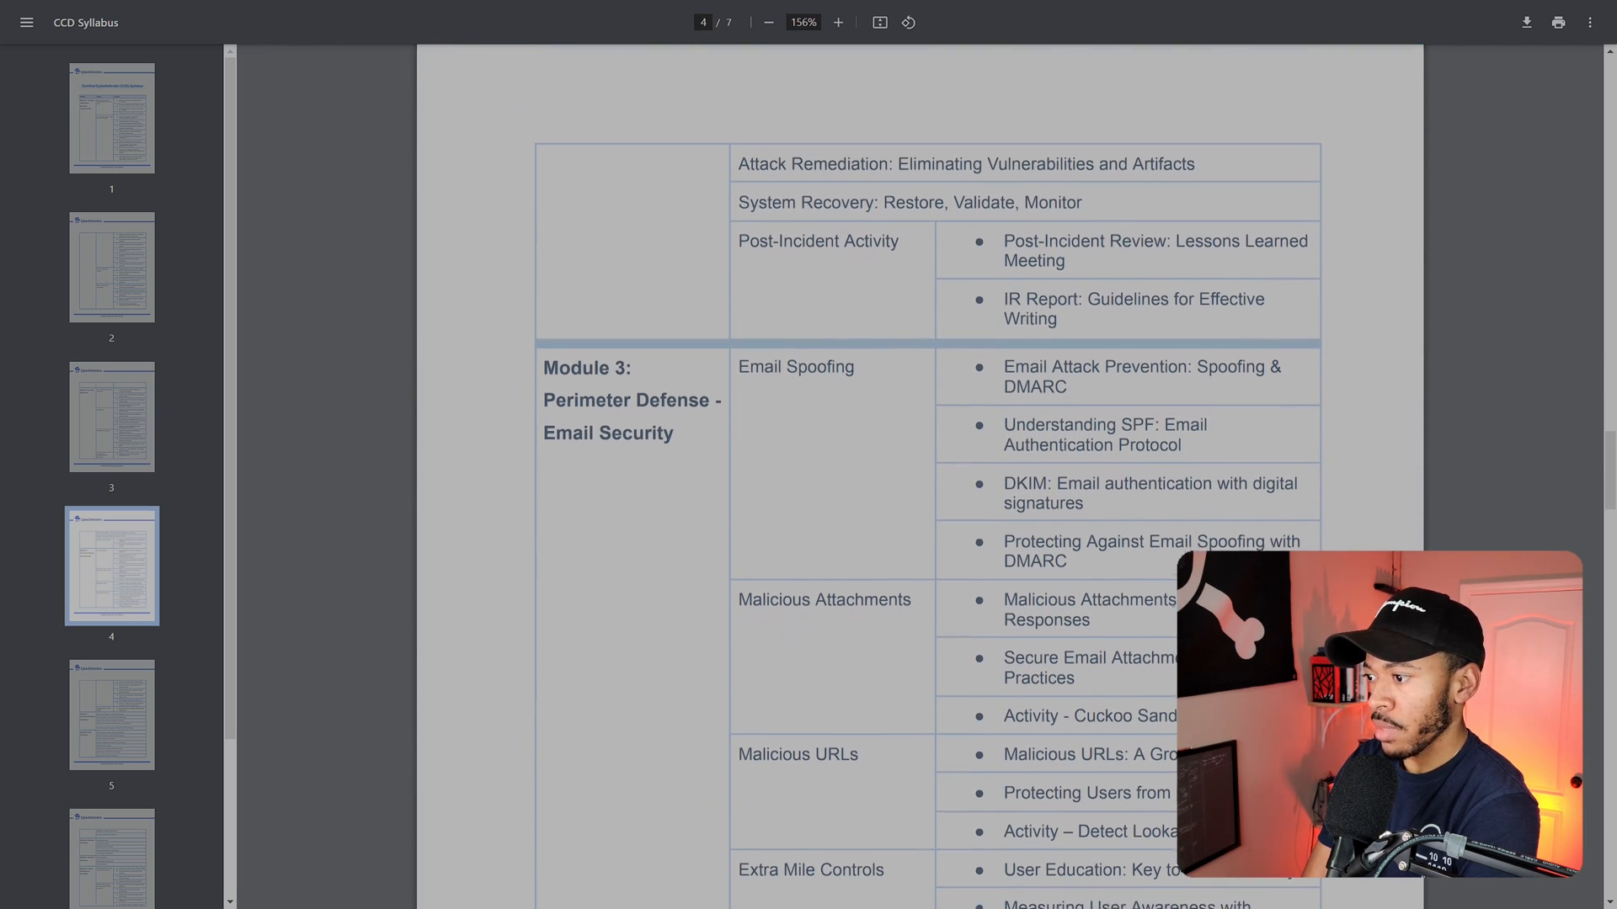
scroll(down, 3)
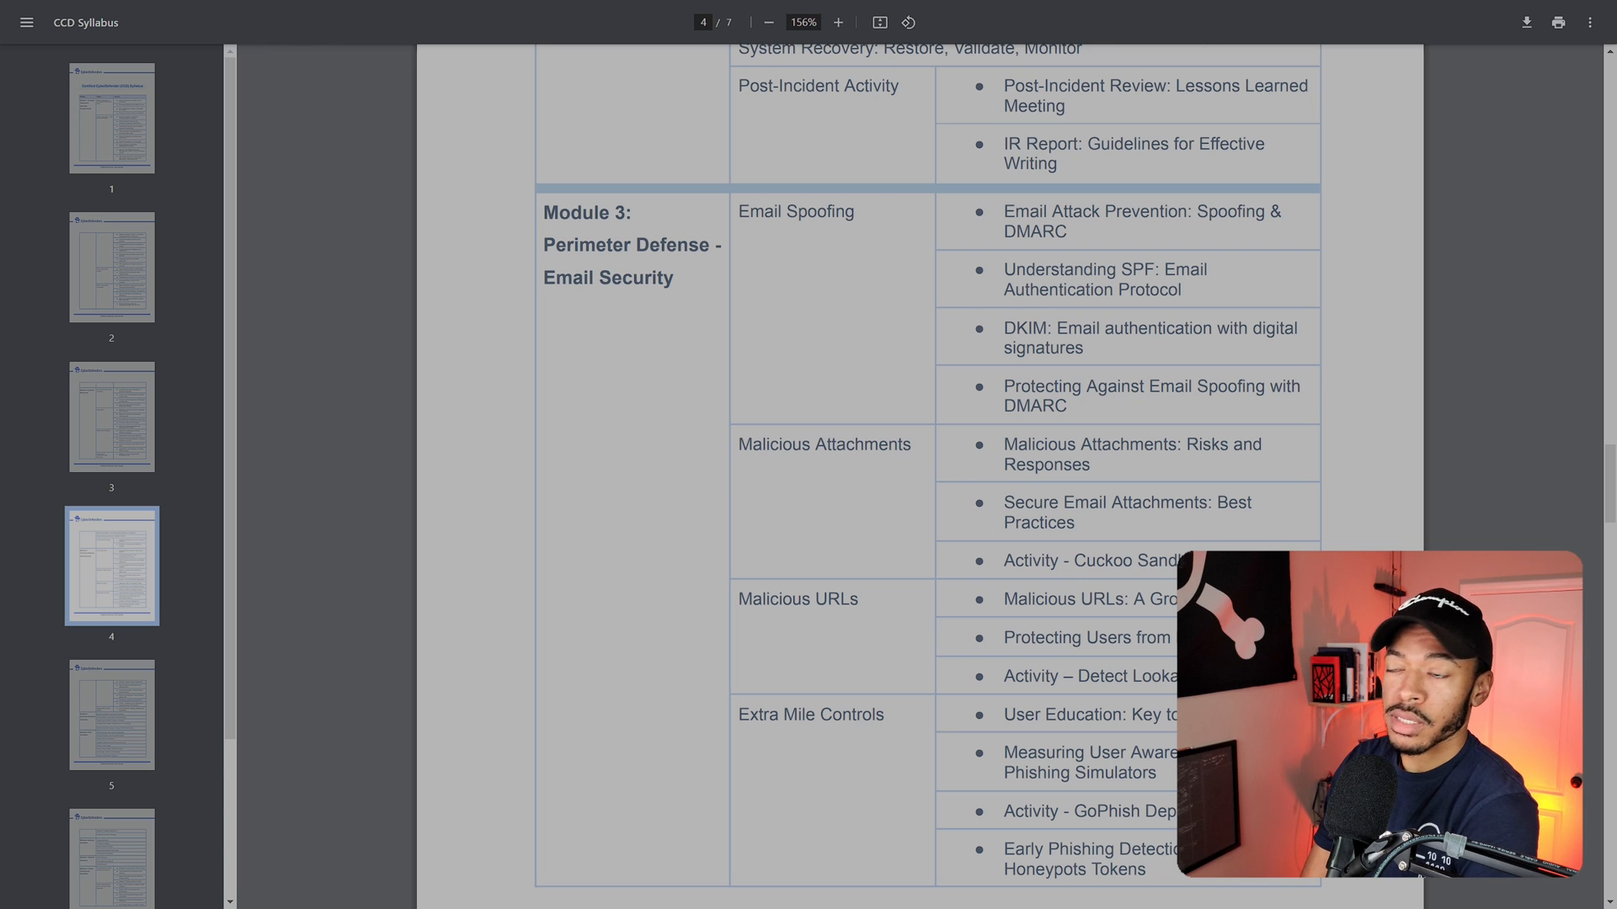
Continue to the final page covering Module 8's endpoint and network threat-hunting lessons
scroll(down, 3)
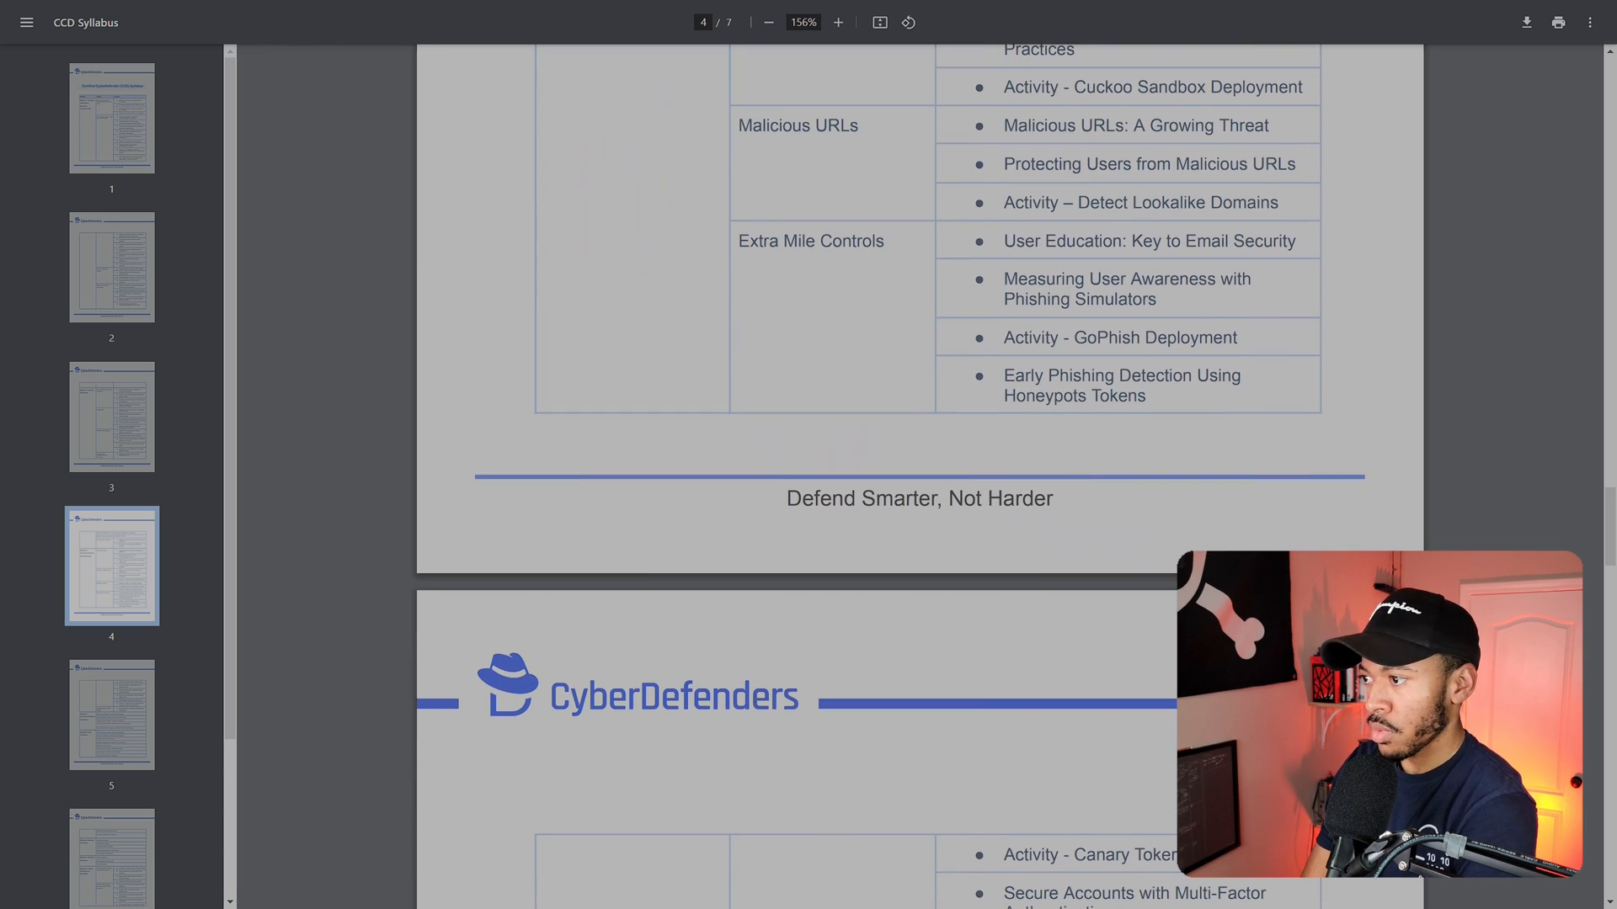
scroll(down, 3)
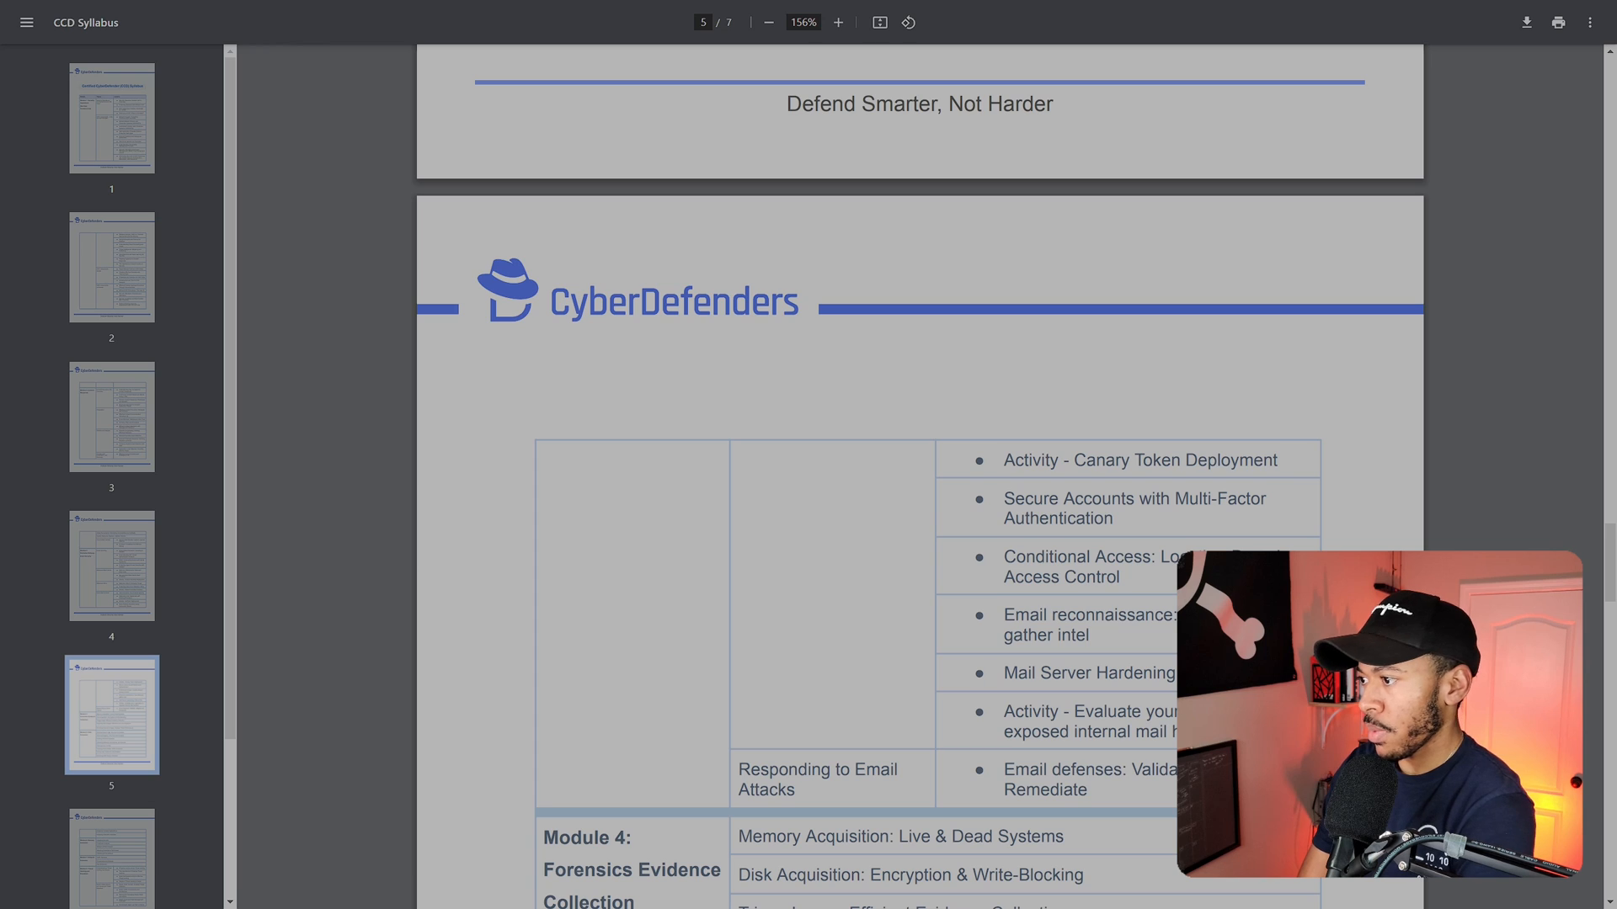
scroll(down, 3)
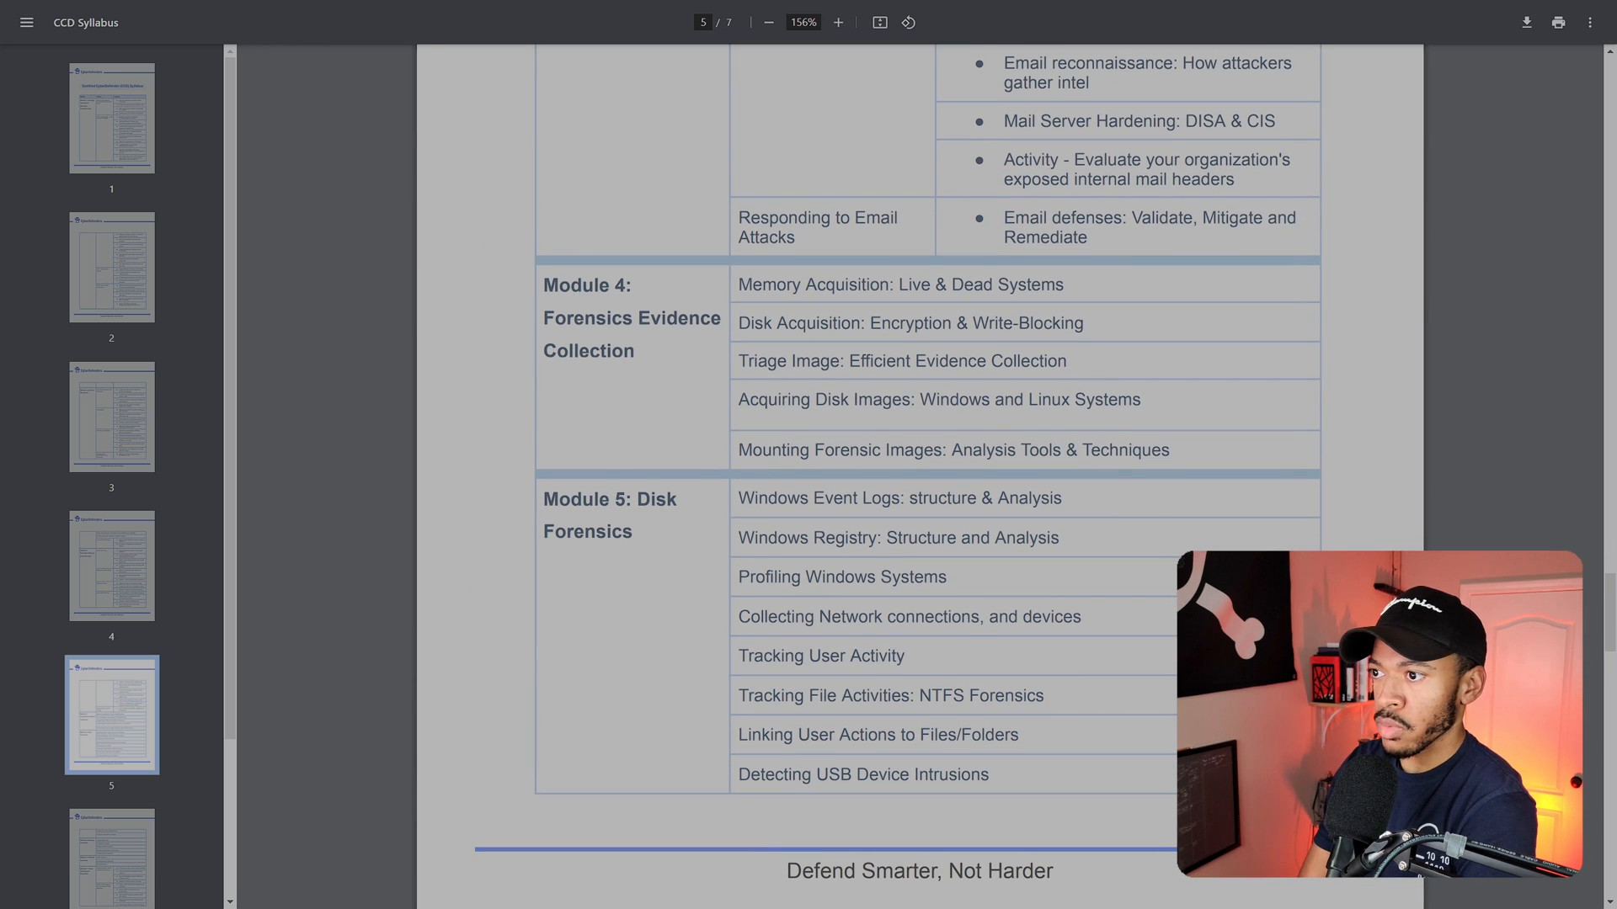
scroll(down, 3)
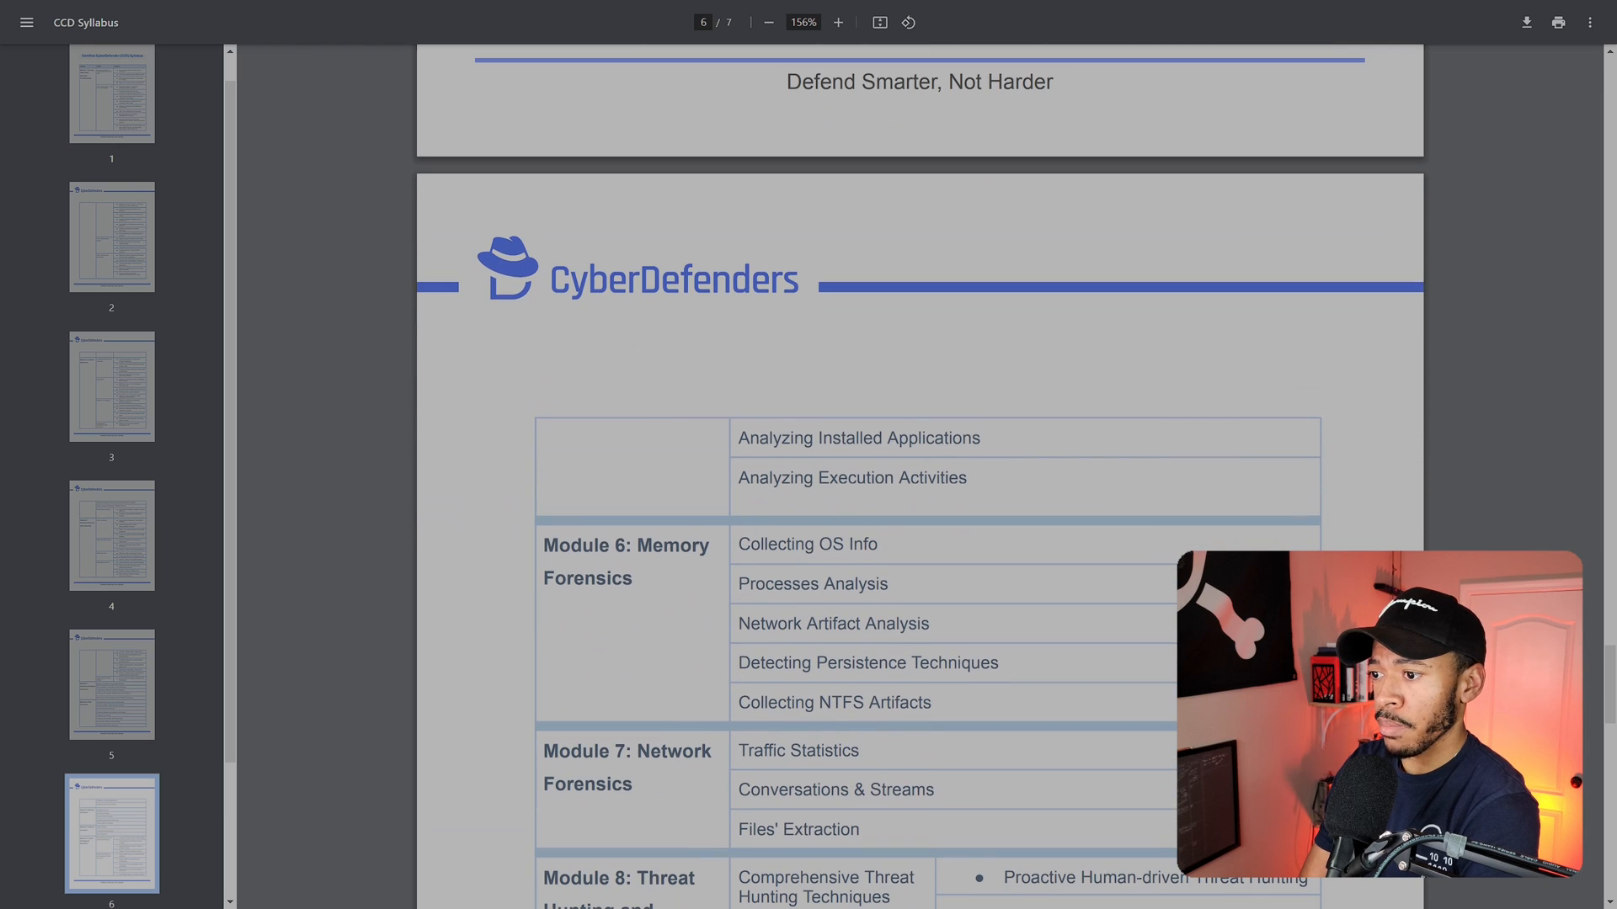
scroll(down, 3)
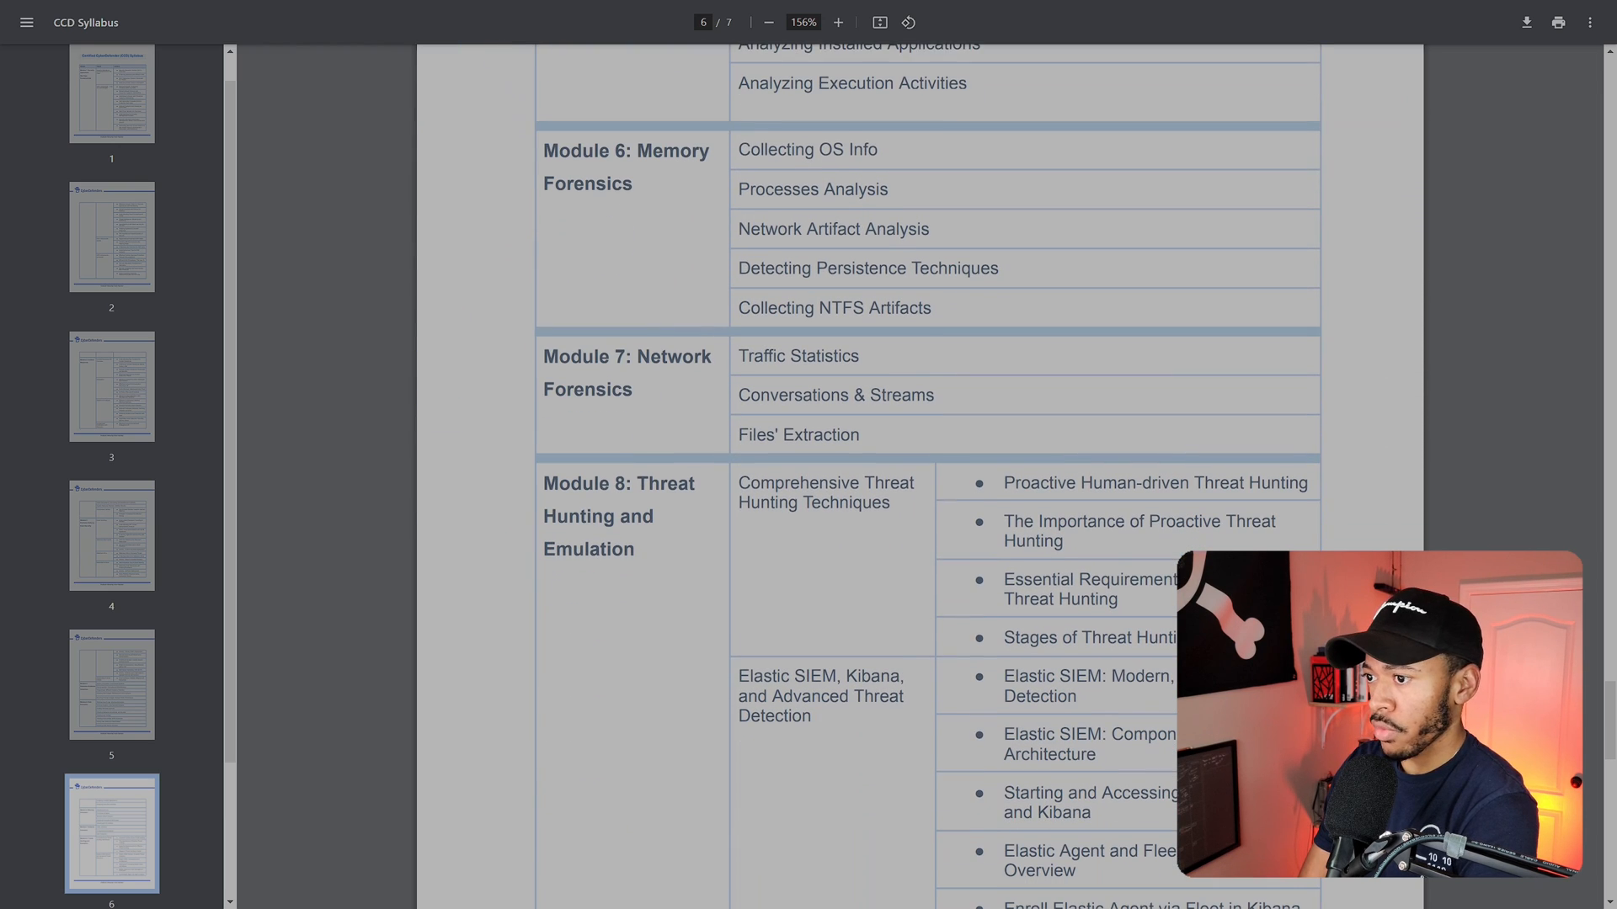
scroll(down, 3)
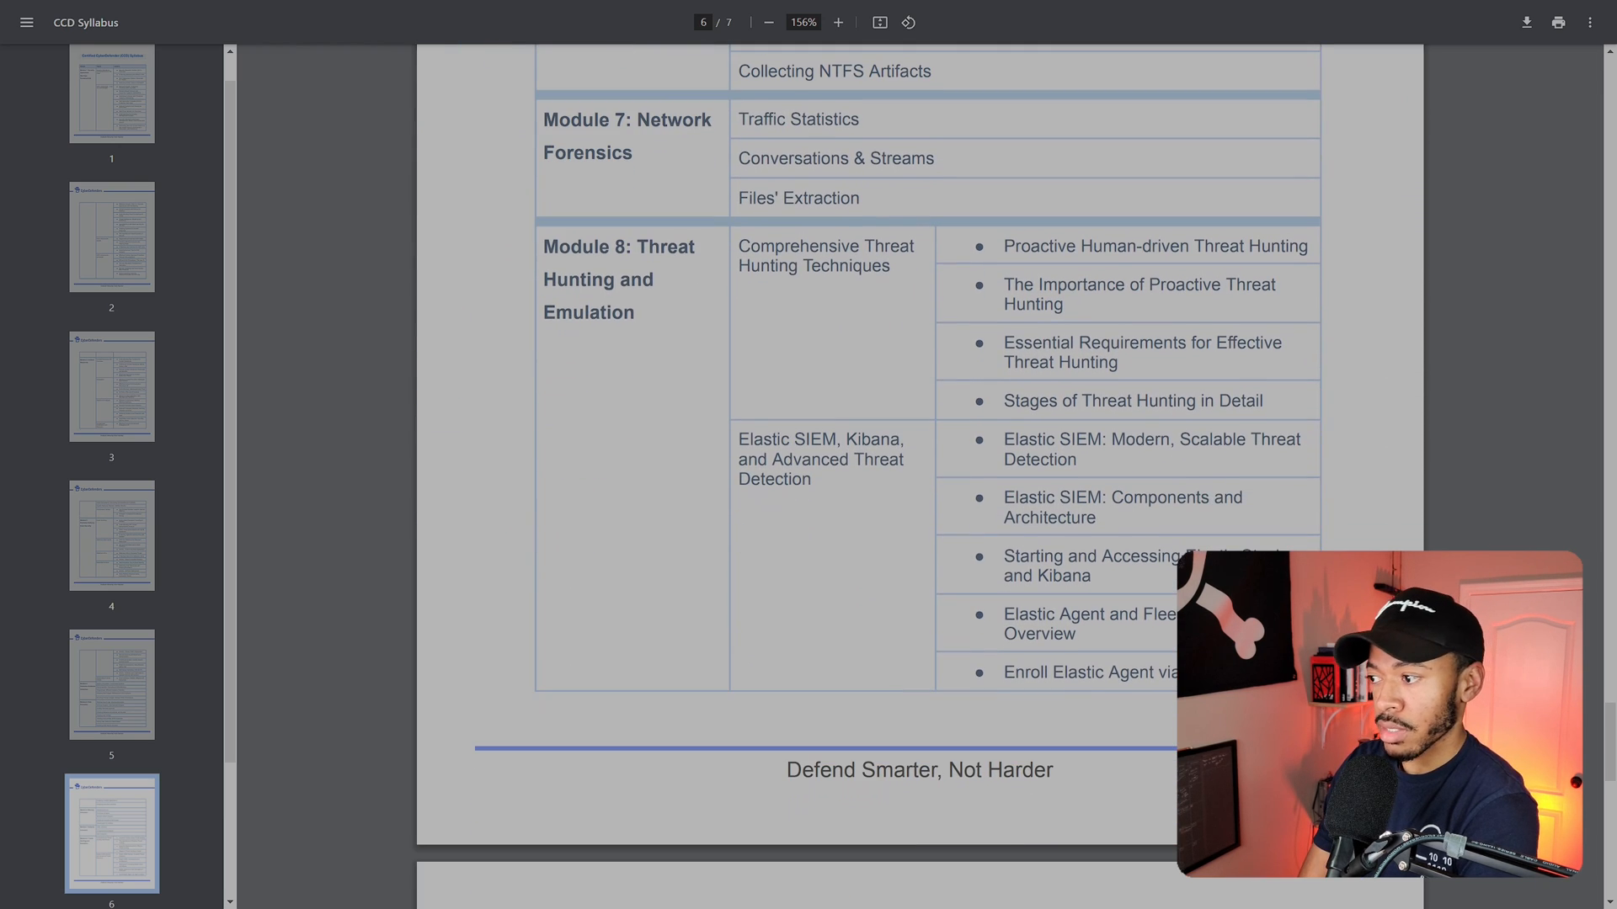
scroll(down, 3)
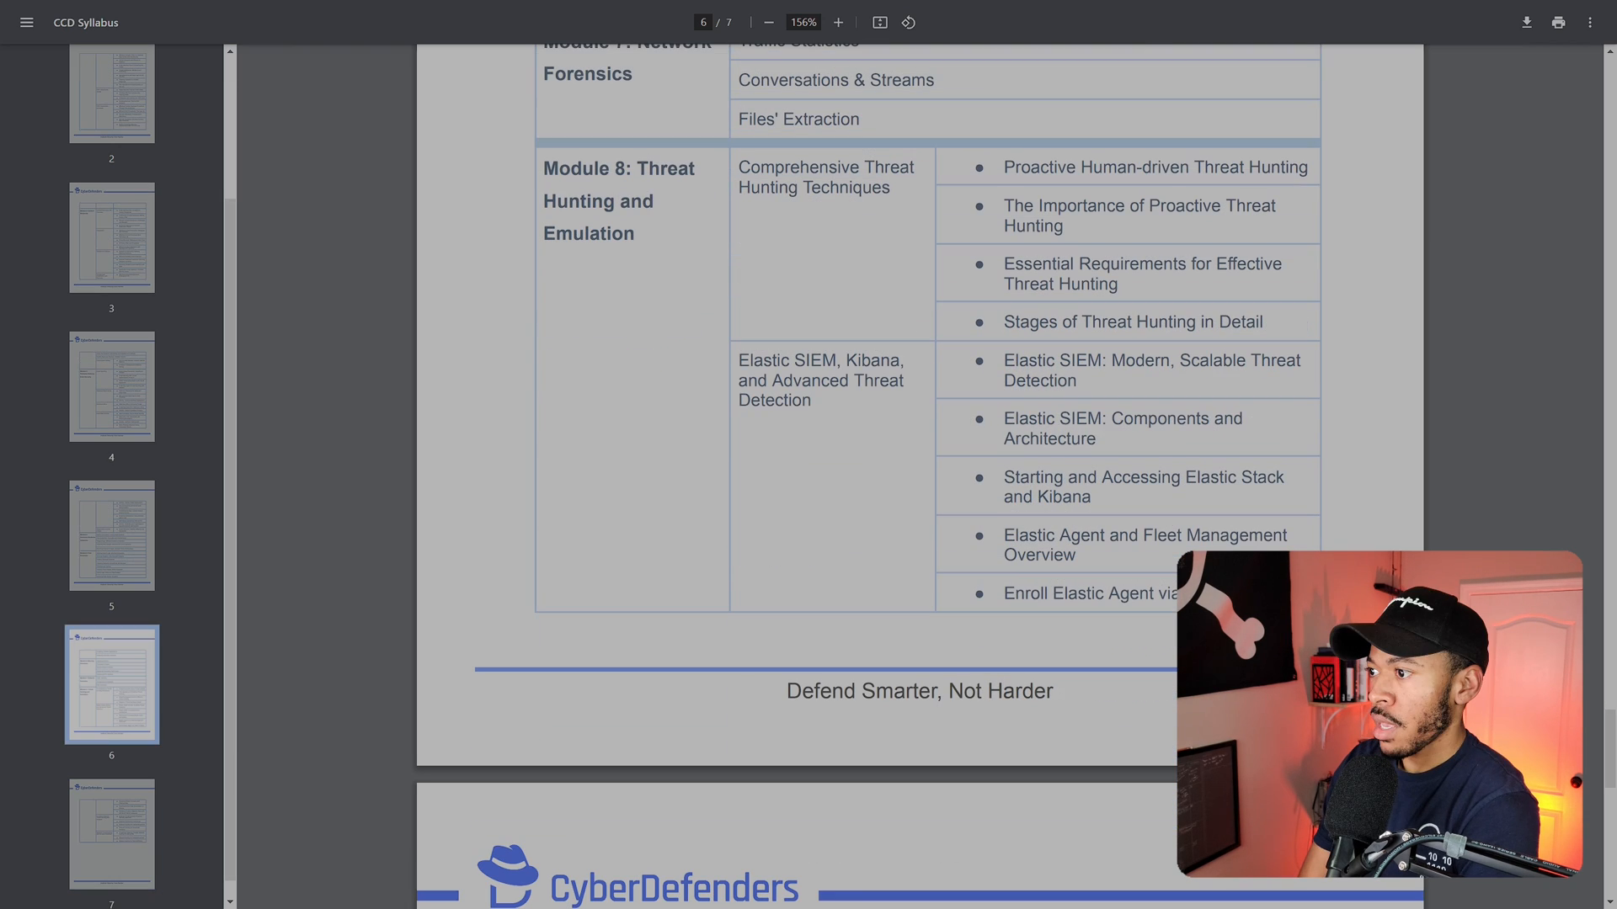
scroll(down, 3)
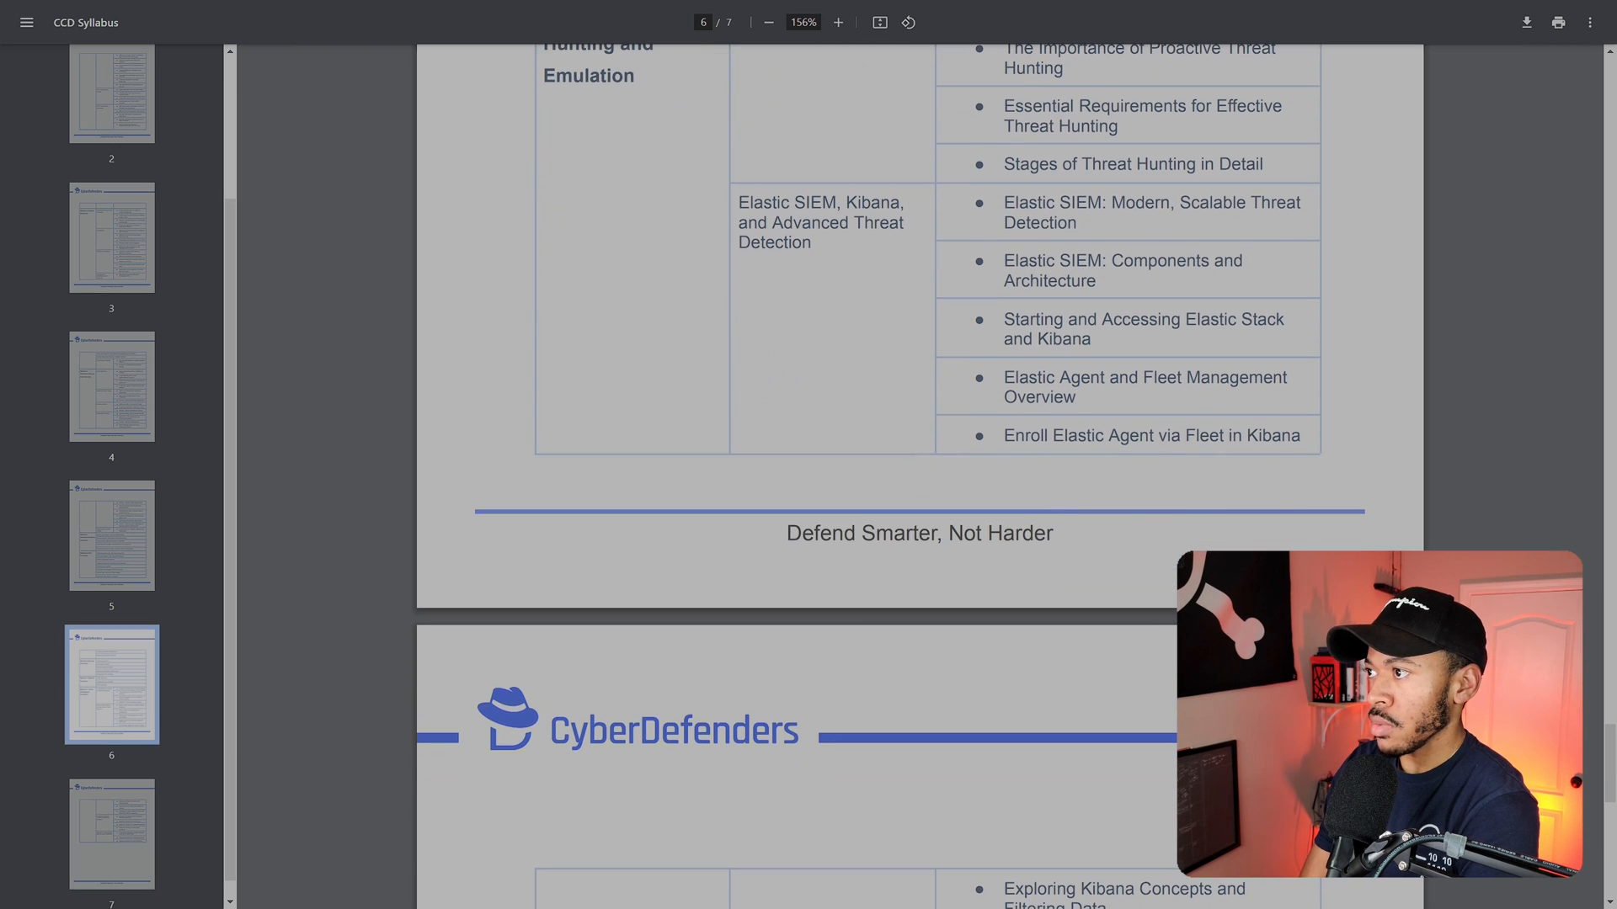
scroll(down, 3)
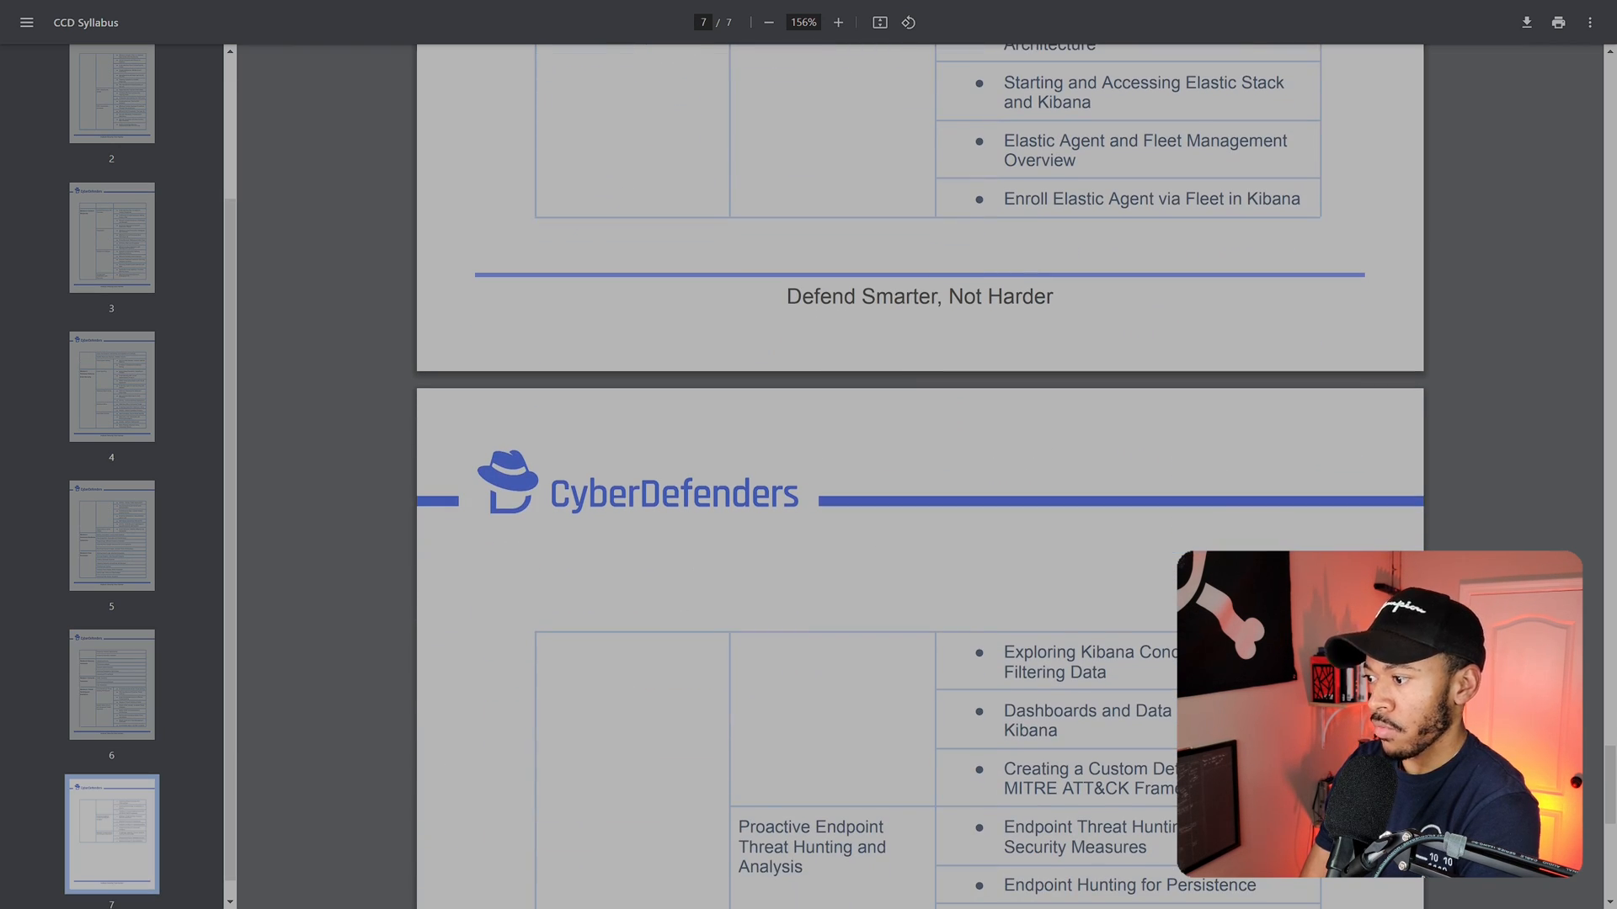
scroll(down, 3)
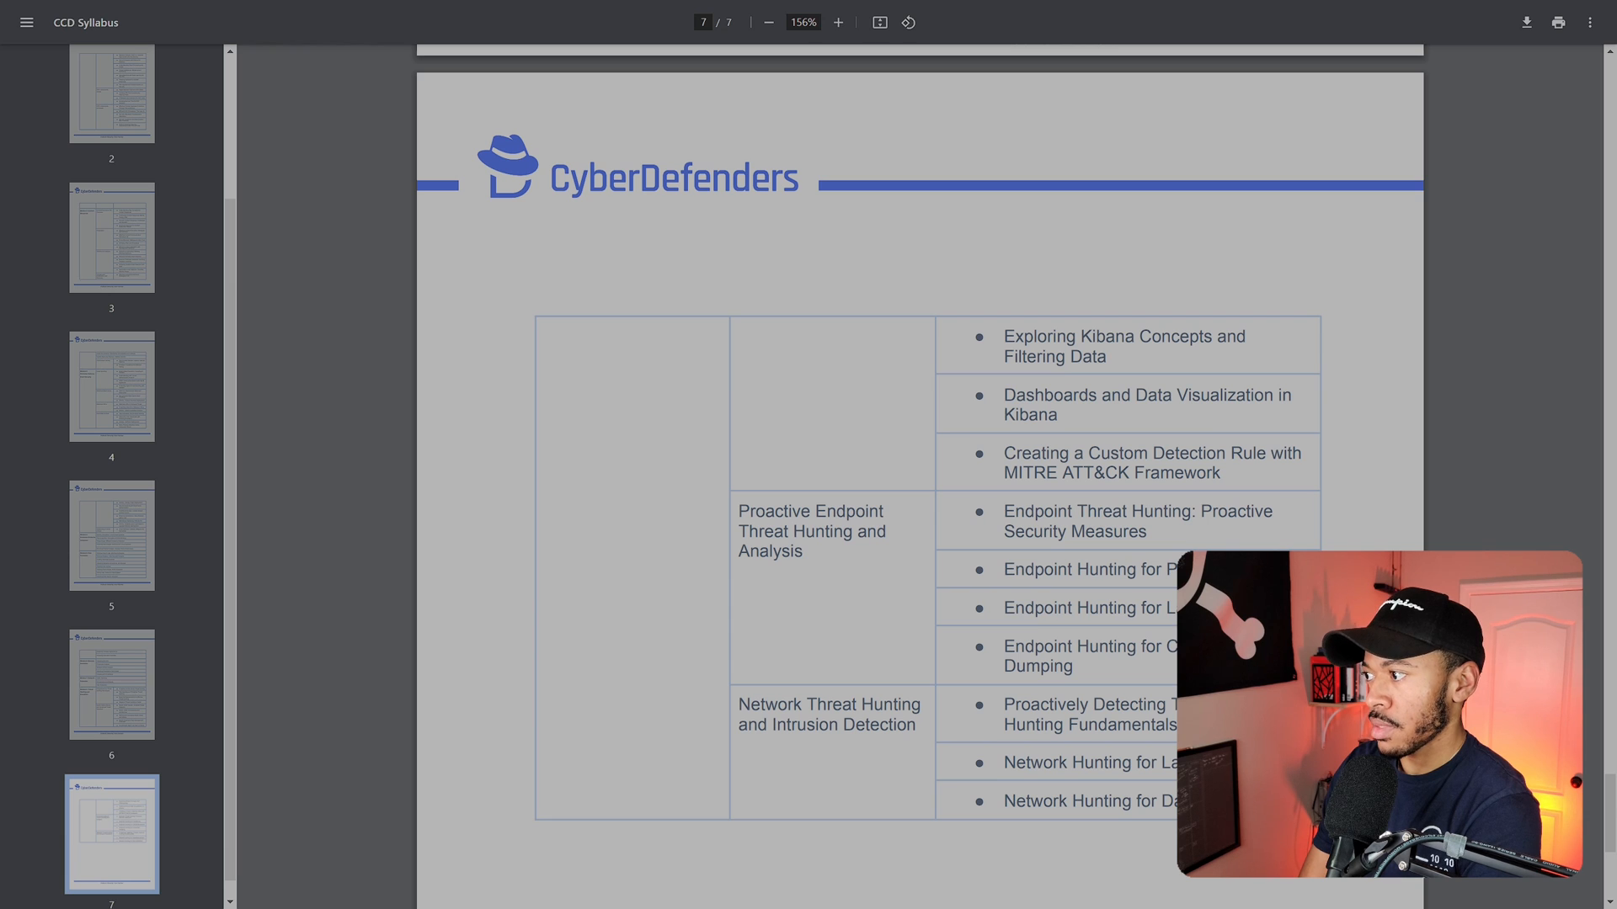
scroll(down, 3)
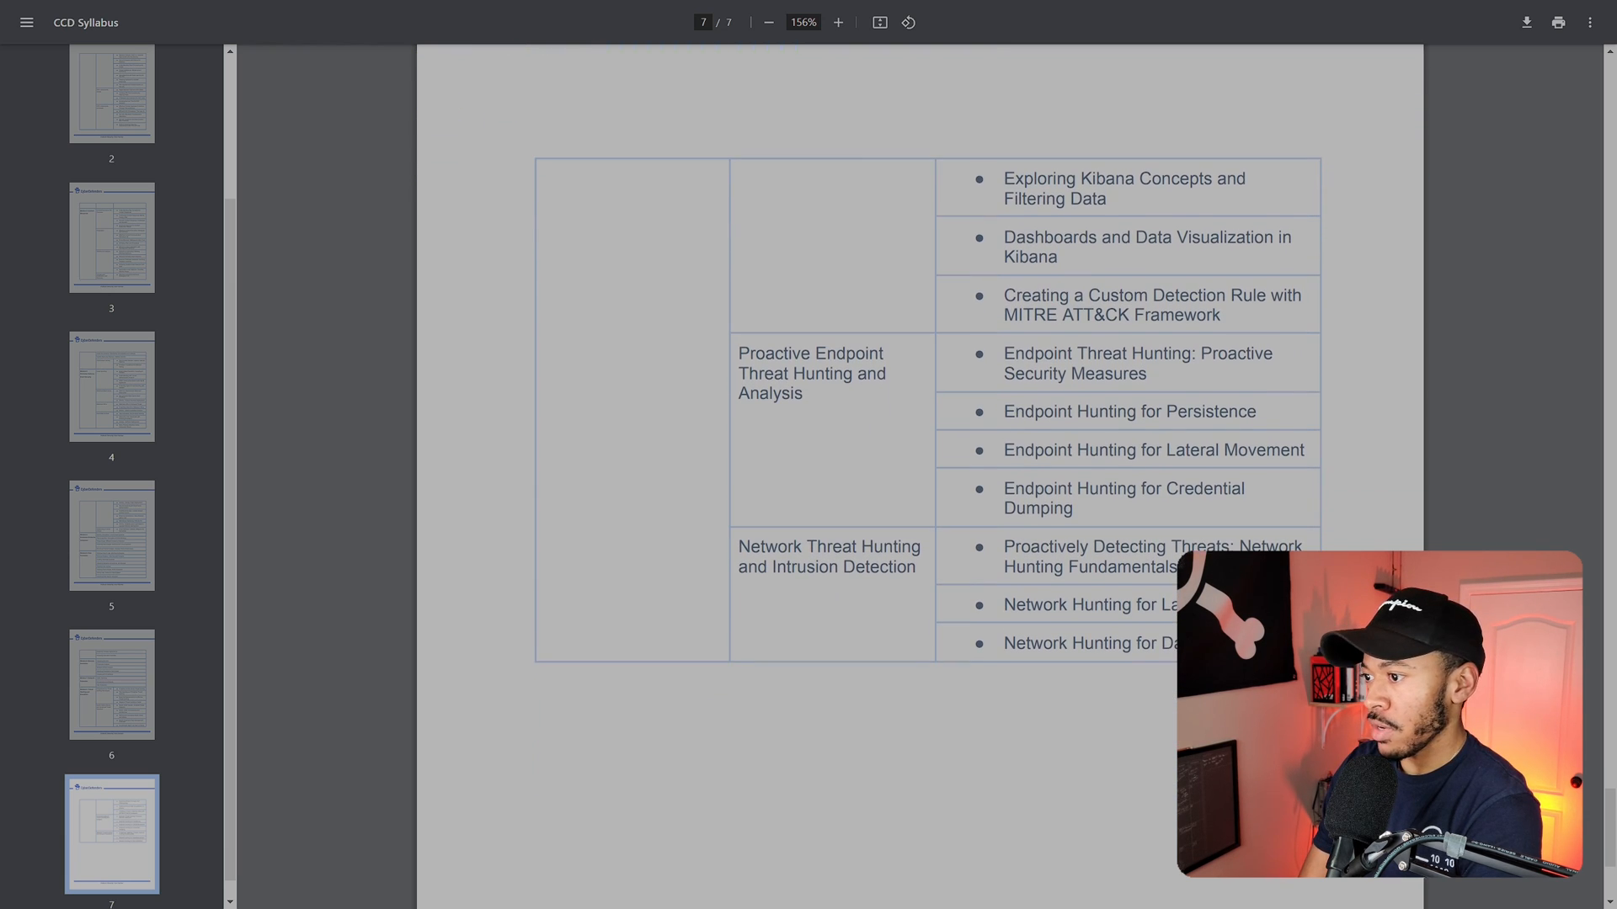
scroll(up, 3)
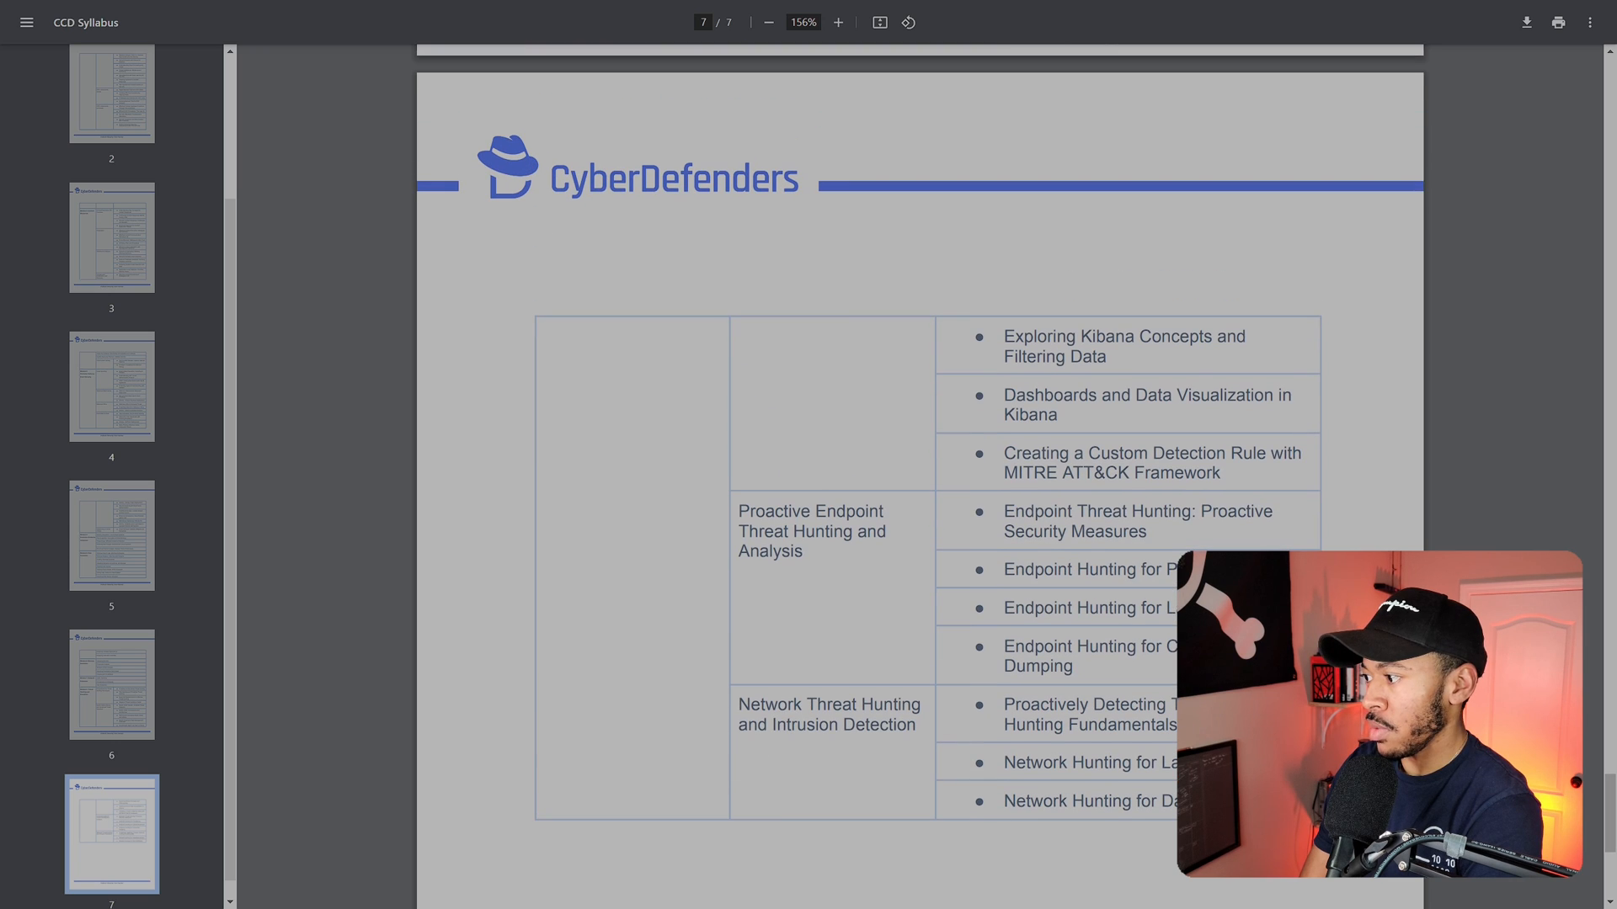
scroll(up, 3)
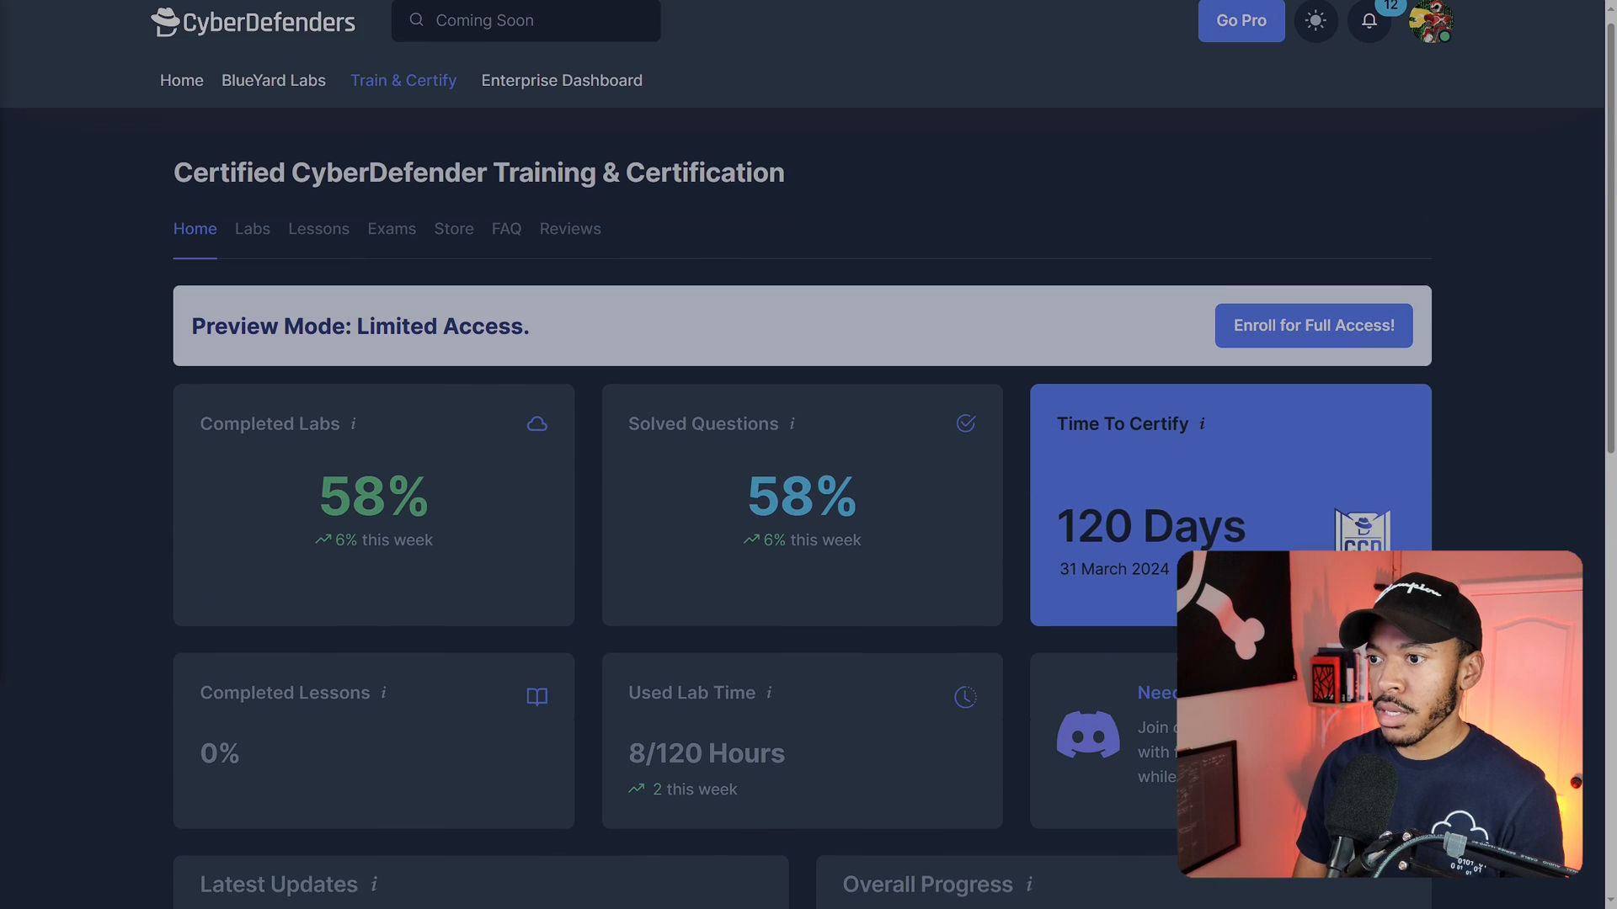
Scroll the CCD training dashboard to the Latest Updates announcement about the malware analysis module
scroll(down, 3)
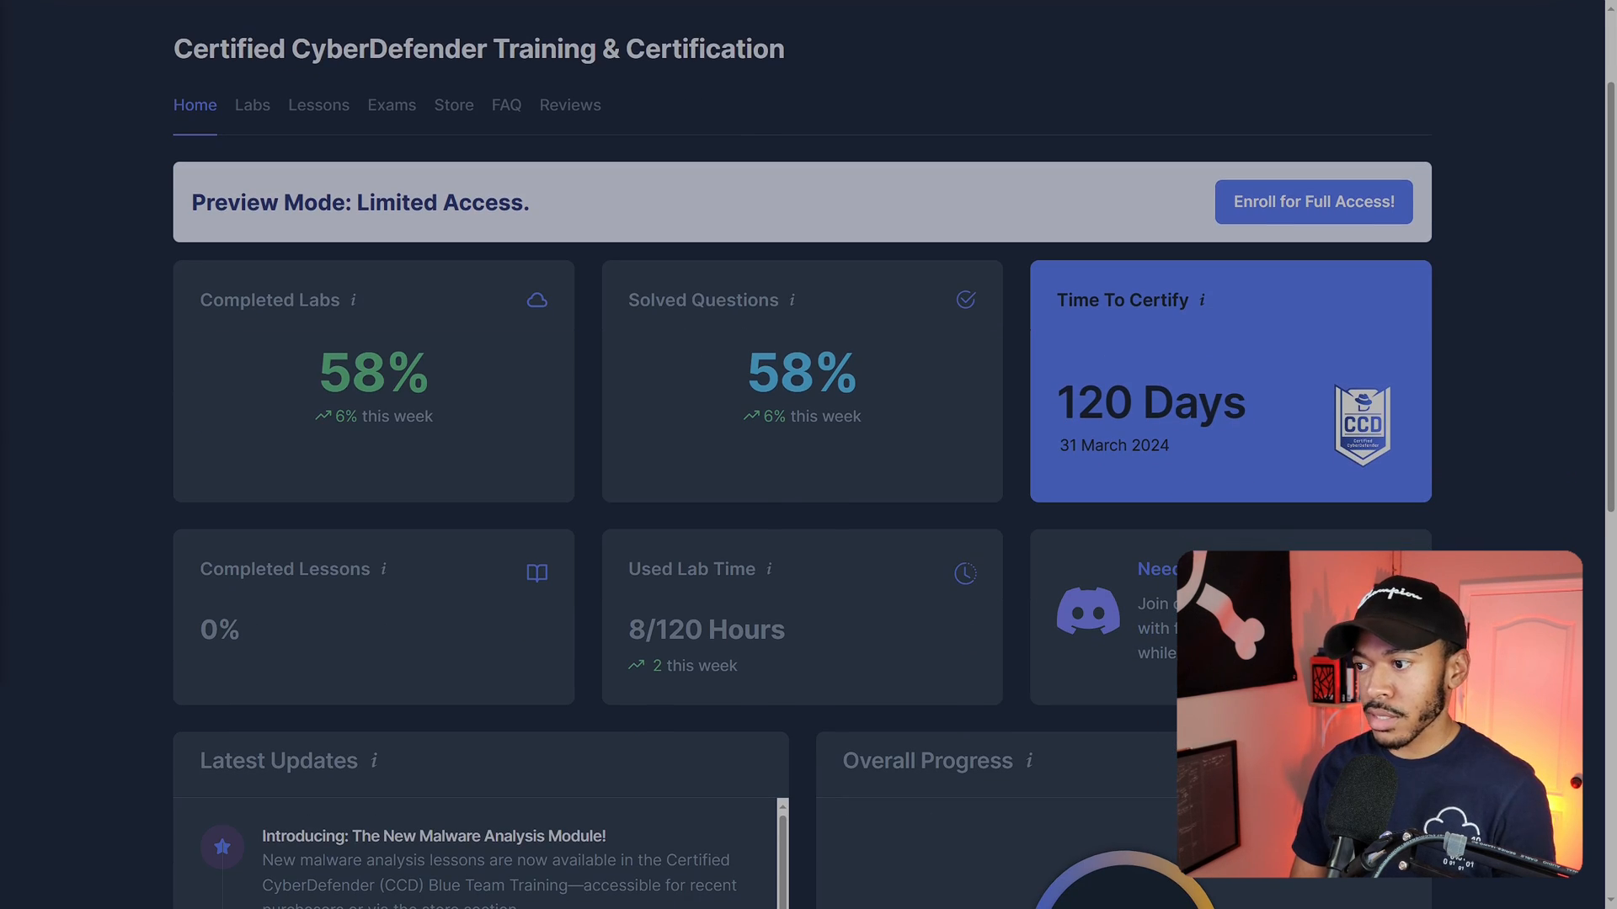
Browse the Labs list's Threat Hunting tab and dismiss the free-preview enrollment prompt
click(251, 104)
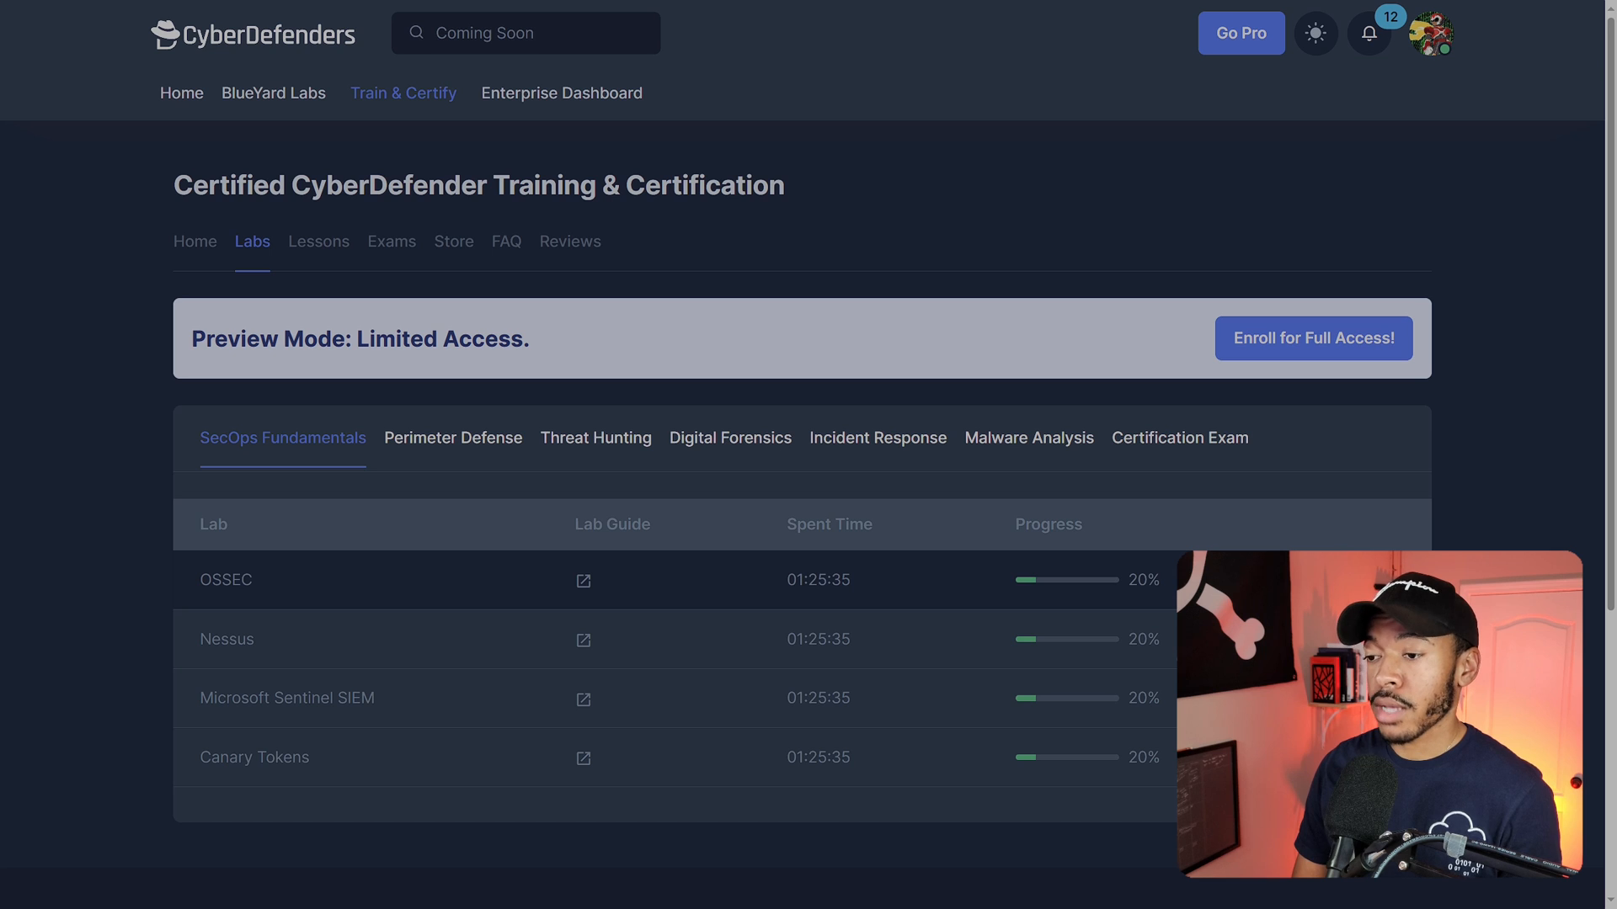
click(594, 438)
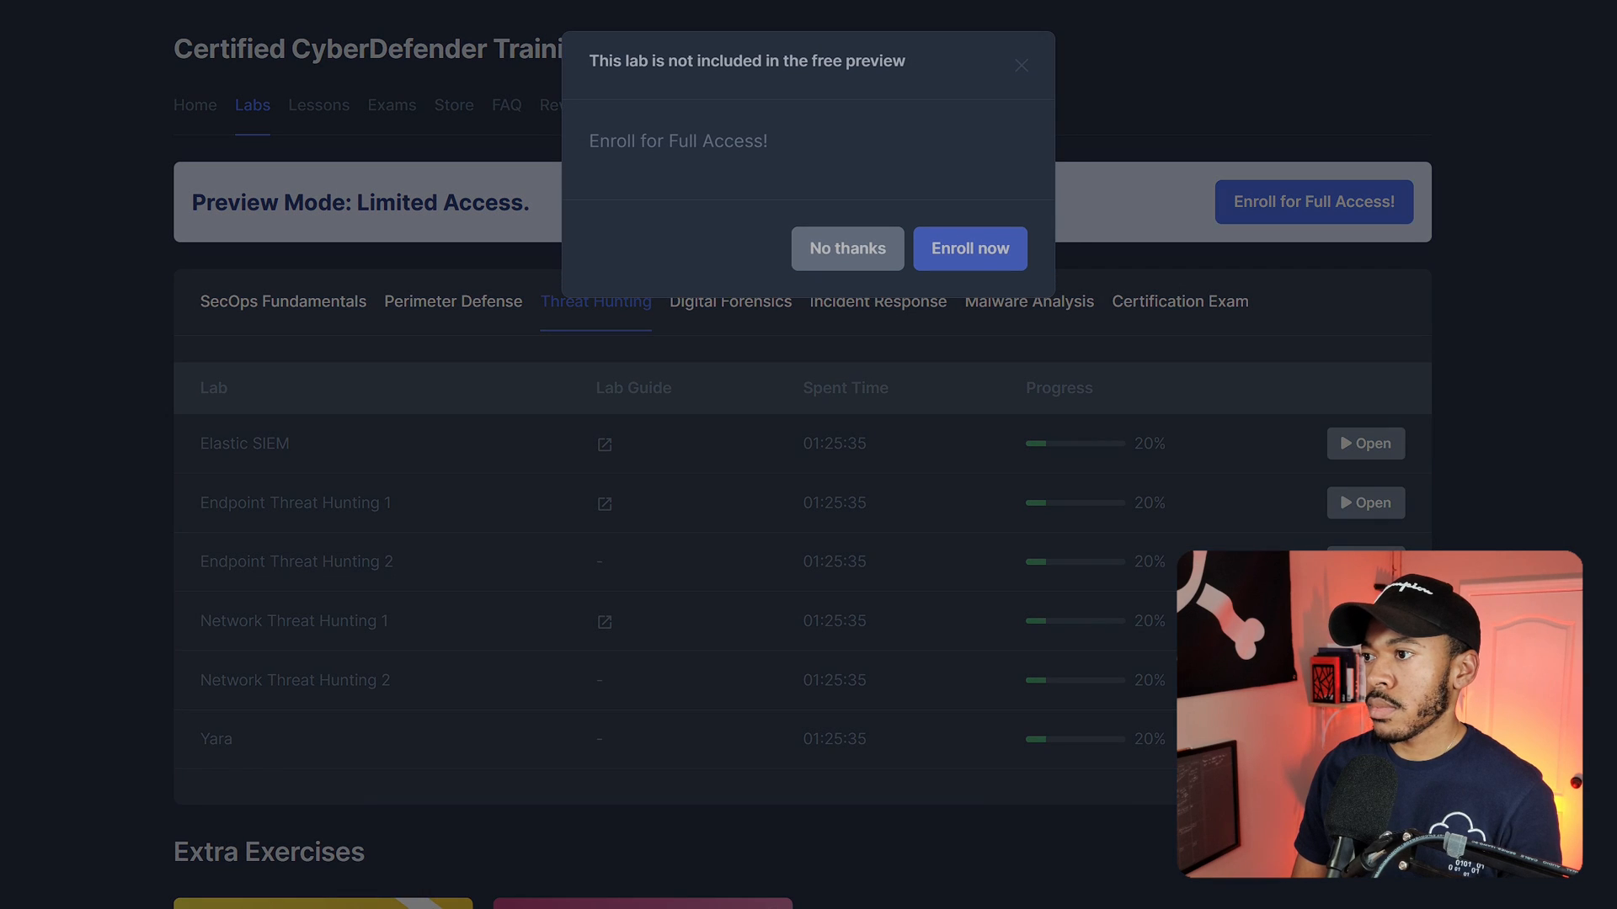
click(845, 247)
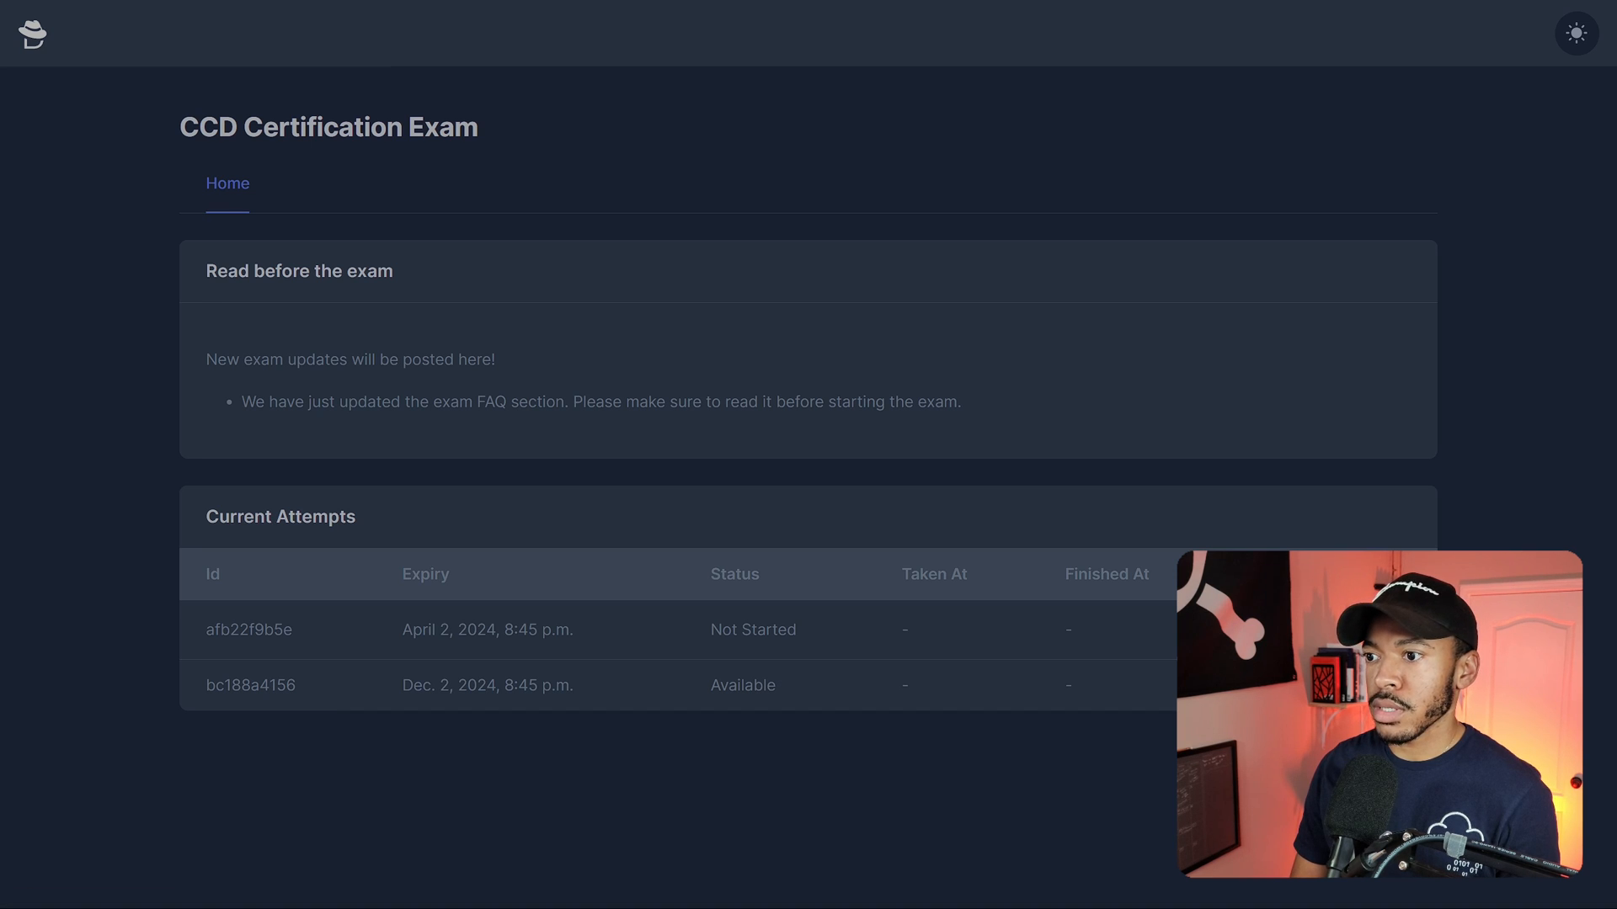
Return from the exam page to the labs list and then the CCD training dashboard home
click(403, 93)
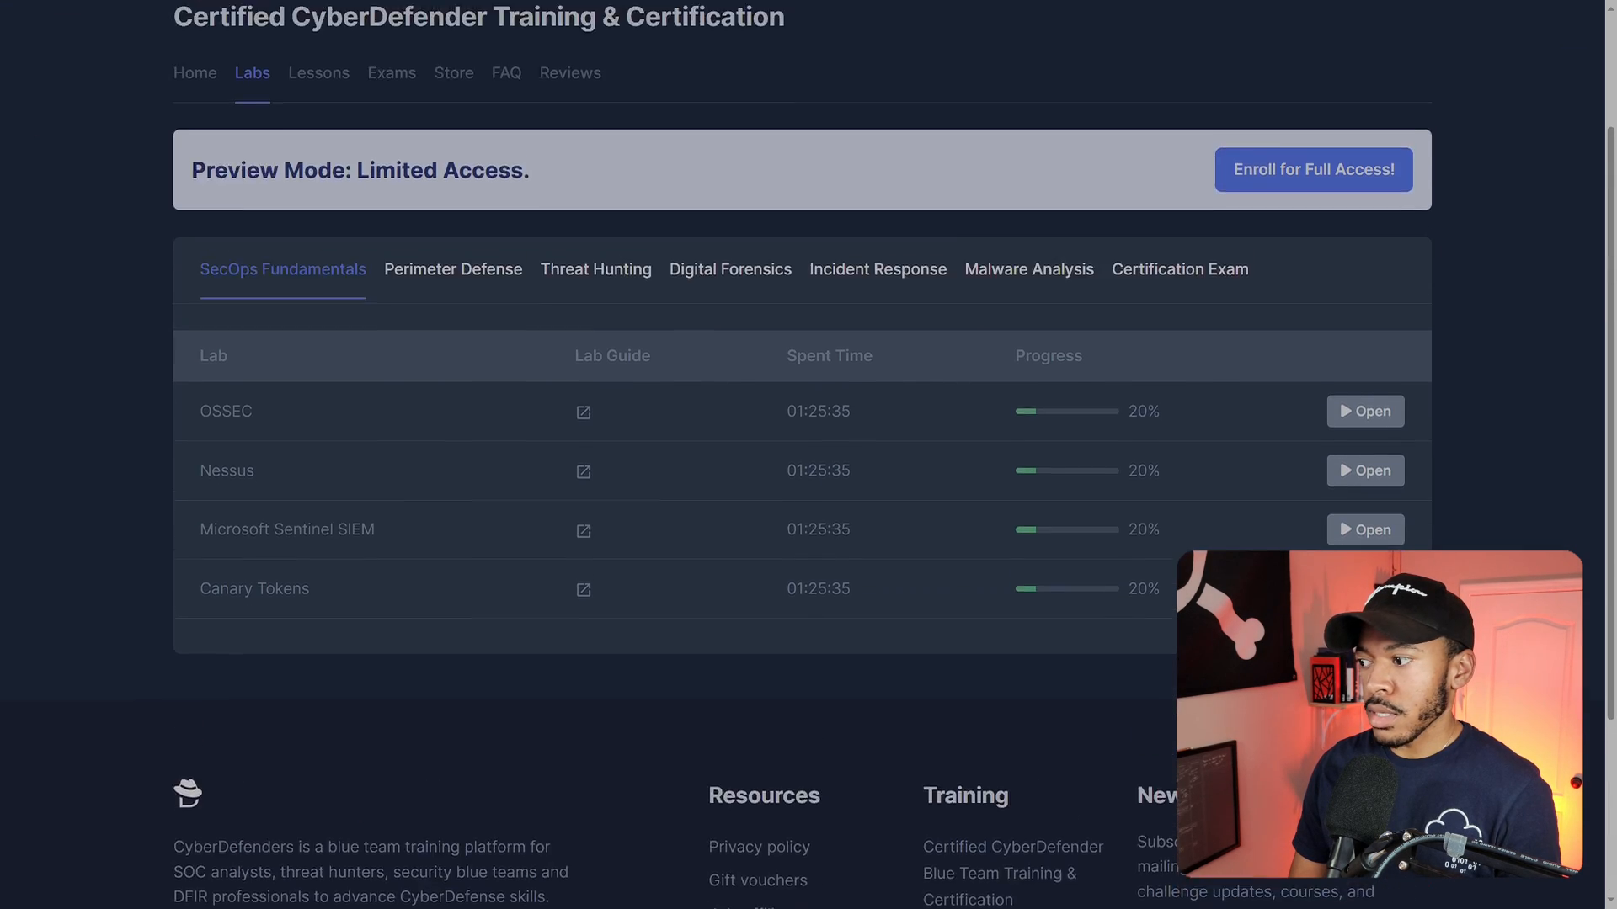
click(273, 91)
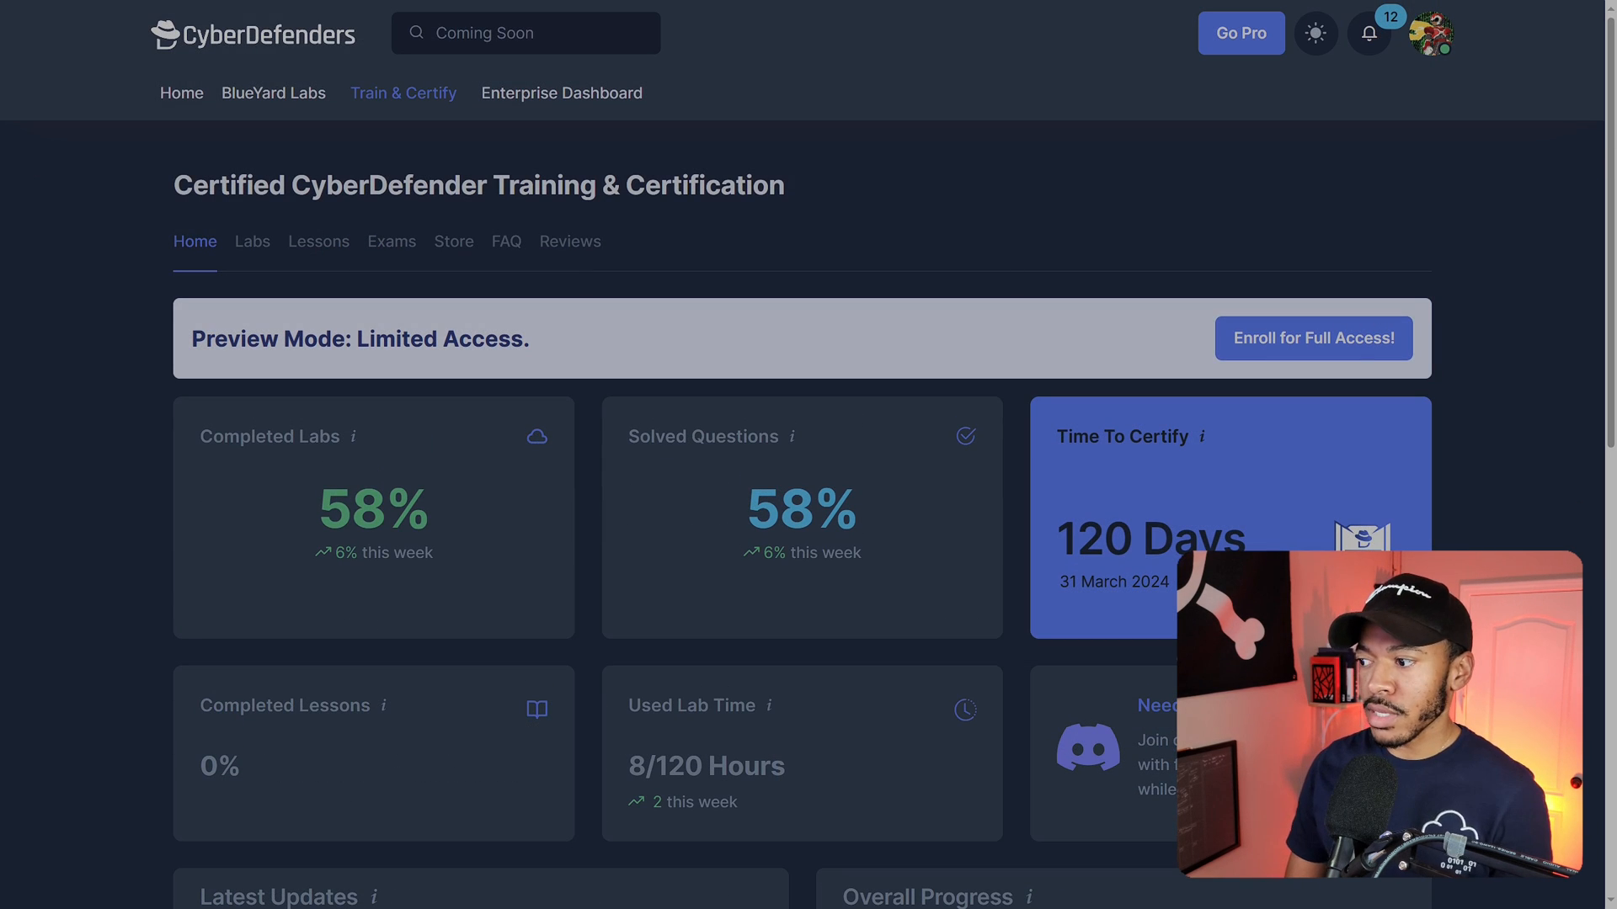
Review Overall Progress and the footer on the dashboard, then switch to the training FAQ
scroll(down, 3)
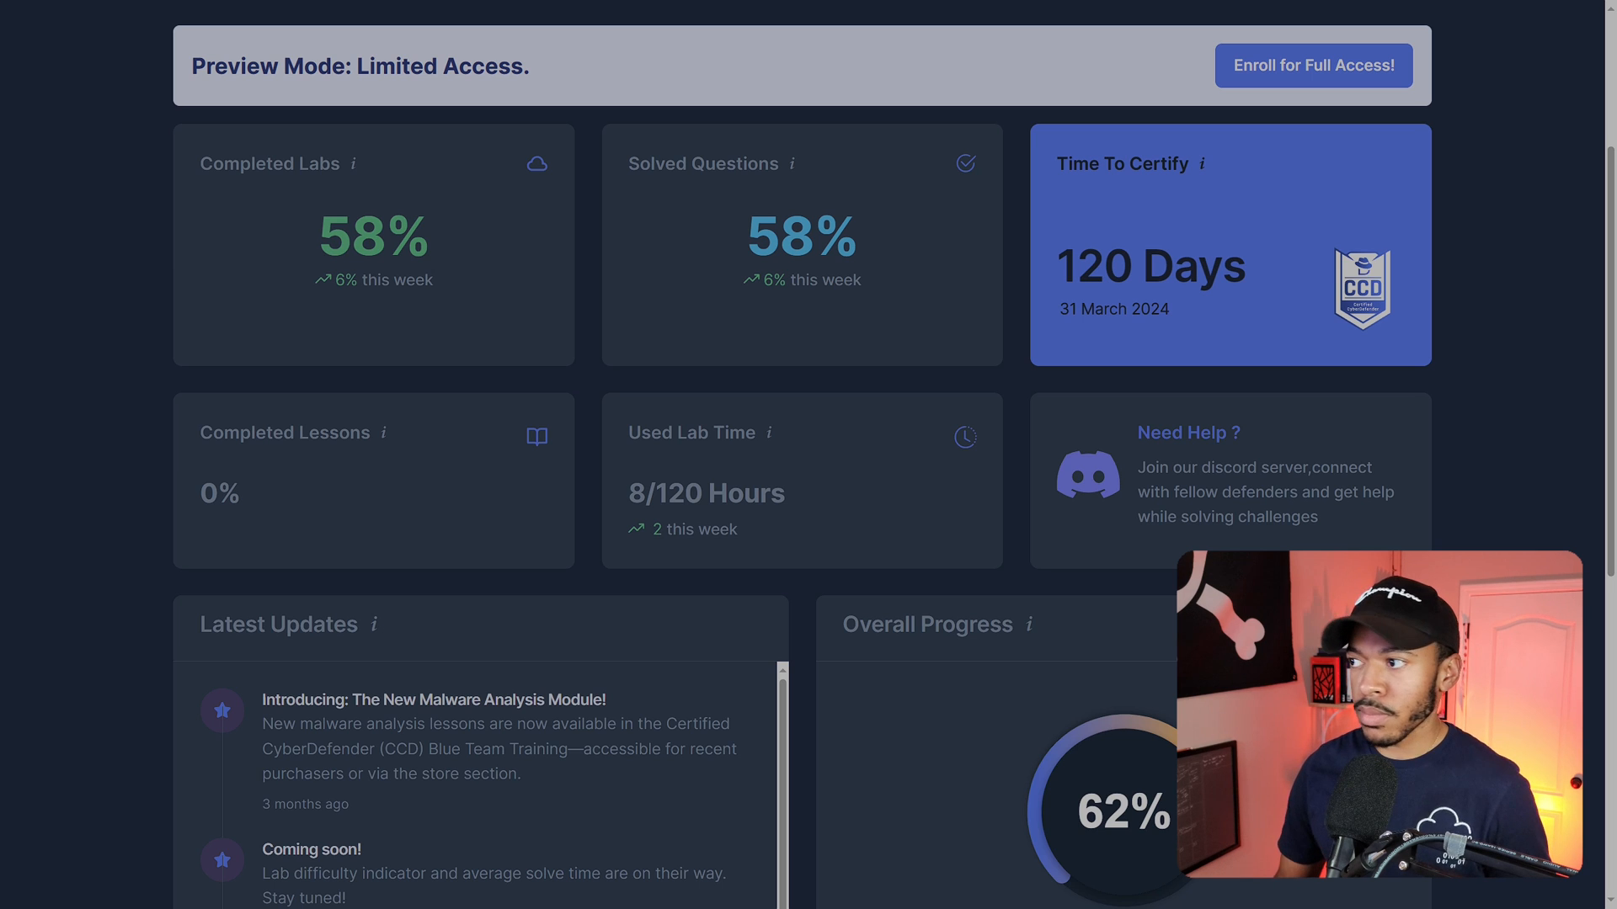
scroll(down, 3)
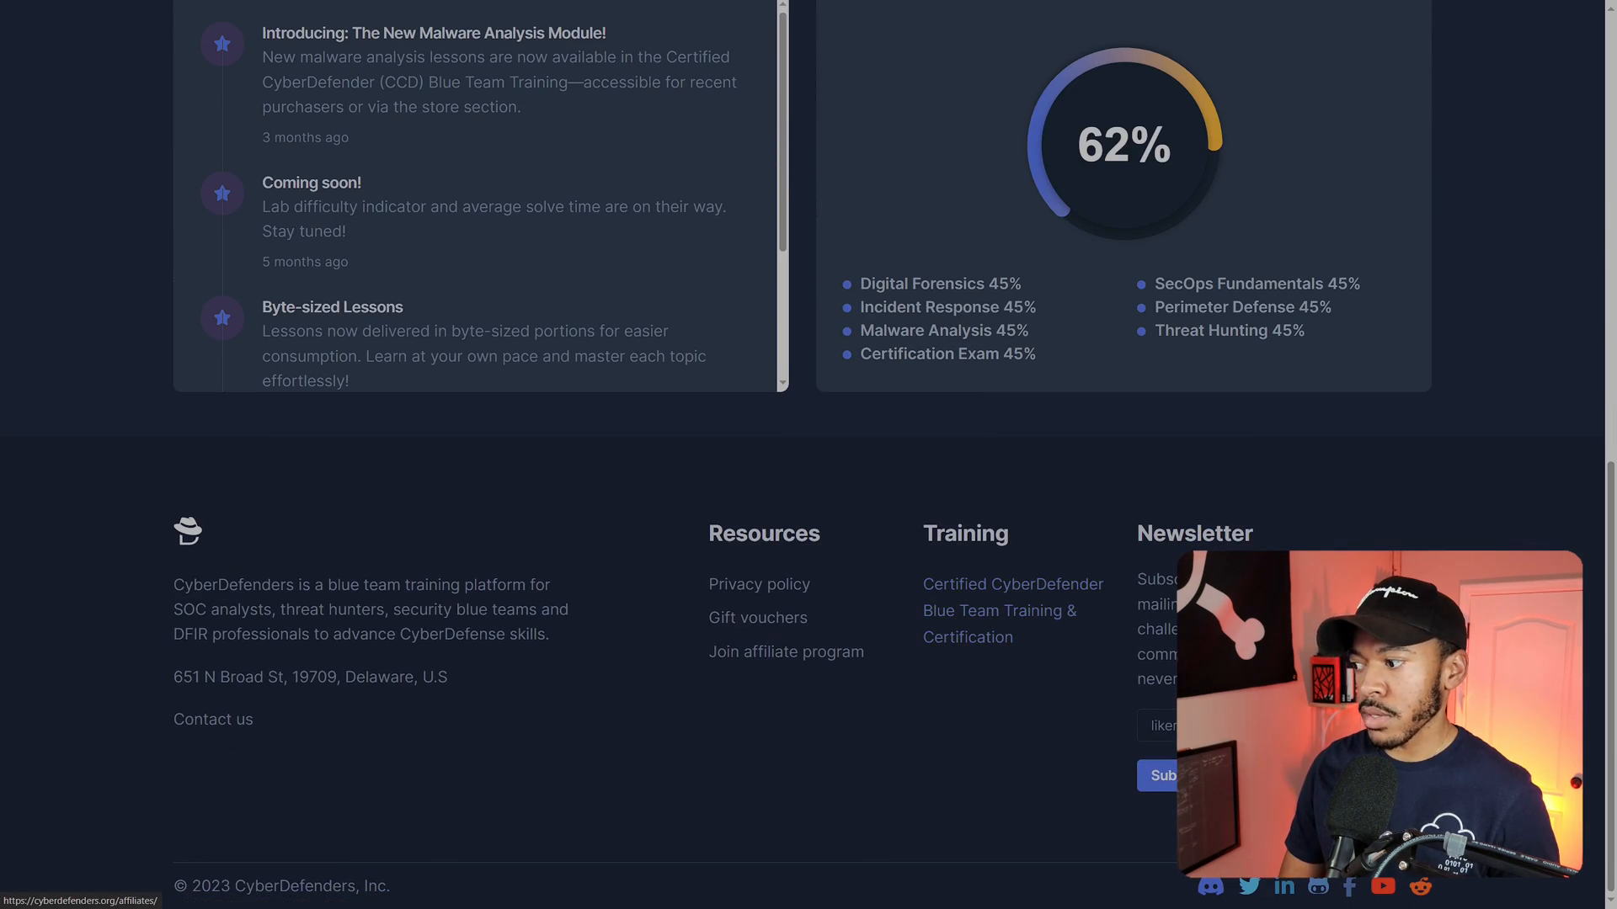
scroll(up, 3)
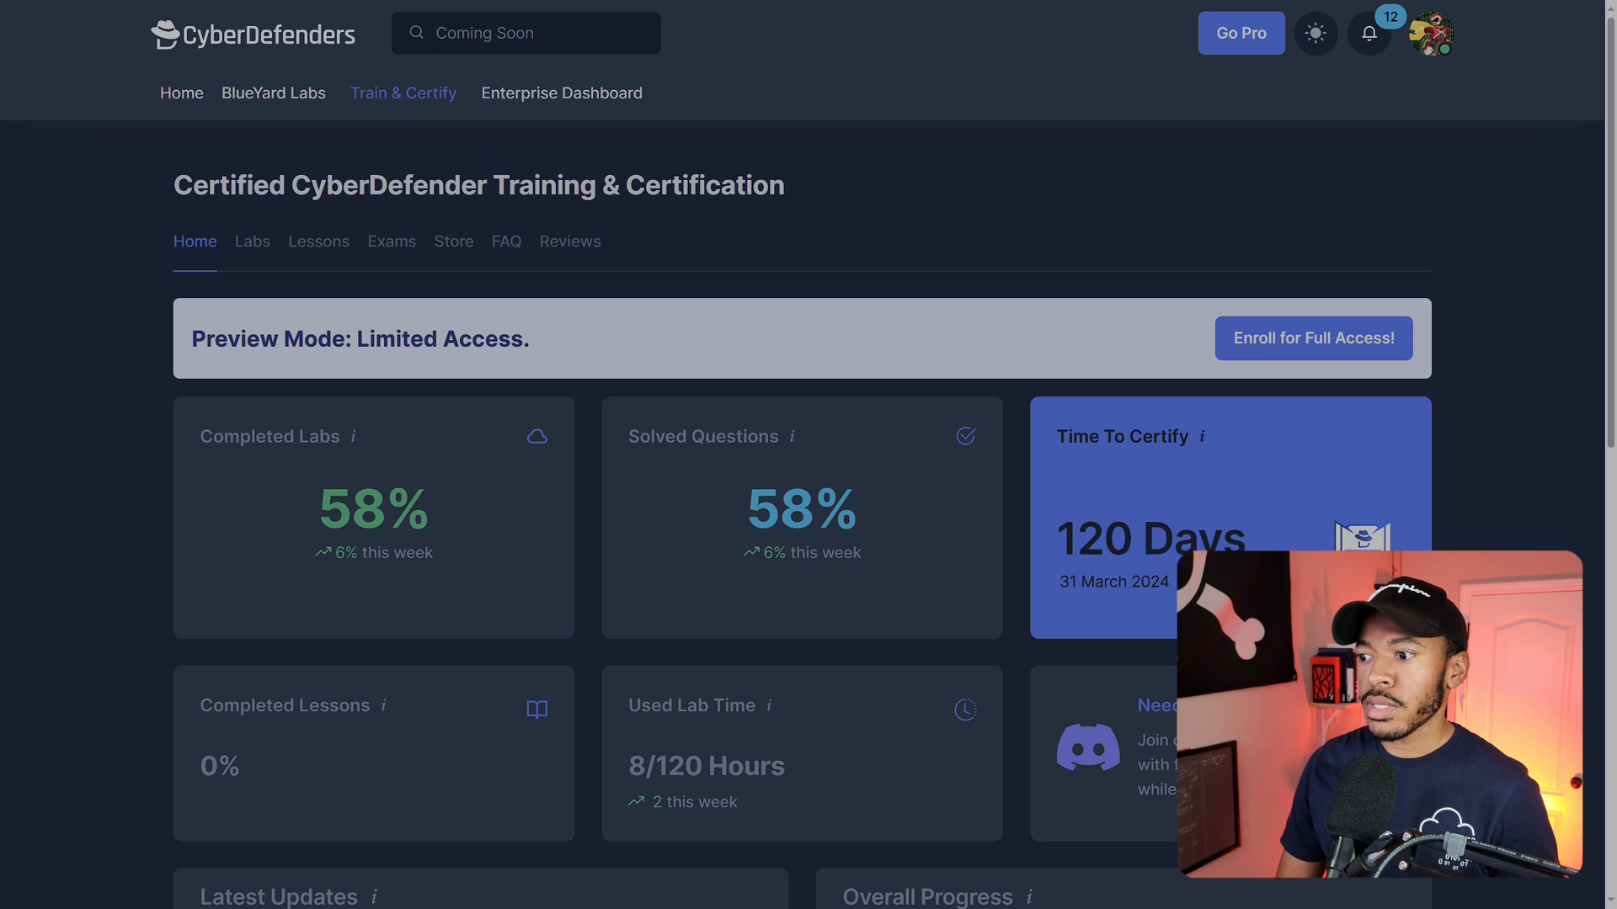
scroll(down, 3)
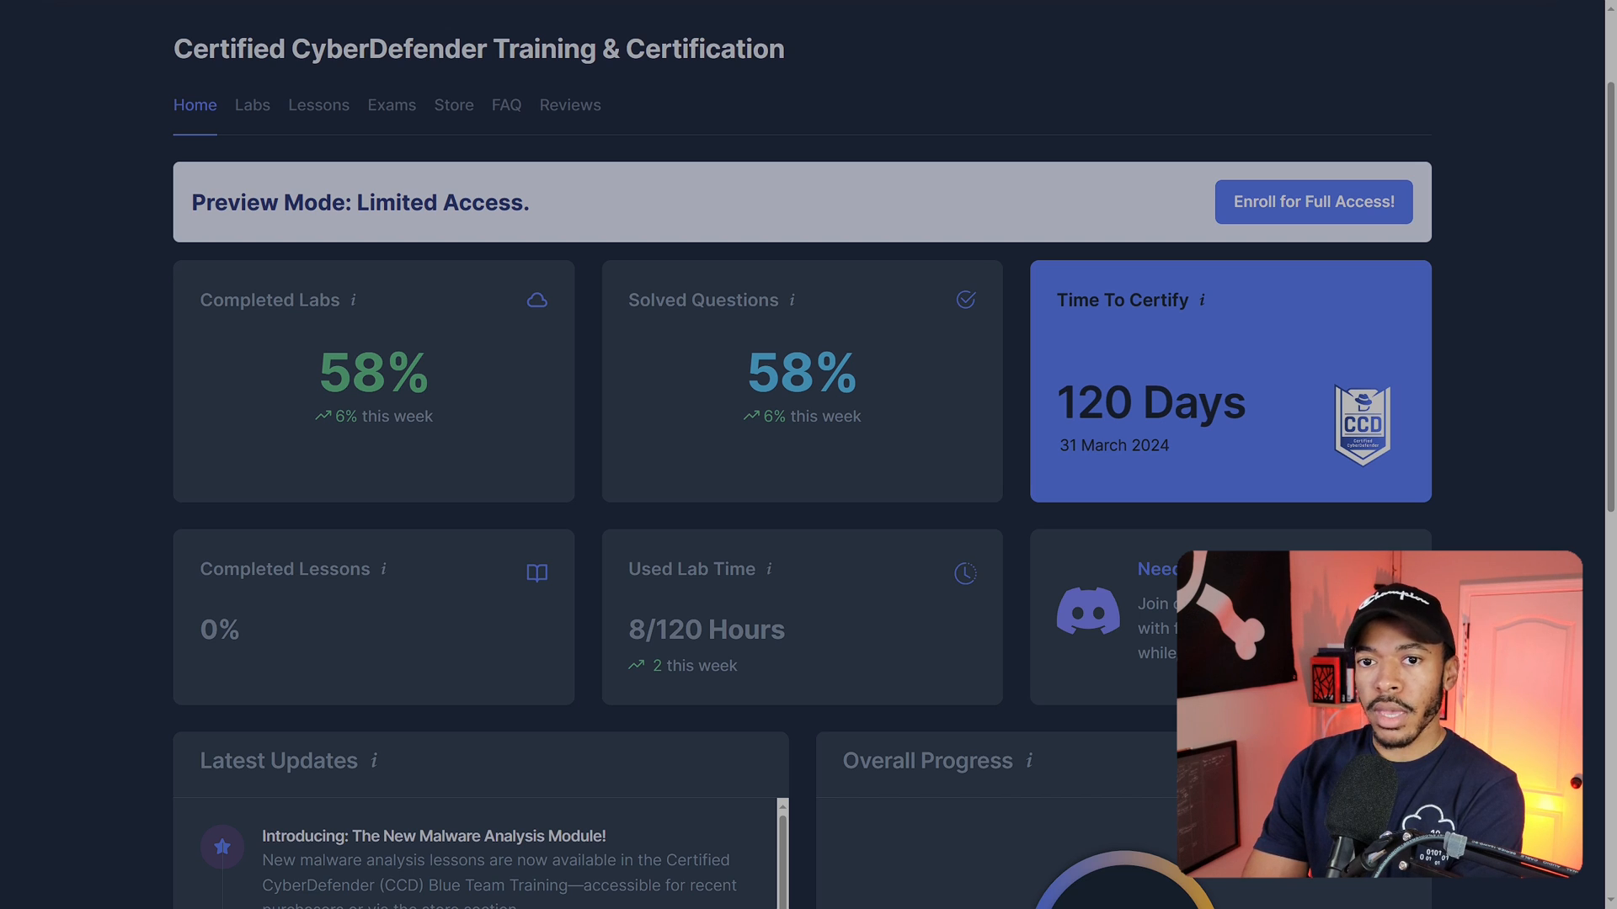
click(506, 105)
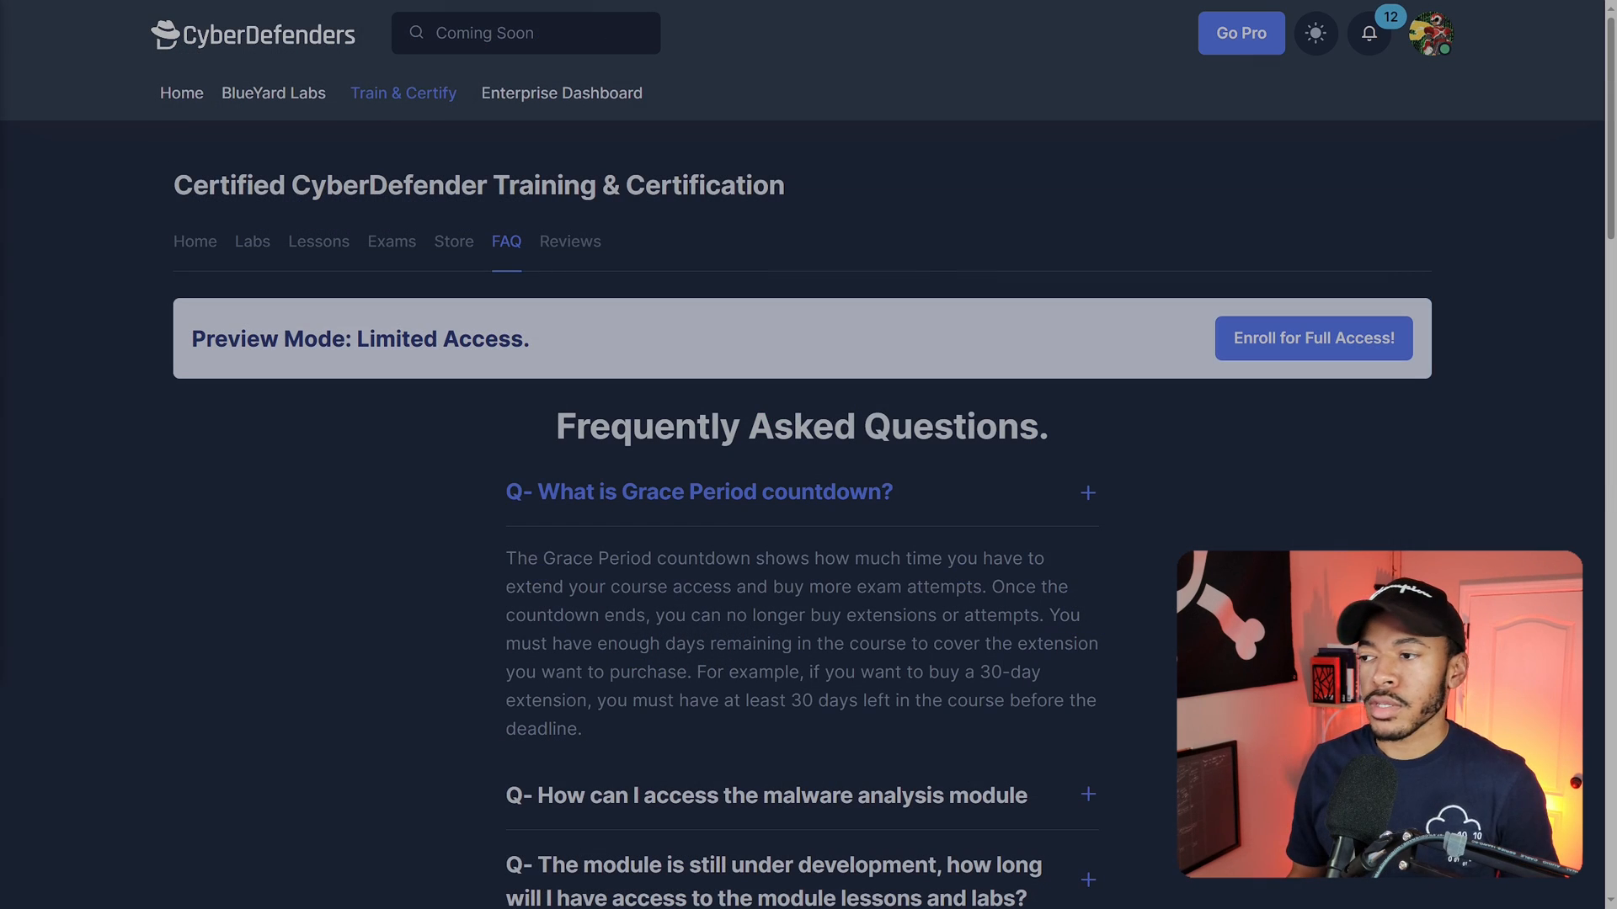